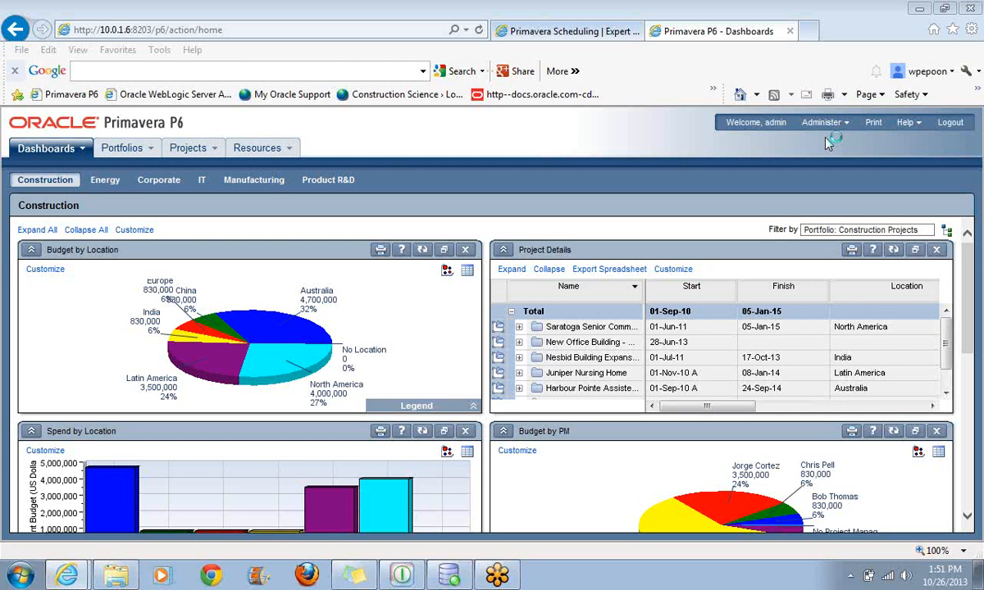
pyautogui.moveTo(828, 145)
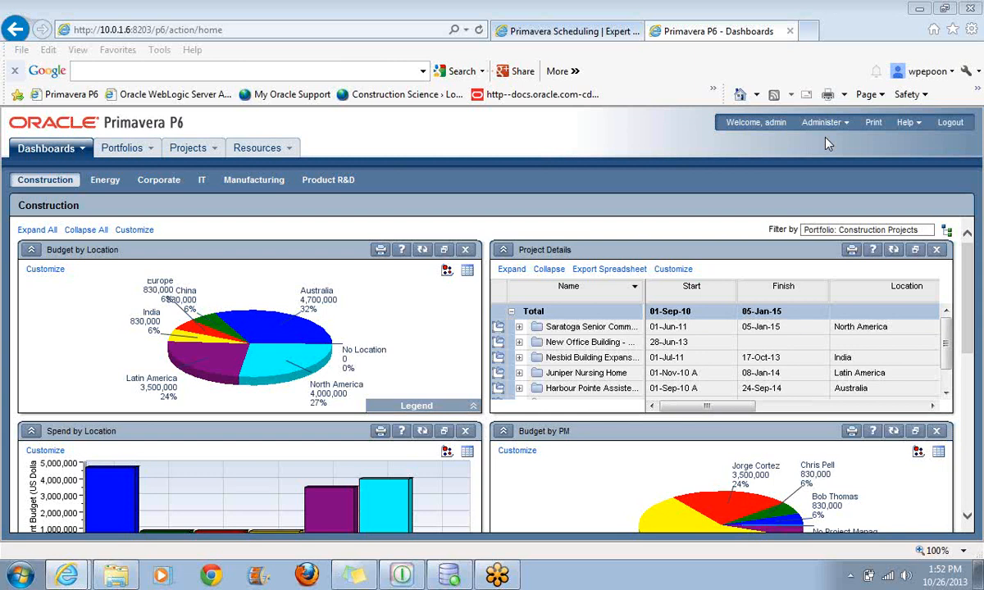
pyautogui.moveTo(764, 57)
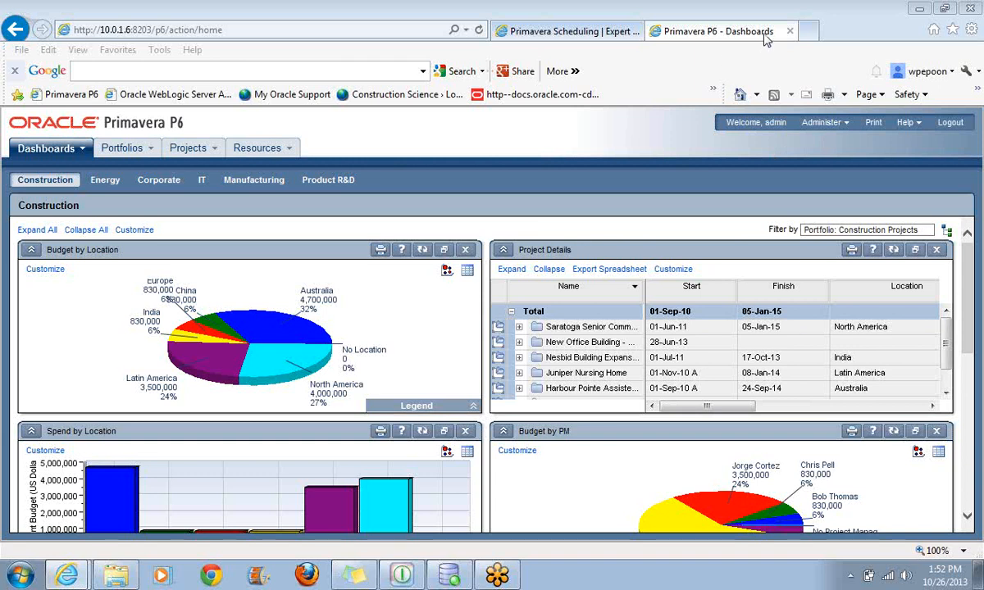
pyautogui.moveTo(856, 413)
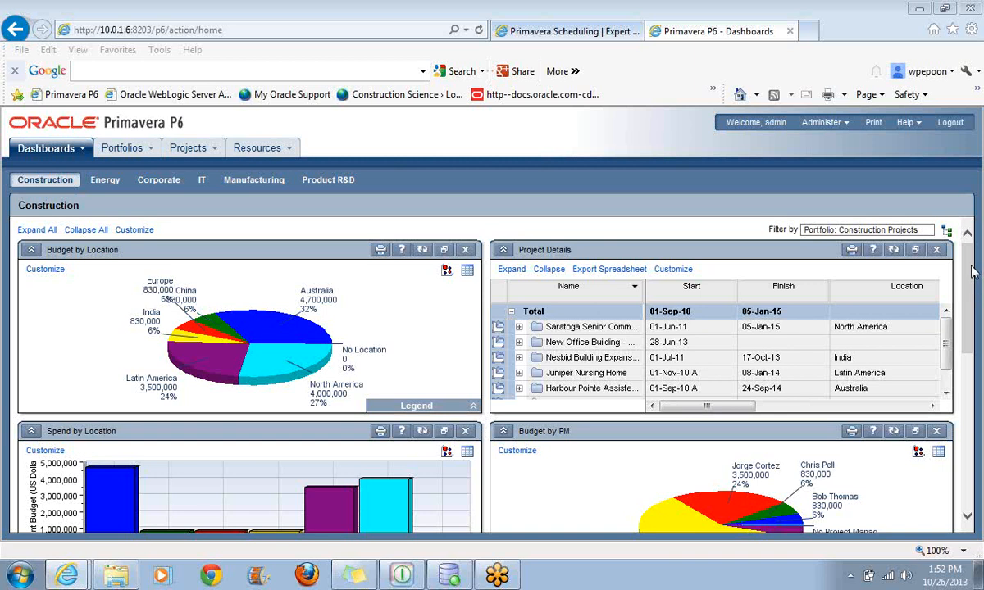
pyautogui.moveTo(232, 326)
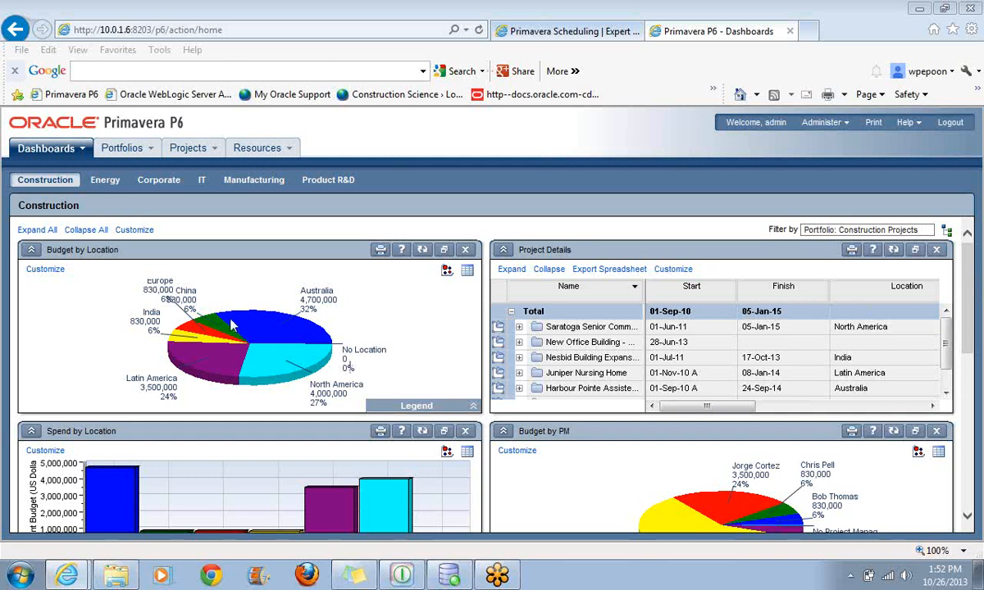
pyautogui.moveTo(287, 318)
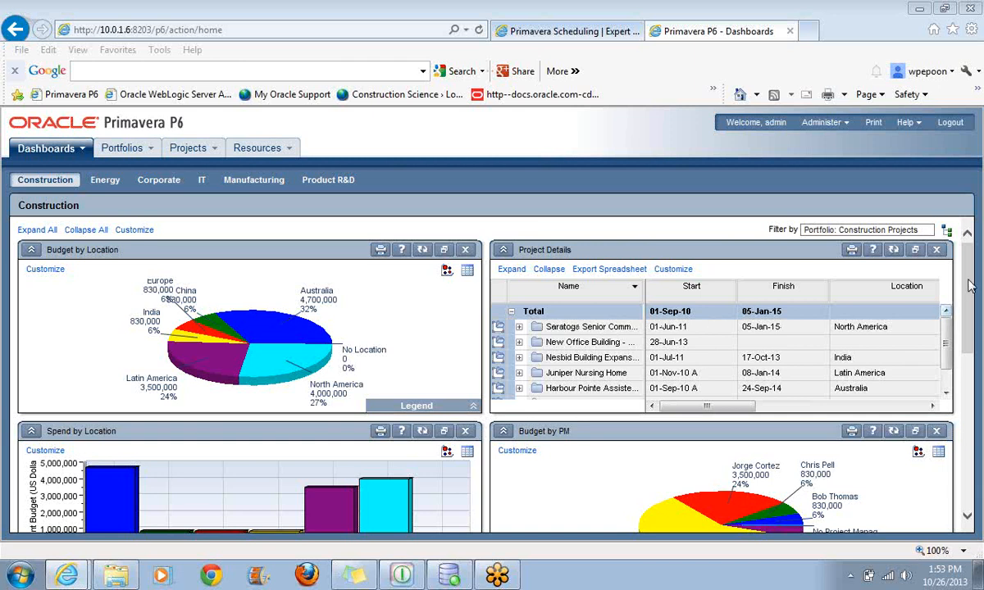
# Scroll the Construction dashboard down to the earned value, spend by phase and Gantt chart portlets
pyautogui.scroll(-3)
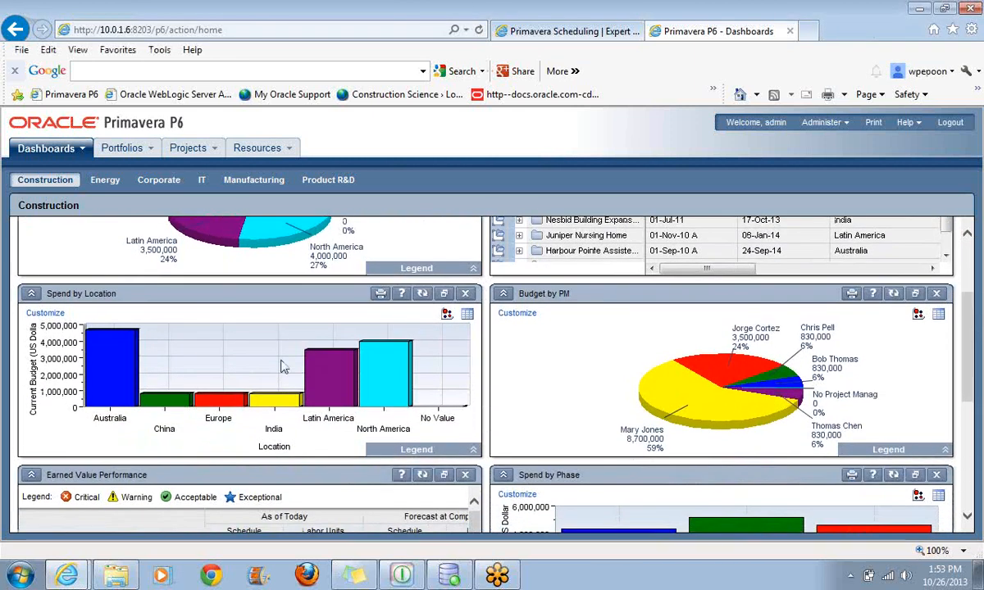
pyautogui.moveTo(240, 363)
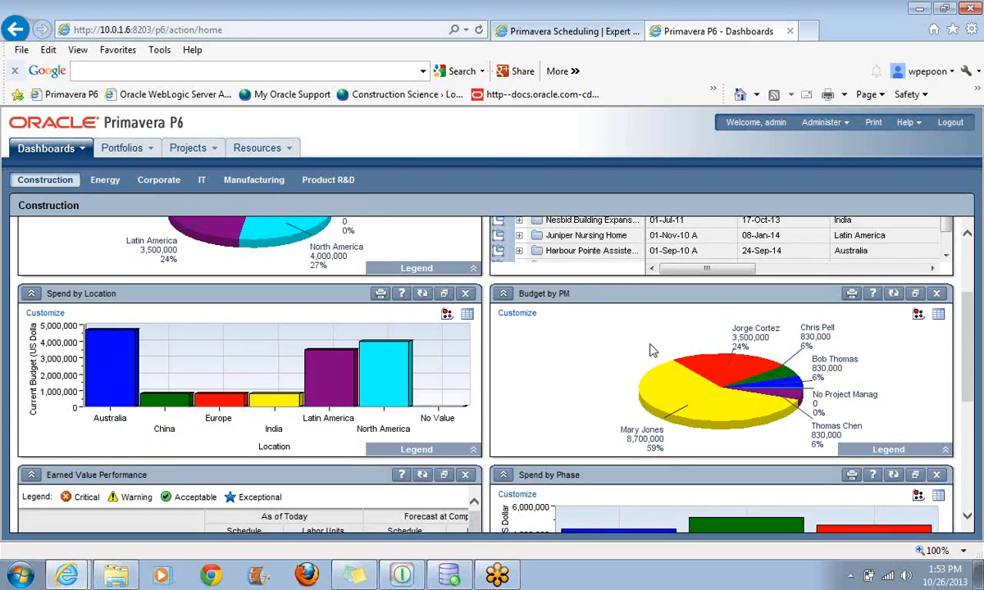
pyautogui.moveTo(580, 334)
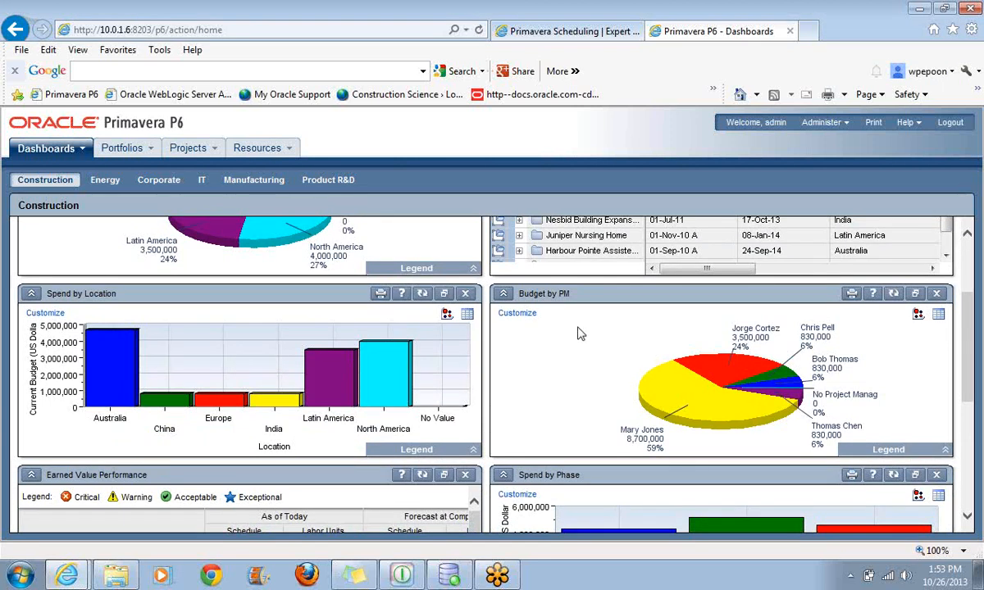
pyautogui.moveTo(731, 322)
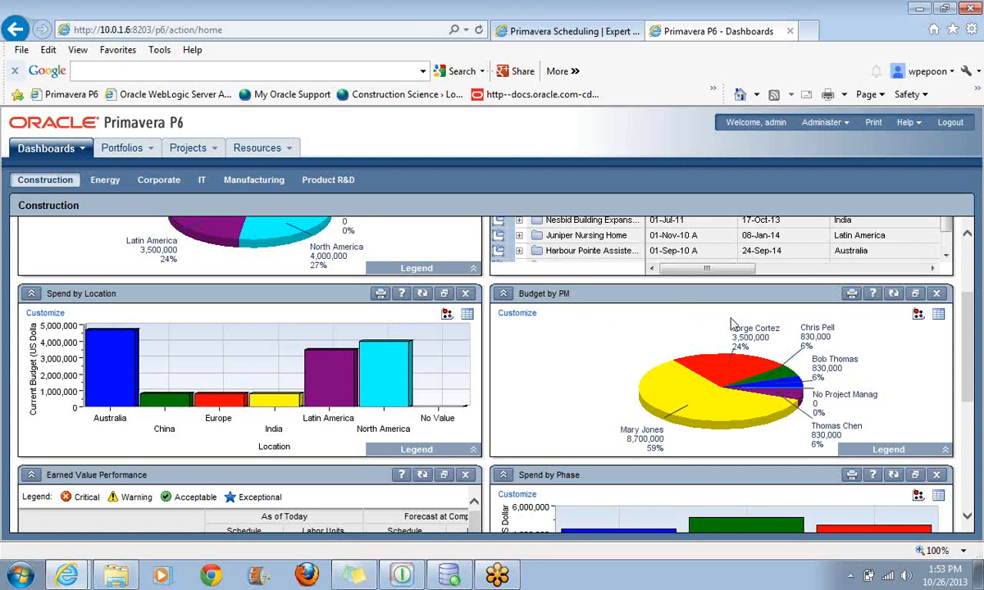
pyautogui.moveTo(832, 349)
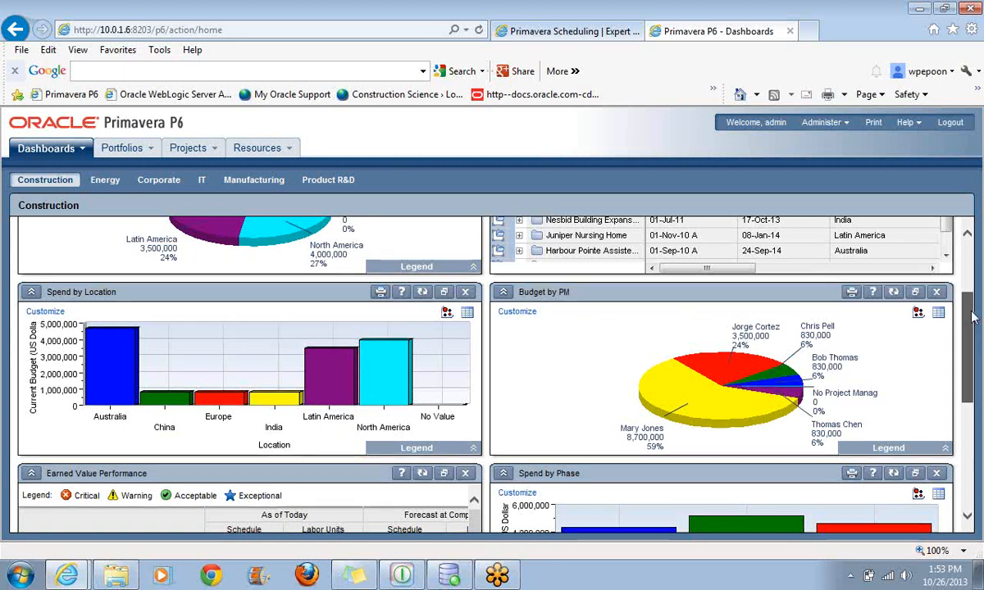
pyautogui.scroll(-3)
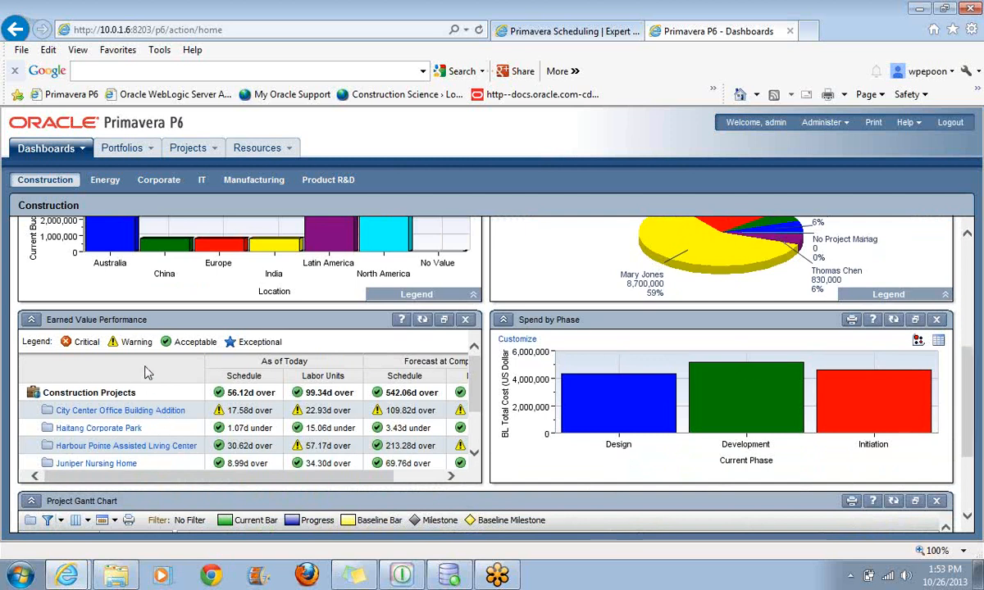
pyautogui.moveTo(600, 354)
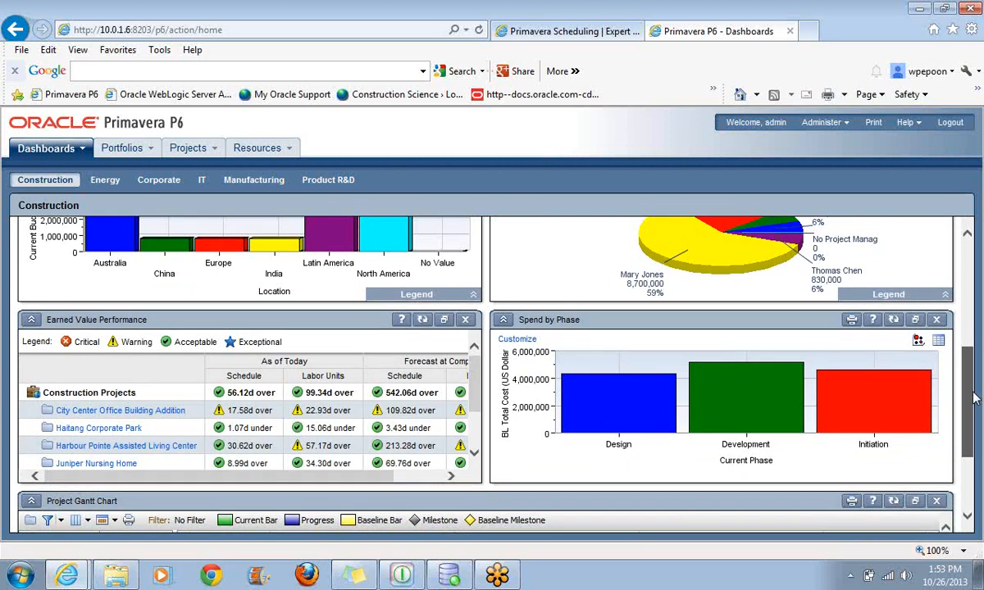
pyautogui.scroll(-3)
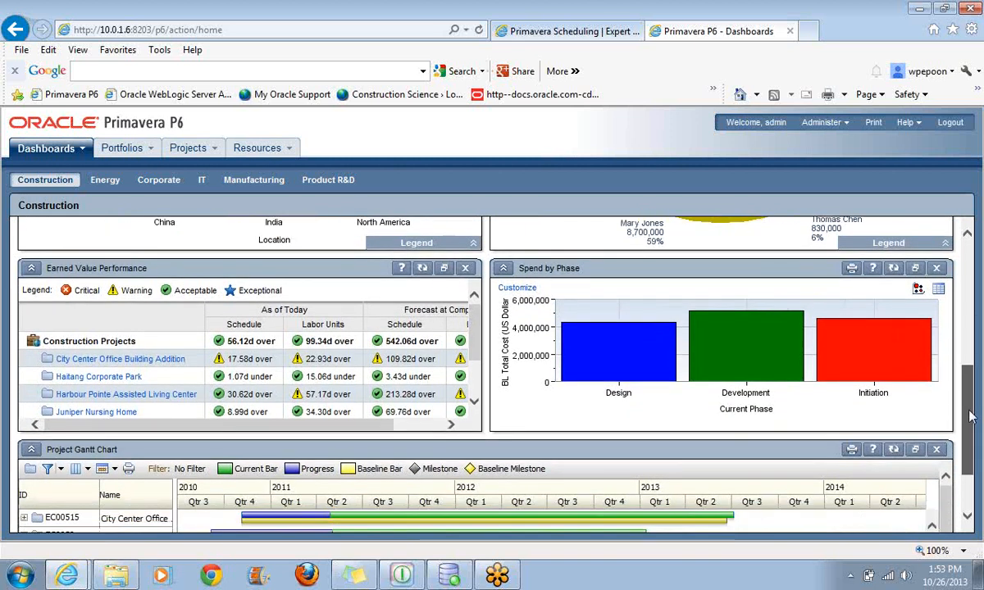
pyautogui.scroll(-3)
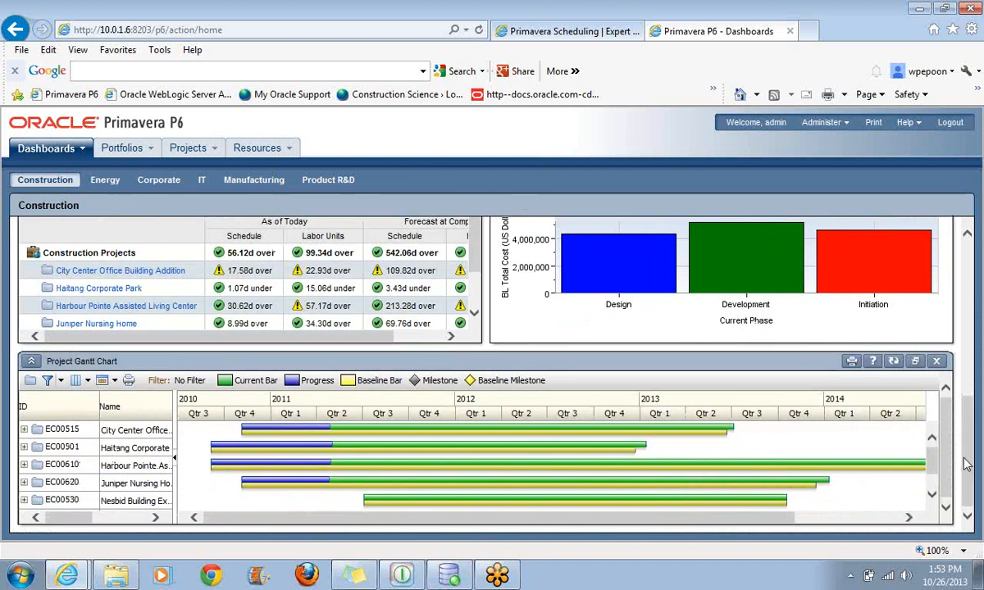
pyautogui.moveTo(259, 474)
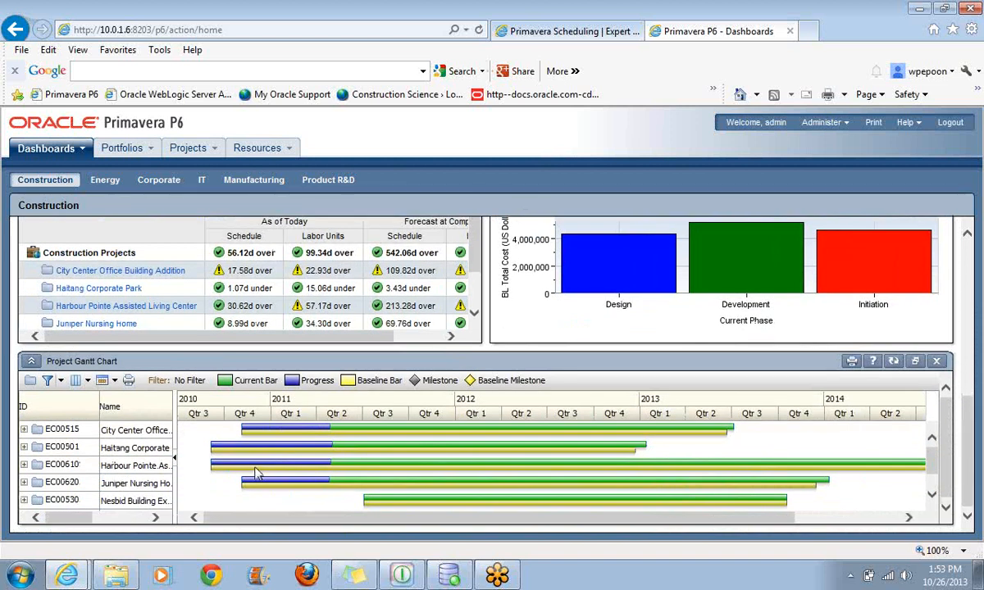
pyautogui.moveTo(146, 369)
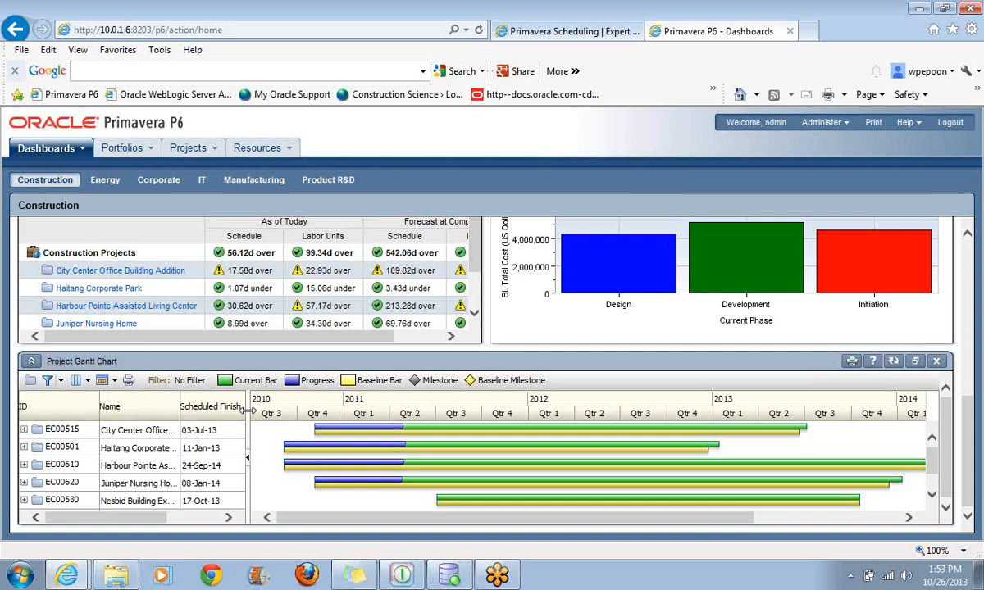
pyautogui.moveTo(160, 239)
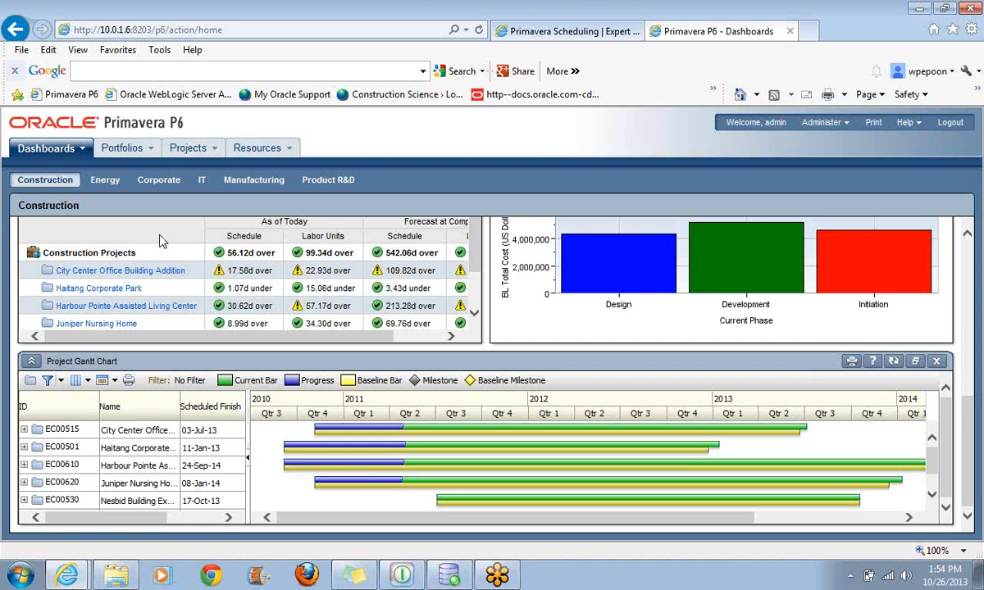
pyautogui.moveTo(189, 148)
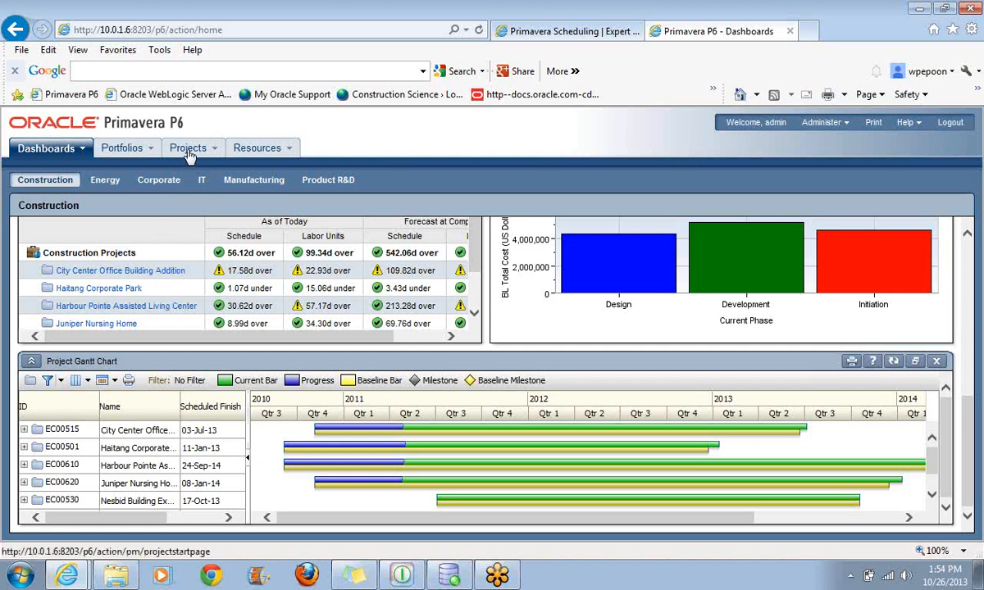
# Go to the Projects EPS page and hide the Budget Log detail panel
pyautogui.click(187, 148)
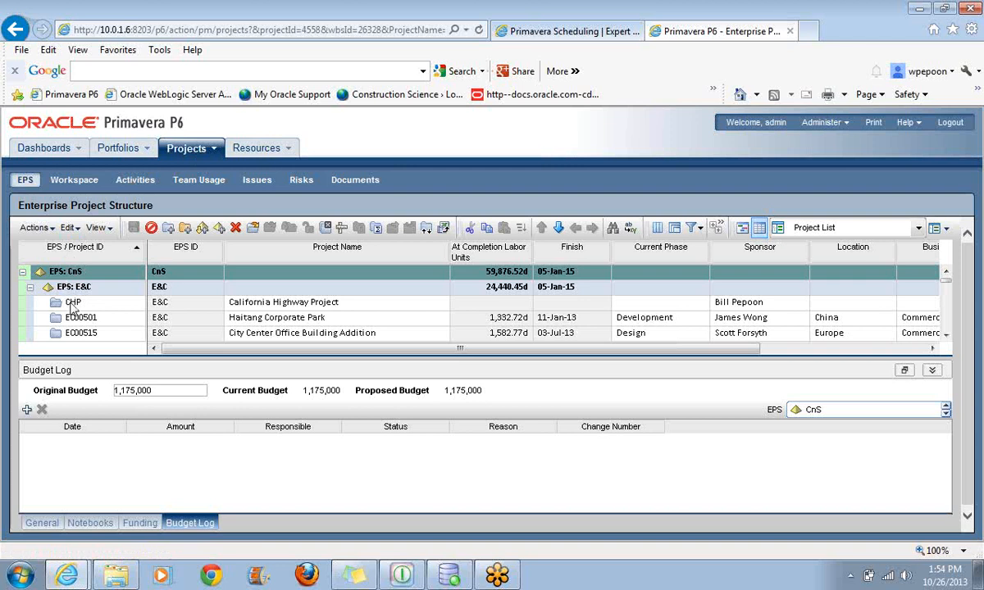
pyautogui.moveTo(754, 312)
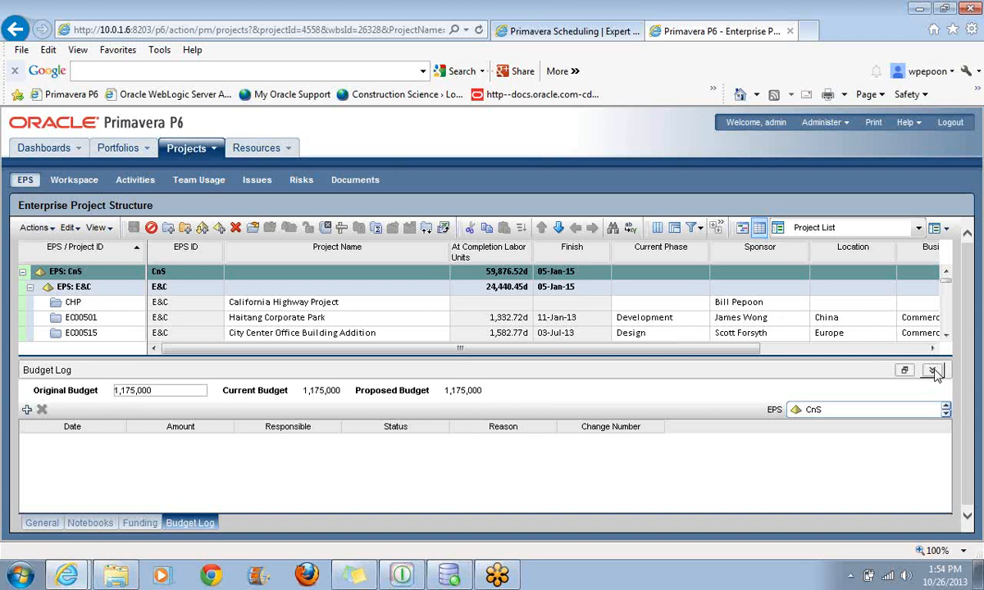
pyautogui.click(934, 370)
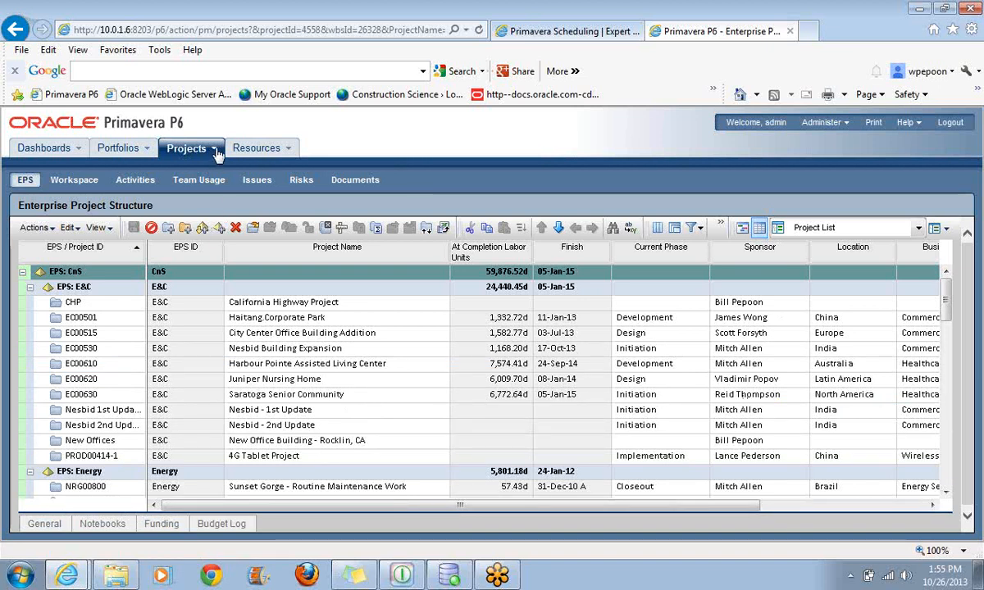
pyautogui.moveTo(82, 425)
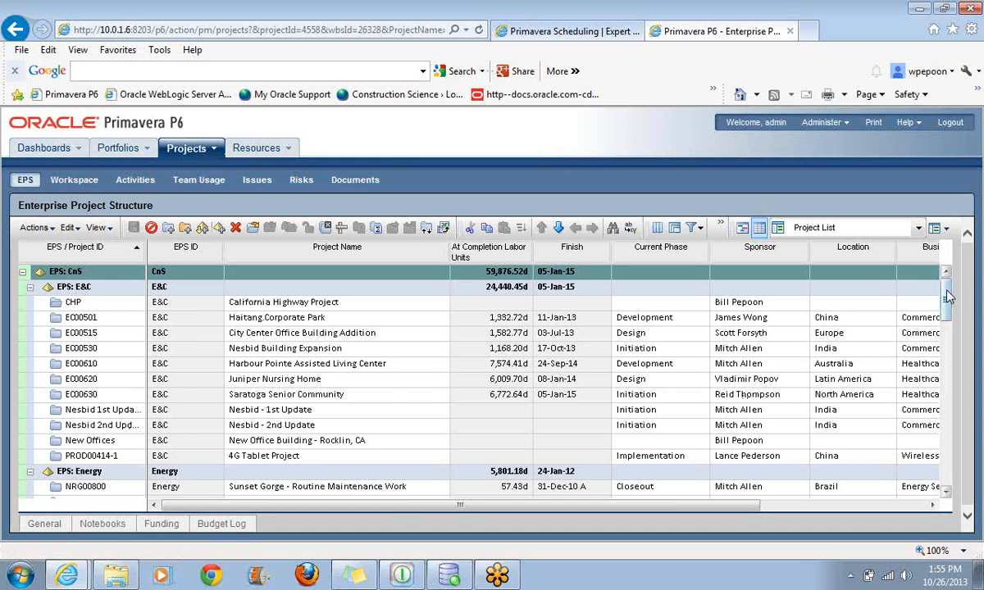
pyautogui.scroll(-3)
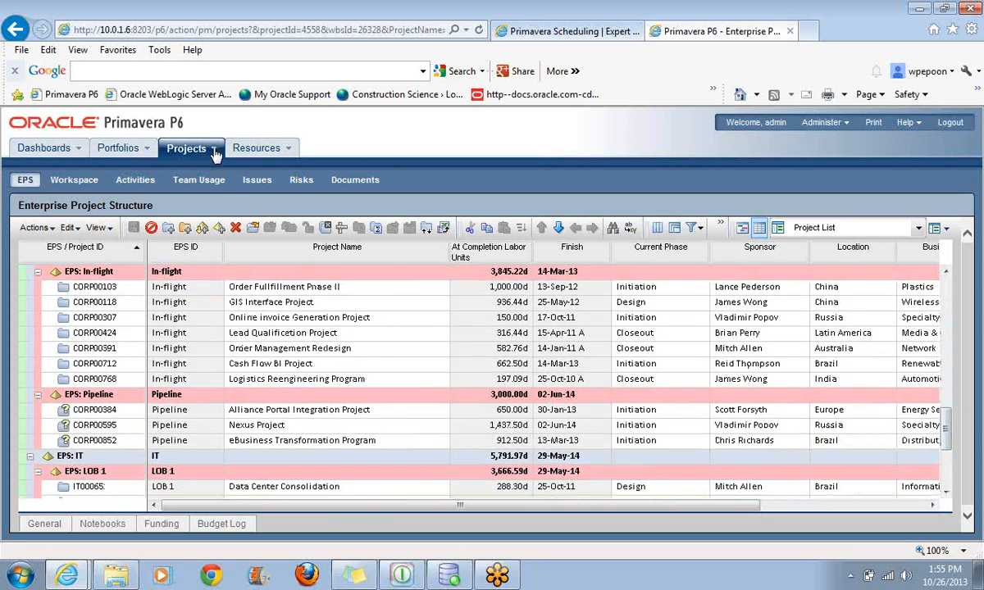
# In Open Projects, deselect CHP - California Highway Project, leaving no projects selected
pyautogui.click(186, 148)
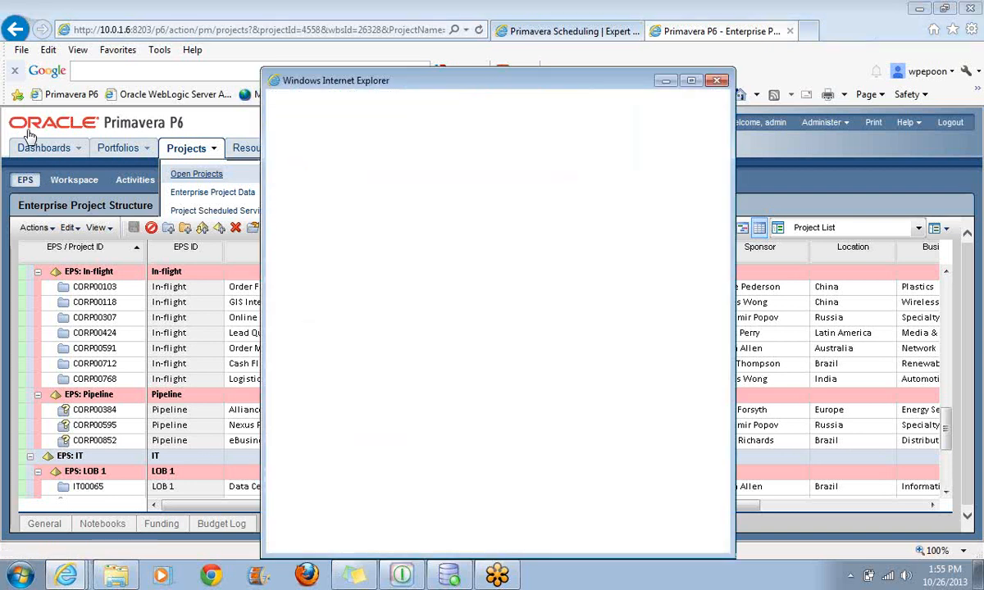
pyautogui.click(196, 174)
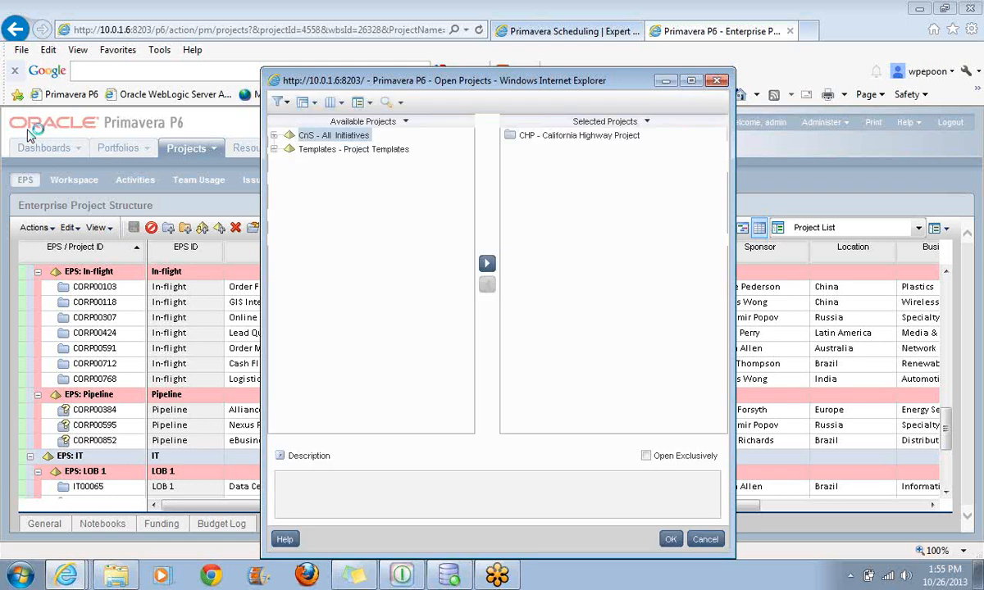
pyautogui.click(331, 135)
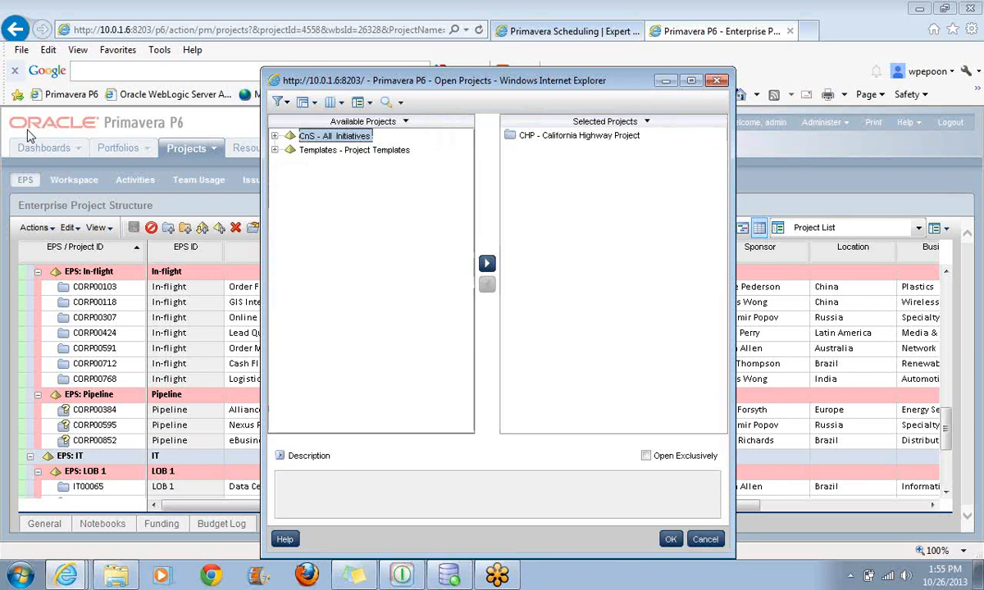
pyautogui.click(577, 134)
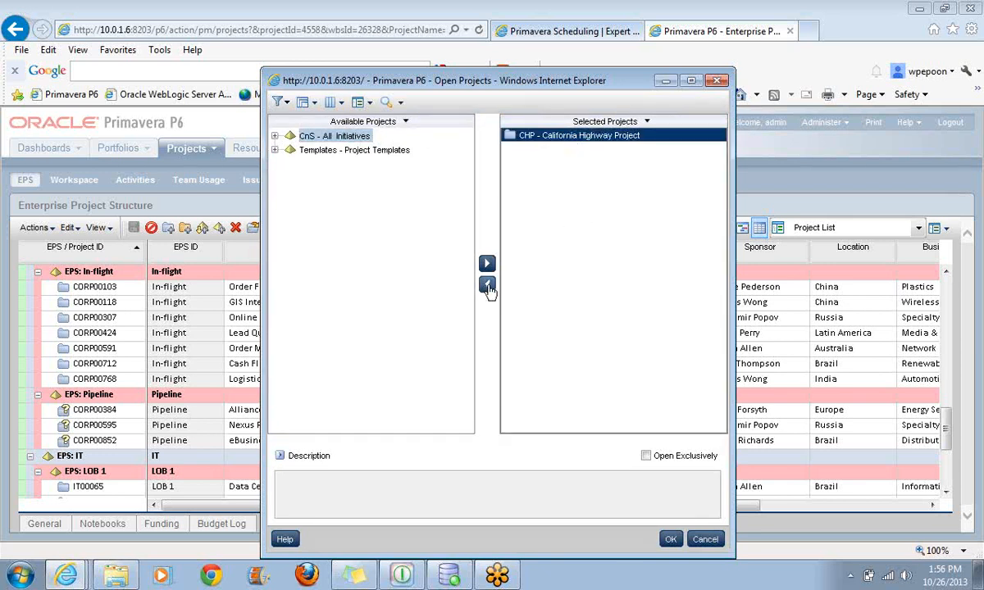
pyautogui.moveTo(487, 285)
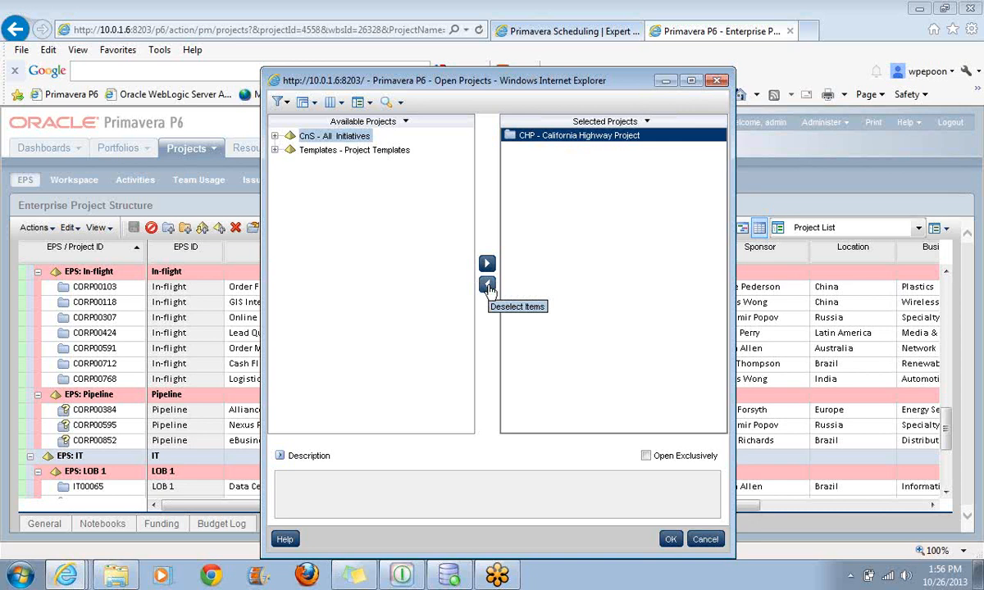
pyautogui.click(487, 284)
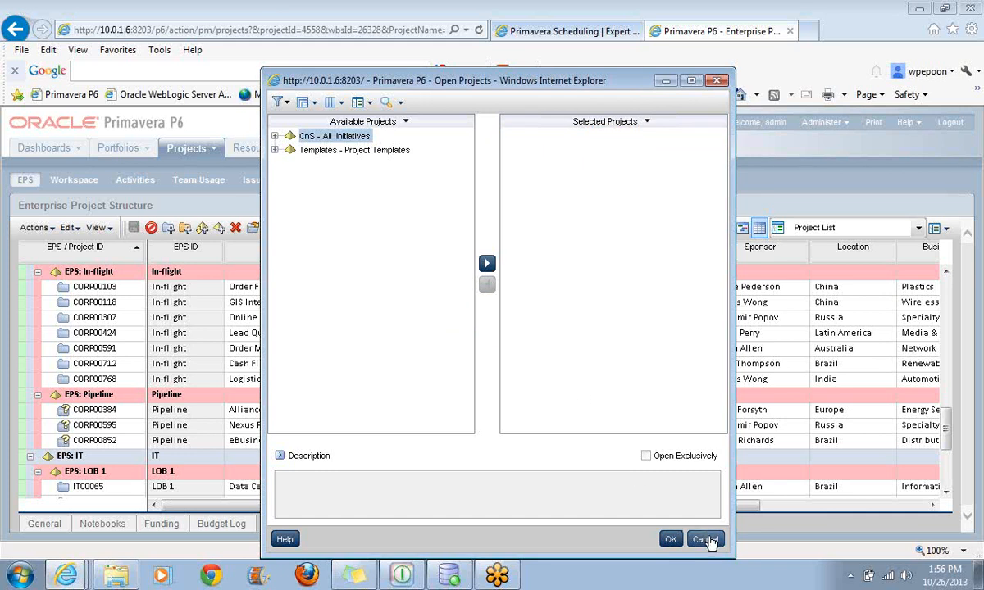
# Dismiss Open Projects and reload the EPS list showing E&C and Energy projects, selecting CHP
pyautogui.click(705, 539)
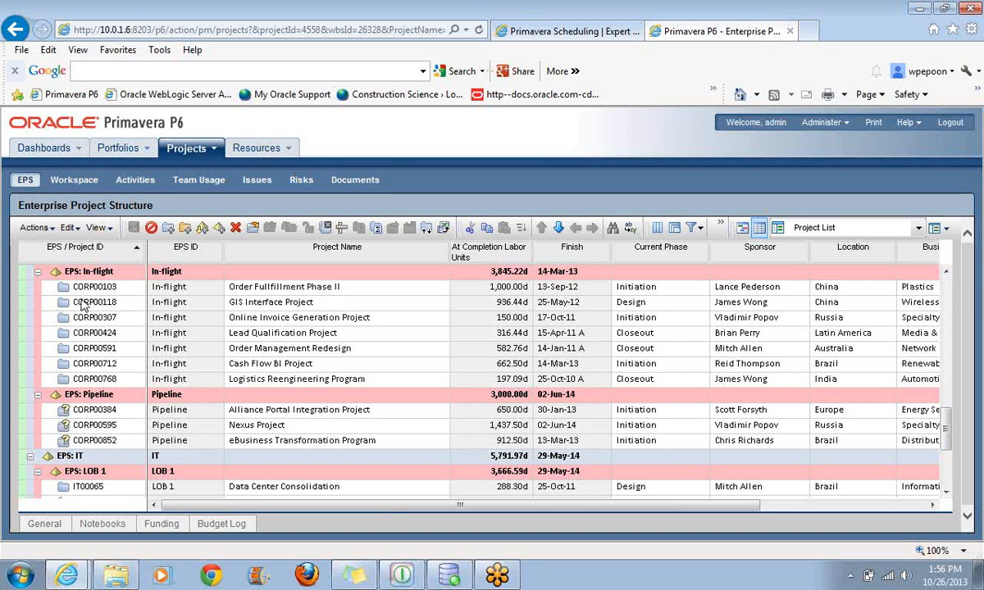
pyautogui.moveTo(190, 147)
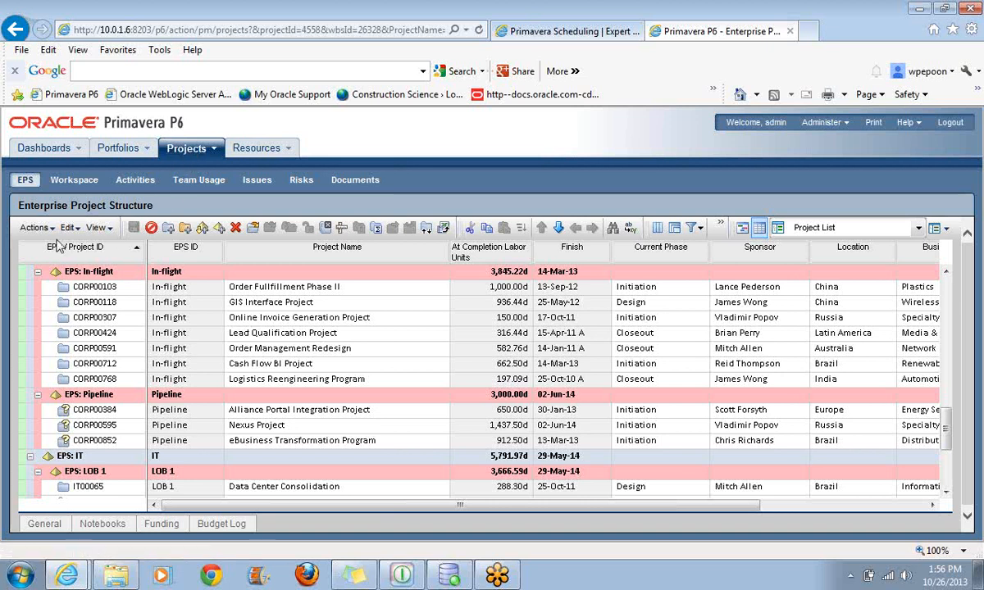
pyautogui.click(34, 227)
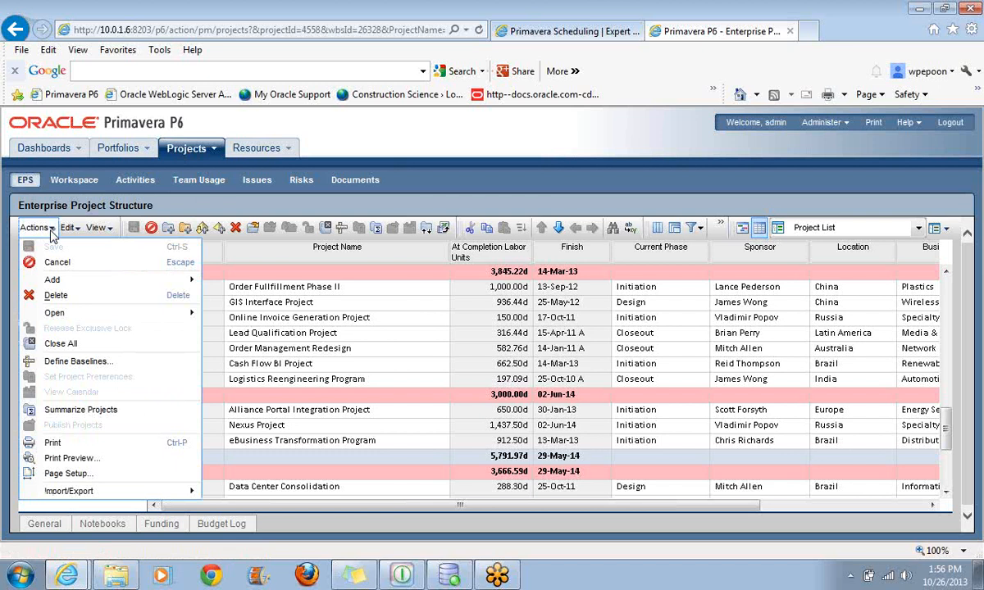
pyautogui.moveTo(59, 342)
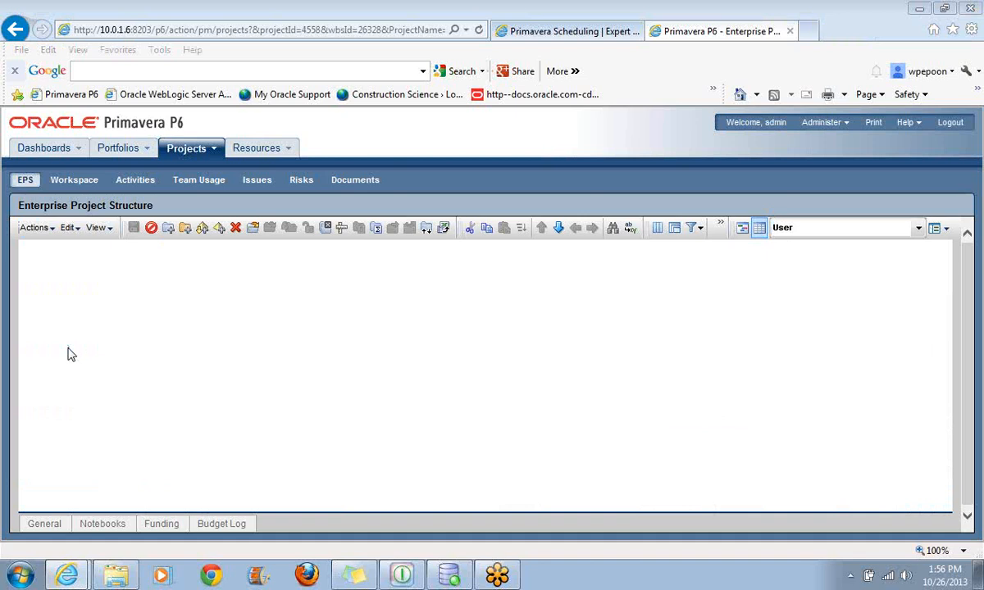
pyautogui.click(845, 226)
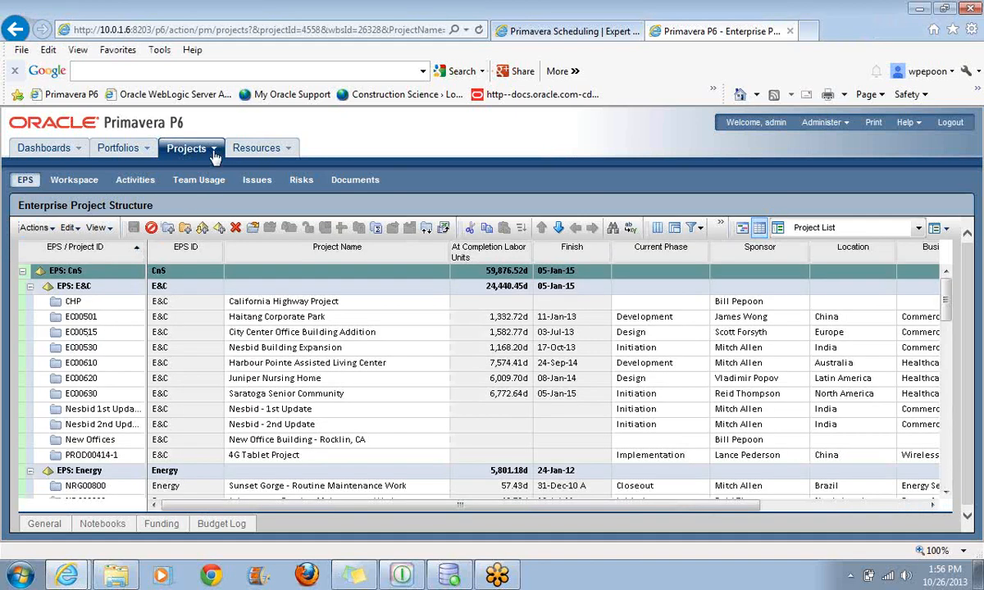
pyautogui.moveTo(127, 340)
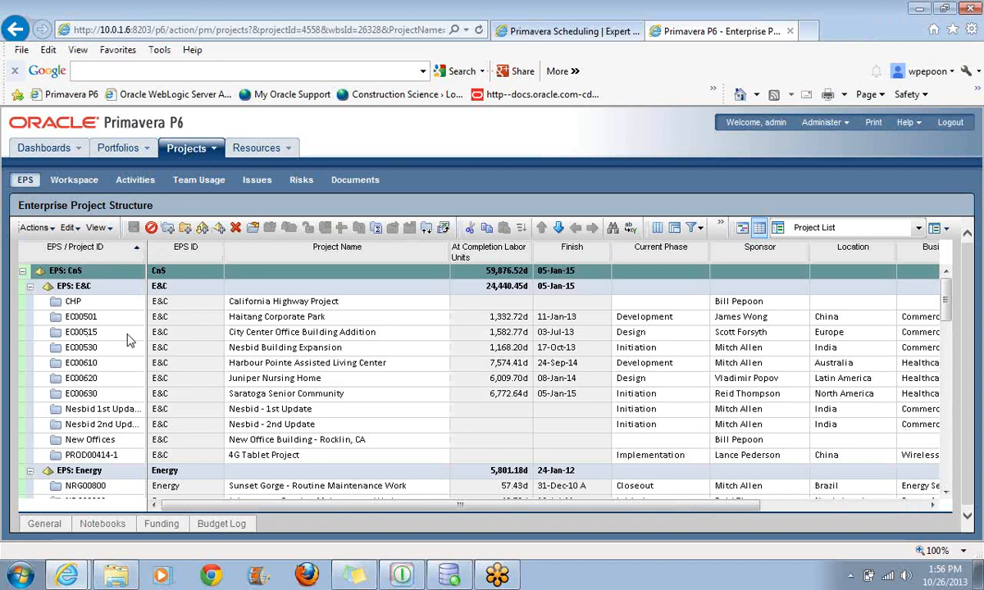
pyautogui.moveTo(115, 307)
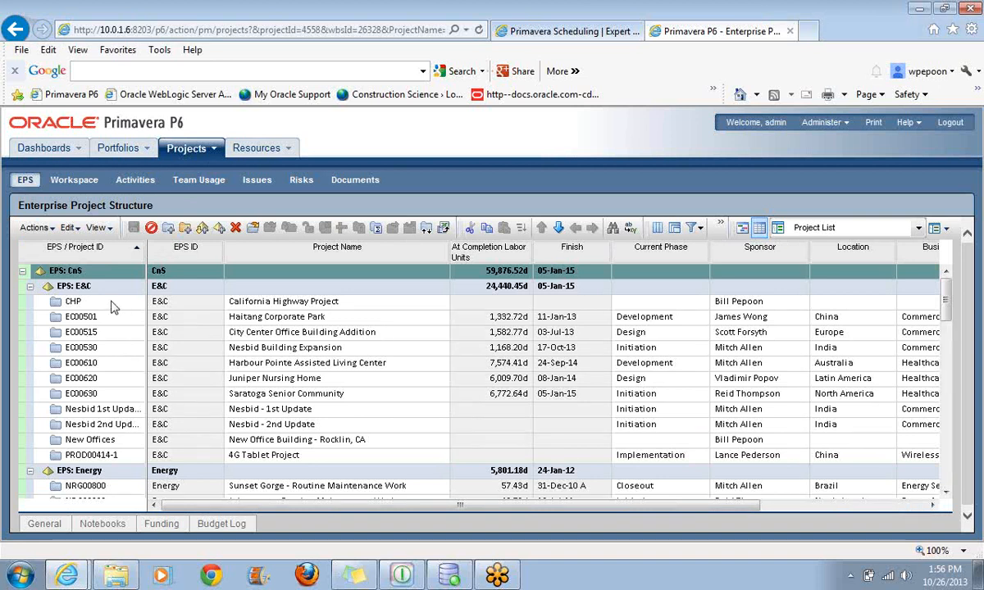
pyautogui.click(72, 302)
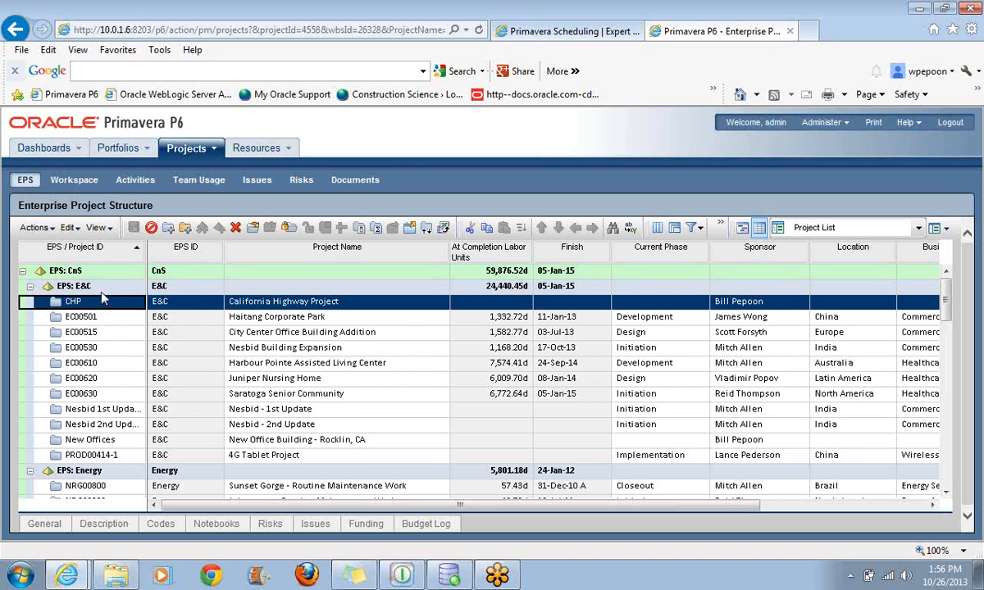
# Add a child EPS, New EPS-2, under the E&C node via its context menu
pyautogui.click(74, 285)
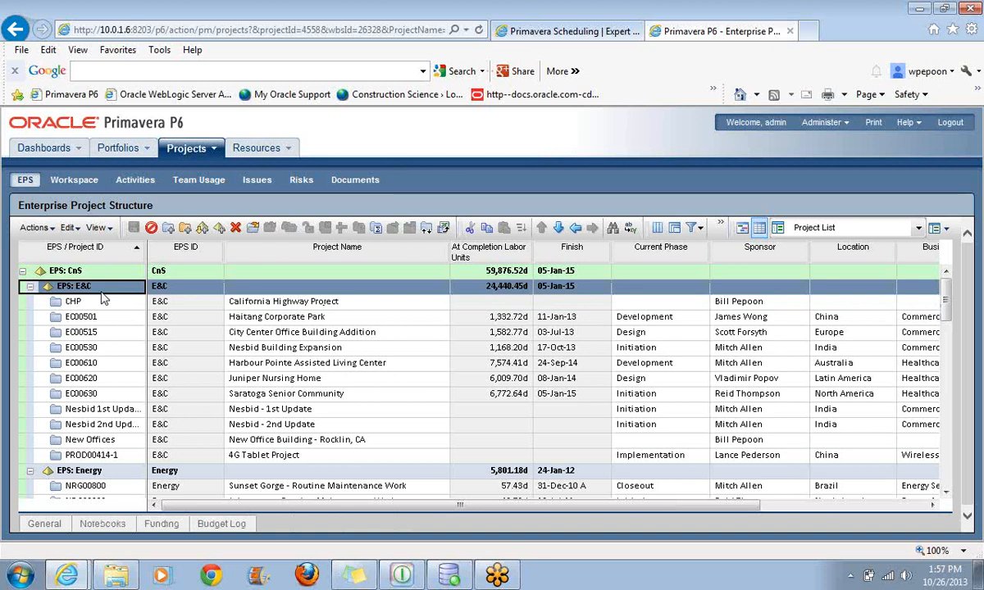
pyautogui.moveTo(118, 148)
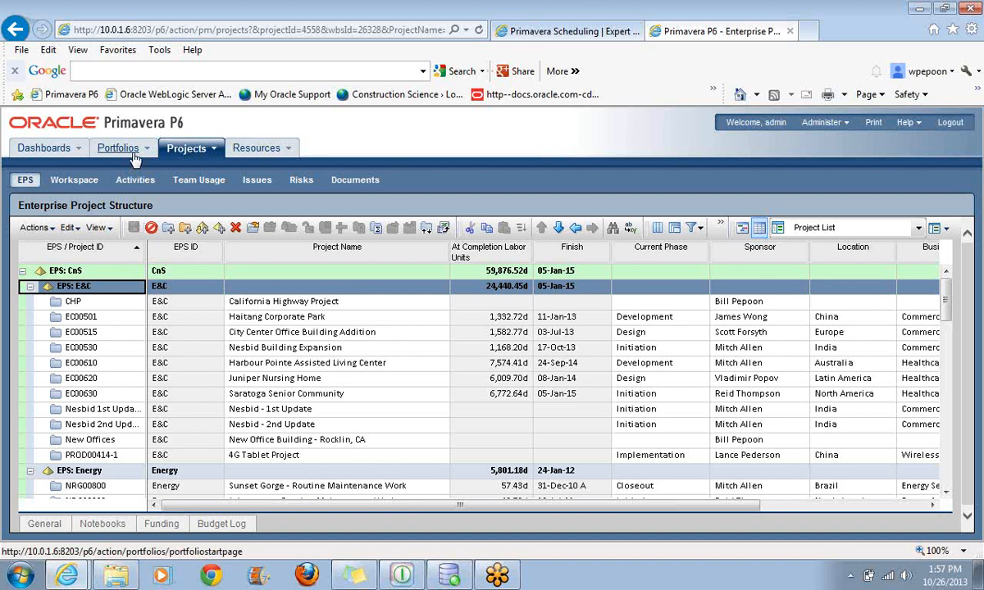
pyautogui.moveTo(62, 292)
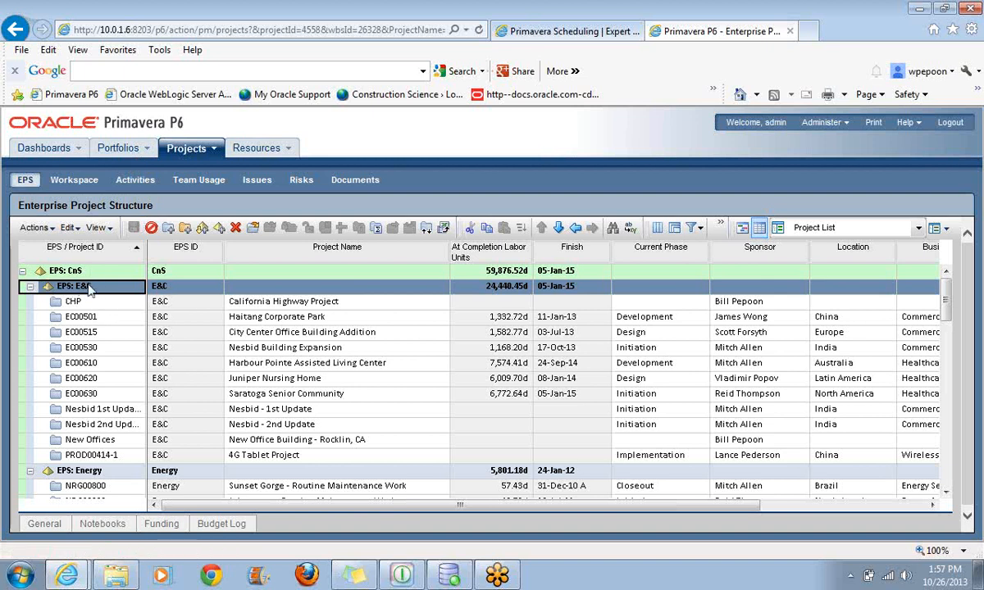
pyautogui.rightClick(82, 285)
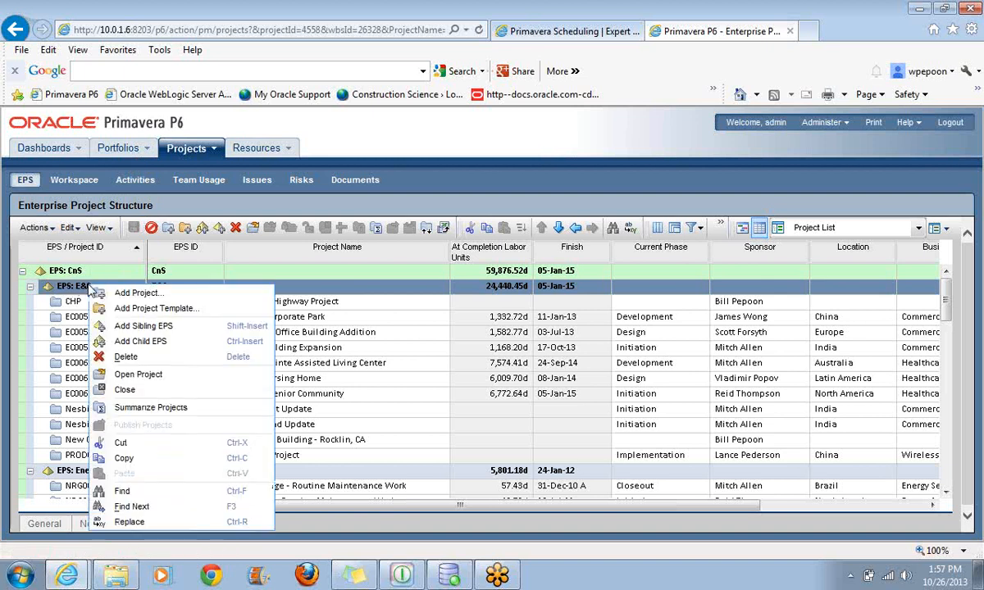
pyautogui.moveTo(156, 308)
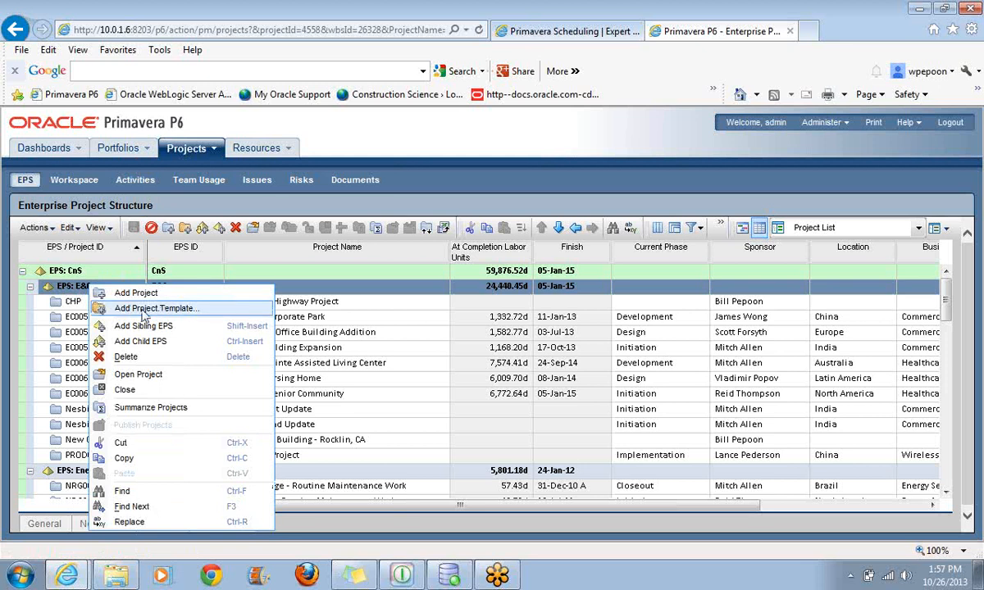
pyautogui.moveTo(144, 324)
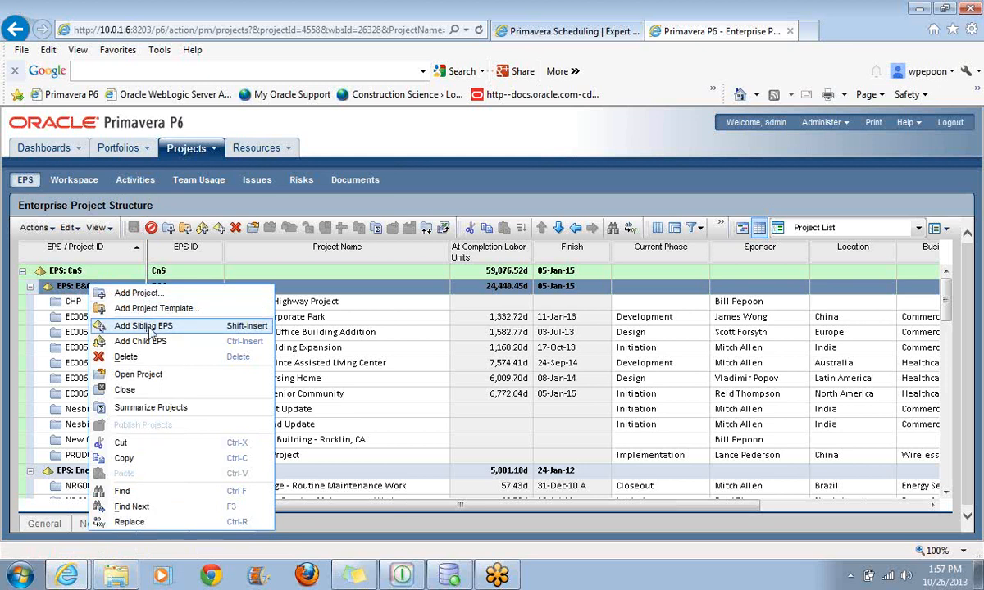
pyautogui.moveTo(151, 344)
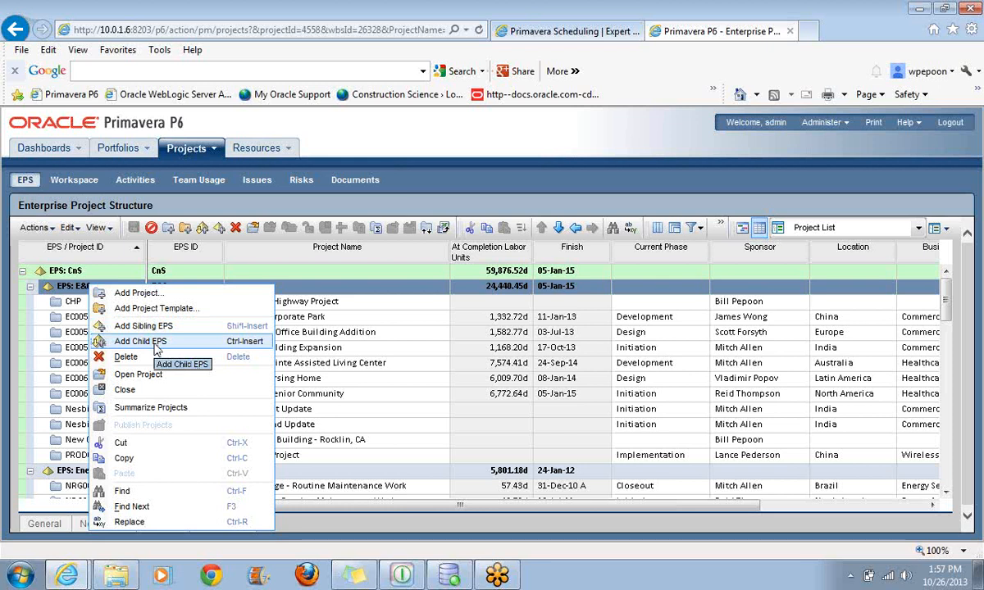
pyautogui.moveTo(144, 325)
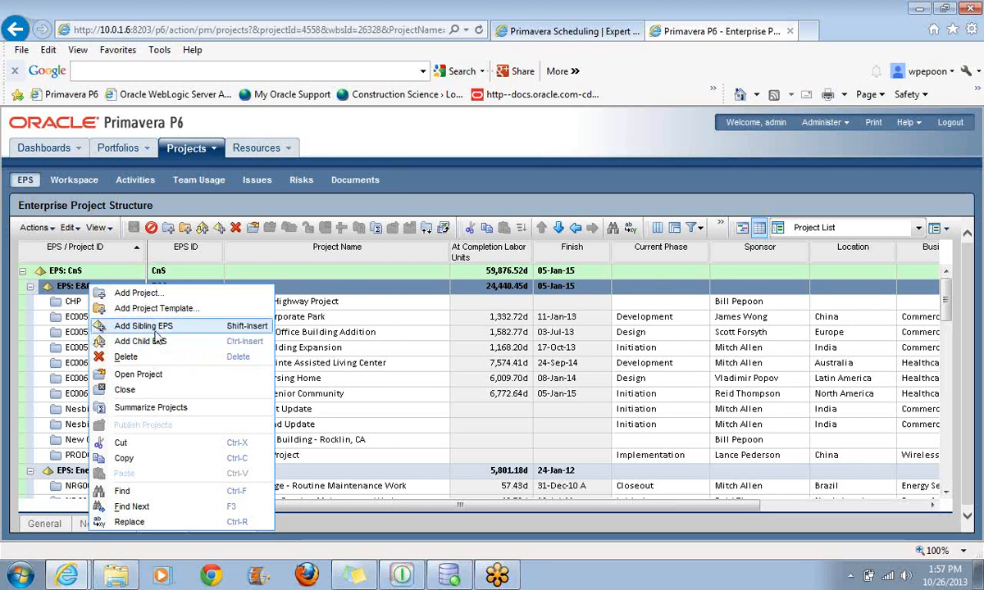
pyautogui.click(142, 325)
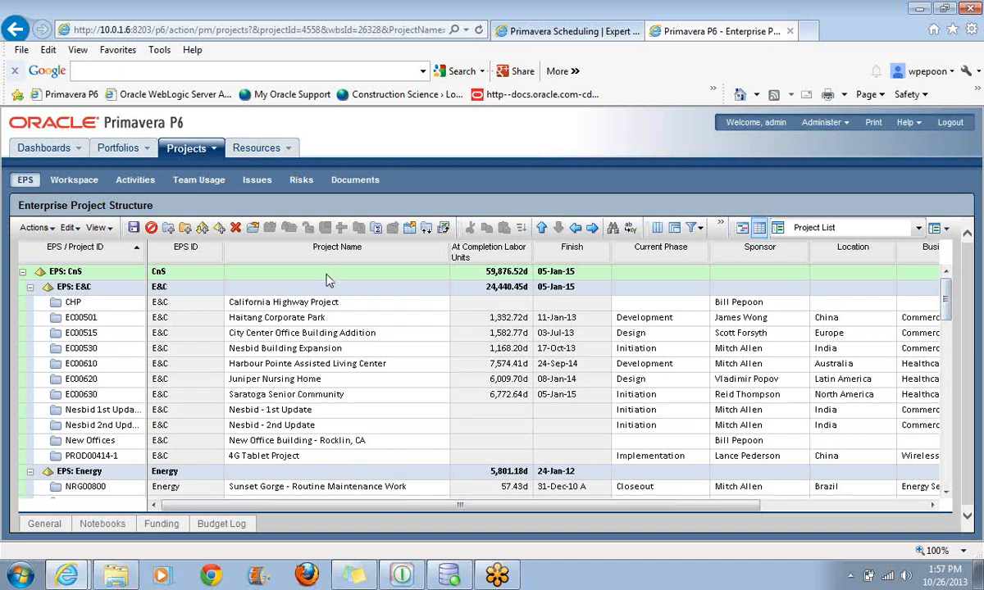
pyautogui.moveTo(74, 297)
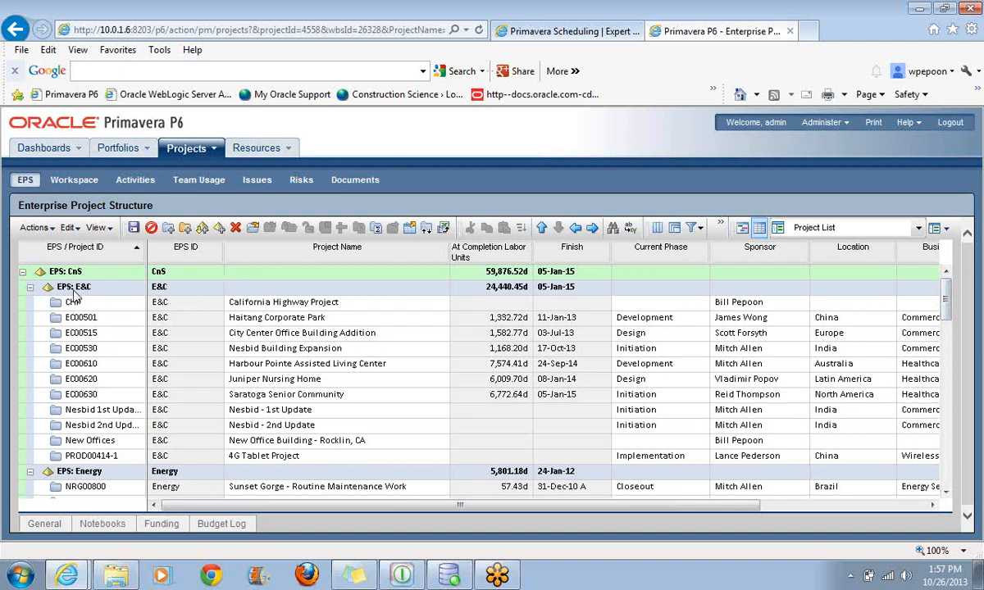
pyautogui.moveTo(92, 298)
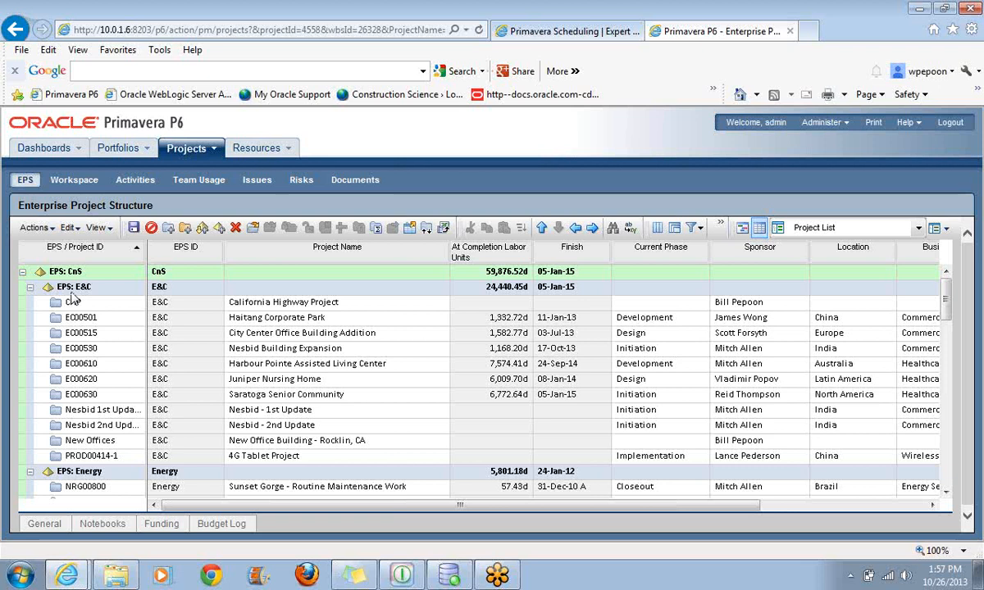
pyautogui.rightClick(74, 285)
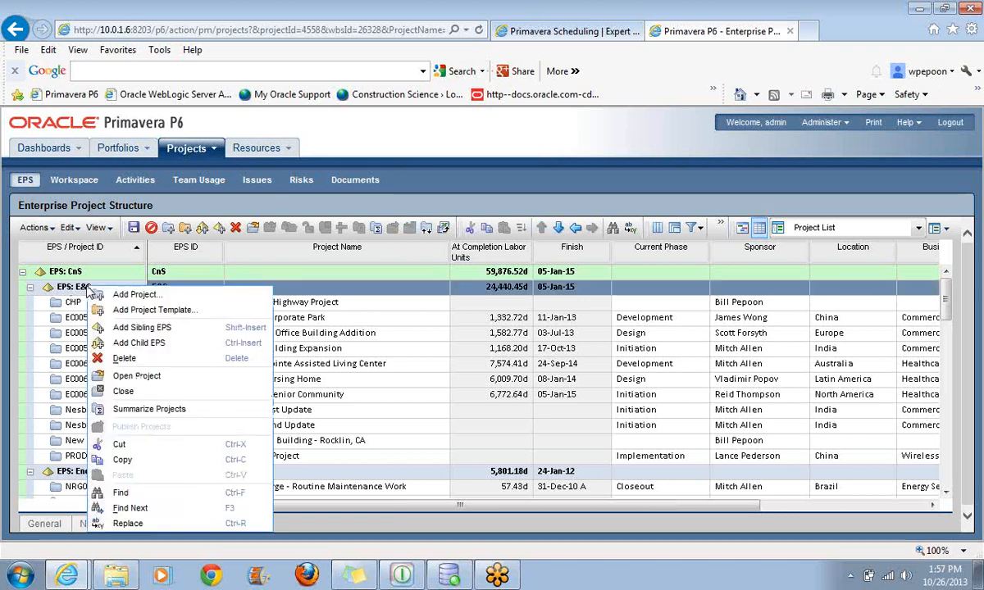
pyautogui.moveTo(139, 343)
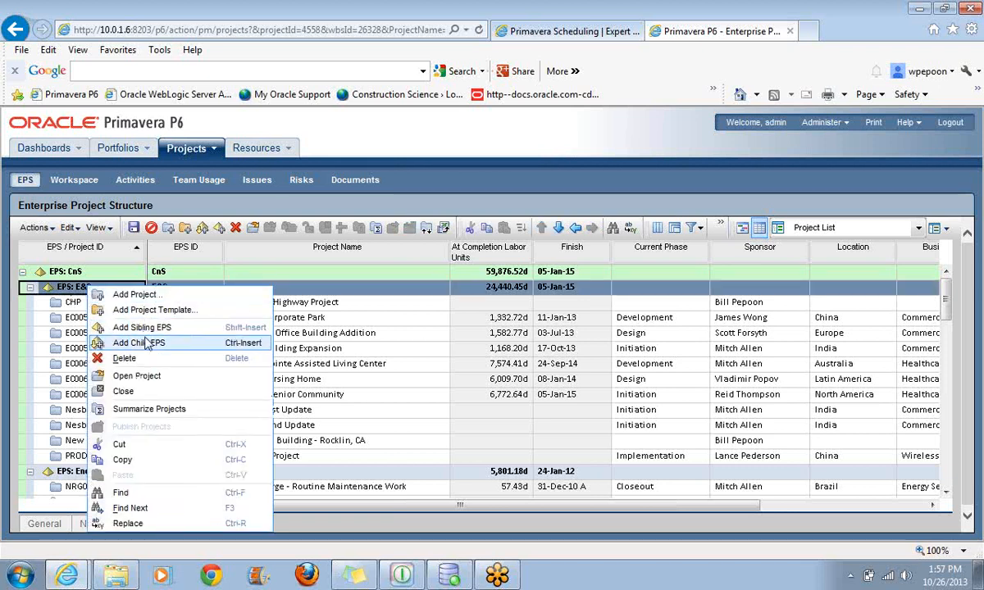
pyautogui.click(140, 343)
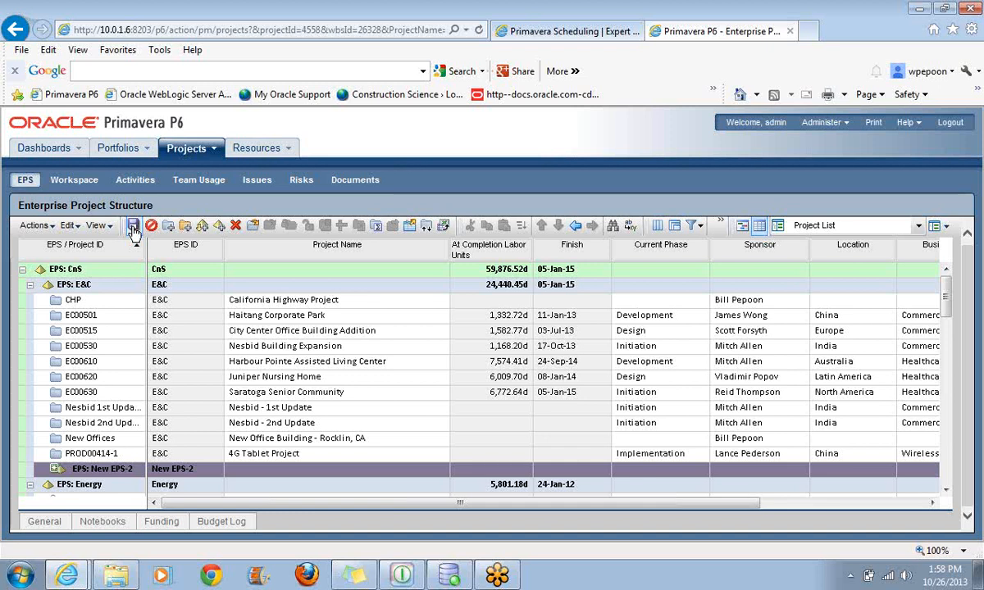
pyautogui.doubleClick(63, 469)
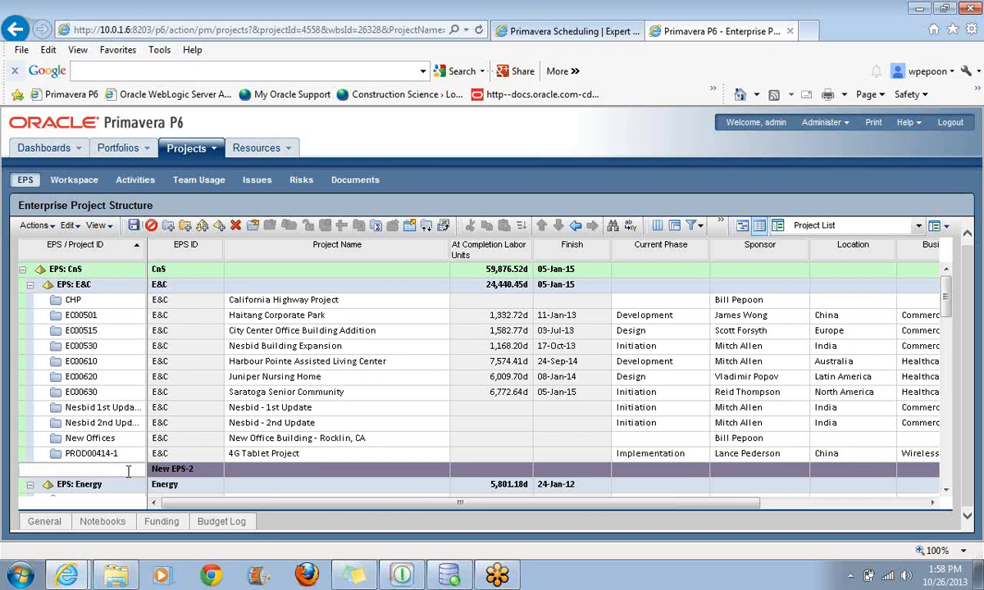
pyautogui.write('WTP')
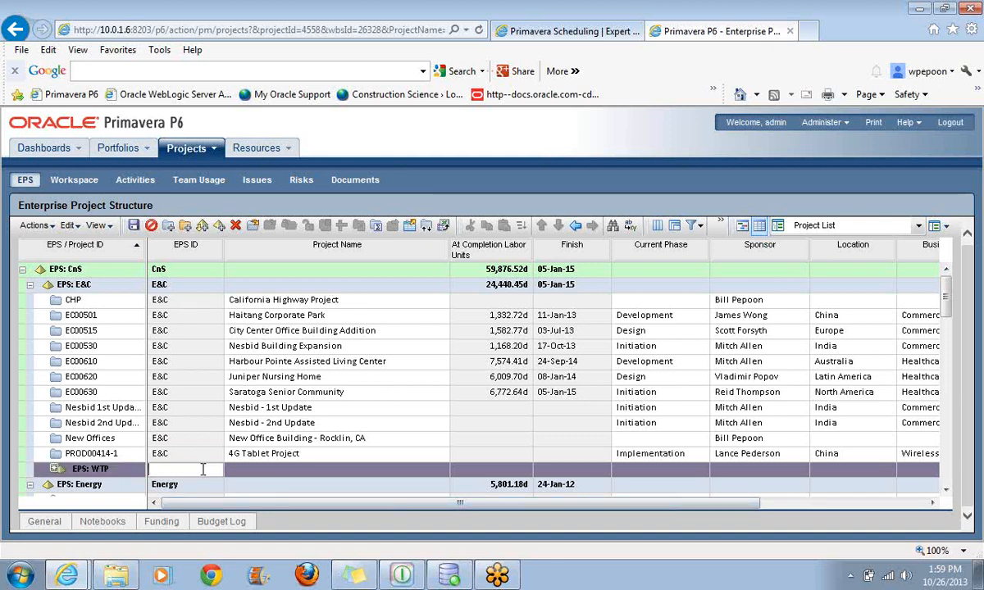
pyautogui.write('Bill P')
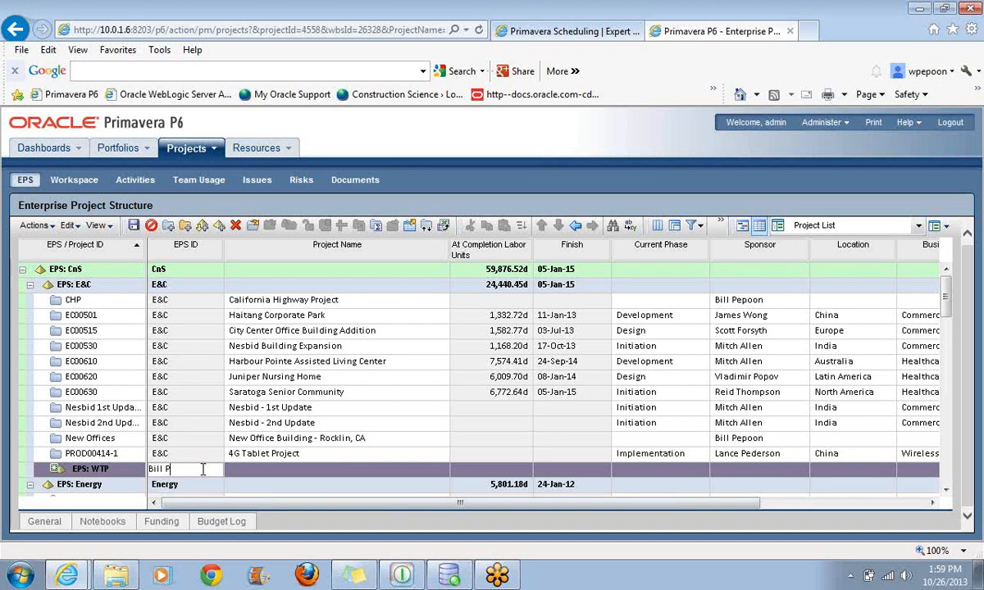
pyautogui.write('epoon')
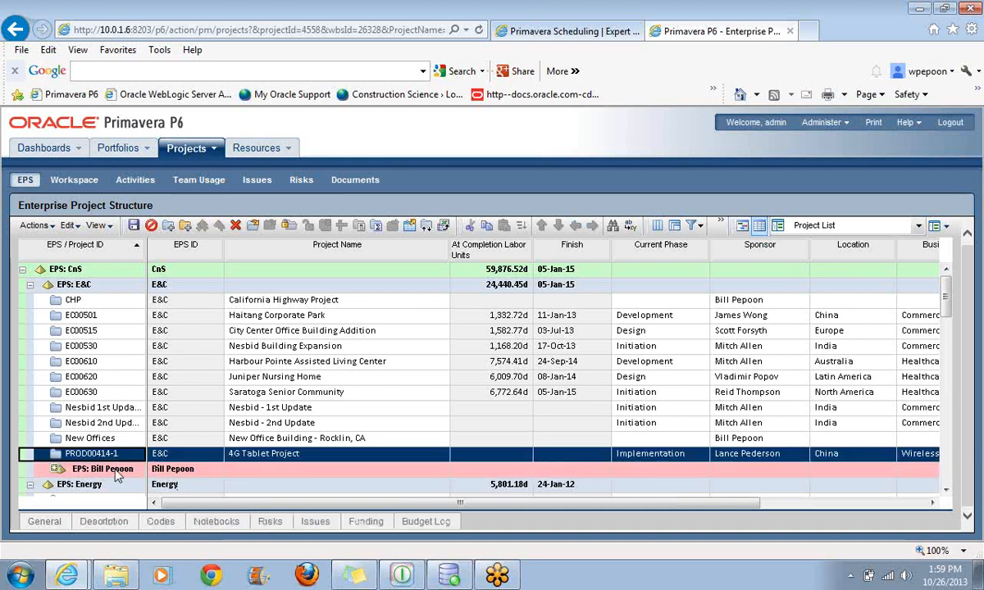
pyautogui.click(102, 469)
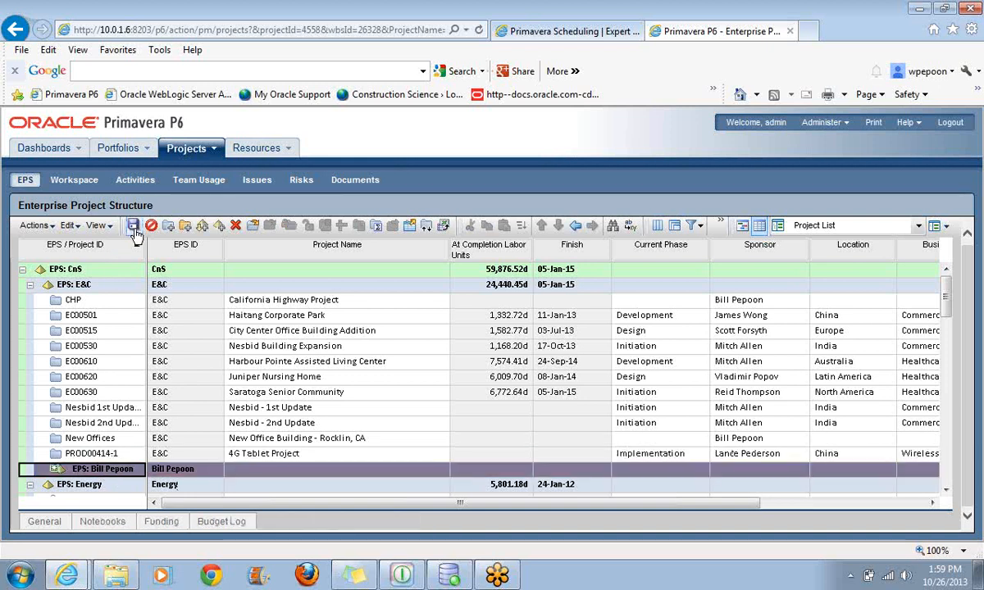
pyautogui.moveTo(134, 226)
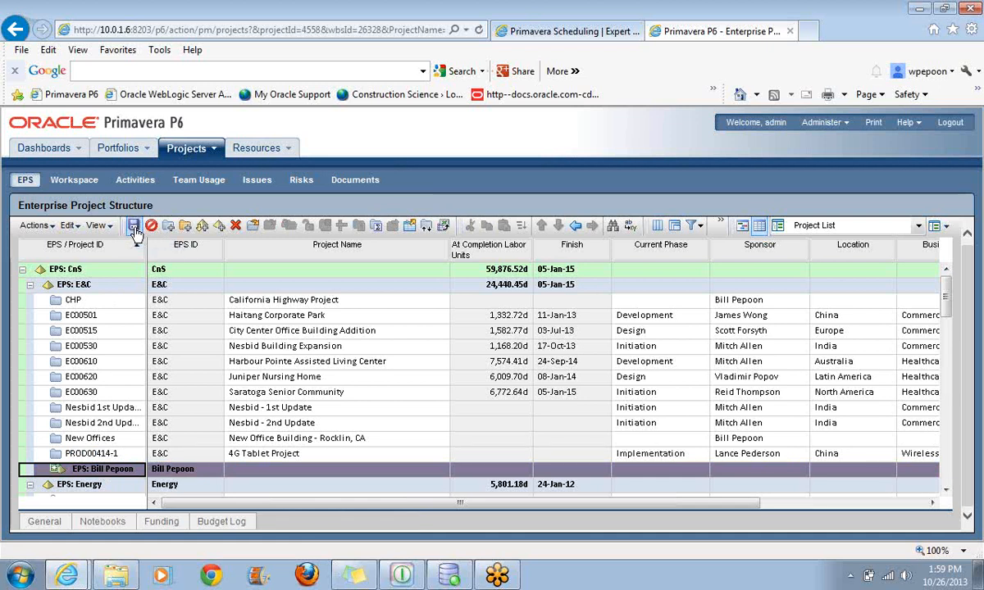
pyautogui.moveTo(134, 233)
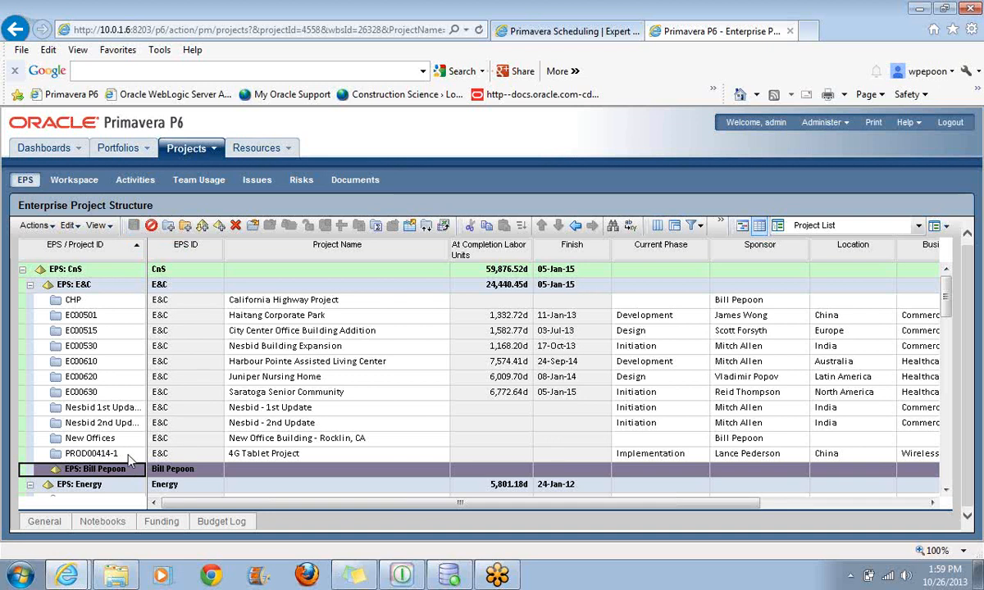
pyautogui.moveTo(89, 295)
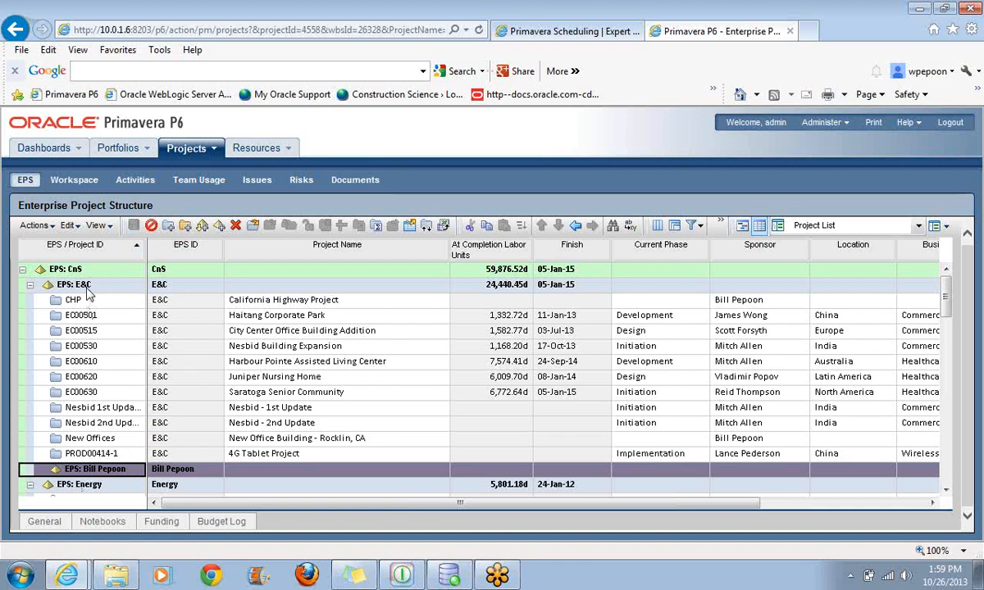
pyautogui.moveTo(138, 476)
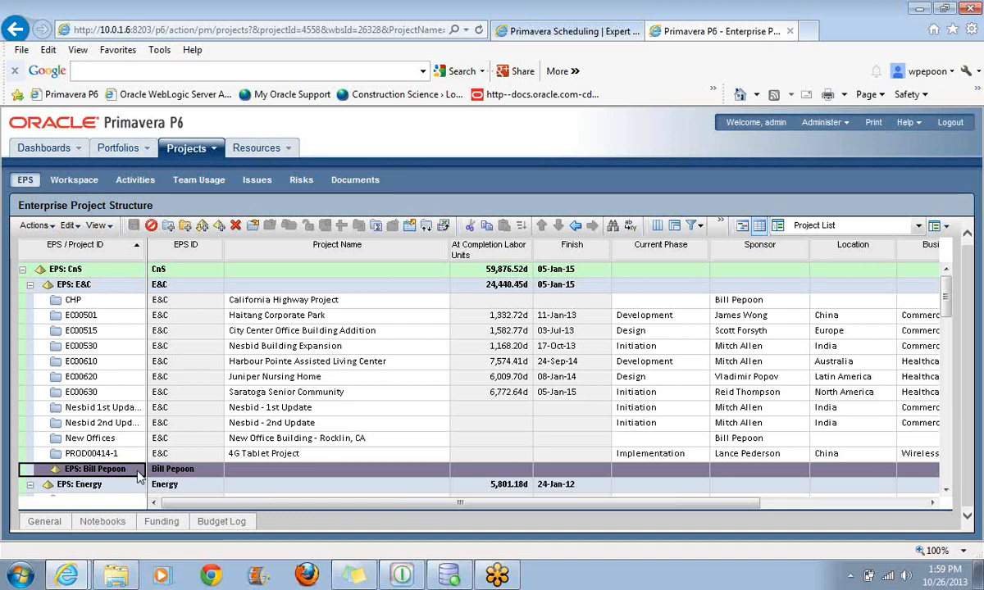
# Add a project under Bill Pepoon with ID New Hotel Baseline and start entering the same name
pyautogui.rightClick(95, 469)
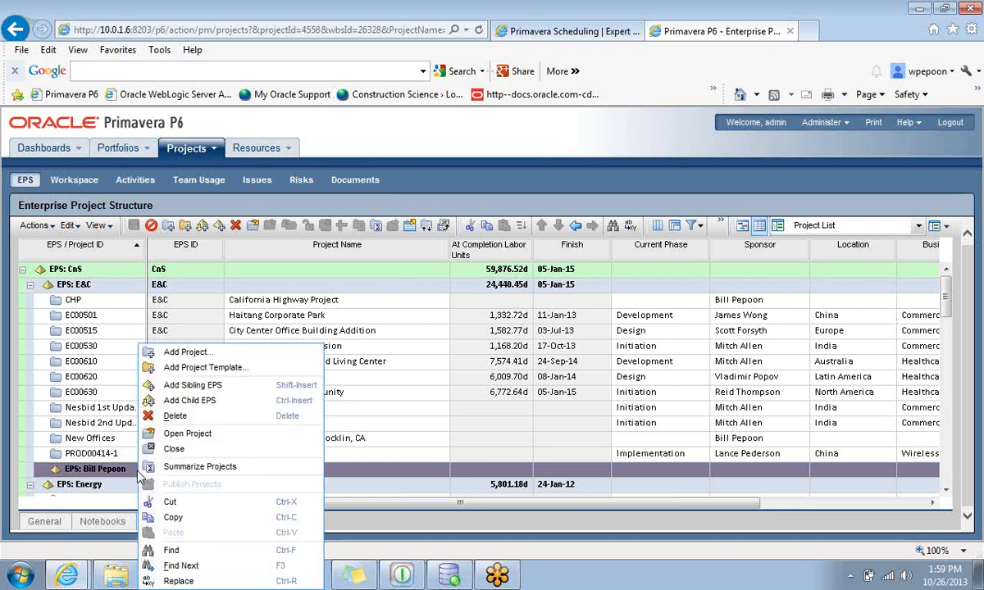
pyautogui.moveTo(187, 350)
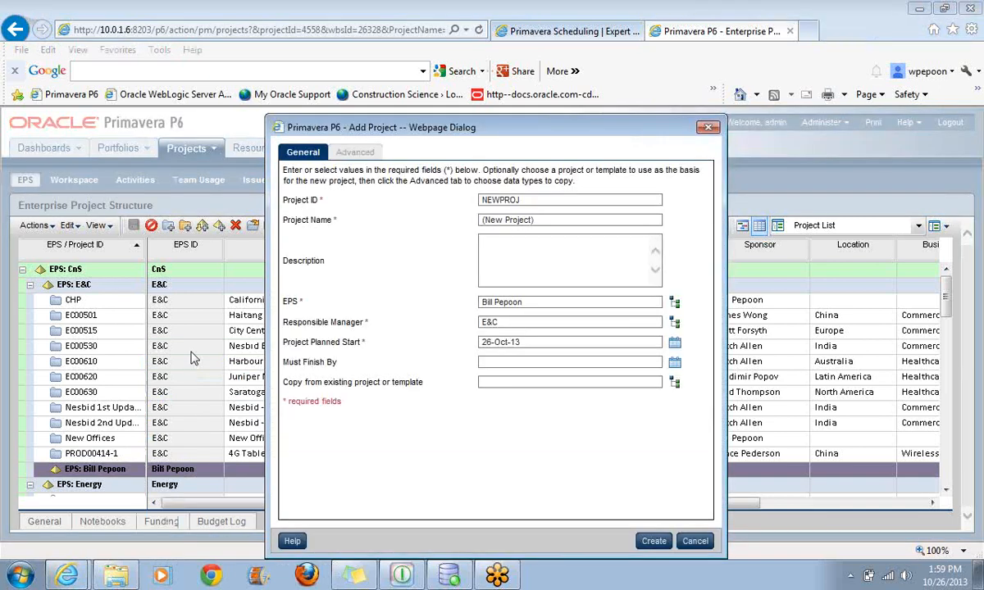
pyautogui.moveTo(230, 358)
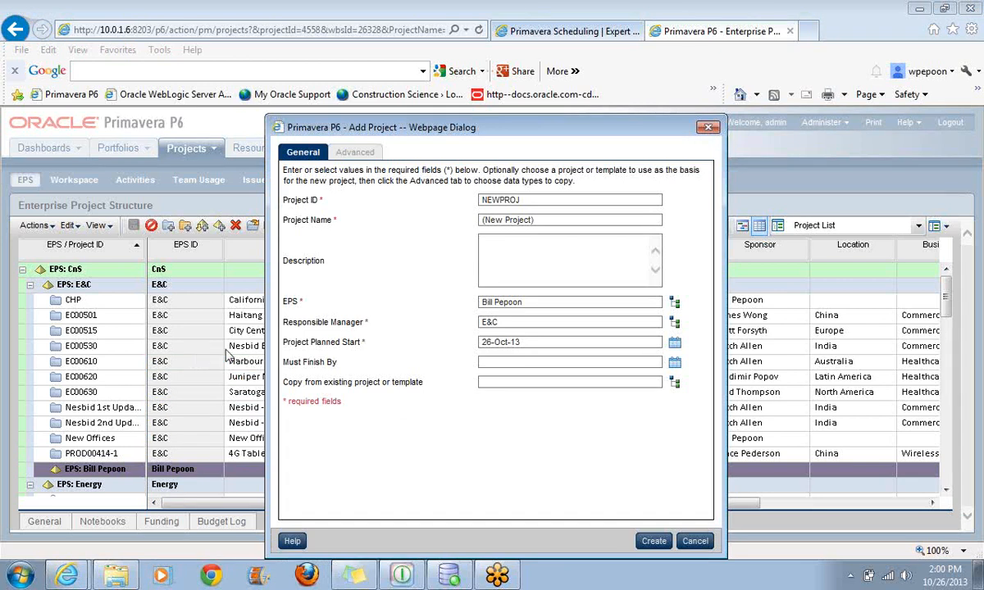
pyautogui.click(570, 200)
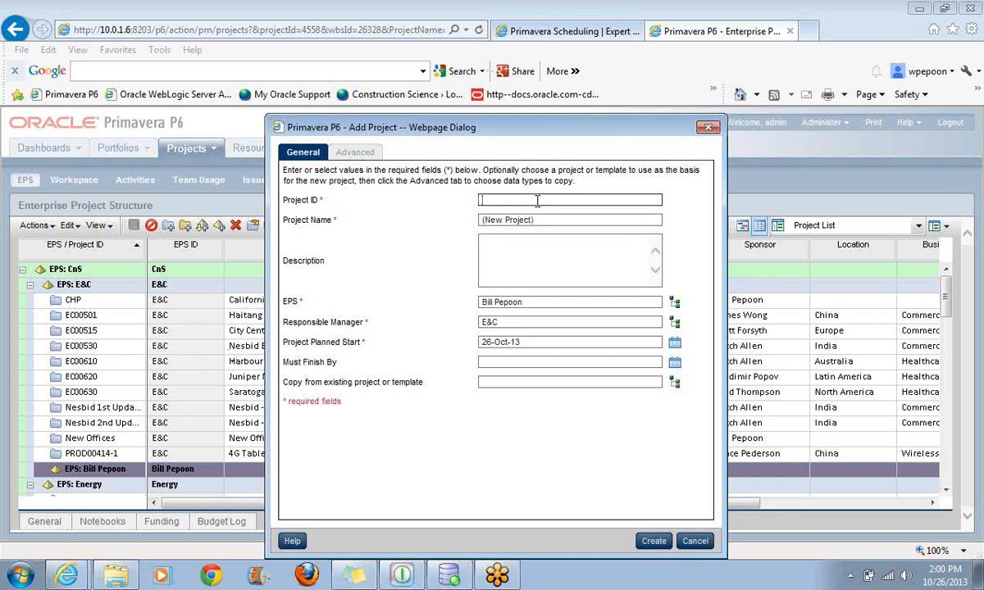
pyautogui.write('New')
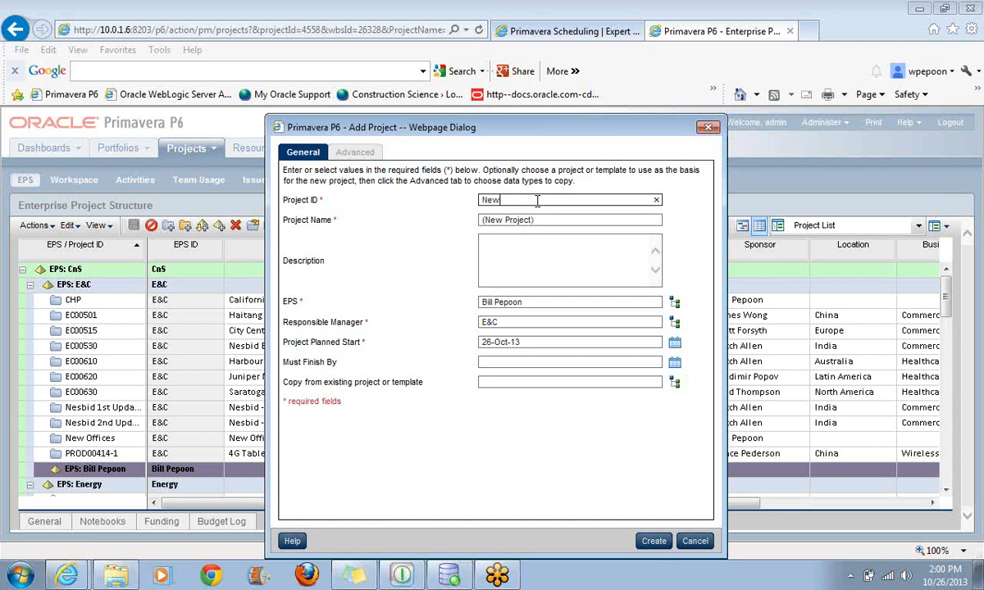
pyautogui.write('Hotel')
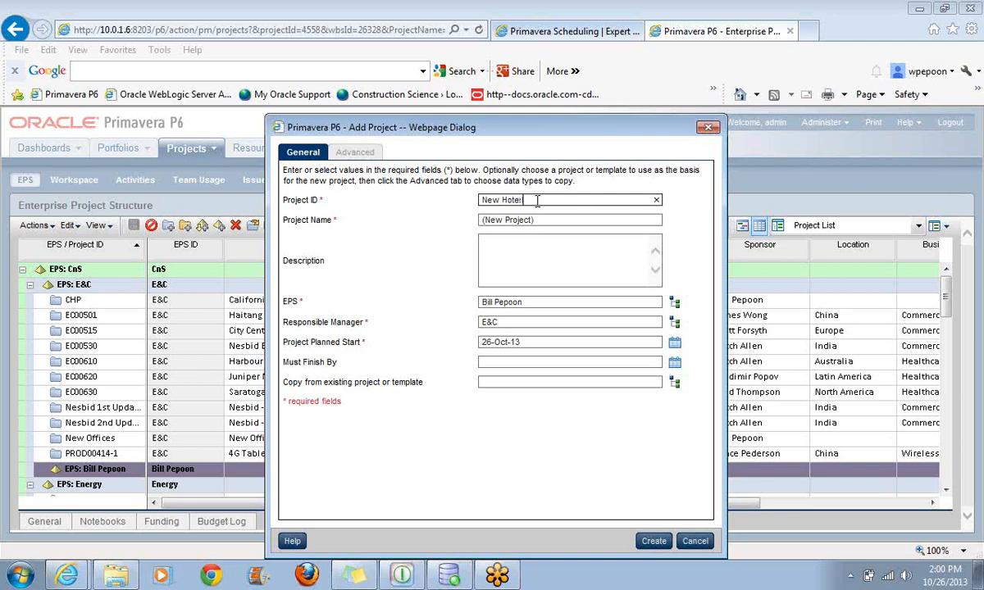
pyautogui.write('b')
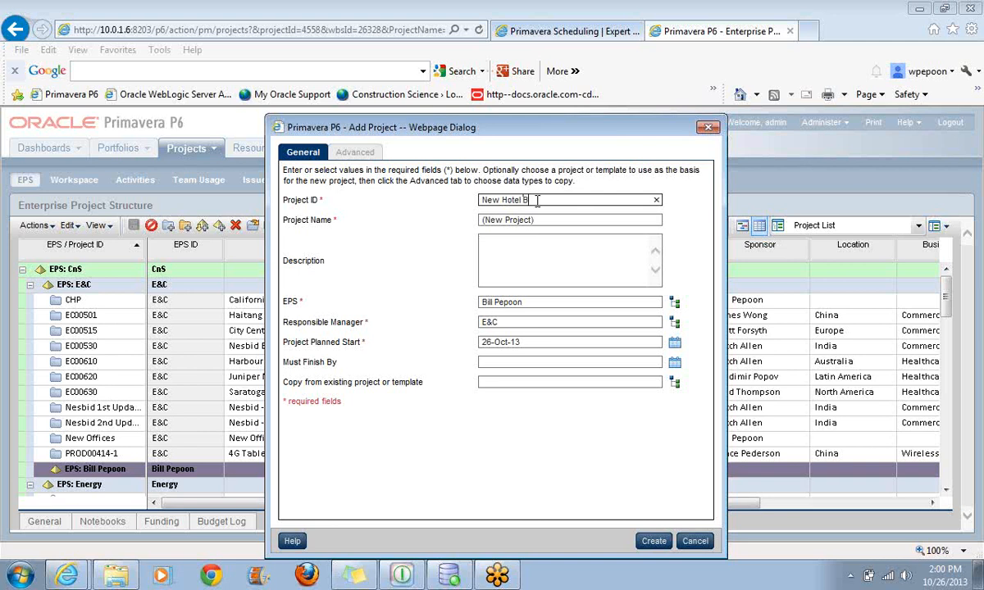
pyautogui.write('aseline')
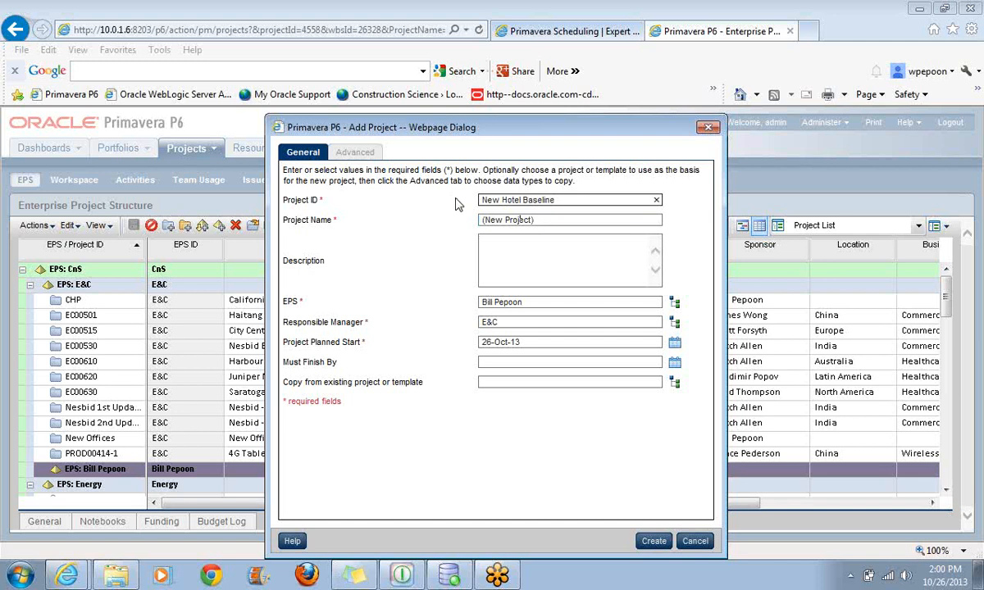
pyautogui.click(549, 219)
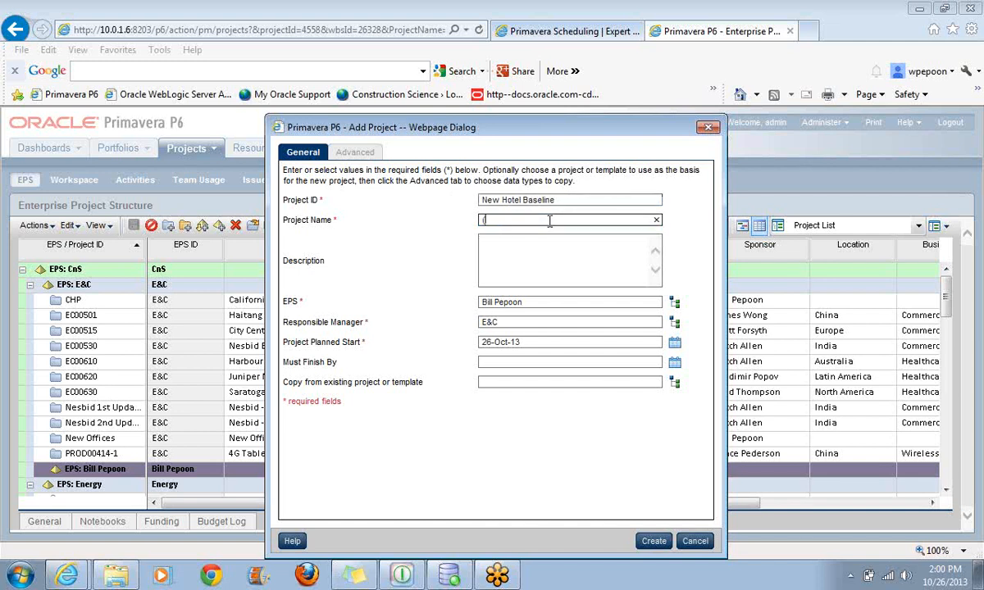
pyautogui.write('New Hotel Baseline')
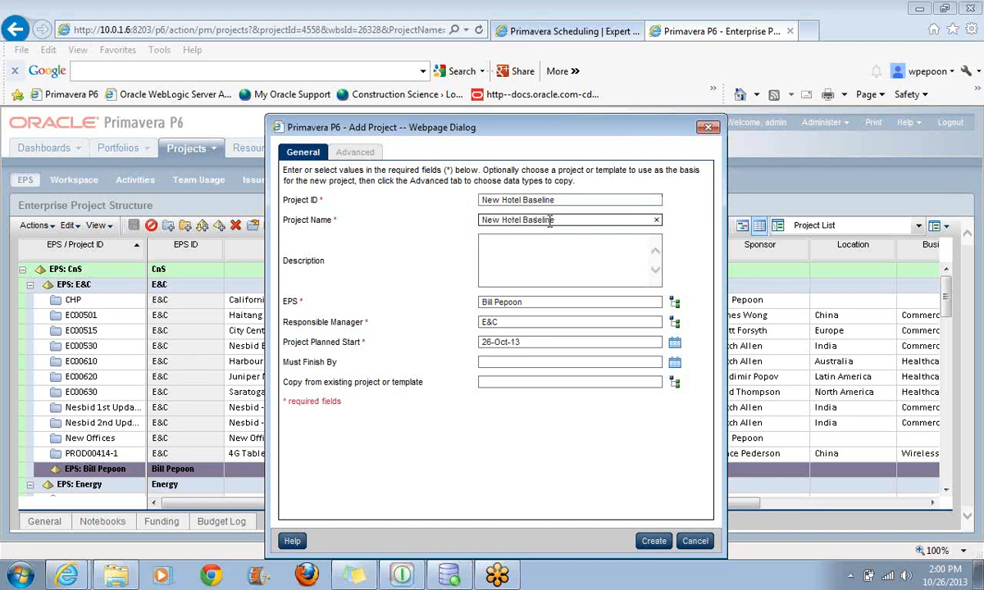
pyautogui.click(570, 259)
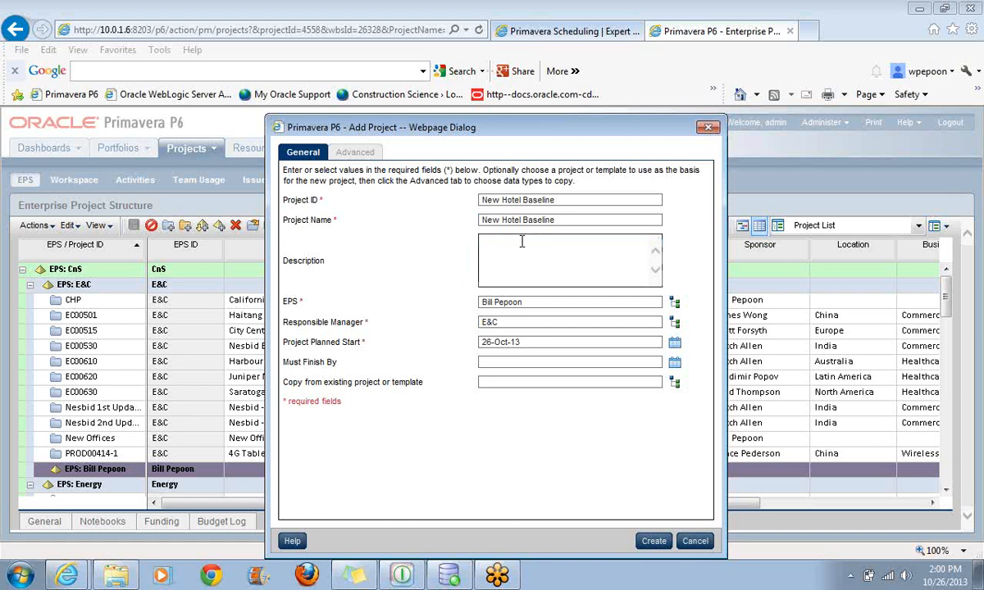
pyautogui.moveTo(632, 277)
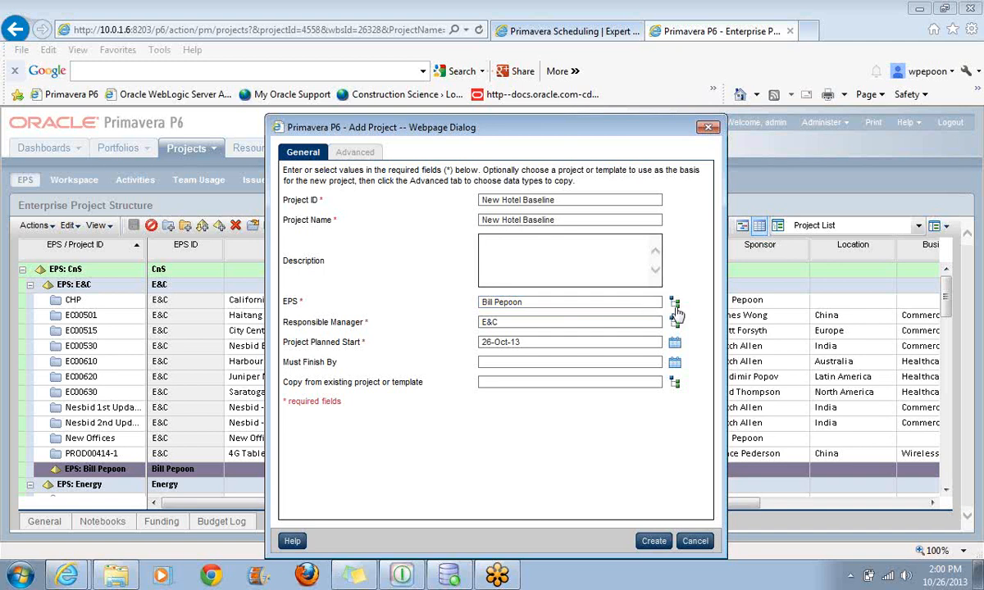
pyautogui.moveTo(457, 327)
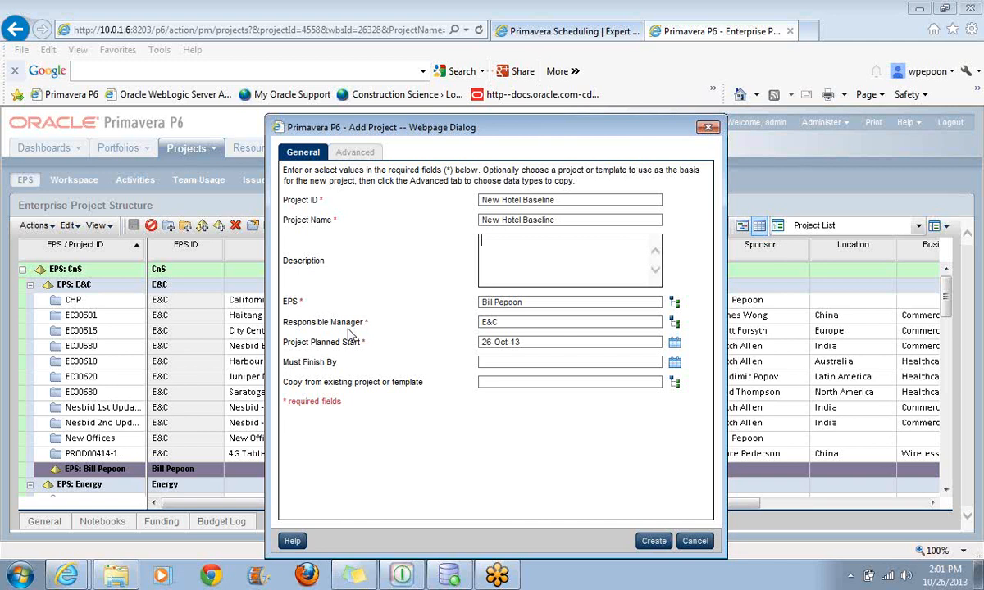
pyautogui.moveTo(433, 373)
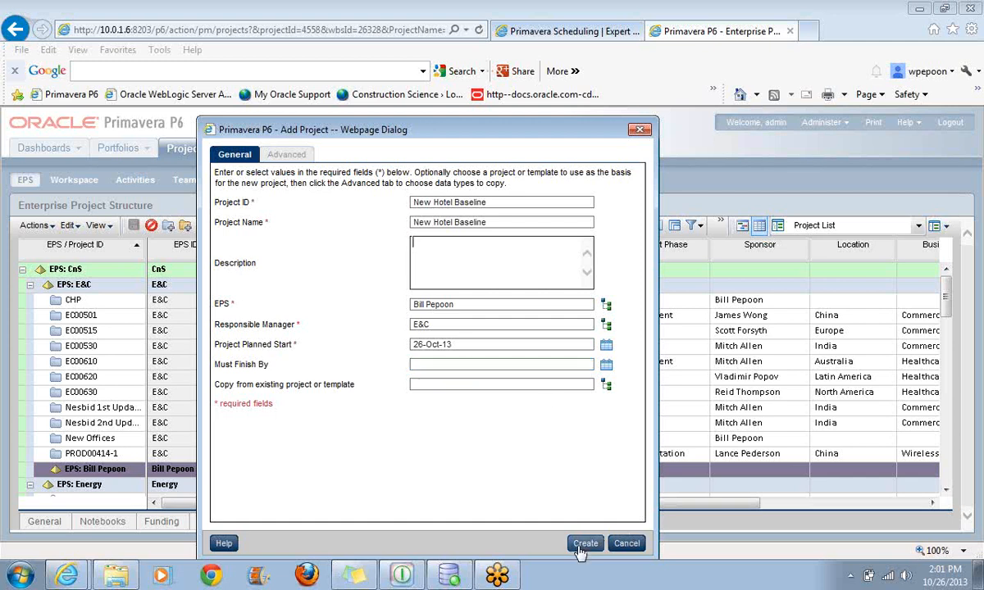
# Create the New Hotel Baseline project and scroll the EPS grid toward its node
pyautogui.click(585, 542)
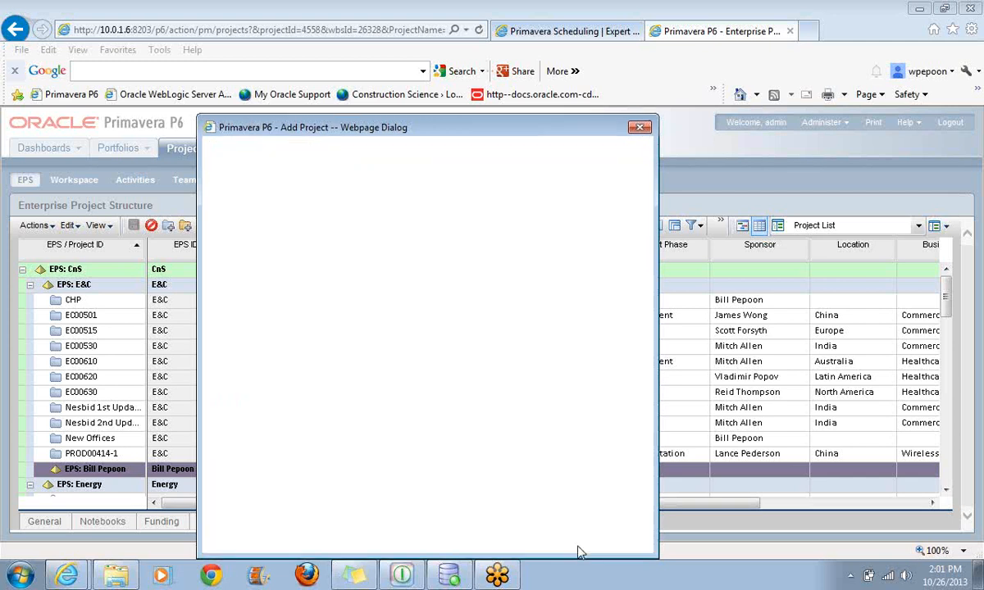
pyautogui.click(640, 128)
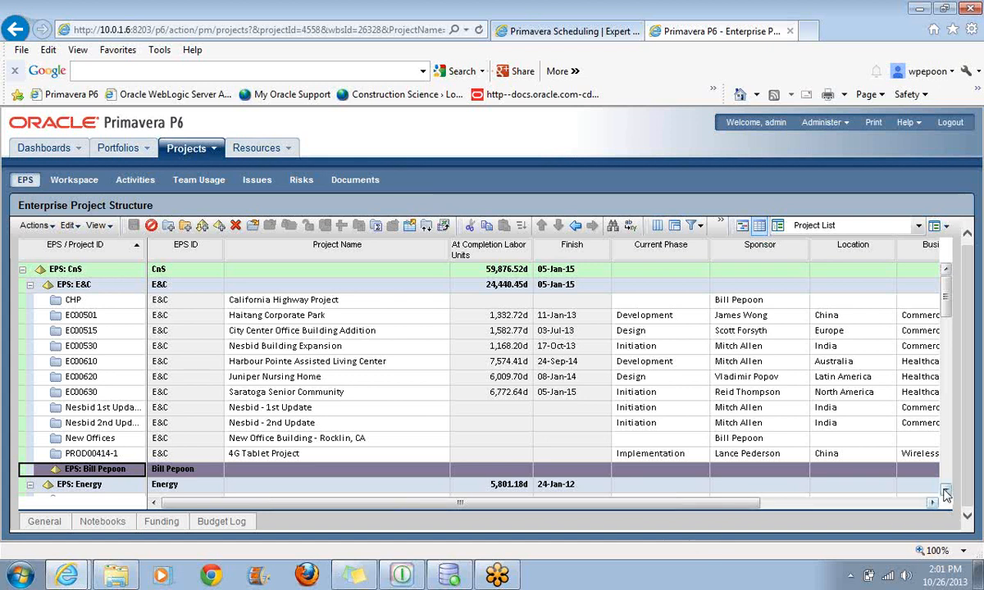
pyautogui.click(944, 492)
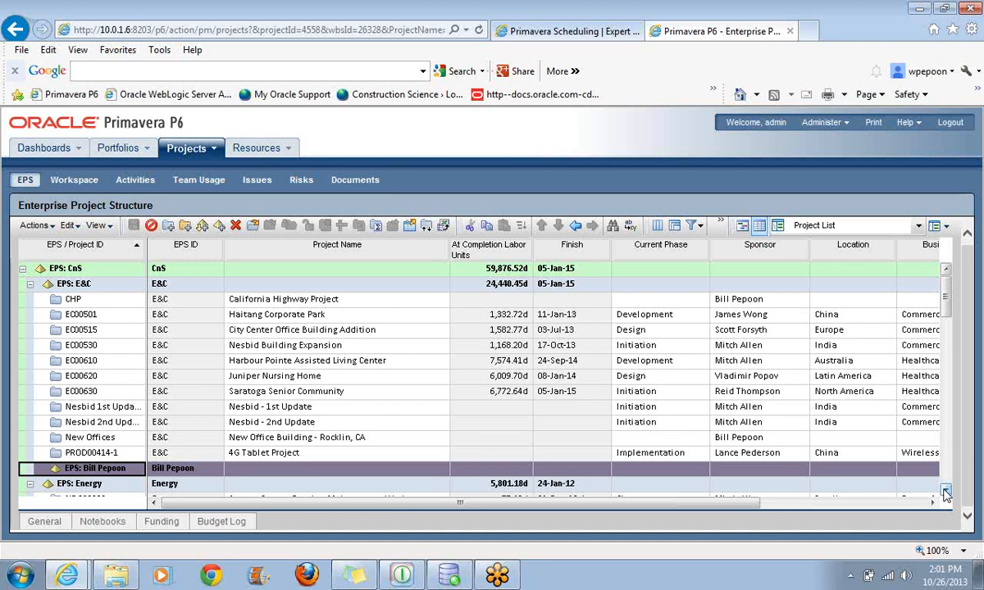
pyautogui.scroll(-3)
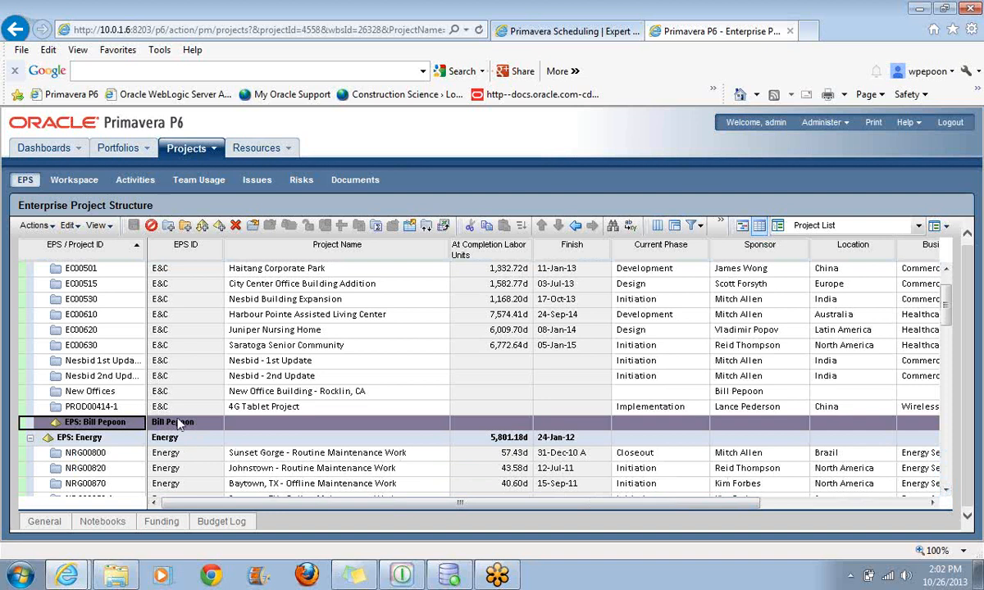
pyautogui.moveTo(182, 426)
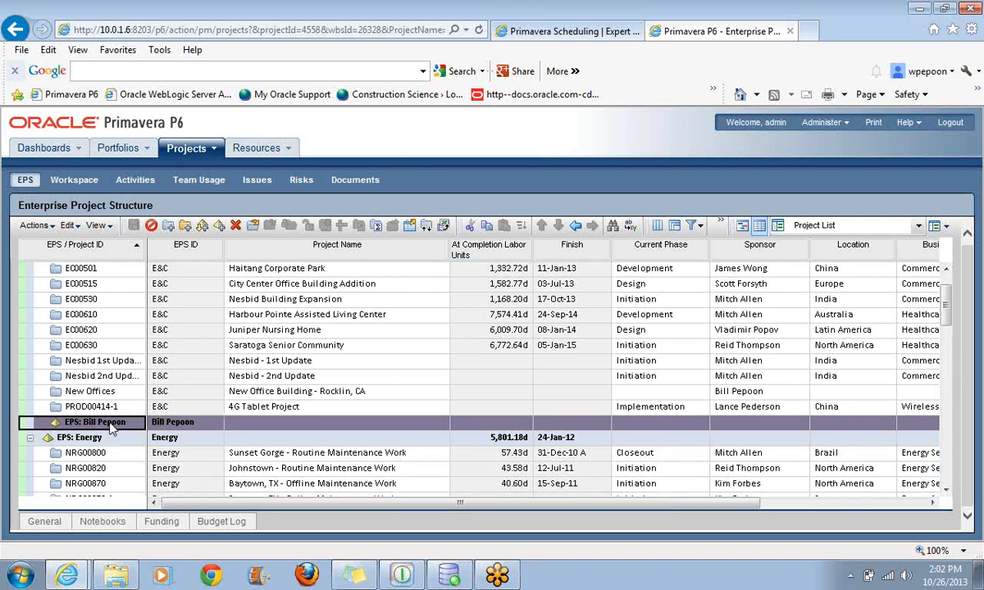
pyautogui.moveTo(648, 416)
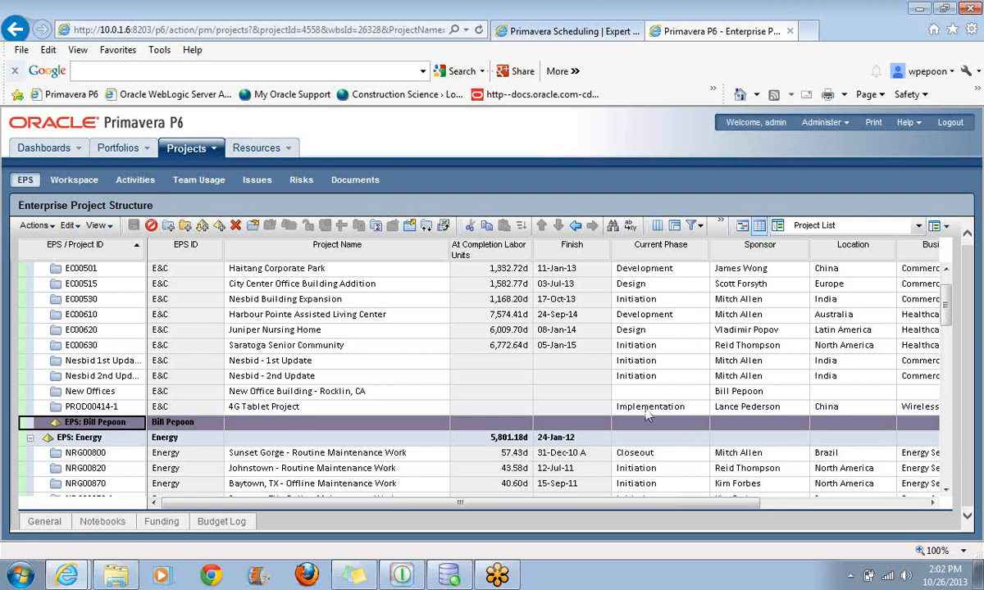
pyautogui.moveTo(115, 420)
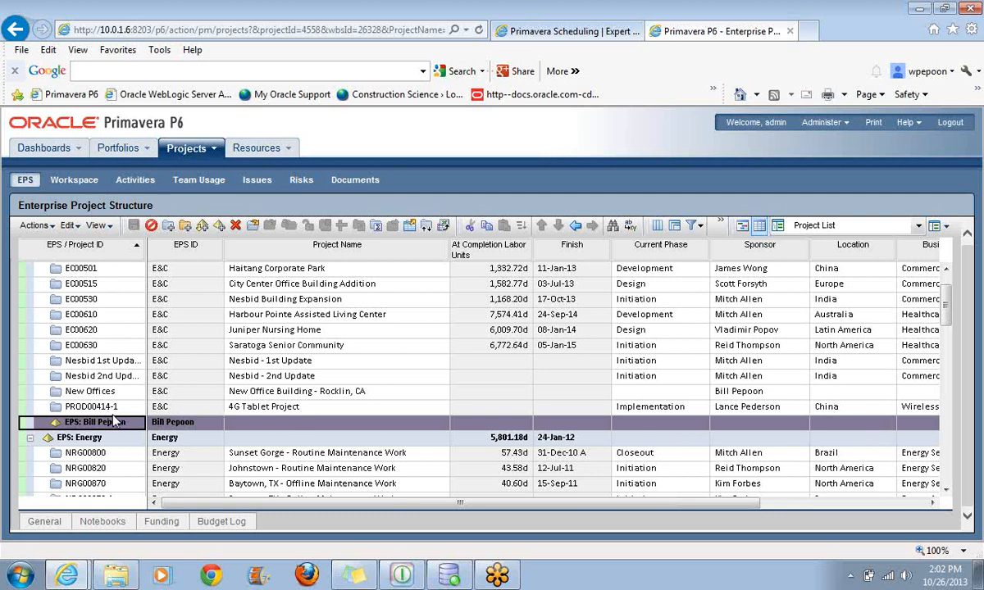
pyautogui.moveTo(230, 421)
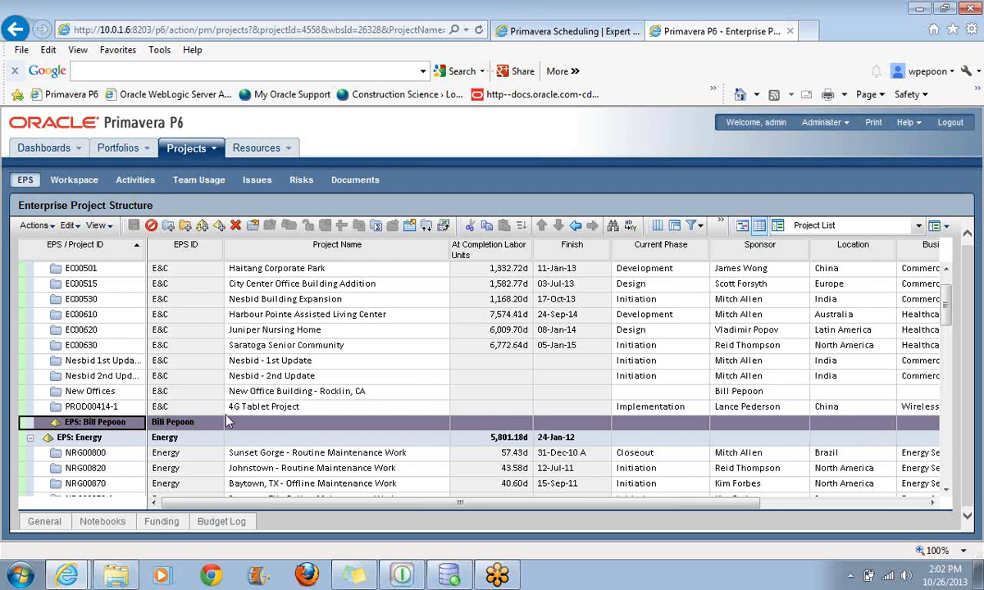
pyautogui.moveTo(310, 423)
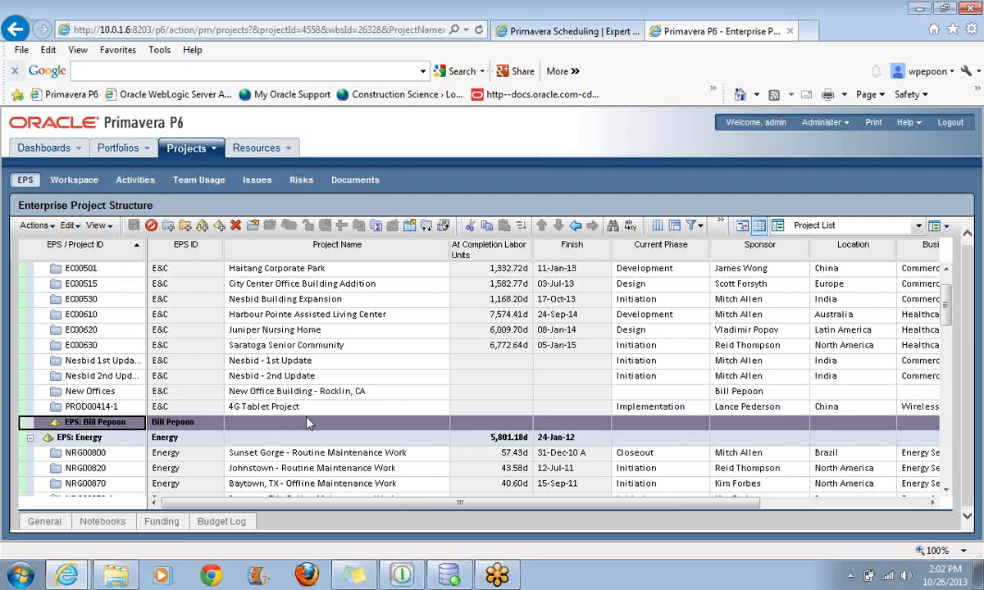
pyautogui.moveTo(74, 179)
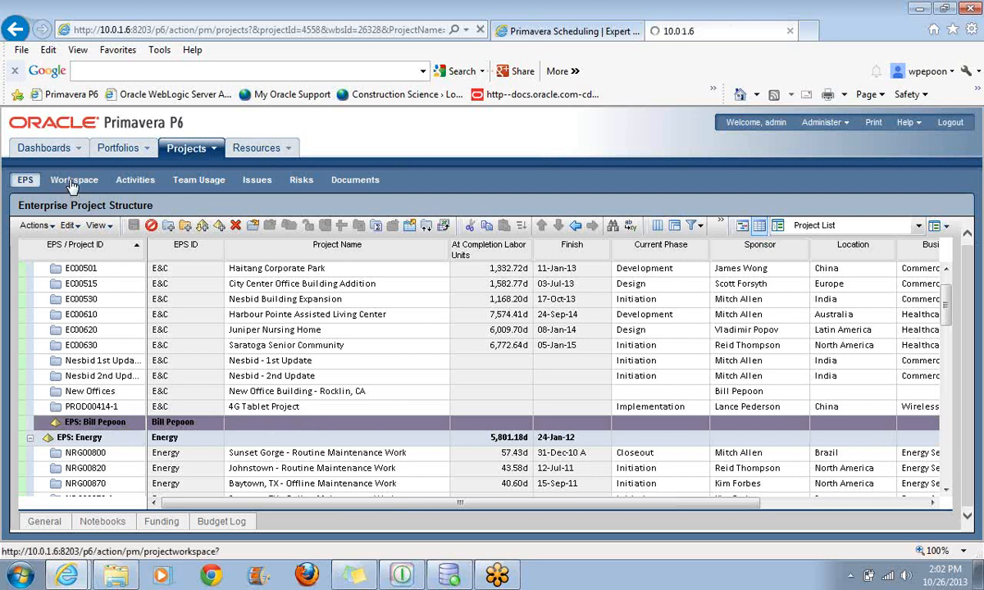
# Open the New Hotel Baseline Workspace, letting the Java applet run with the latest version
pyautogui.click(74, 179)
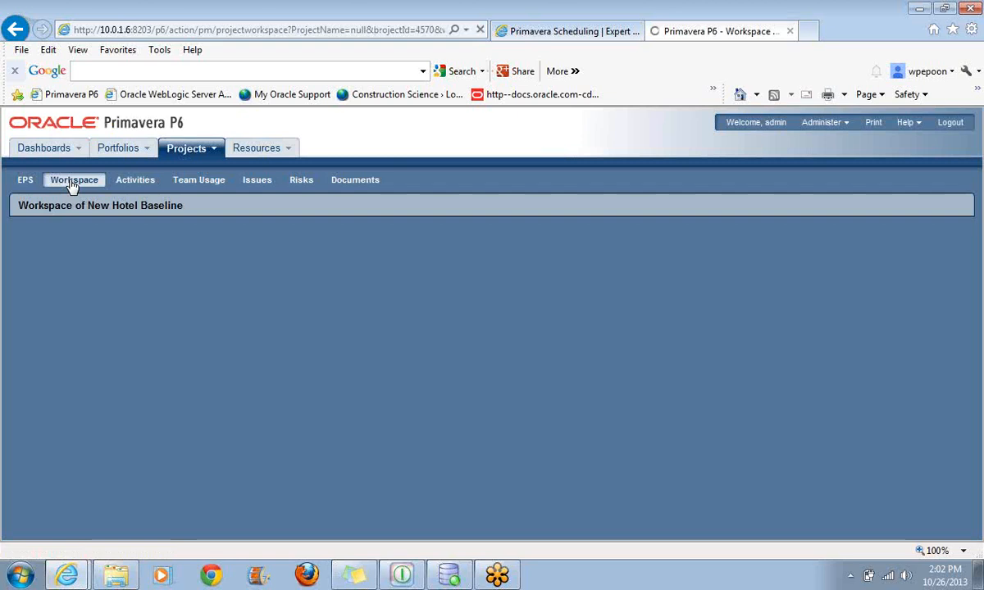
pyautogui.click(74, 178)
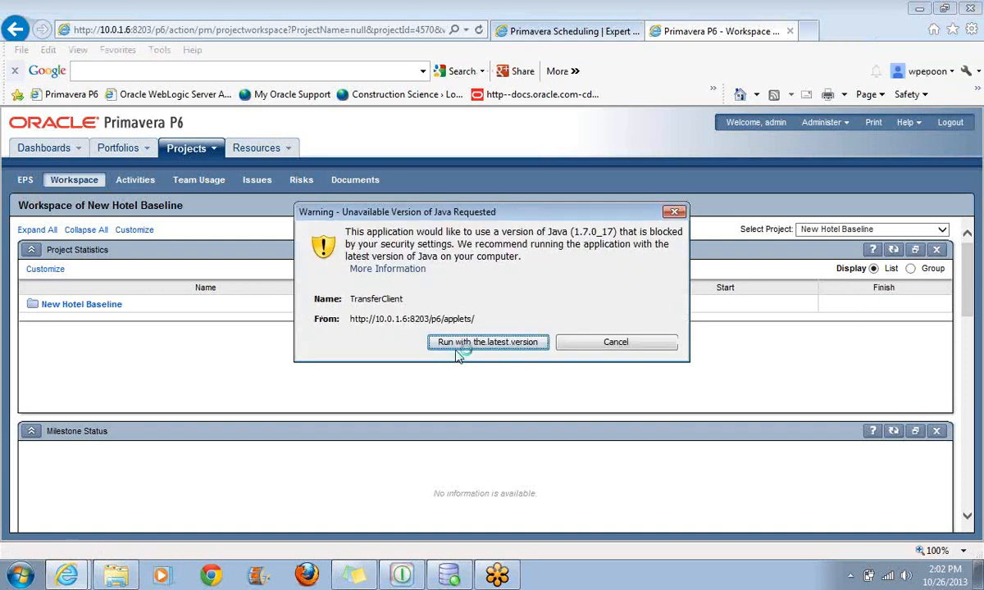
pyautogui.moveTo(501, 367)
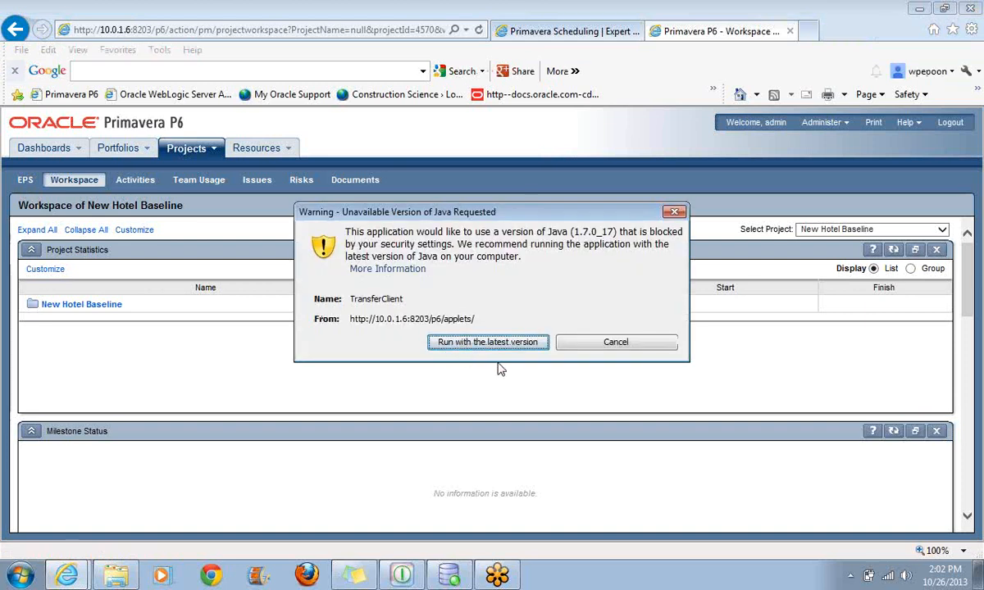
pyautogui.click(616, 343)
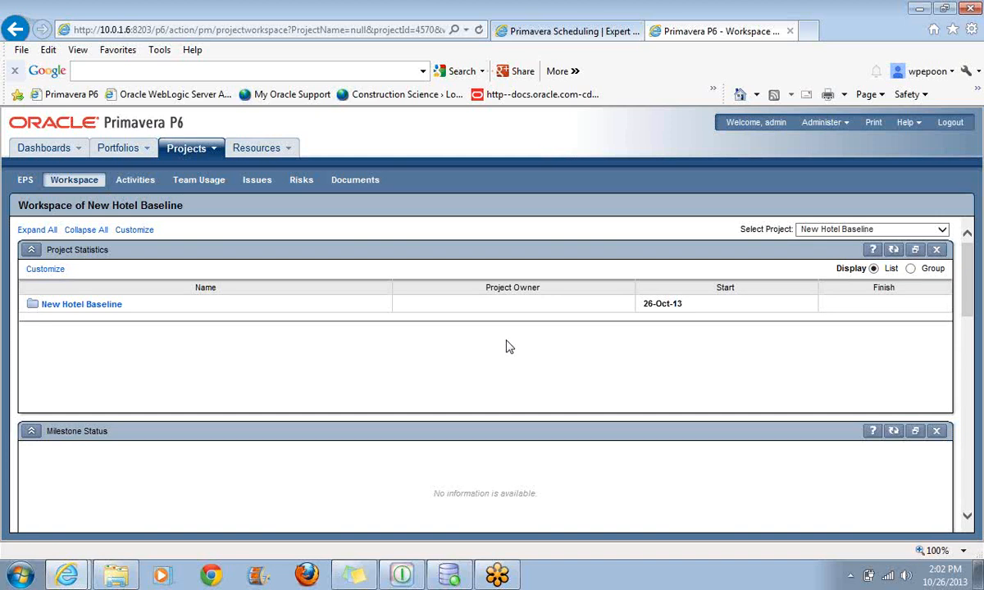
pyautogui.moveTo(198, 206)
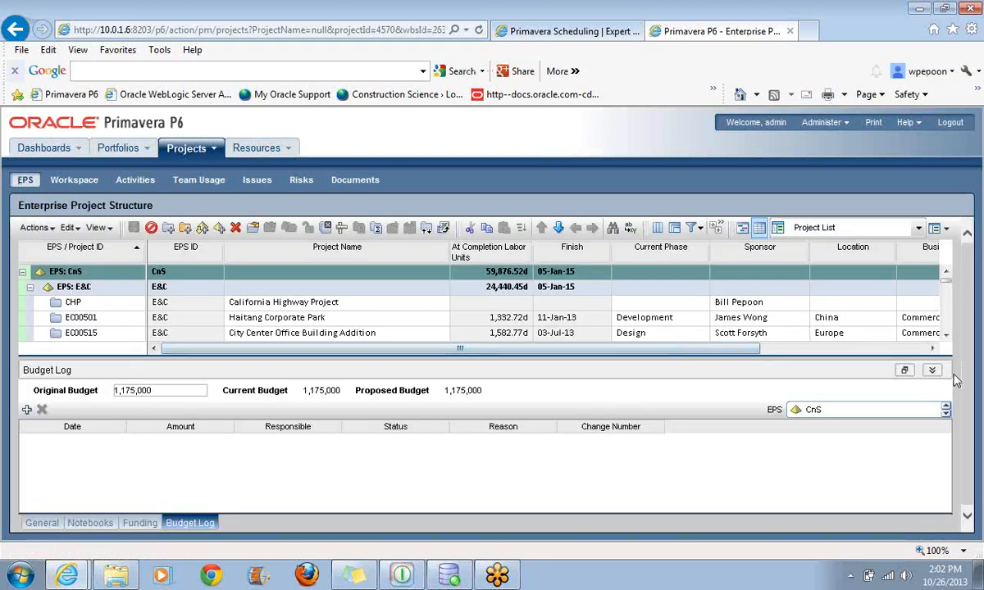
# Hide the Budget Log panel and select New Hotel Baseline under the Bill Pepoon EPS
pyautogui.click(931, 370)
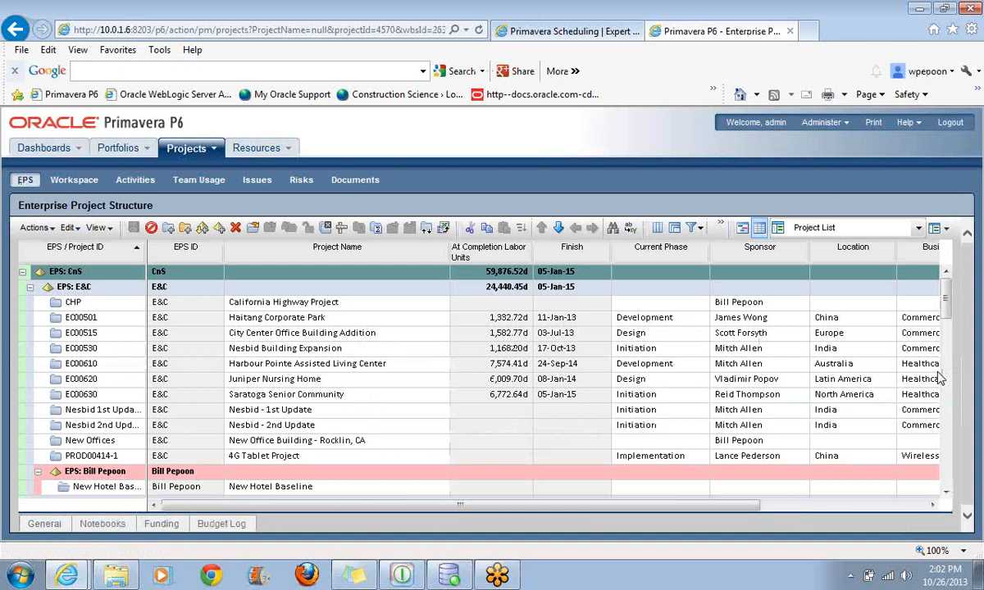
pyautogui.click(944, 492)
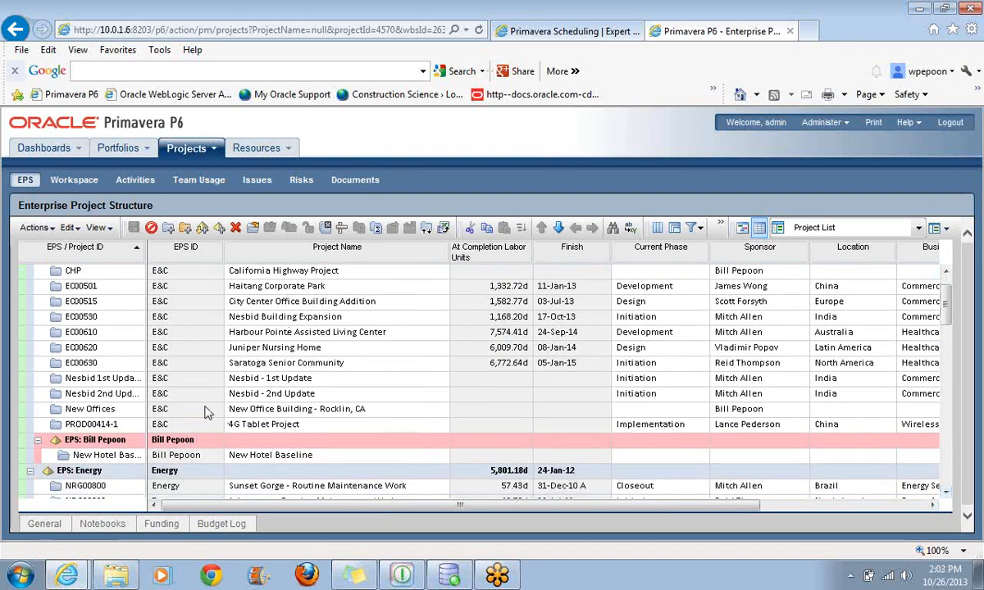
pyautogui.click(270, 456)
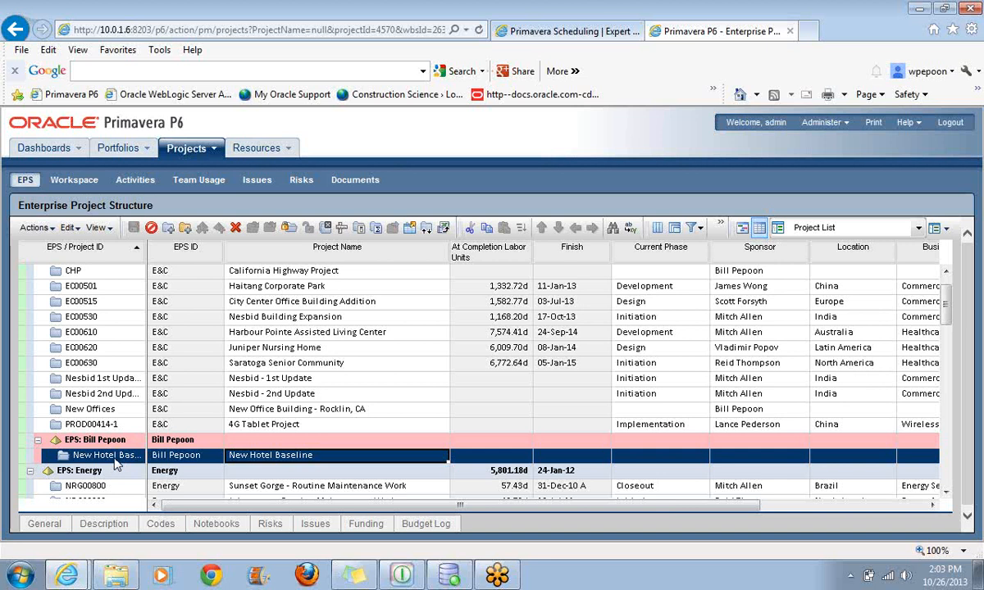
# Open Set Project Preferences for New Hotel Baseline from its right-click actions
pyautogui.rightClick(106, 456)
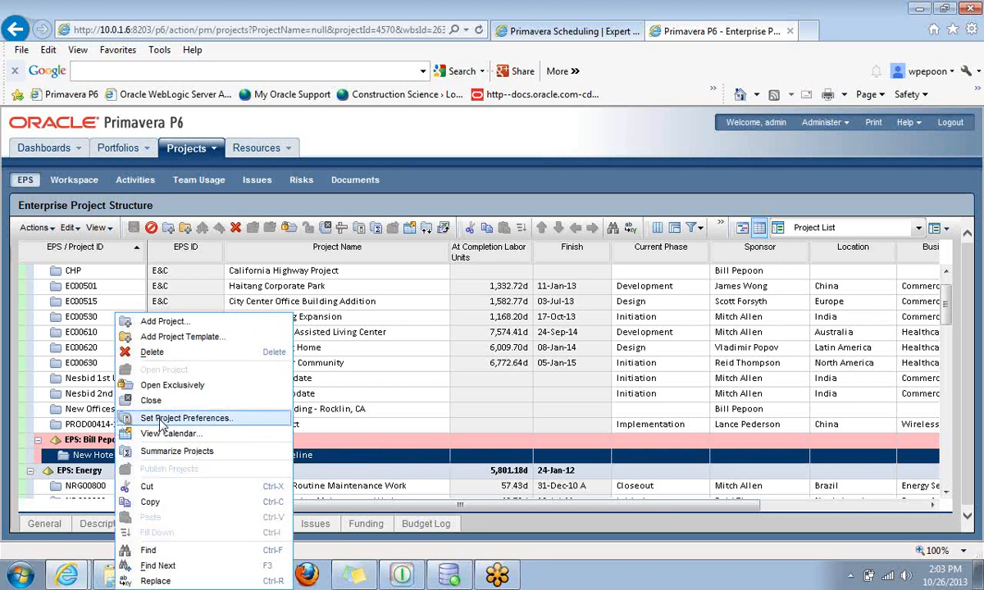
pyautogui.moveTo(187, 418)
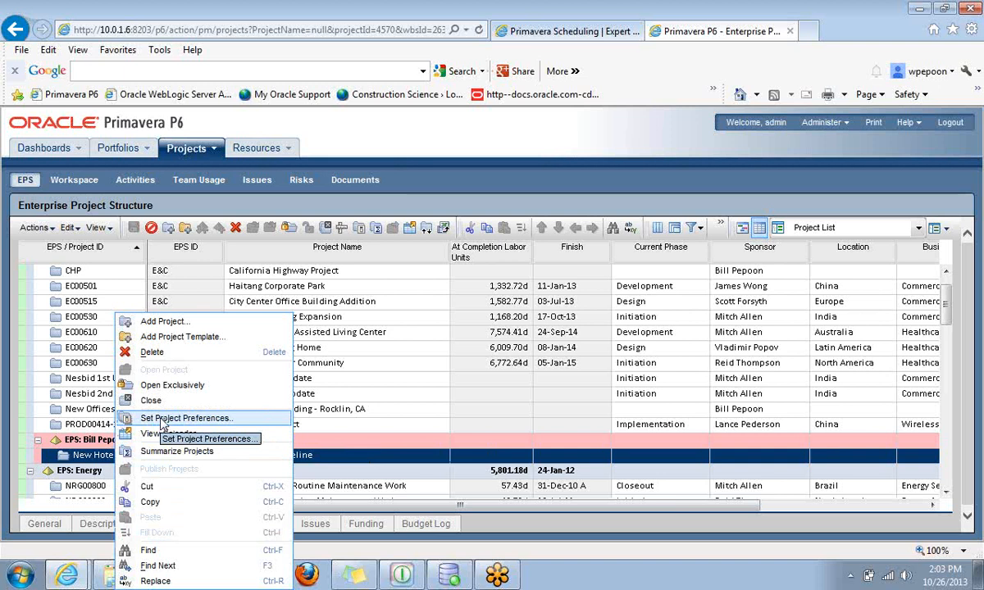
pyautogui.moveTo(185, 418)
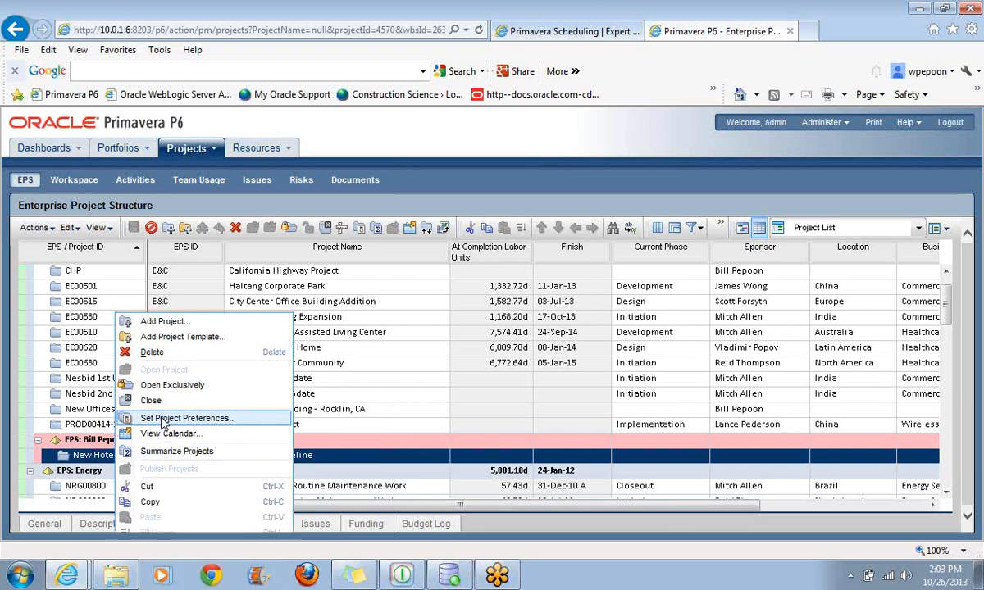
pyautogui.click(187, 418)
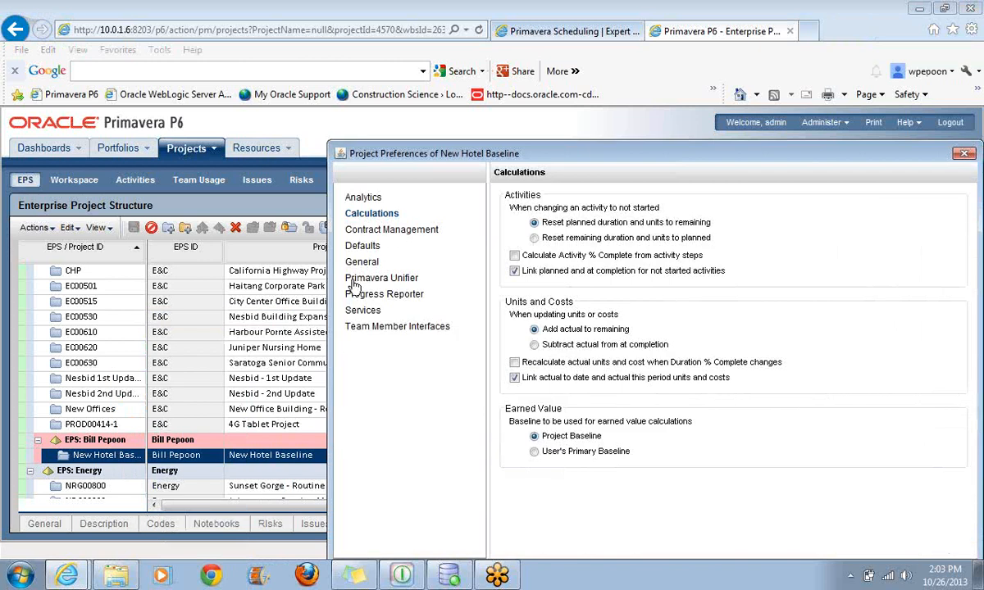
pyautogui.moveTo(363, 246)
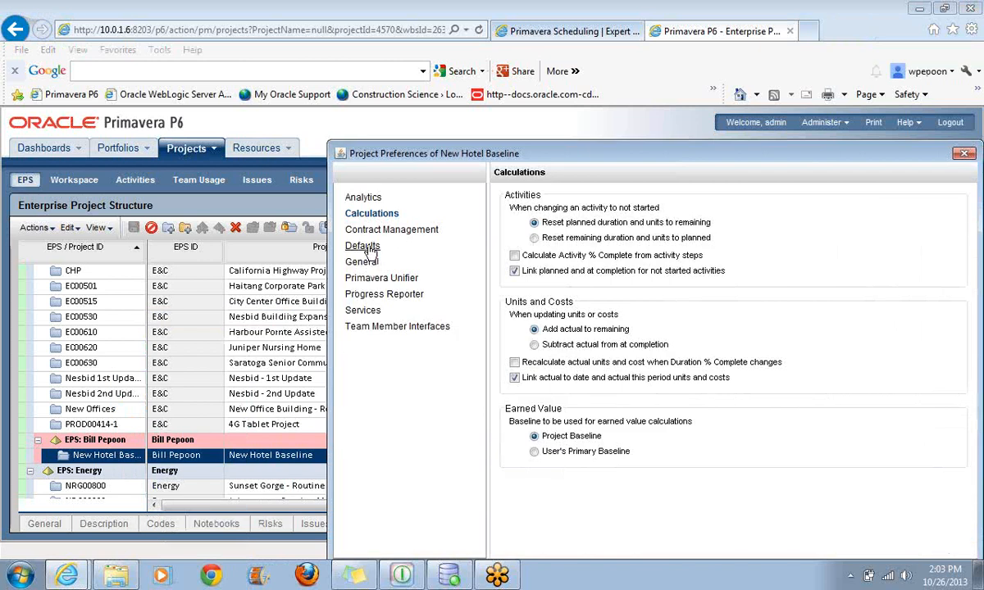
# Show the Defaults page, peek at the default calendar picker and cancel out of it
pyautogui.click(363, 245)
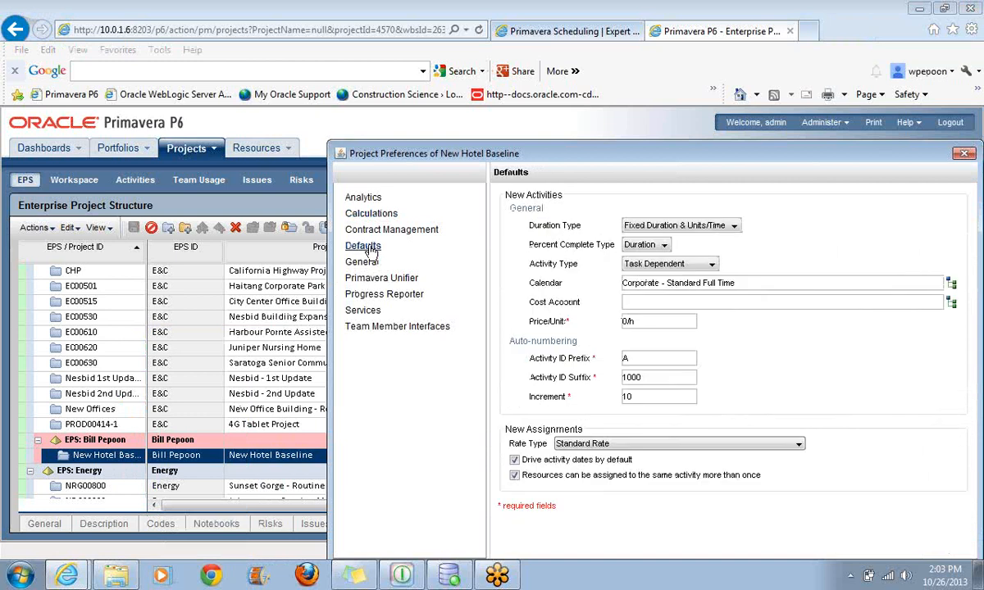
pyautogui.moveTo(748, 237)
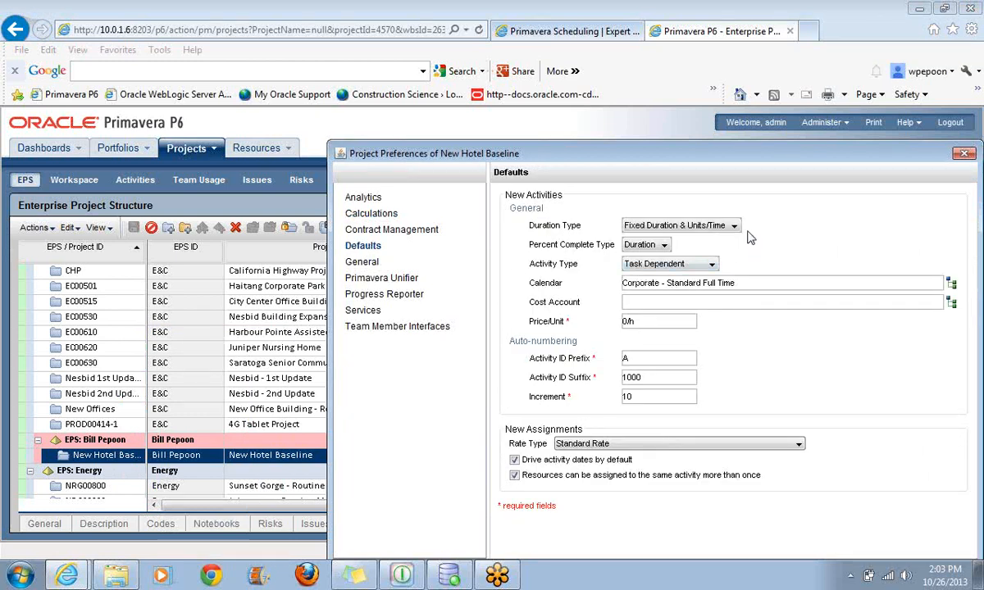
pyautogui.moveTo(243, 577)
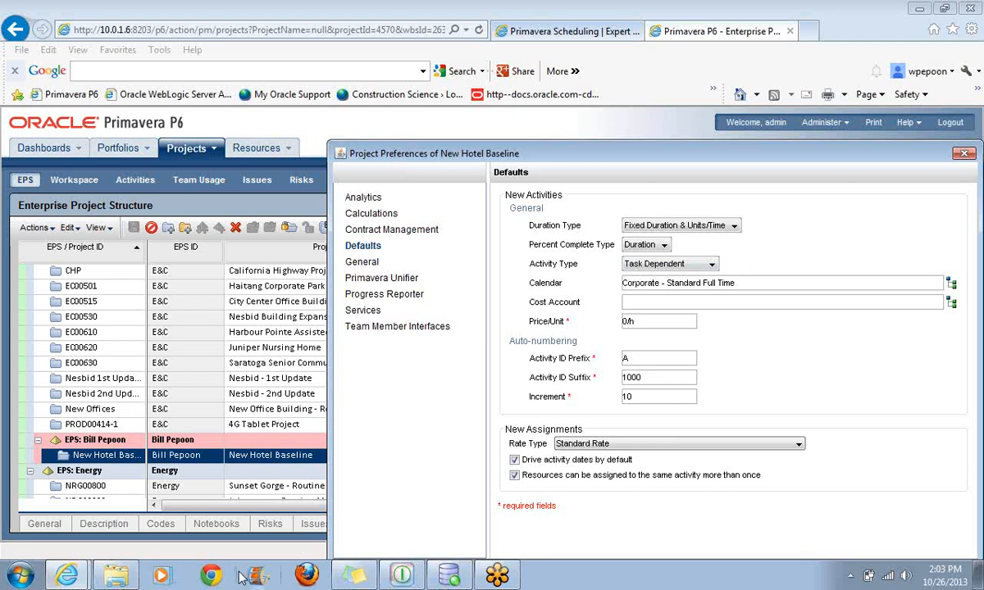
pyautogui.moveTo(256, 574)
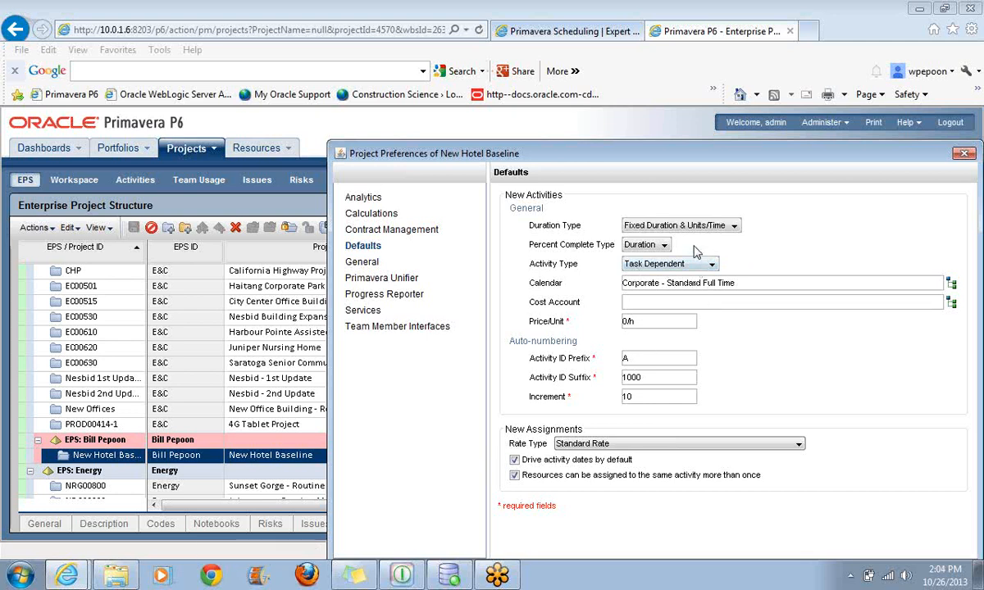
pyautogui.moveTo(961, 289)
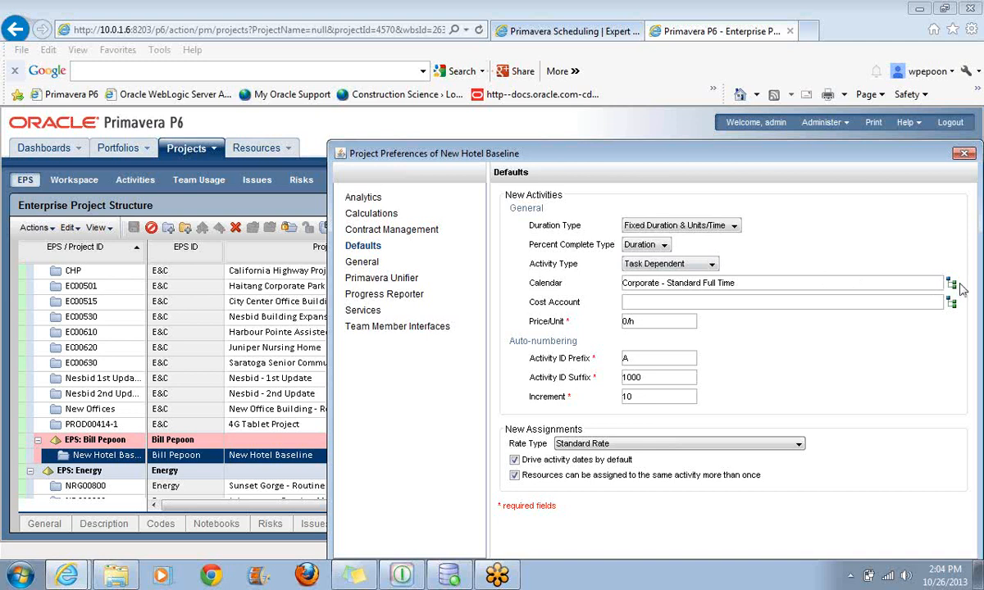
pyautogui.moveTo(793, 288)
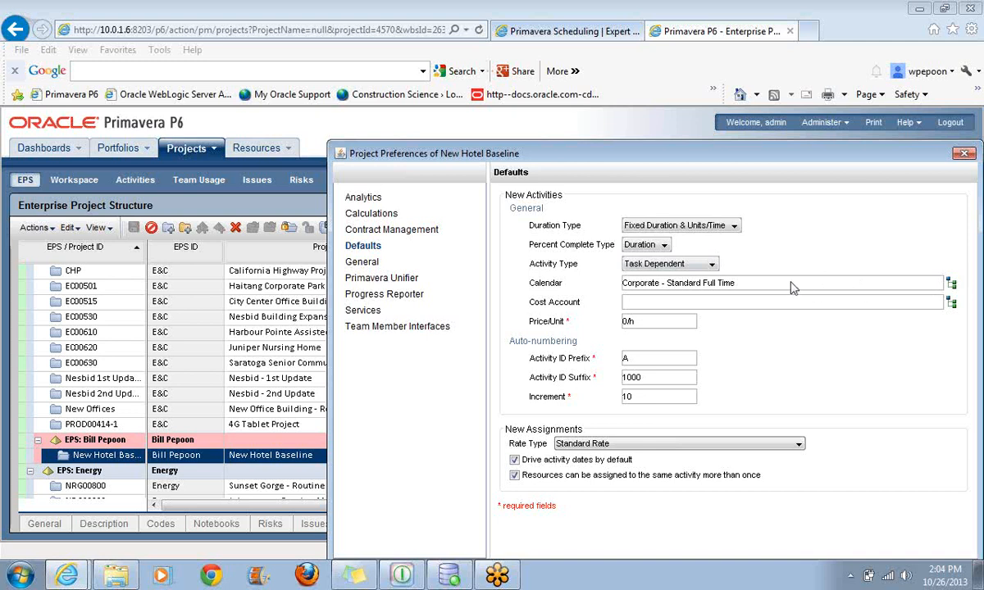
pyautogui.click(951, 282)
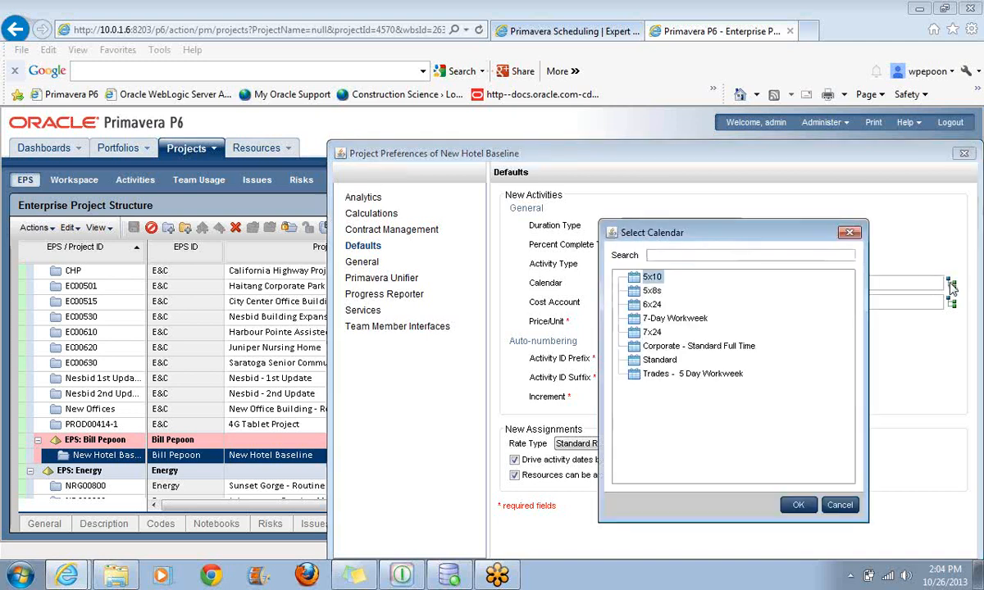
pyautogui.moveTo(859, 297)
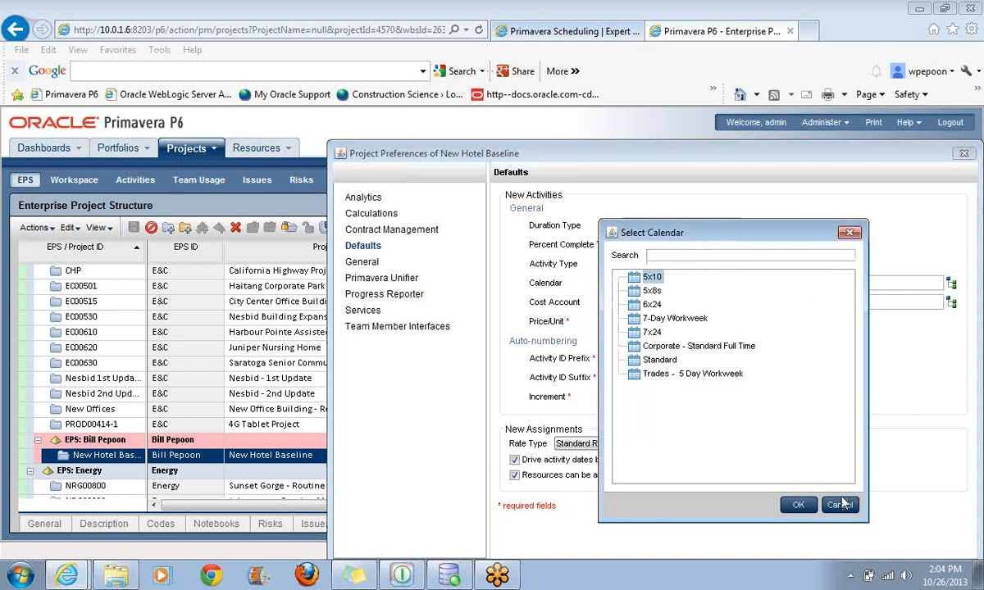
pyautogui.click(796, 505)
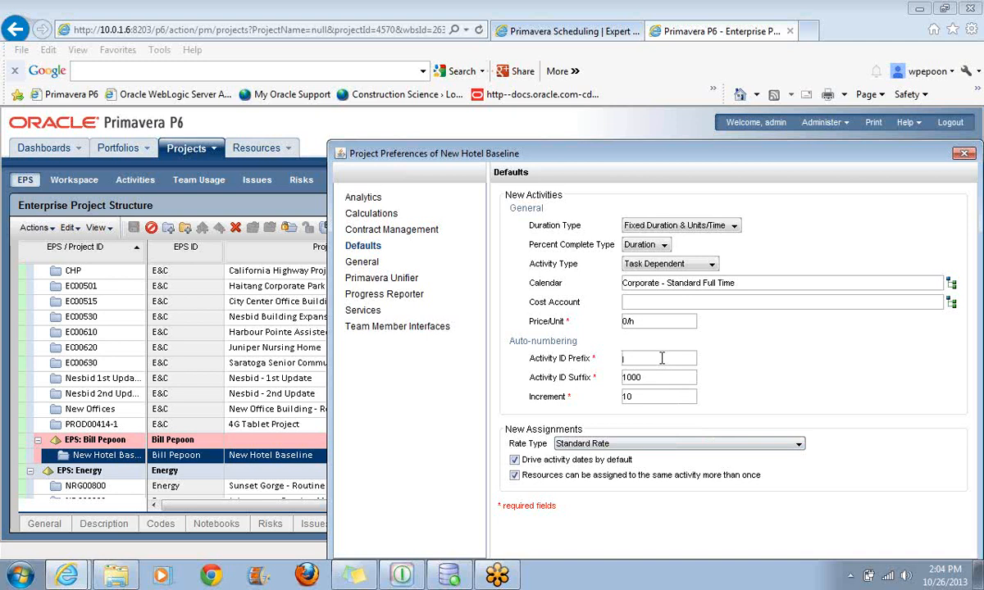
# Enter Level01_ as the Activity ID prefix and save and close the preferences
pyautogui.write('Level')
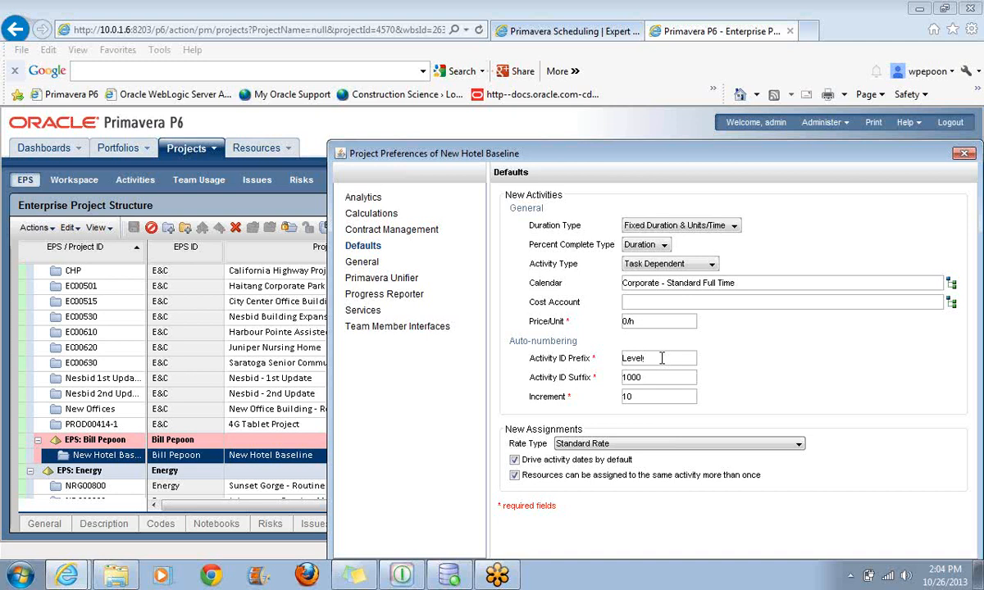
pyautogui.write('01')
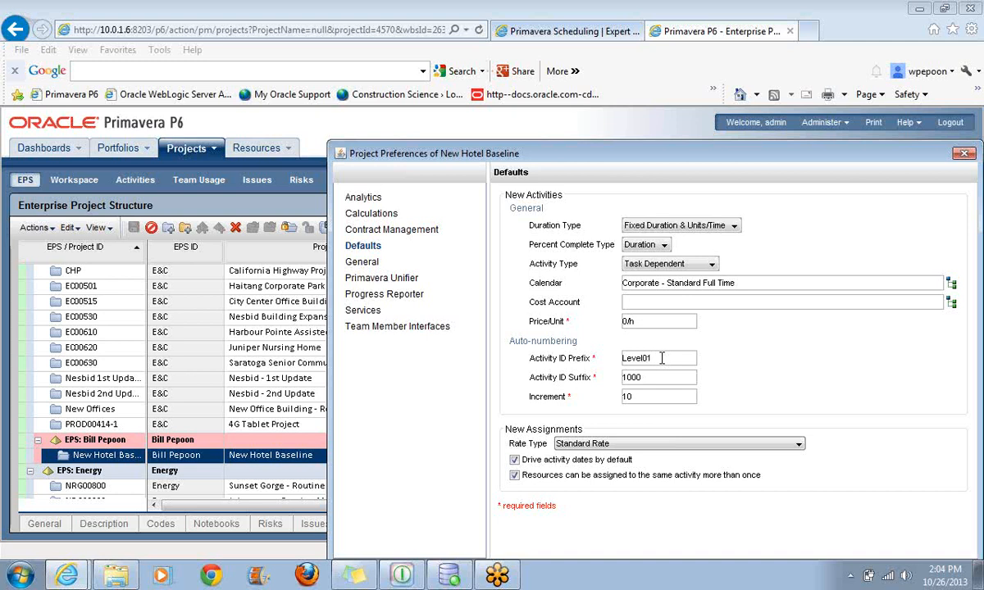
pyautogui.write('_')
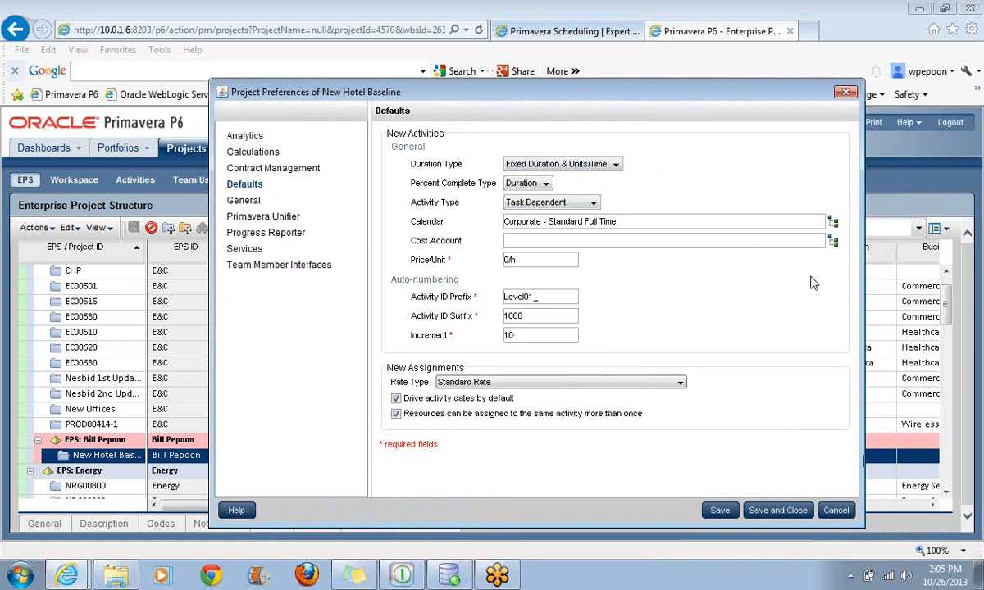
pyautogui.moveTo(823, 366)
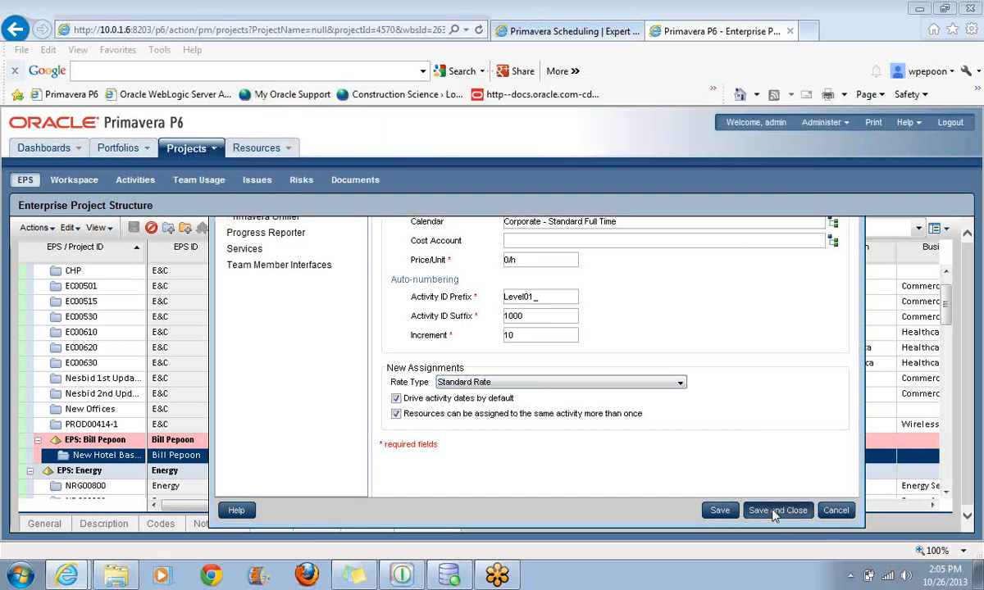
pyautogui.click(777, 510)
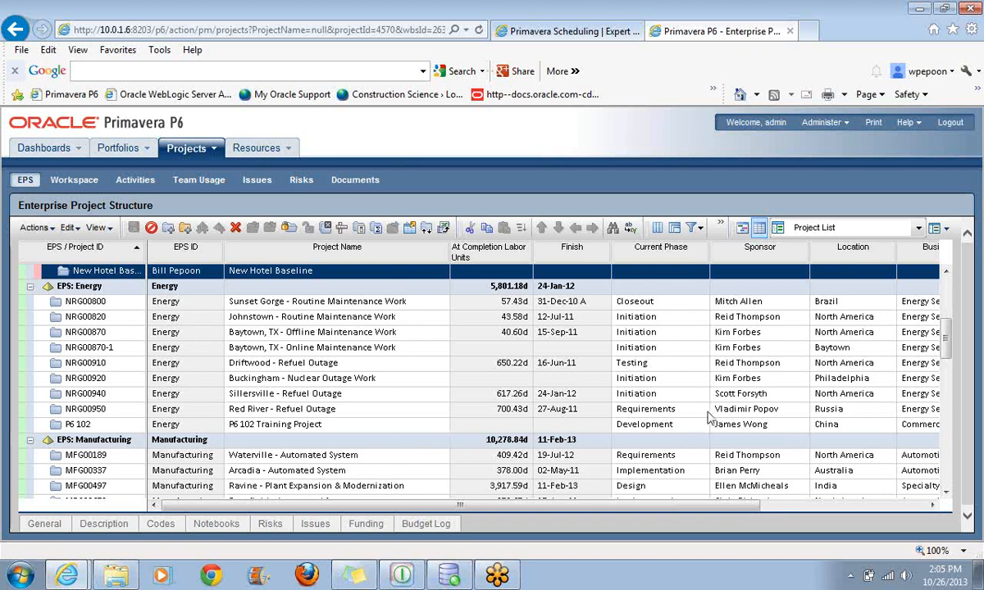
pyautogui.scroll(-3)
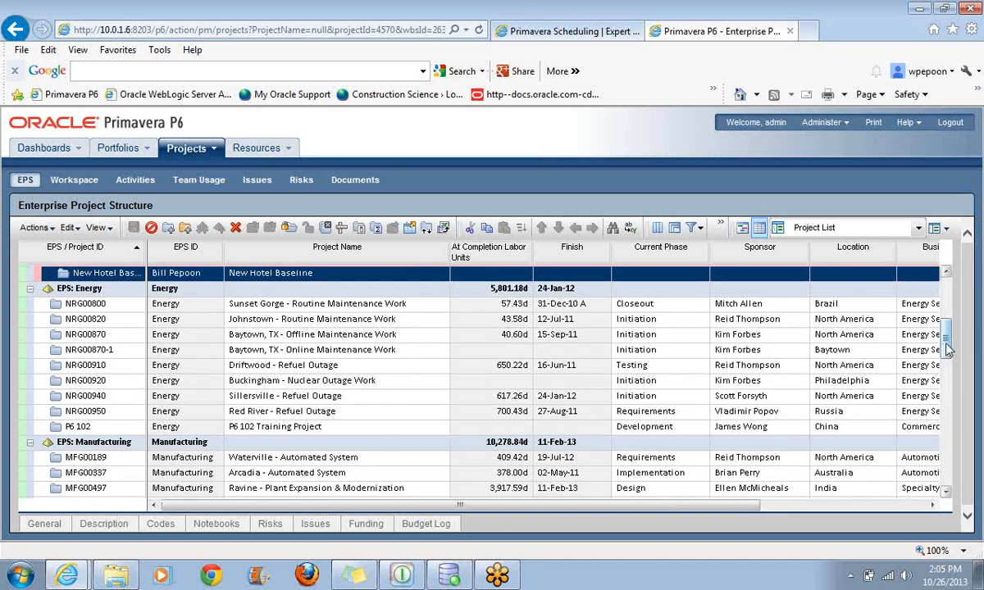
pyautogui.scroll(3)
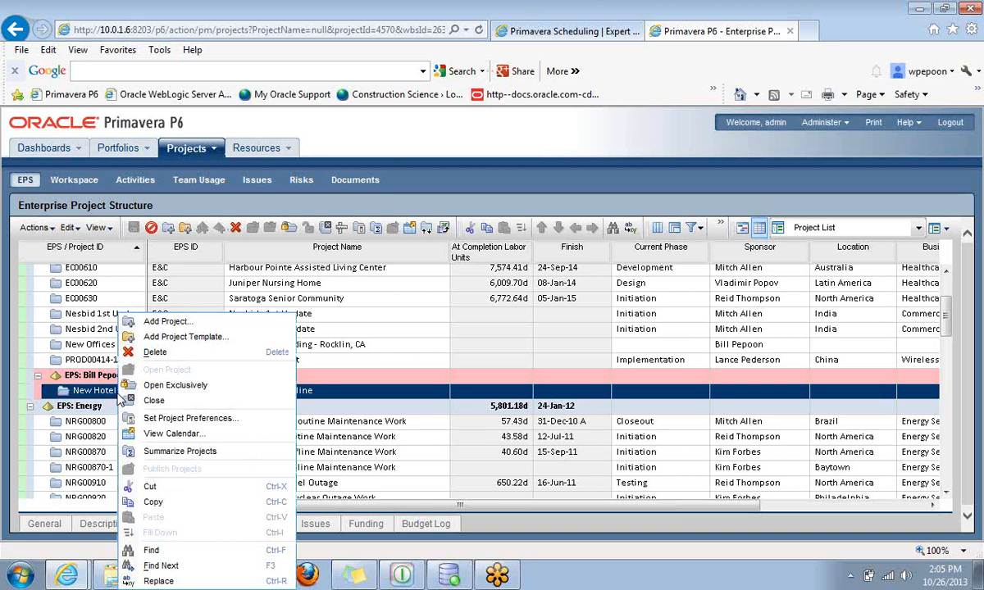
pyautogui.moveTo(175, 384)
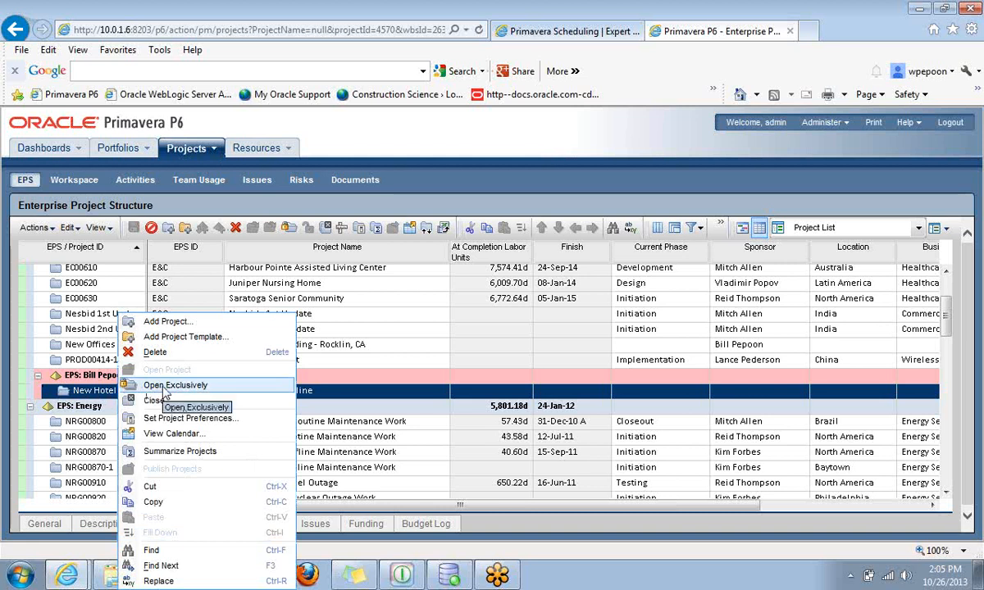
pyautogui.moveTo(188, 377)
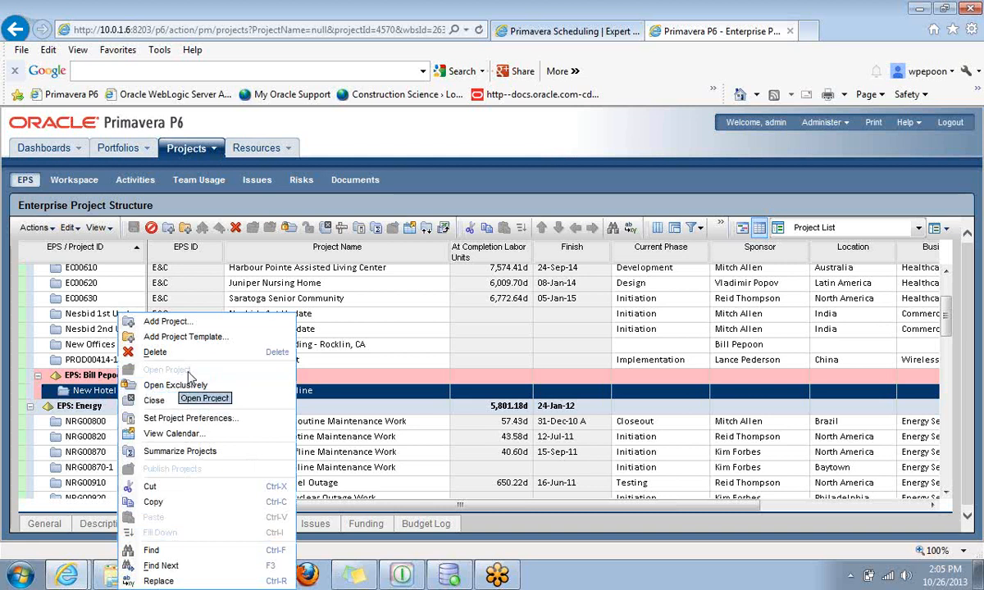
pyautogui.moveTo(176, 383)
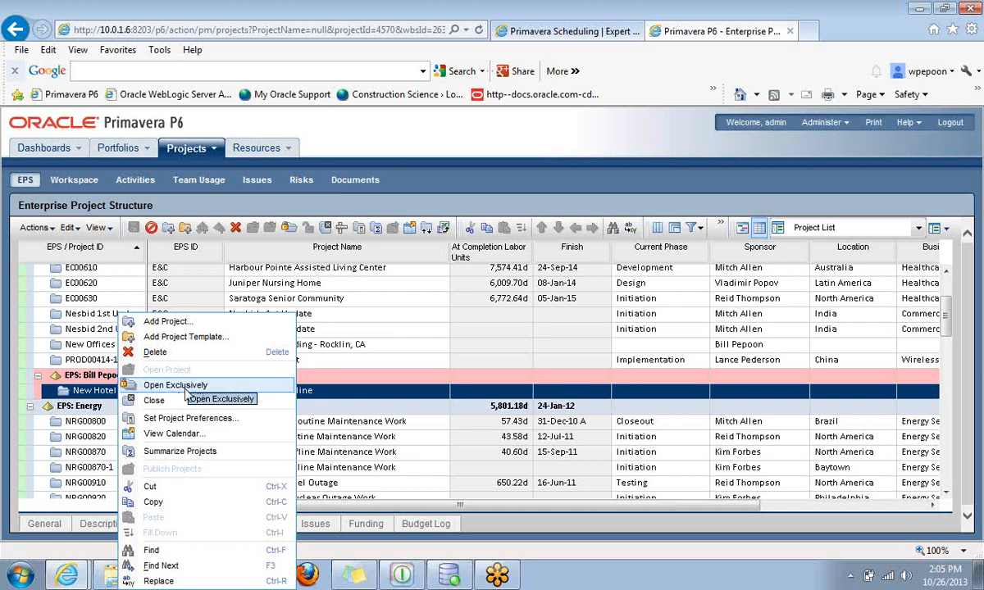
pyautogui.moveTo(187, 394)
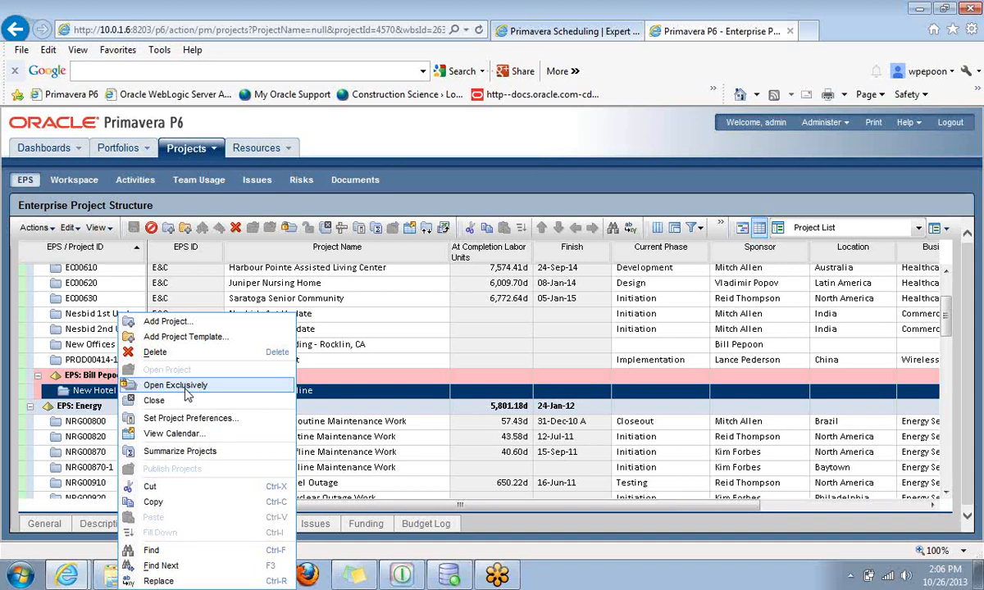
pyautogui.moveTo(106, 419)
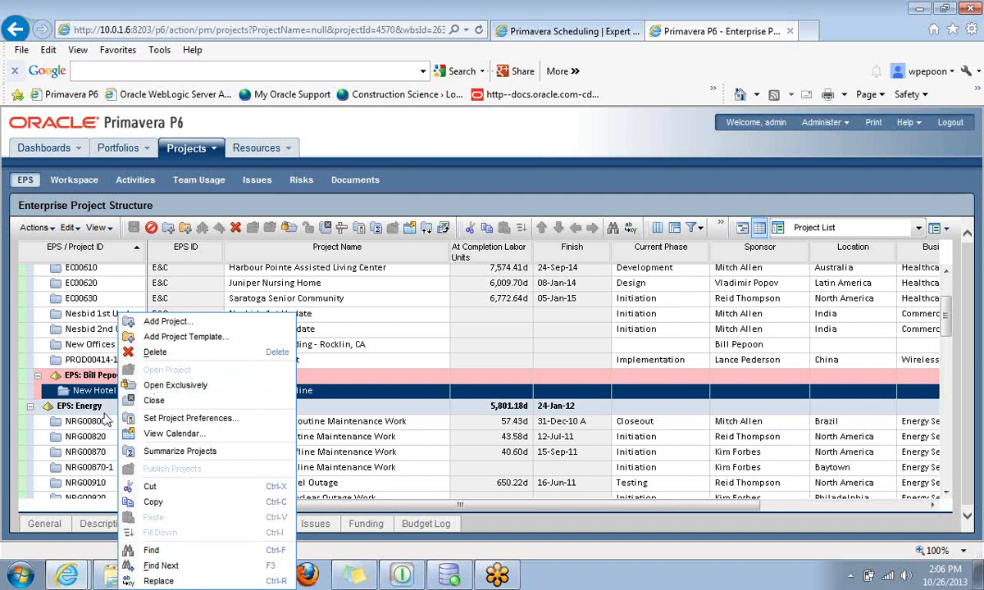
pyautogui.moveTo(172, 374)
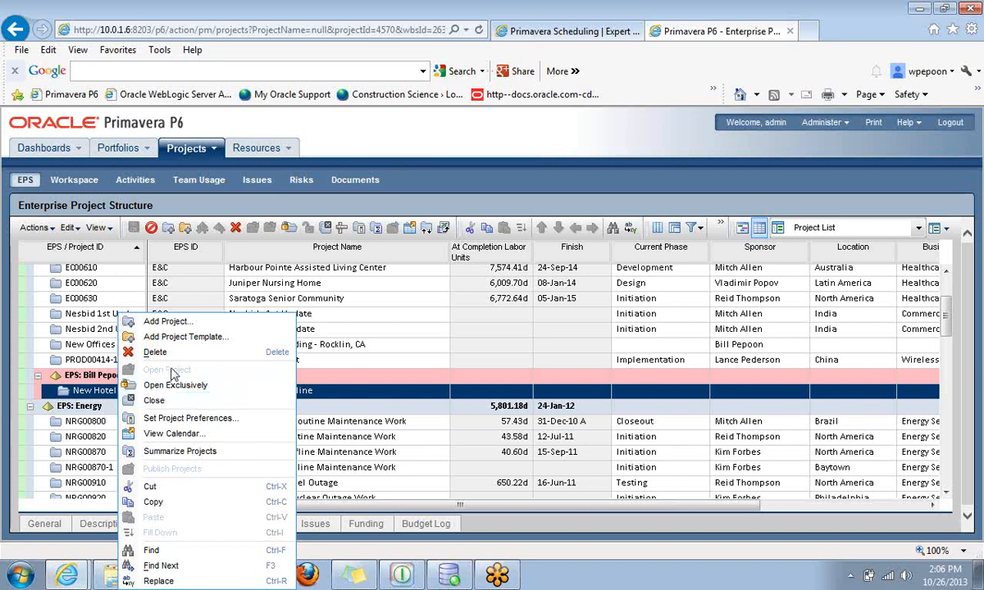
pyautogui.moveTo(161, 385)
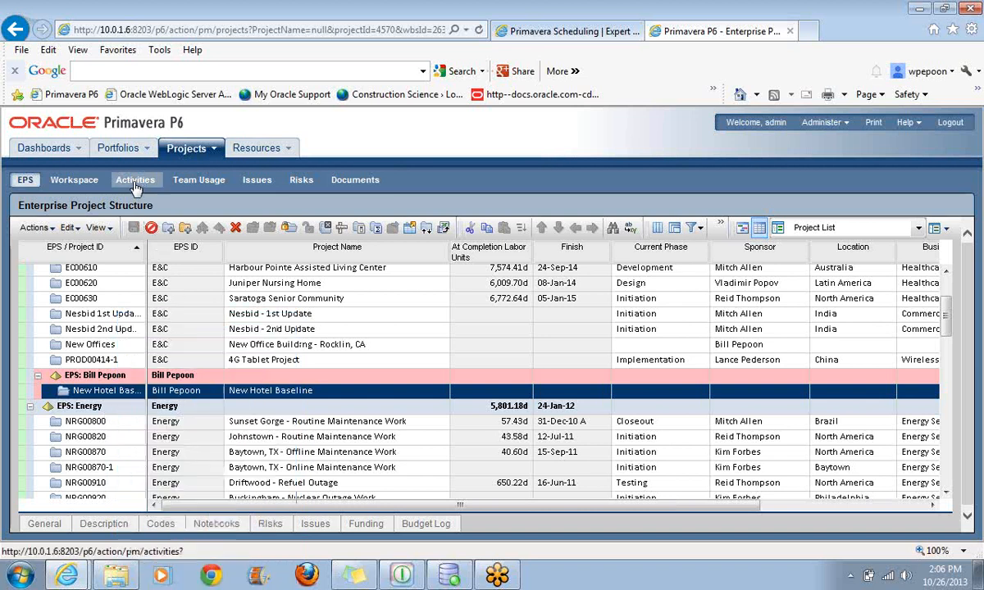
# Go to Activities and close the Getting Started dialog with 'Do not show this again' ticked
pyautogui.click(134, 178)
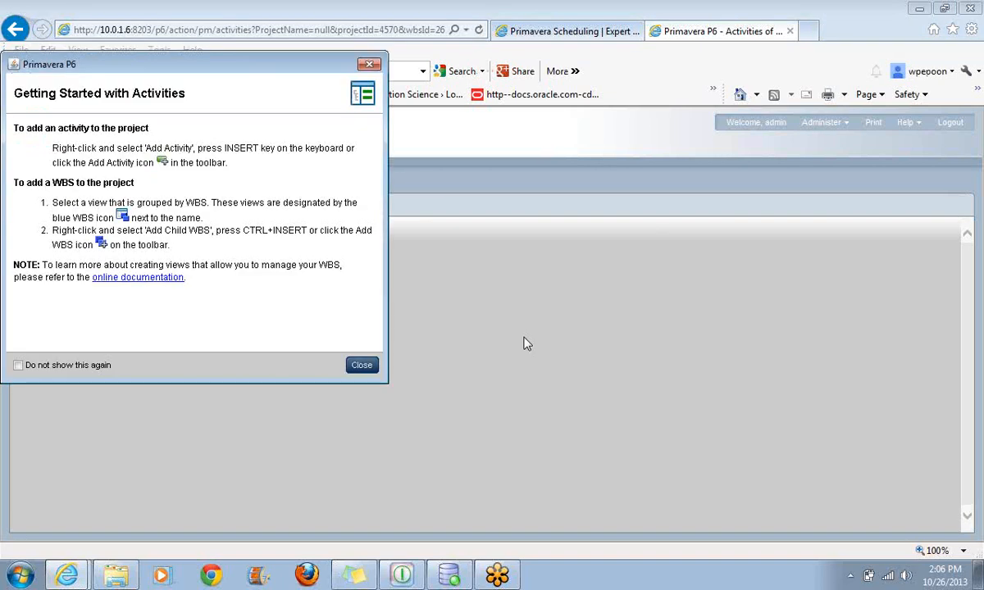
pyautogui.moveTo(172, 391)
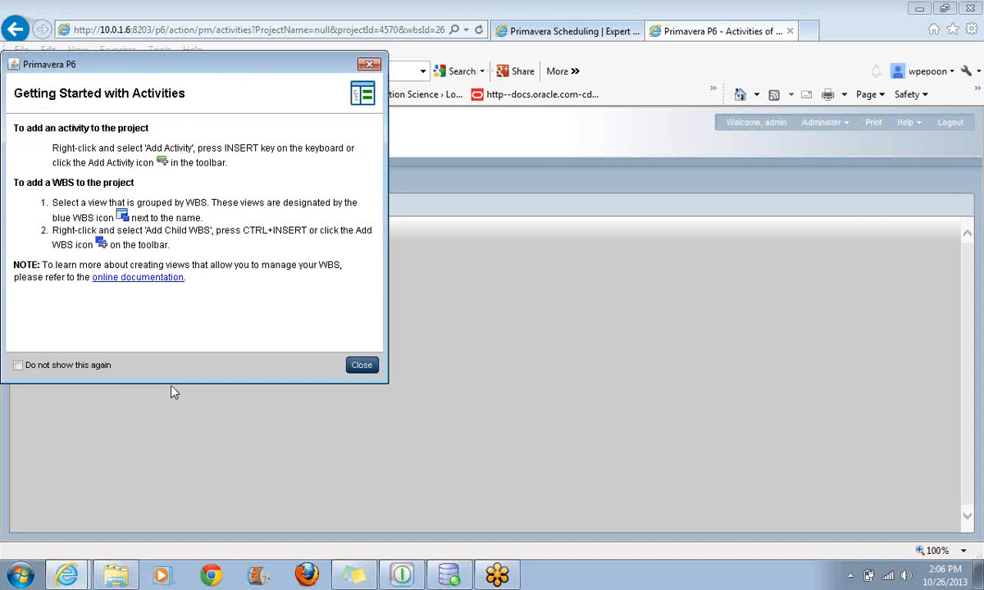
pyautogui.moveTo(262, 307)
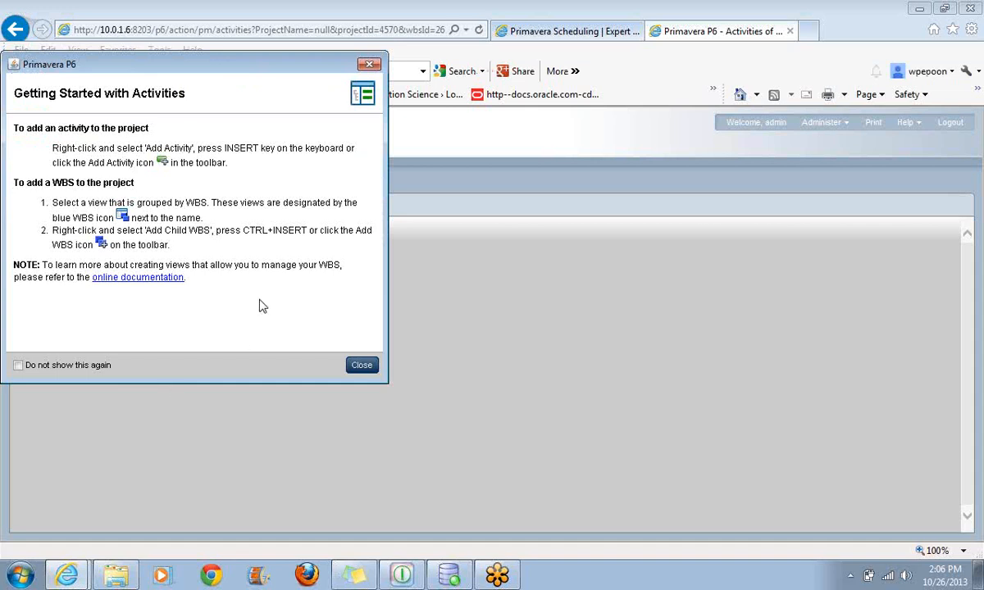
pyautogui.moveTo(44, 285)
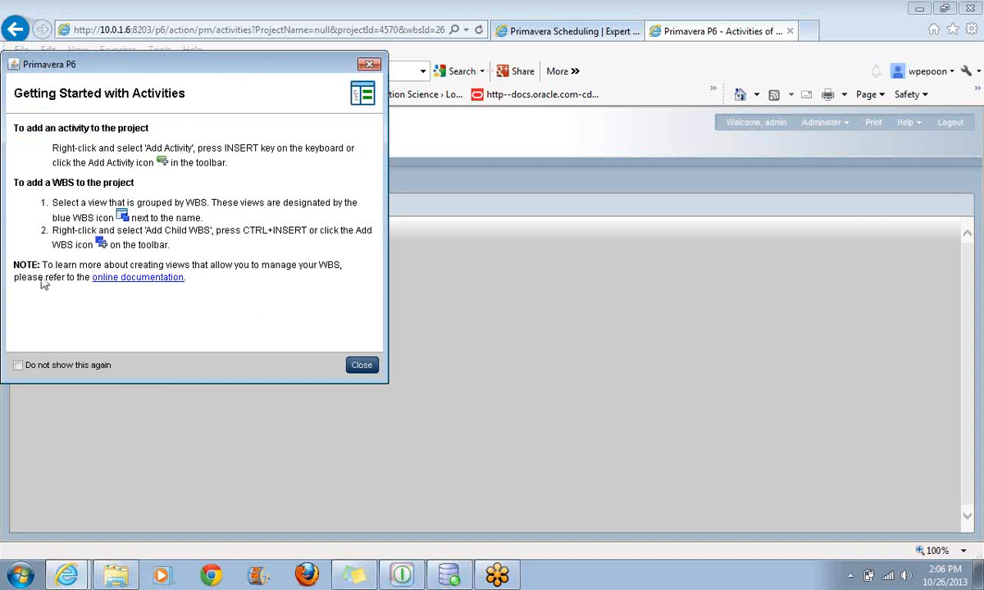
pyautogui.click(19, 364)
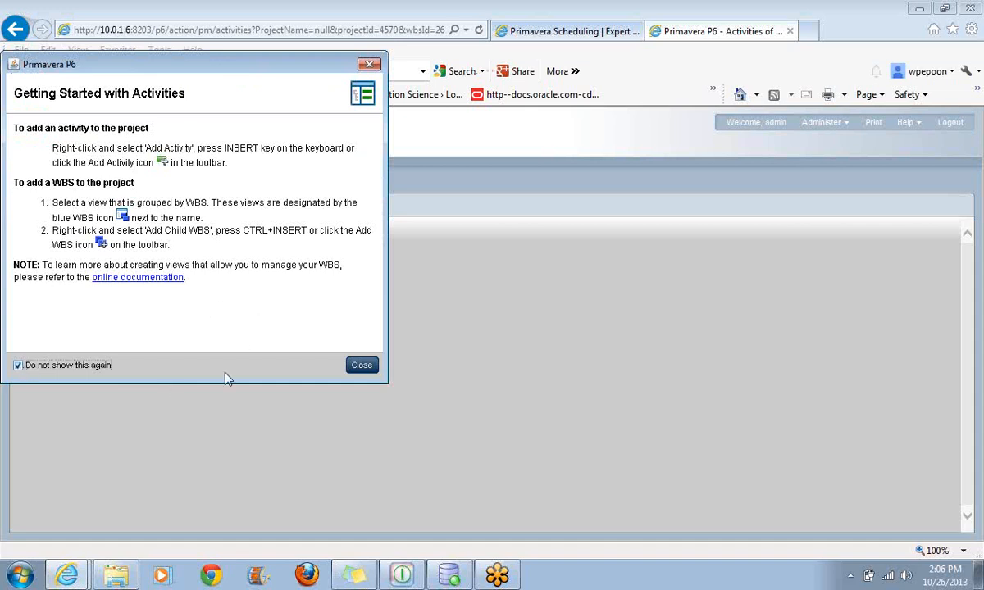
pyautogui.click(360, 364)
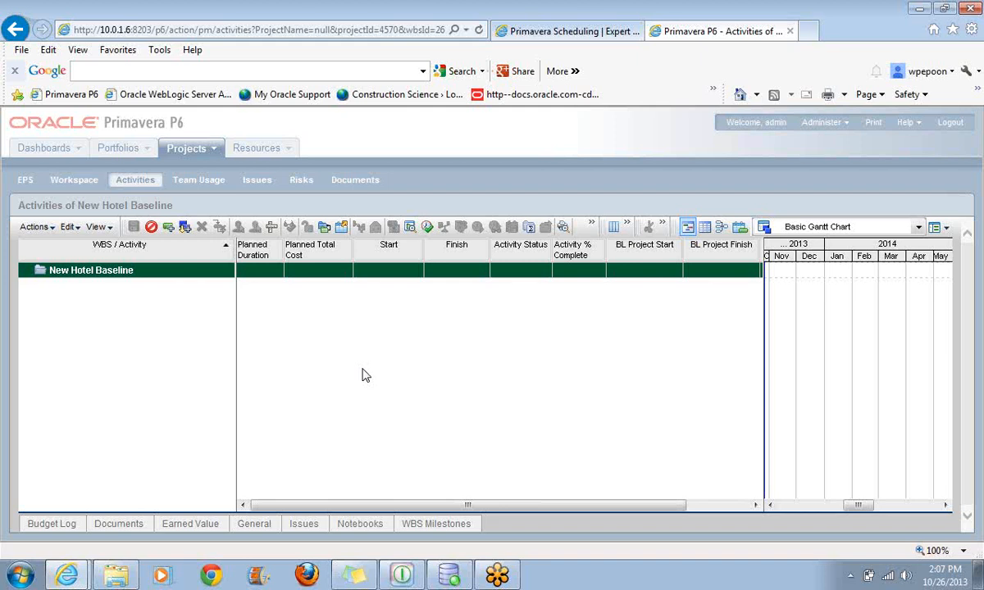
pyautogui.moveTo(131, 314)
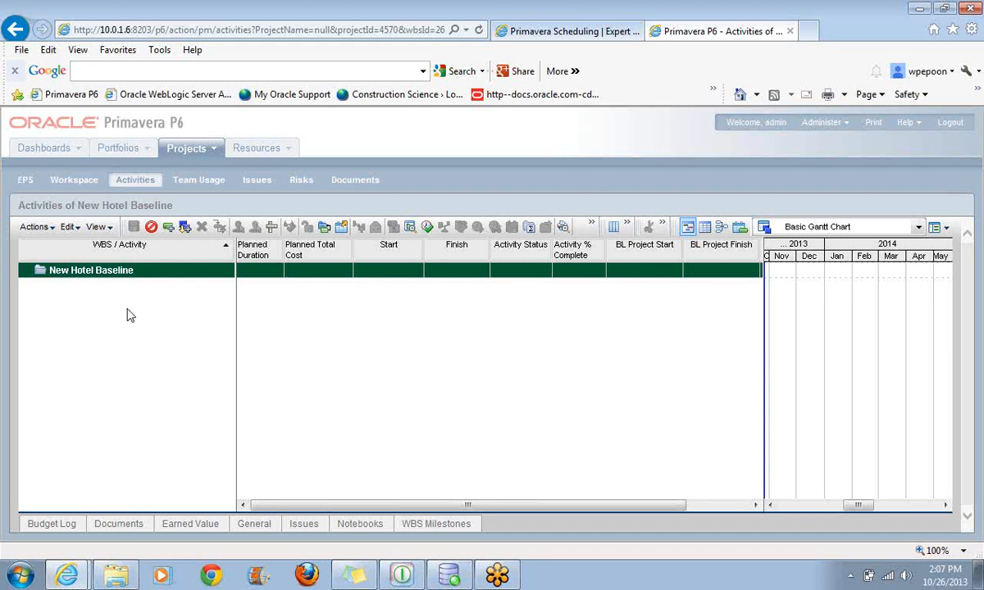
# Add a New Activity under the New Hotel Baseline WBS, save it, and narrow the WBS/Activity column
pyautogui.rightClick(131, 315)
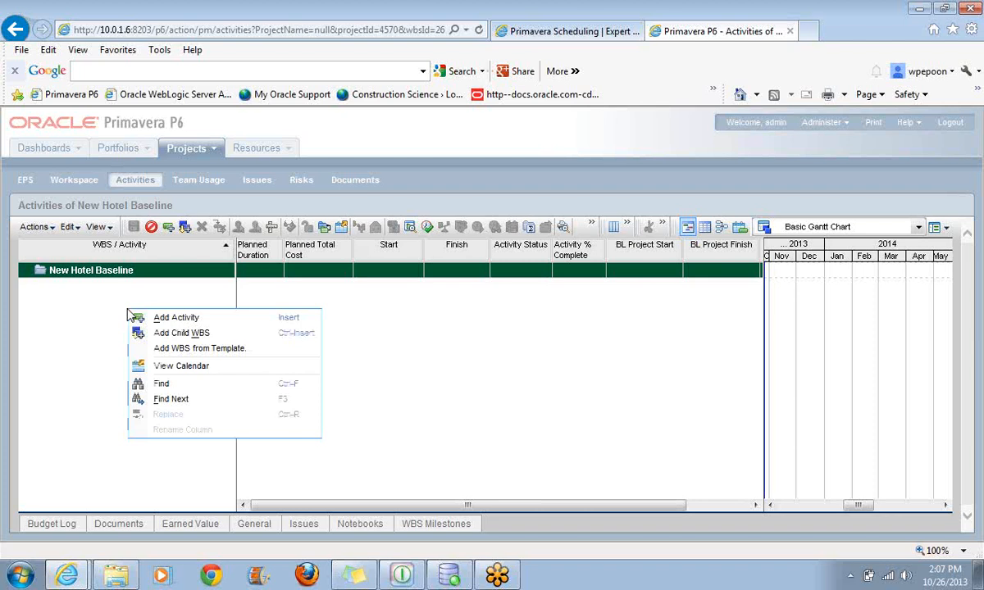
pyautogui.moveTo(177, 318)
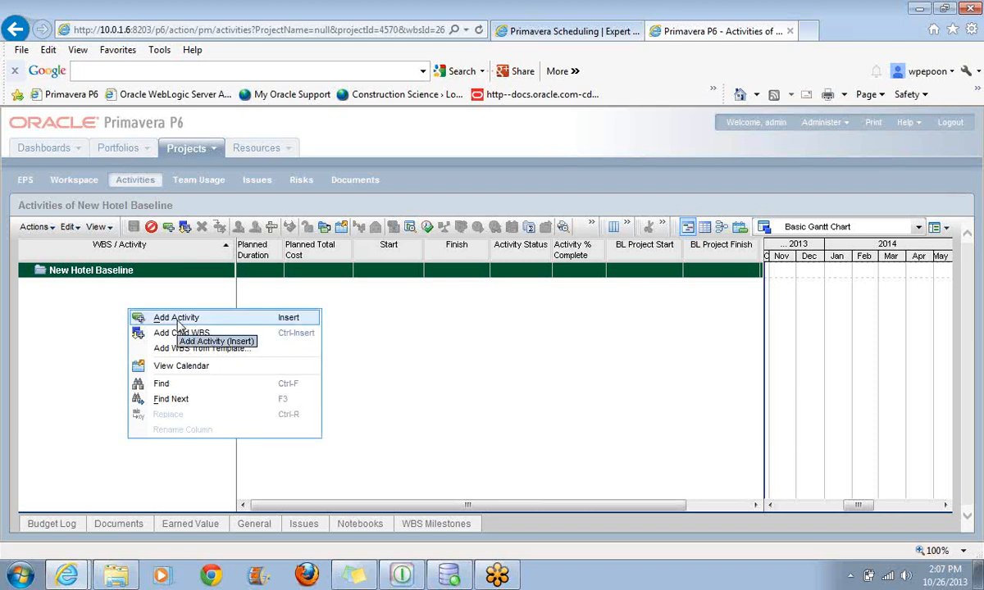
pyautogui.moveTo(298, 321)
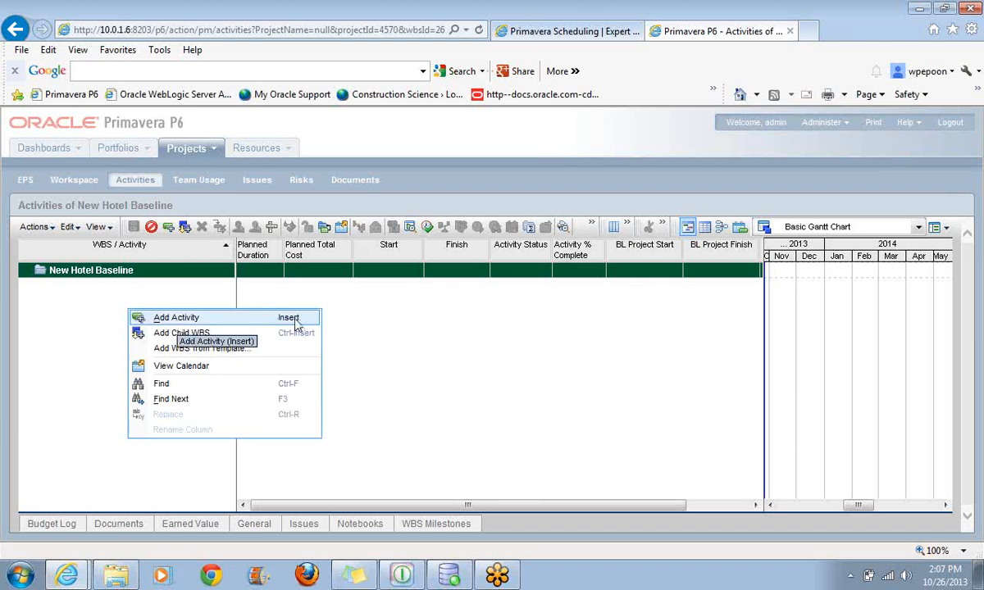
pyautogui.click(177, 318)
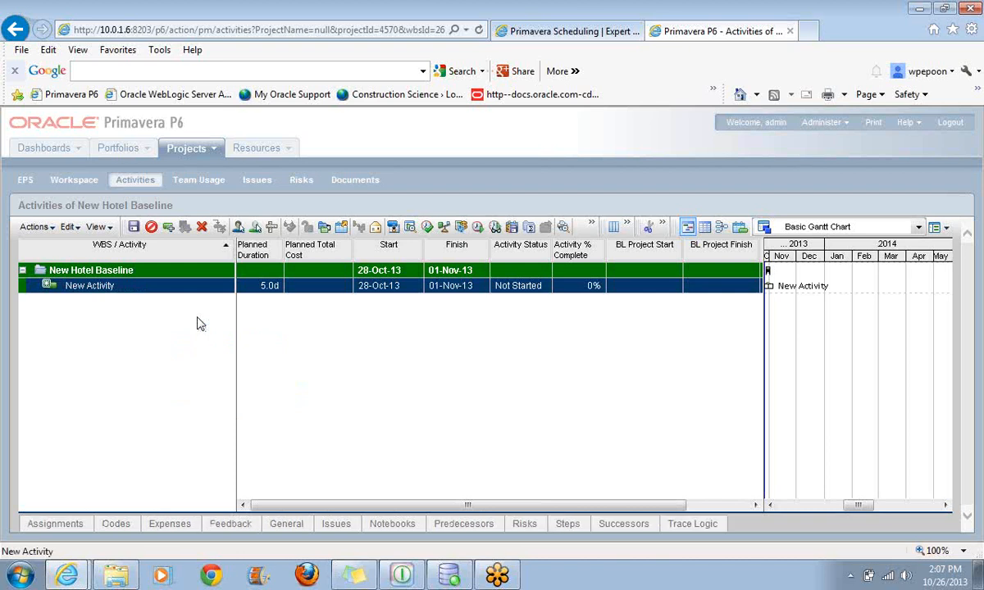
pyautogui.moveTo(48, 301)
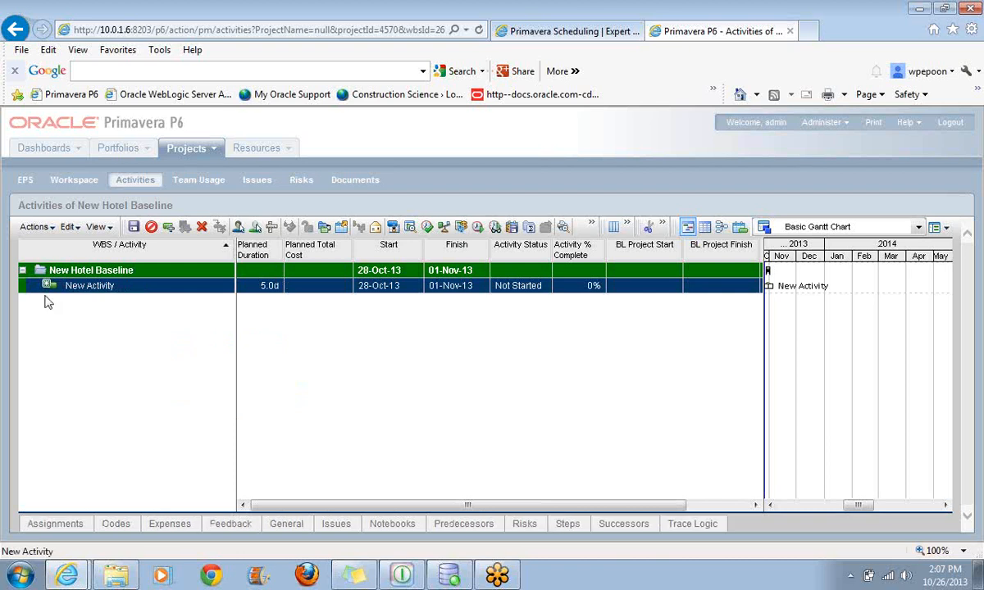
pyautogui.moveTo(49, 285)
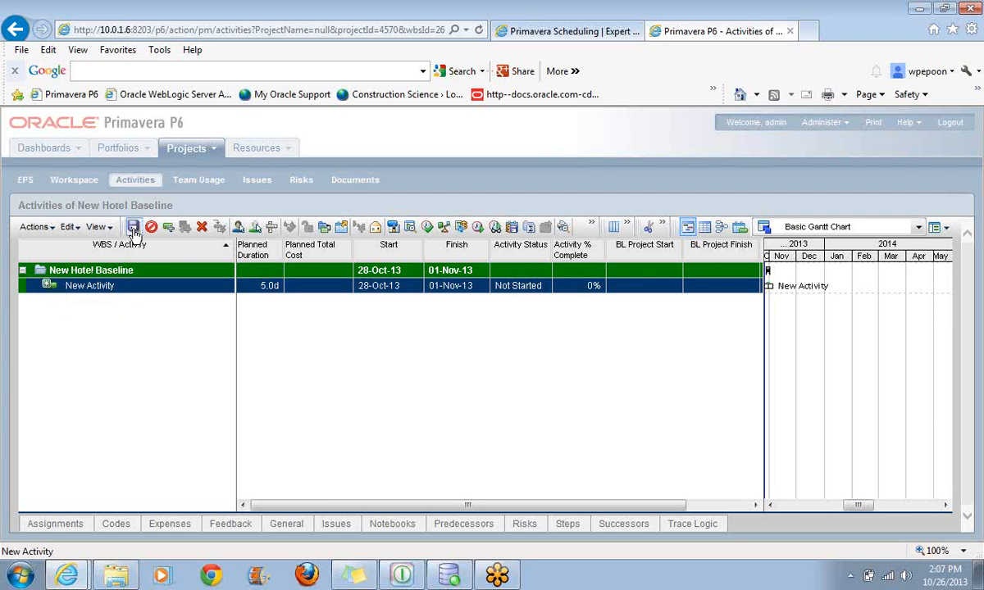
pyautogui.moveTo(132, 226)
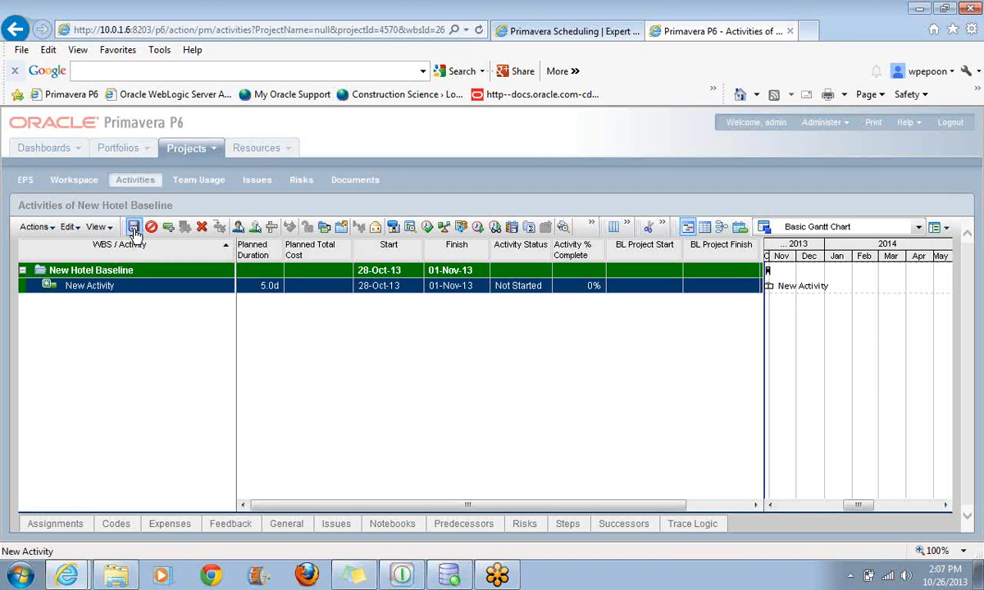
pyautogui.click(134, 226)
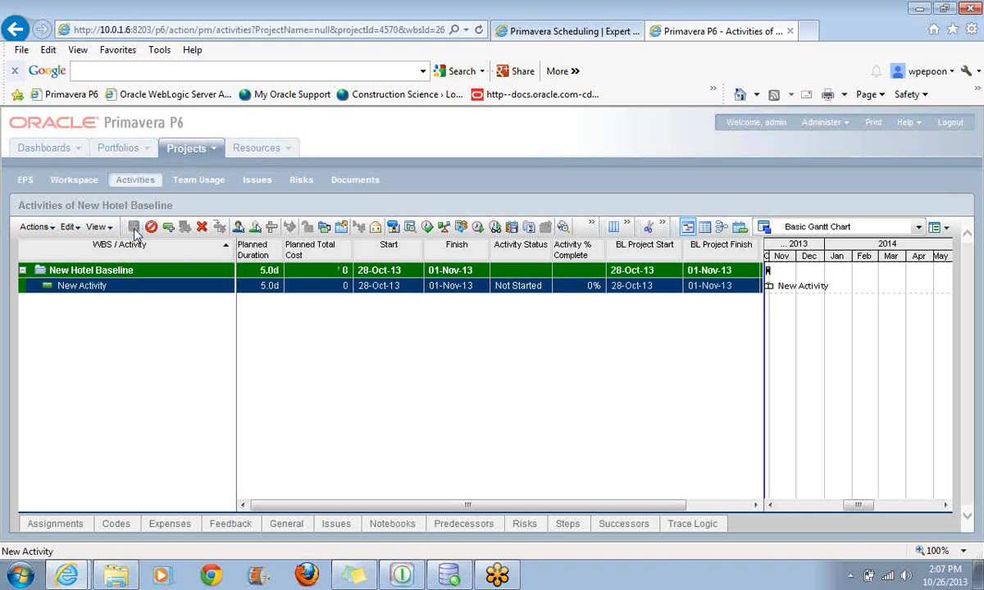
pyautogui.moveTo(224, 351)
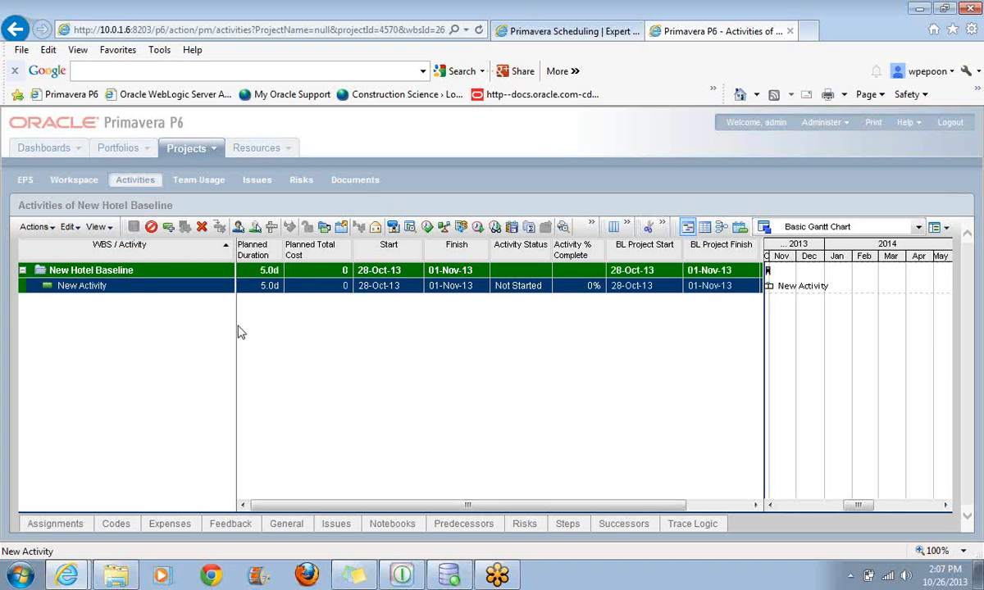
pyautogui.moveTo(233, 244); pyautogui.dragTo(178, 244)
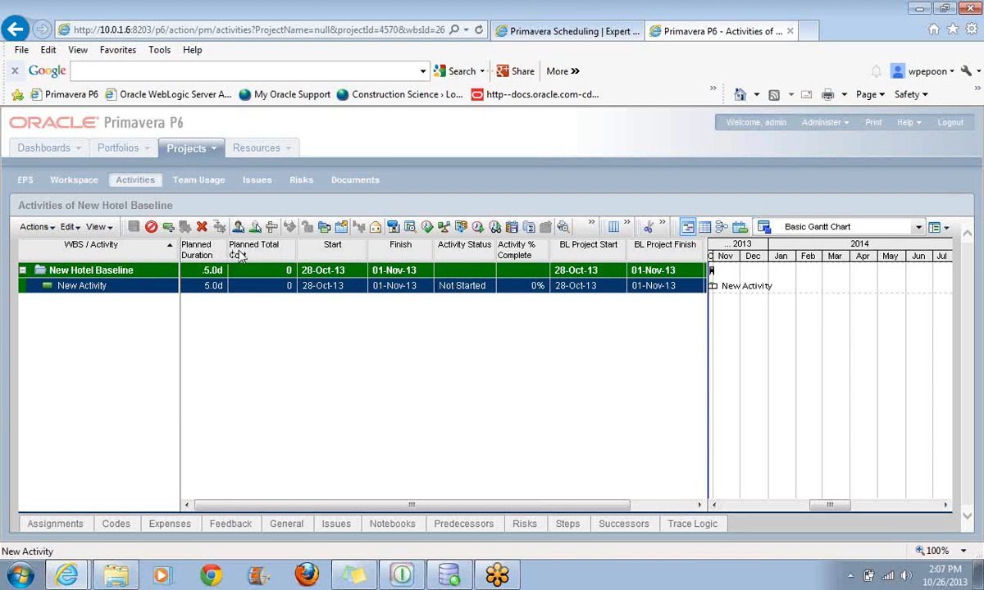
pyautogui.moveTo(613, 227)
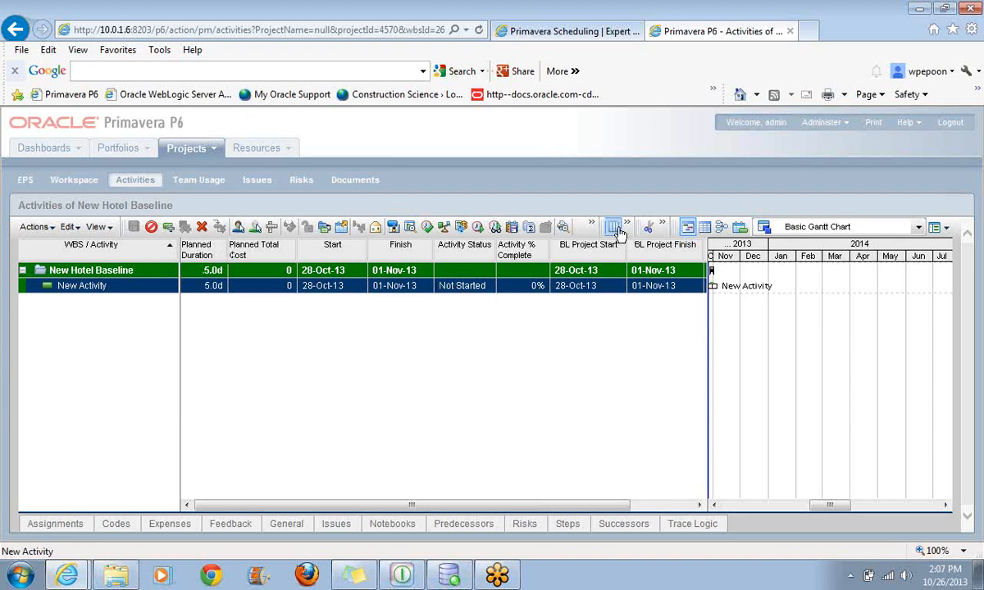
# In Customize Columns, add Activity ID from General and move it to the top of the order
pyautogui.click(613, 226)
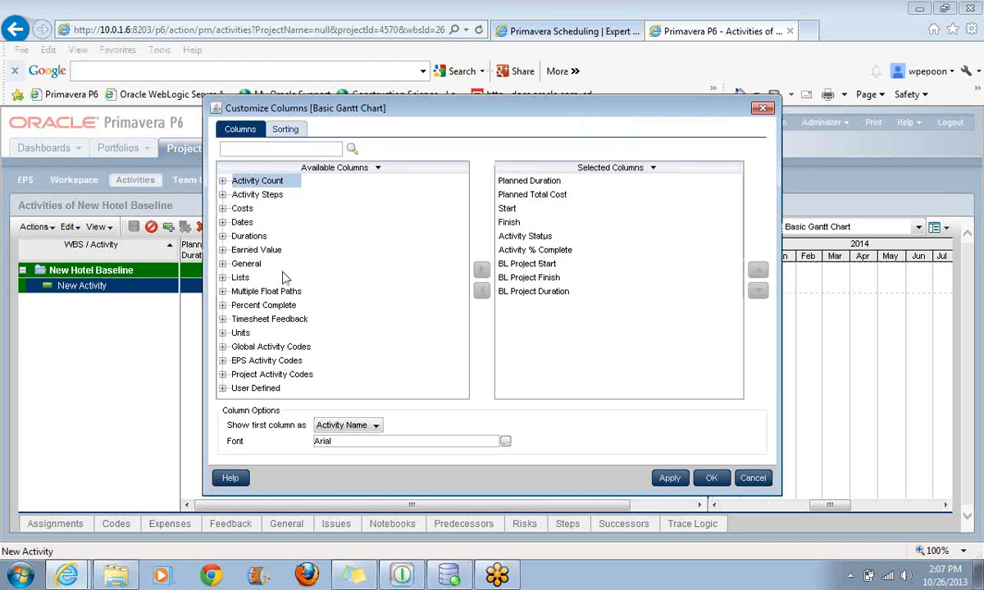
pyautogui.click(223, 263)
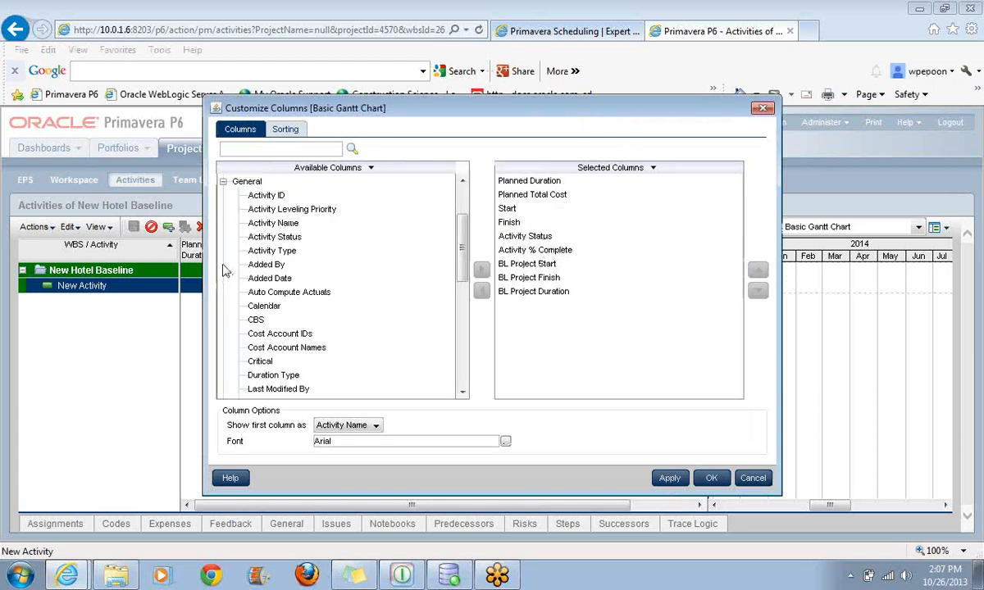
pyautogui.click(266, 195)
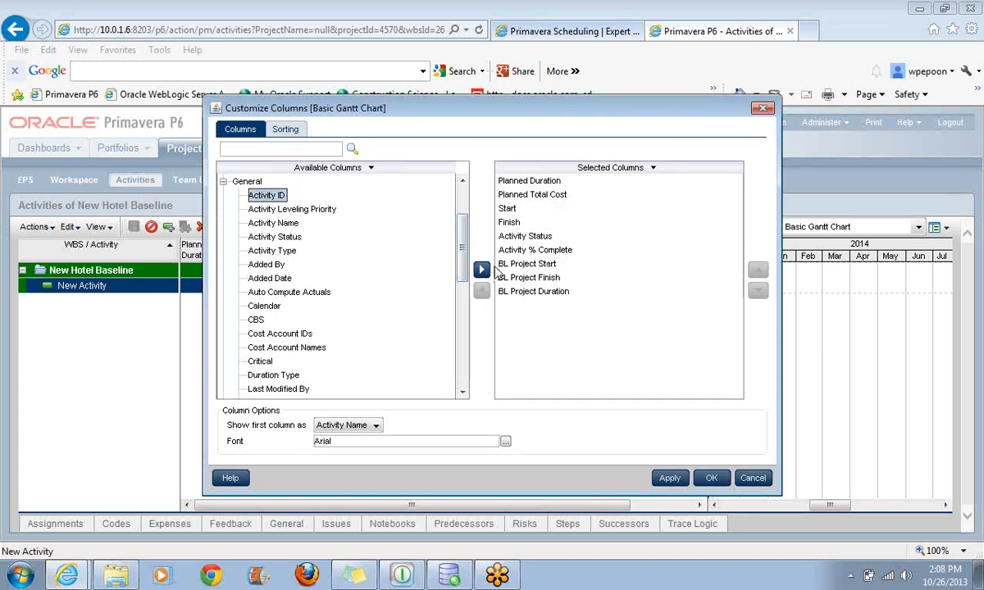
pyautogui.click(482, 269)
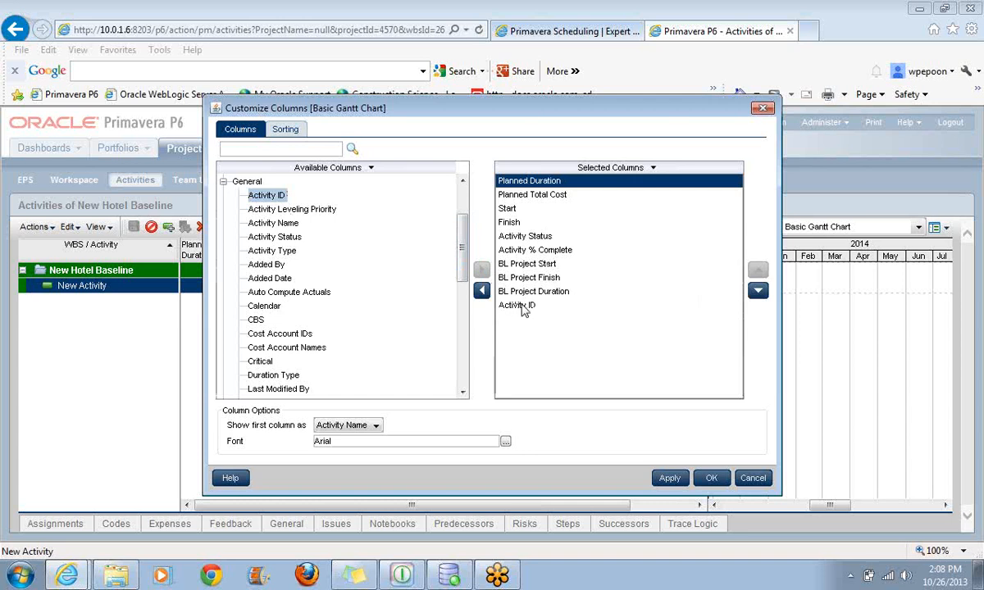
pyautogui.click(757, 269)
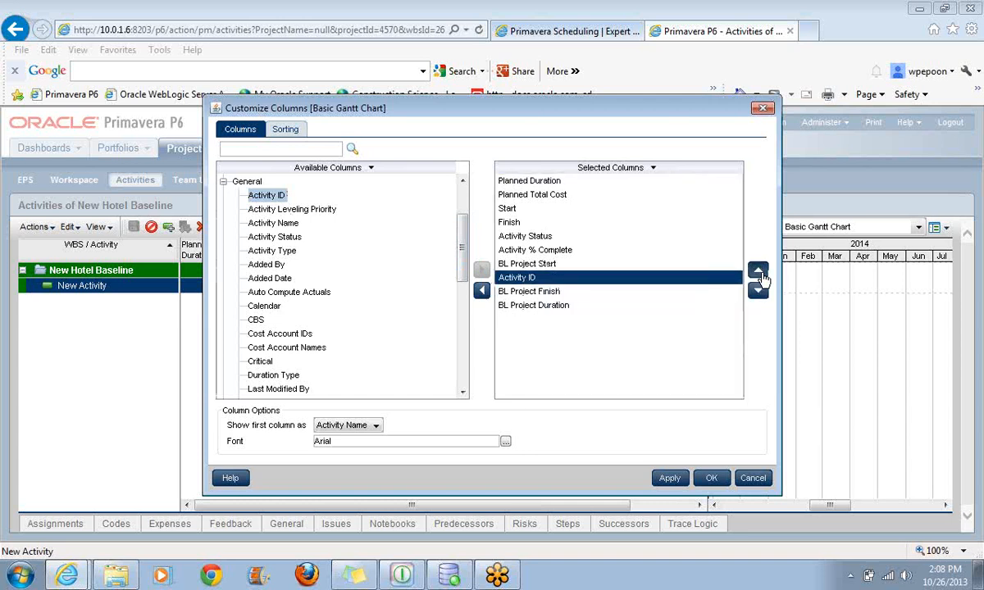
pyautogui.click(757, 269)
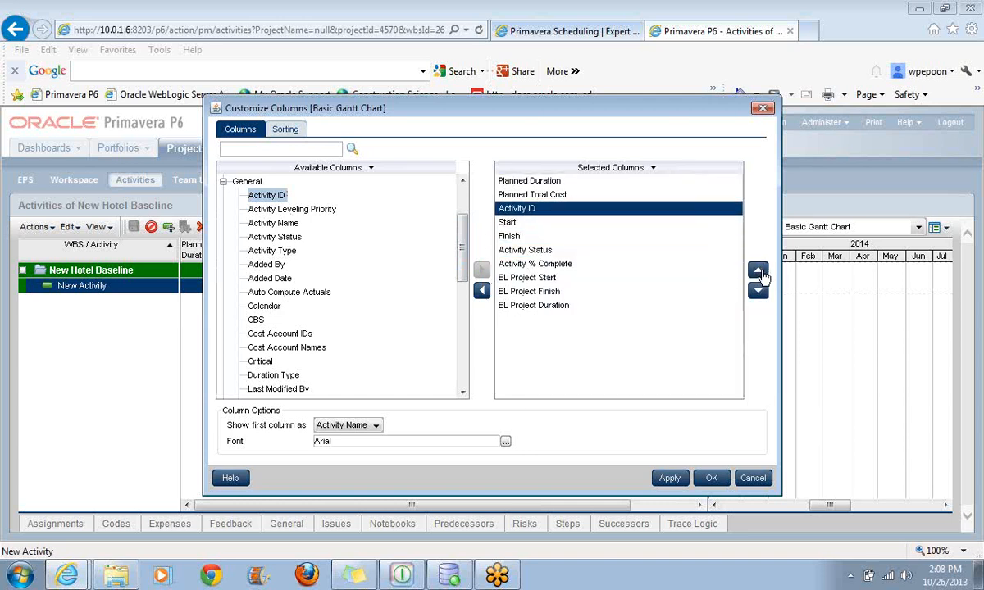
pyautogui.moveTo(757, 271)
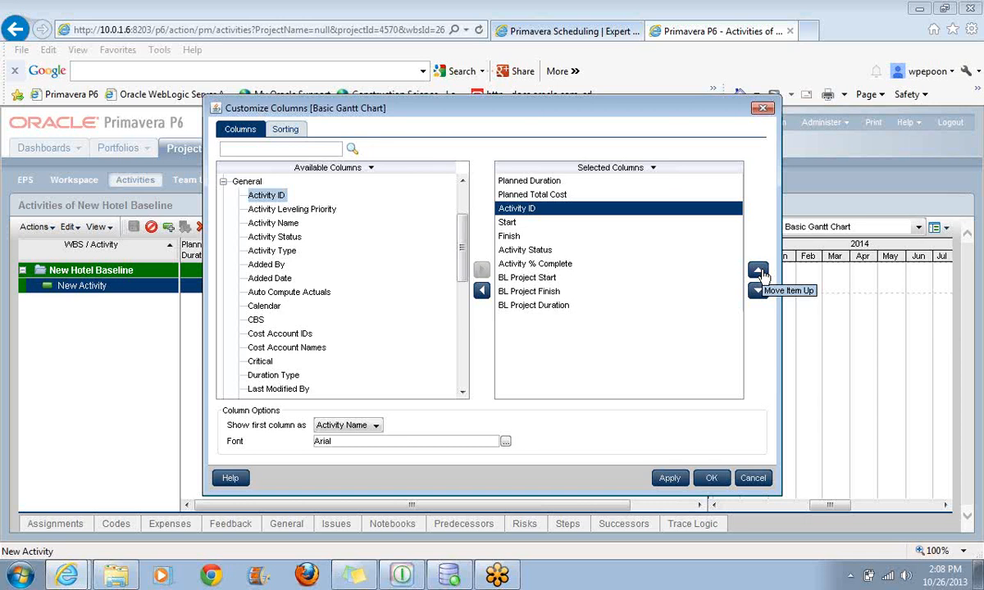
pyautogui.click(757, 269)
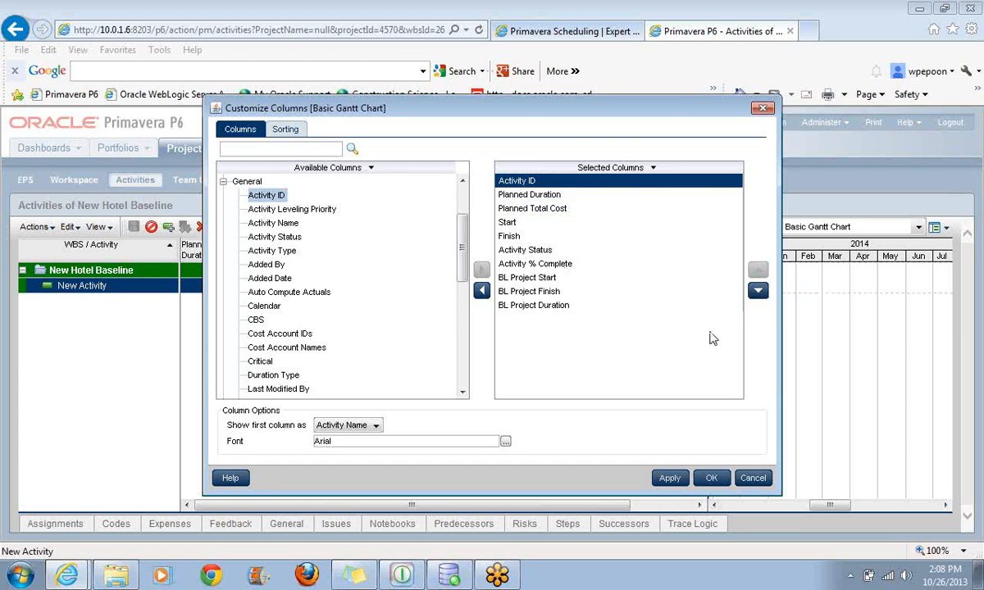
pyautogui.moveTo(571, 183)
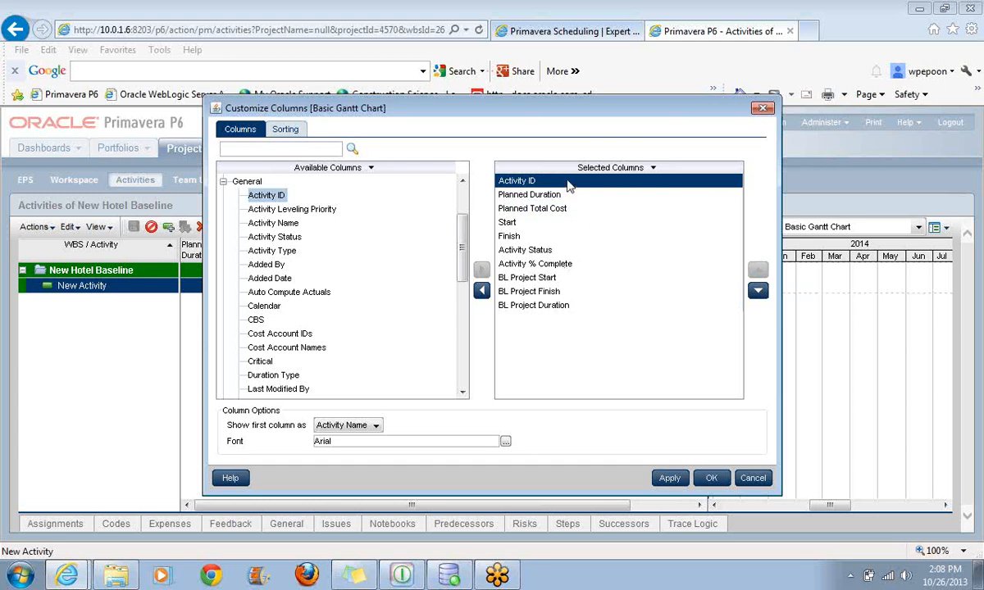
# Add Activity Name right after Activity ID and apply the new column layout
pyautogui.click(274, 222)
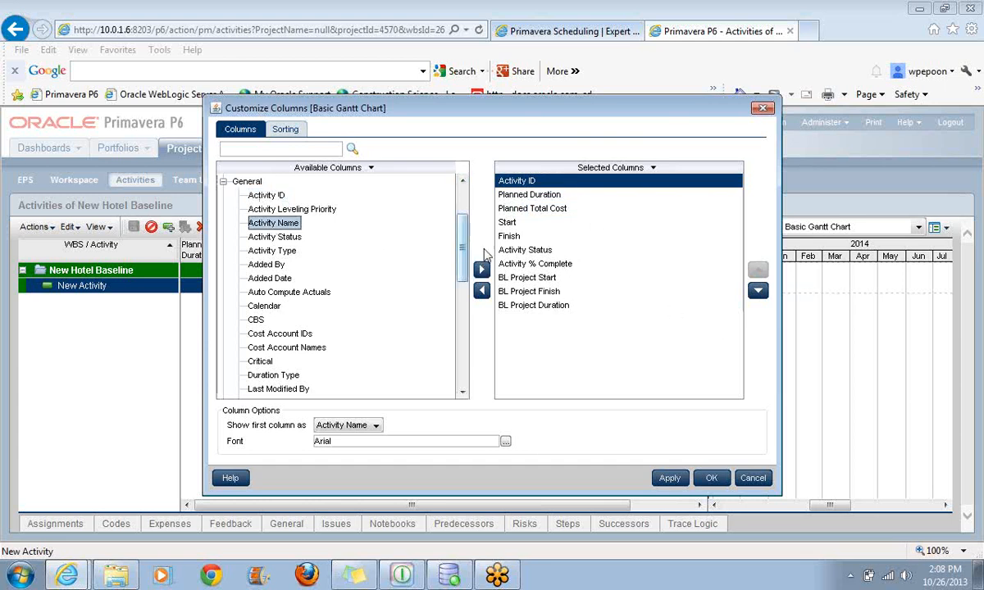
pyautogui.click(482, 269)
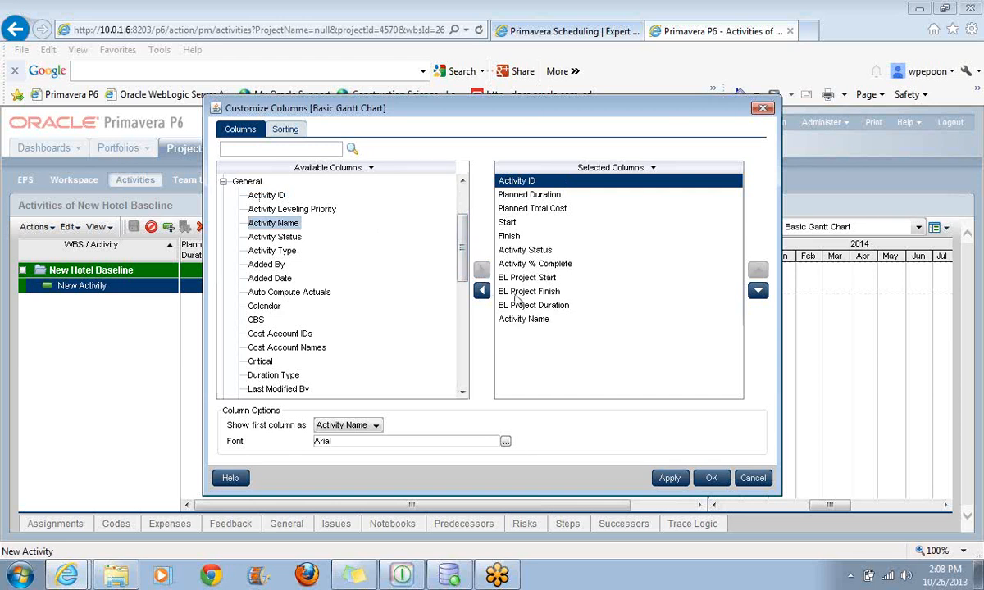
pyautogui.click(757, 271)
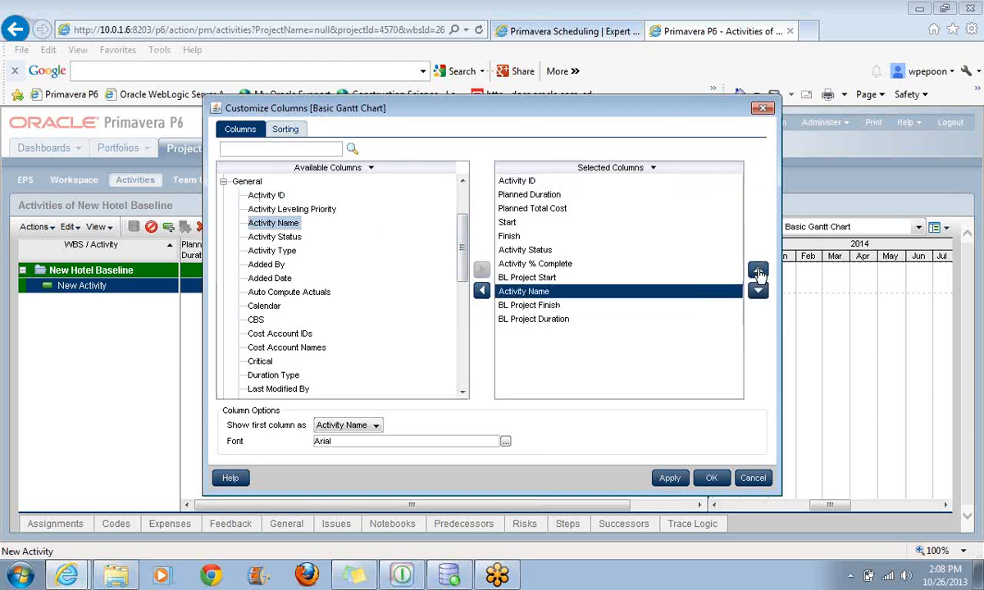
pyautogui.click(757, 271)
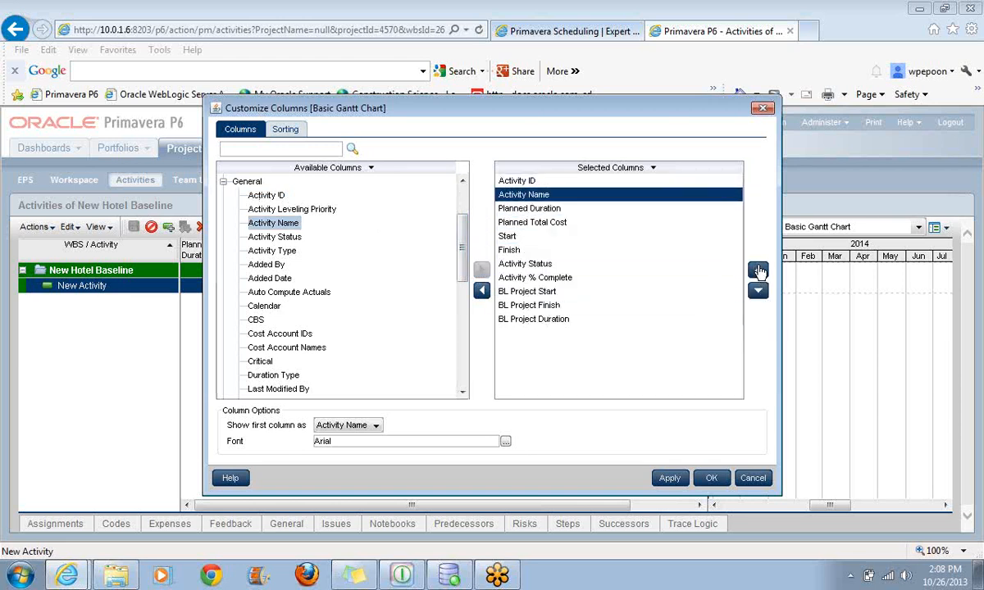
pyautogui.click(711, 478)
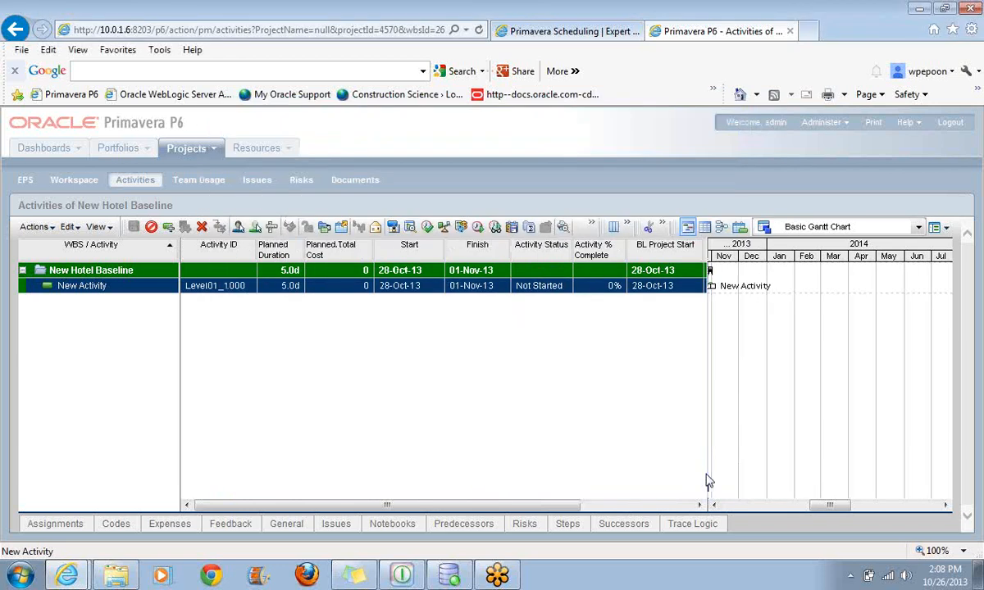
pyautogui.moveTo(236, 297)
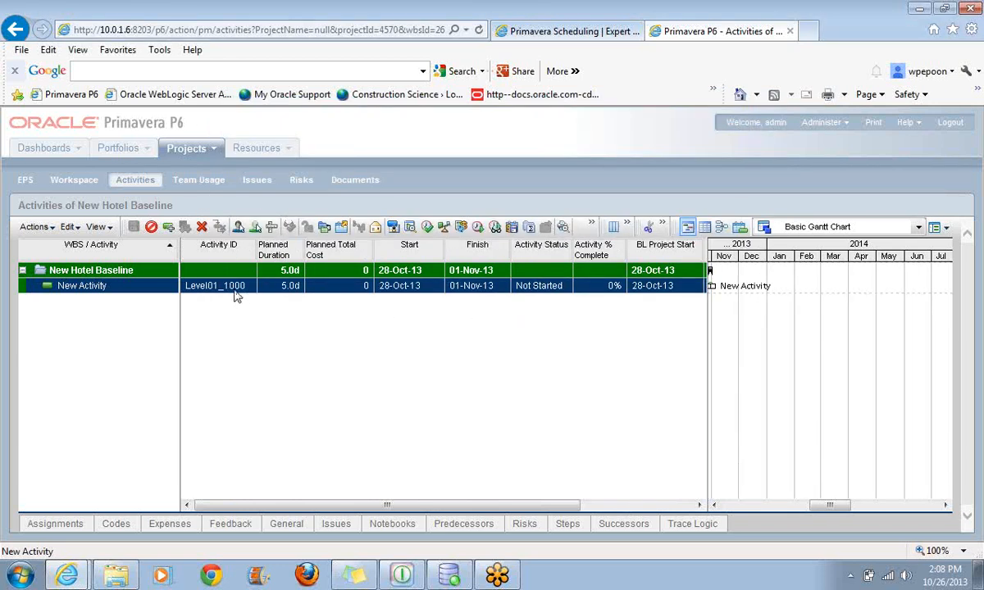
pyautogui.moveTo(207, 292)
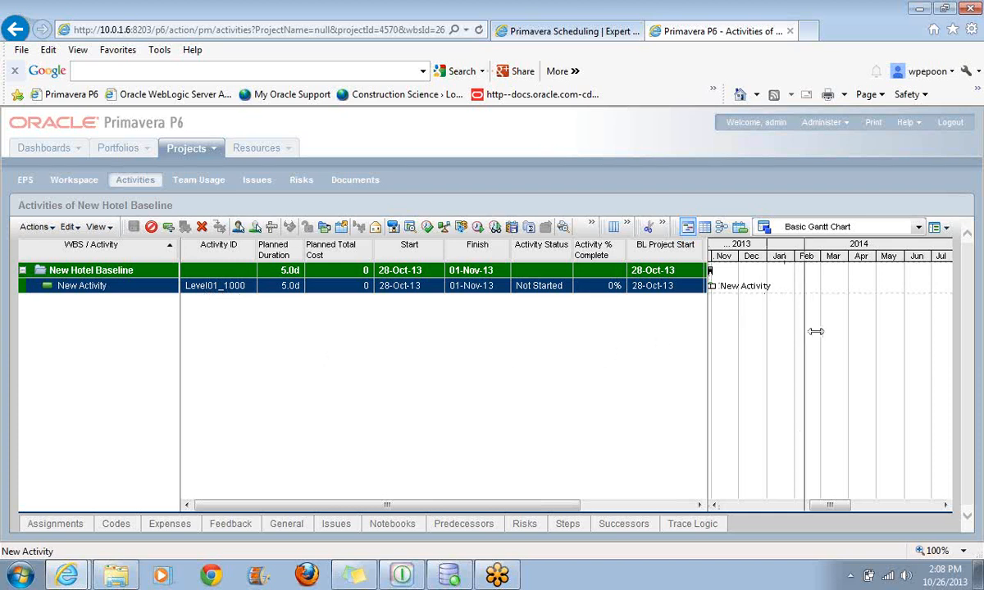
# Drag the table/Gantt splitter right to reveal BL Project Finish and BL Project Duration
pyautogui.moveTo(706, 331); pyautogui.dragTo(900, 331)
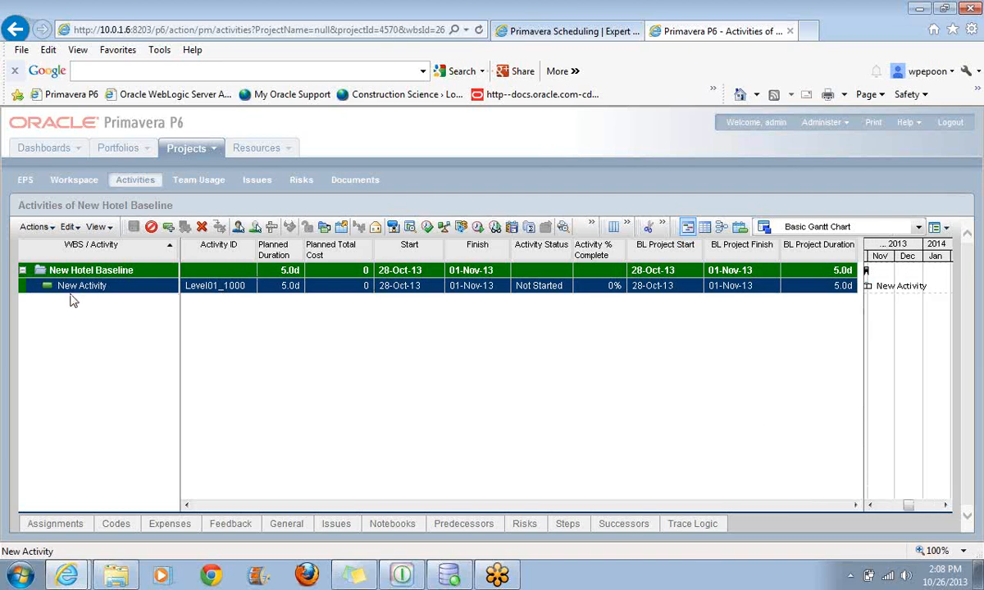
pyautogui.moveTo(275, 295)
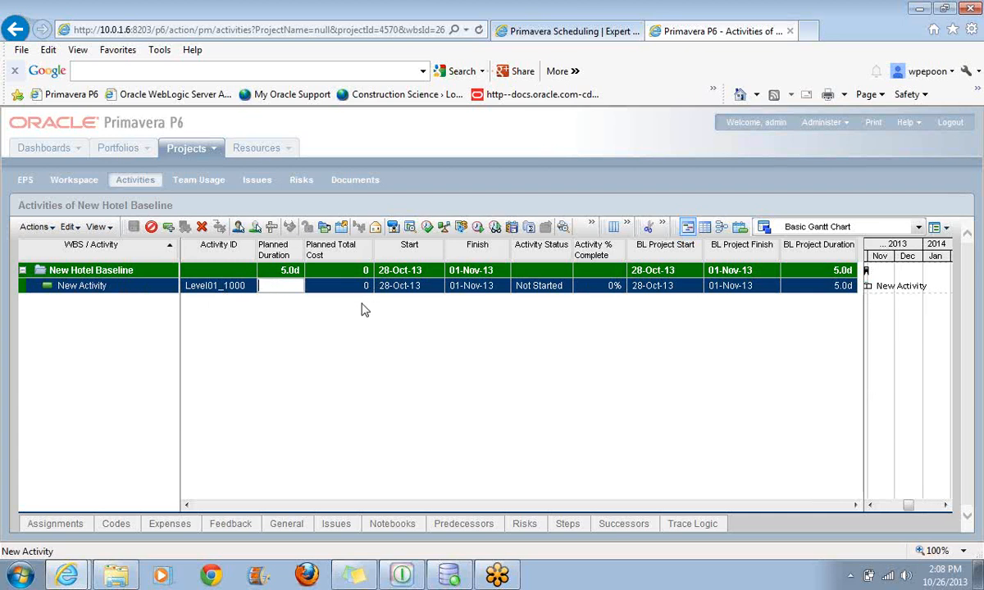
# Change New Activity's duration to 10 days, save, and deselect it to show project details
pyautogui.write('10.0d')
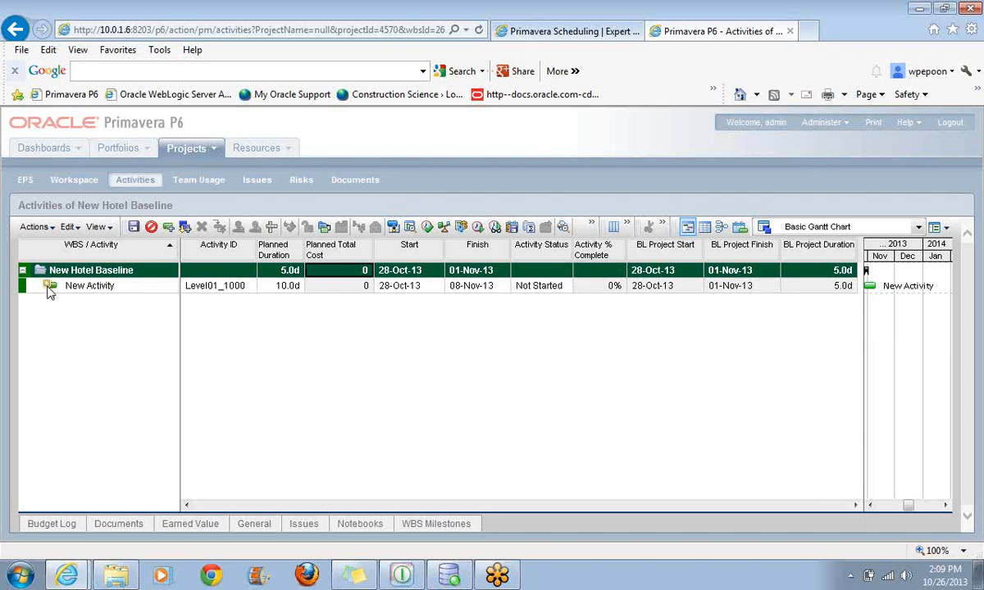
pyautogui.click(88, 285)
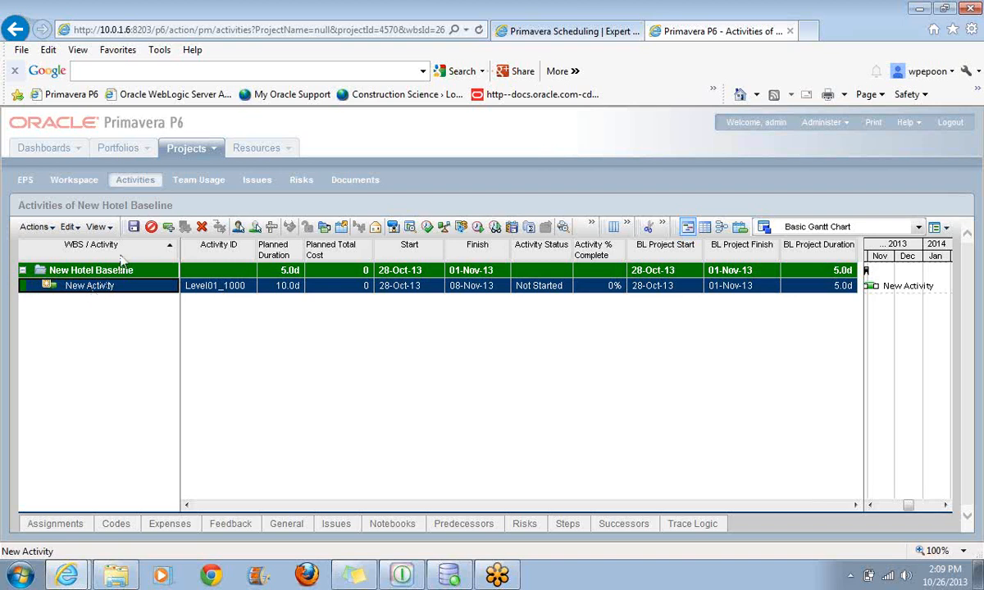
pyautogui.click(134, 226)
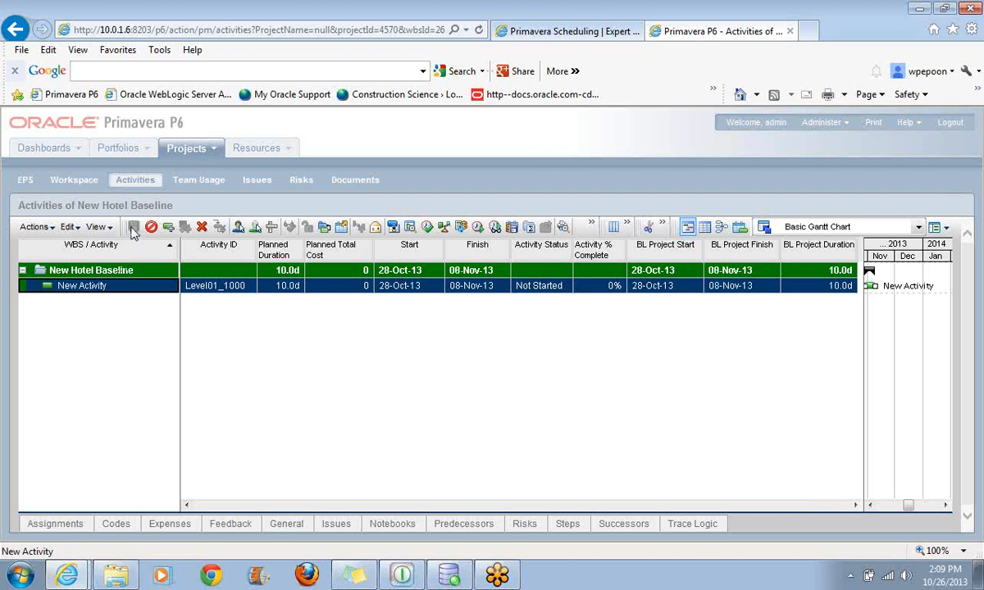
pyautogui.moveTo(162, 380)
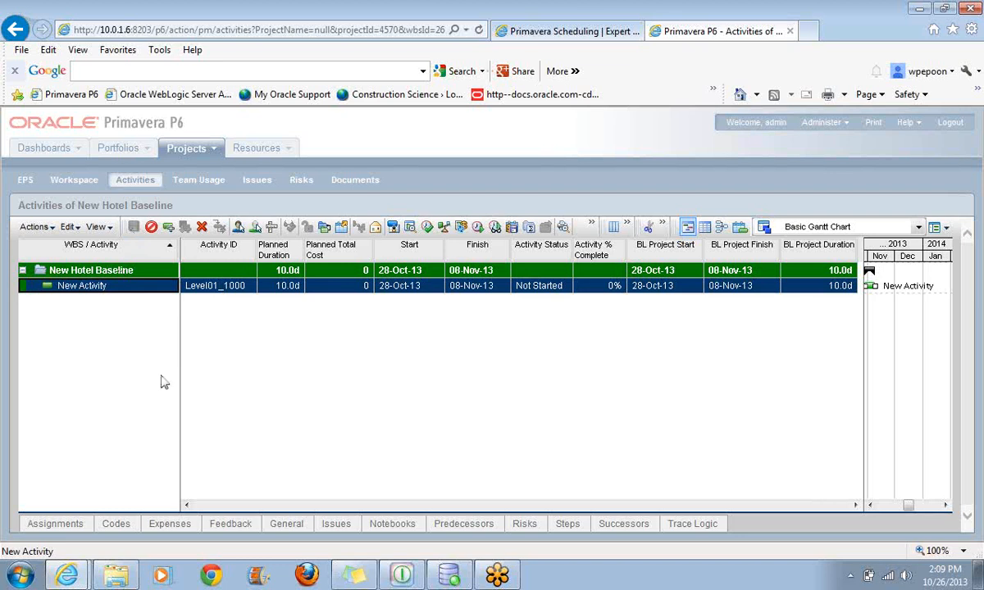
pyautogui.moveTo(637, 161)
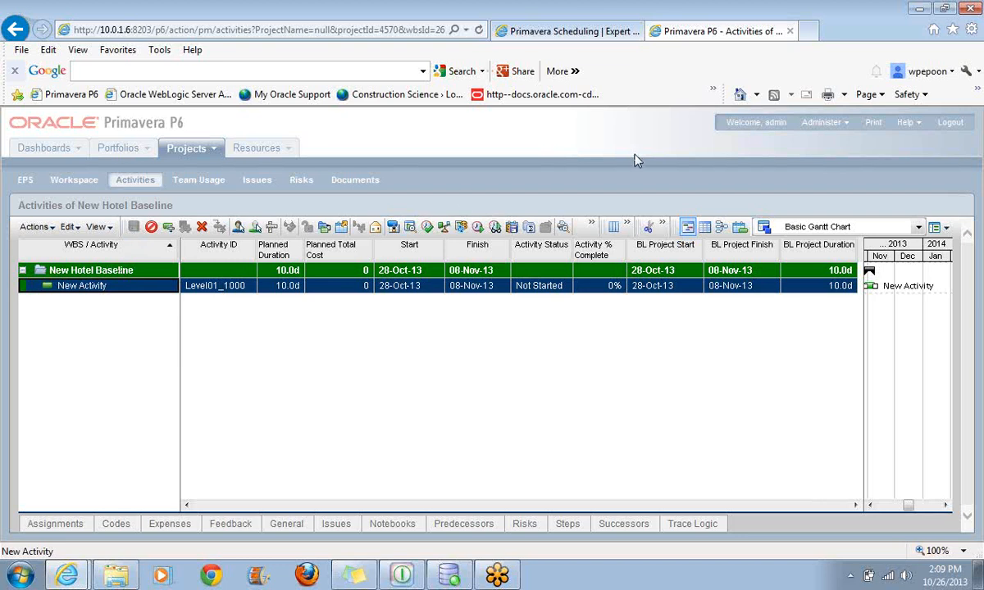
pyautogui.moveTo(17, 30)
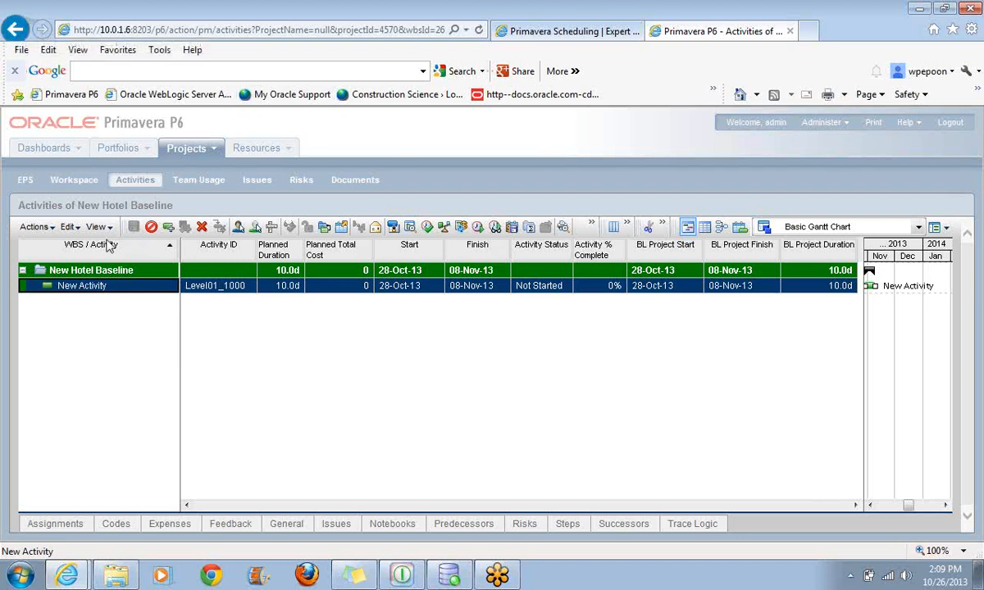
pyautogui.moveTo(282, 149)
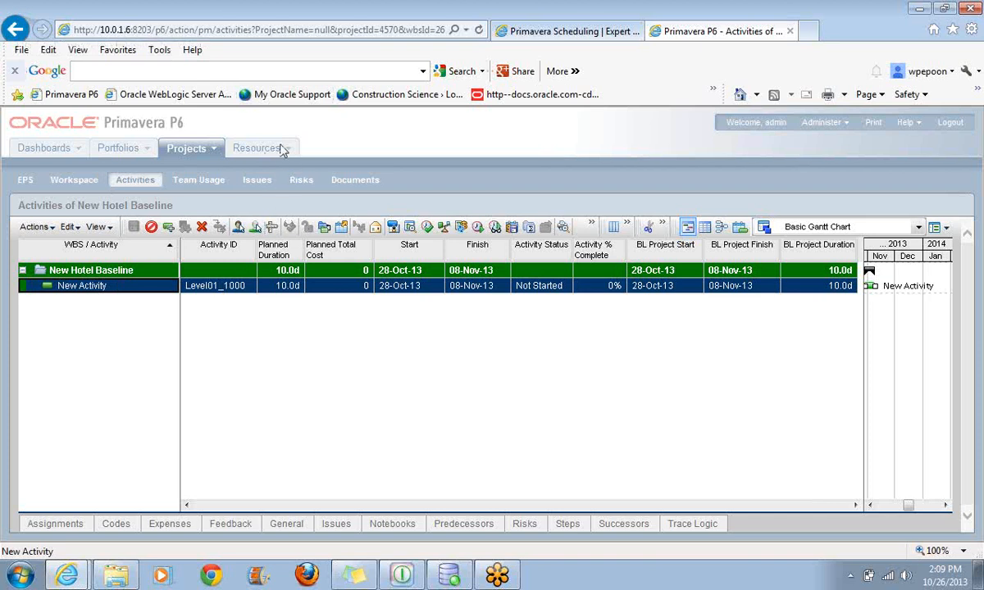
pyautogui.moveTo(256, 249)
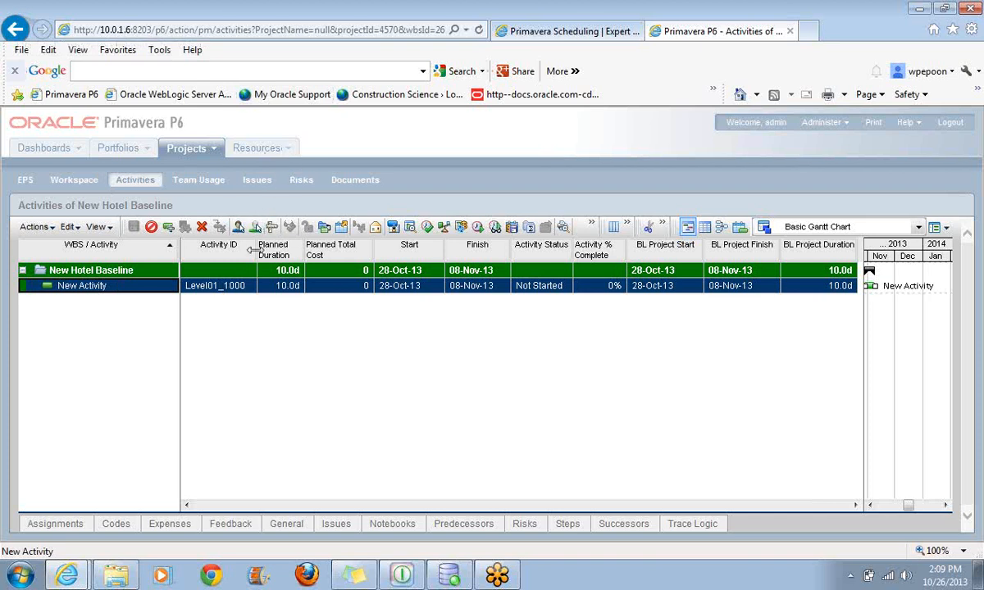
pyautogui.click(92, 268)
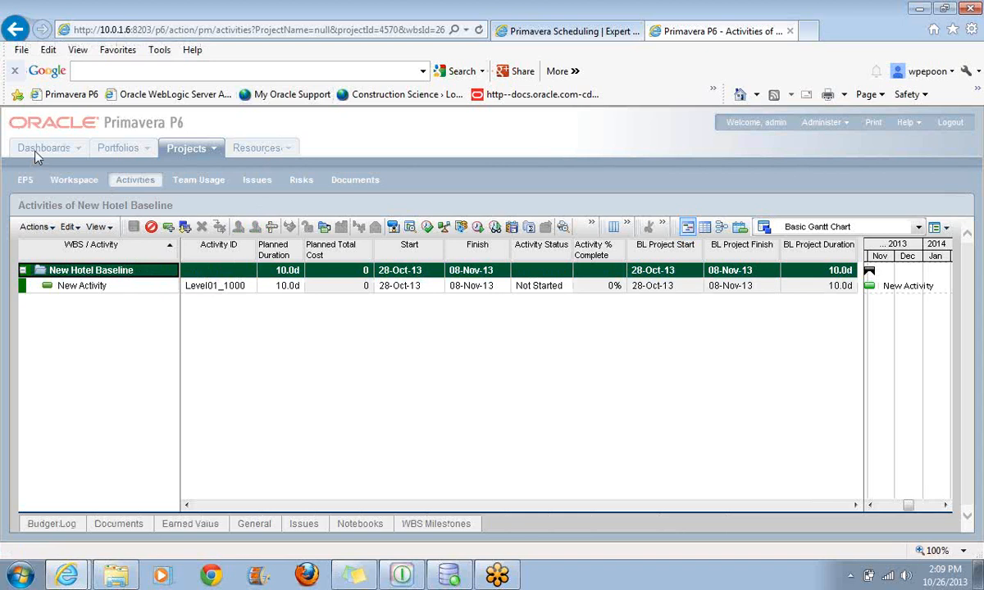
pyautogui.moveTo(15, 29)
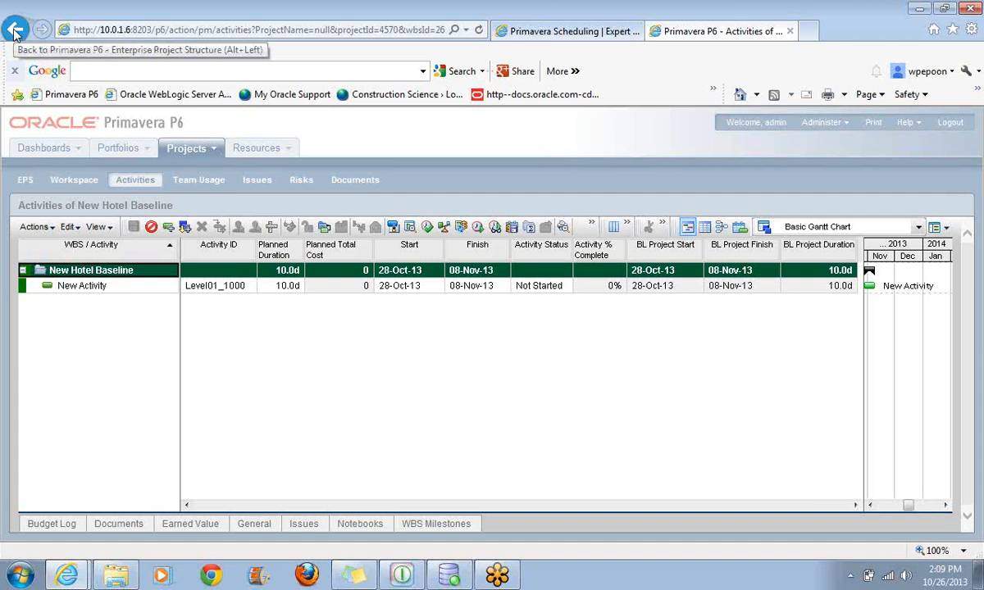
pyautogui.moveTo(141, 298)
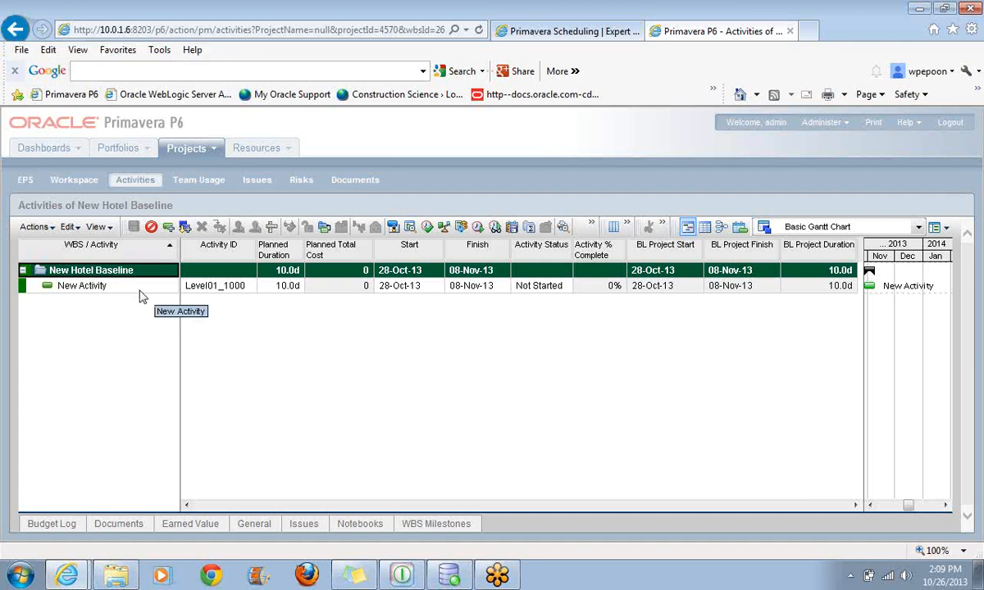
# Add a second New Activity, Level01_1010, from the toolbar and save it
pyautogui.click(82, 285)
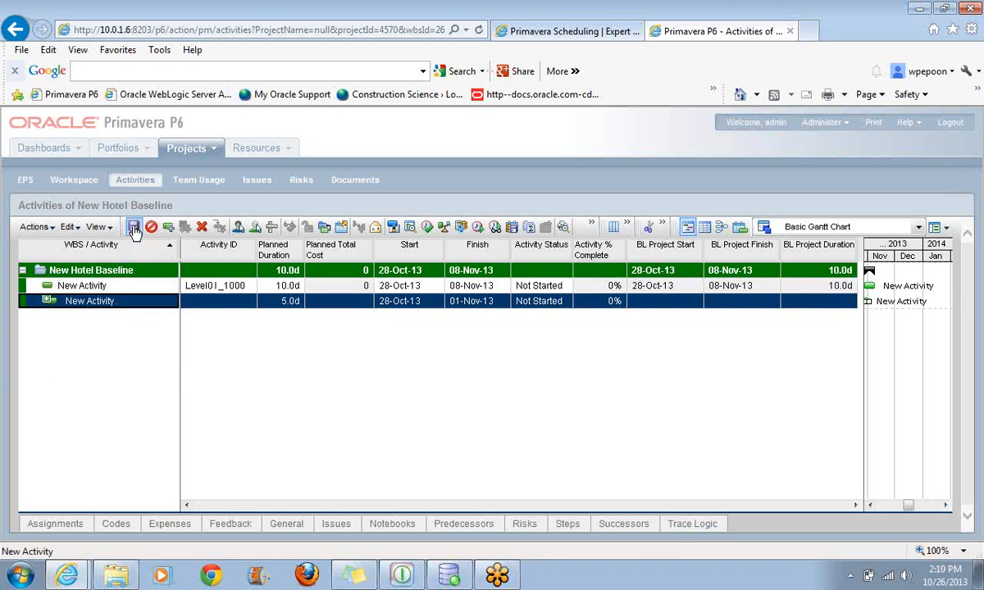
pyautogui.click(135, 227)
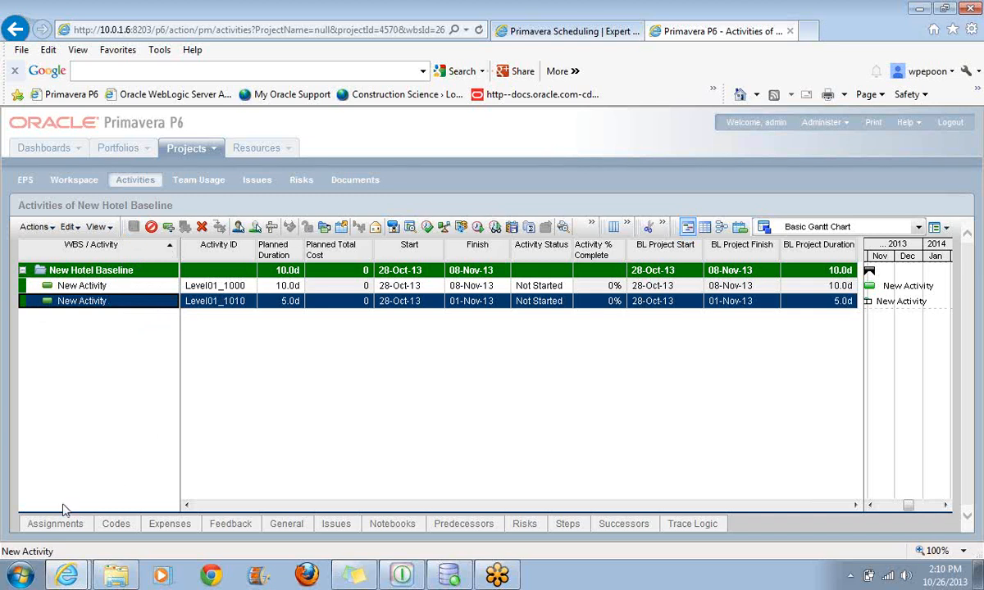
pyautogui.moveTo(140, 130)
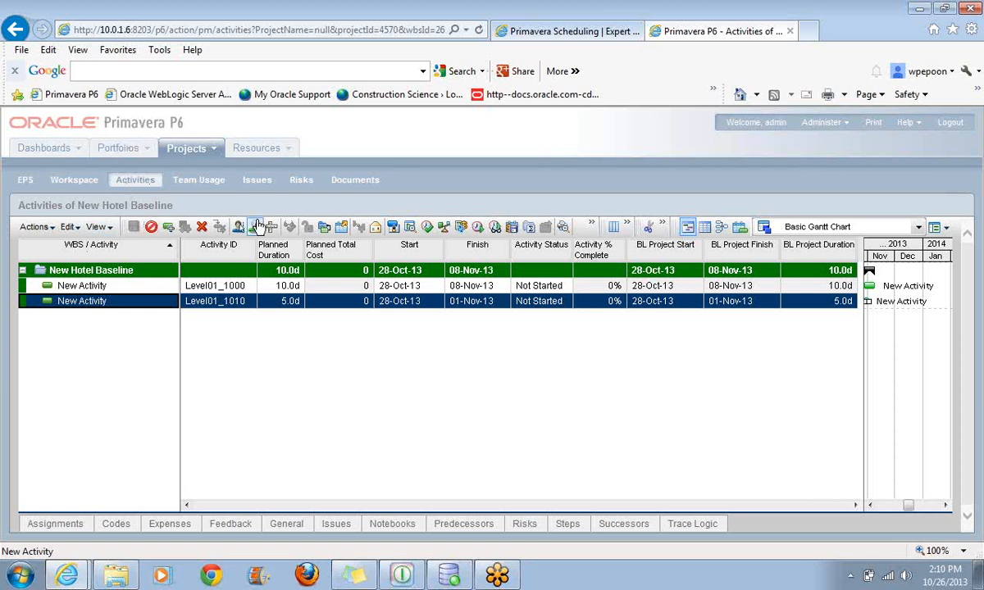
pyautogui.moveTo(259, 226)
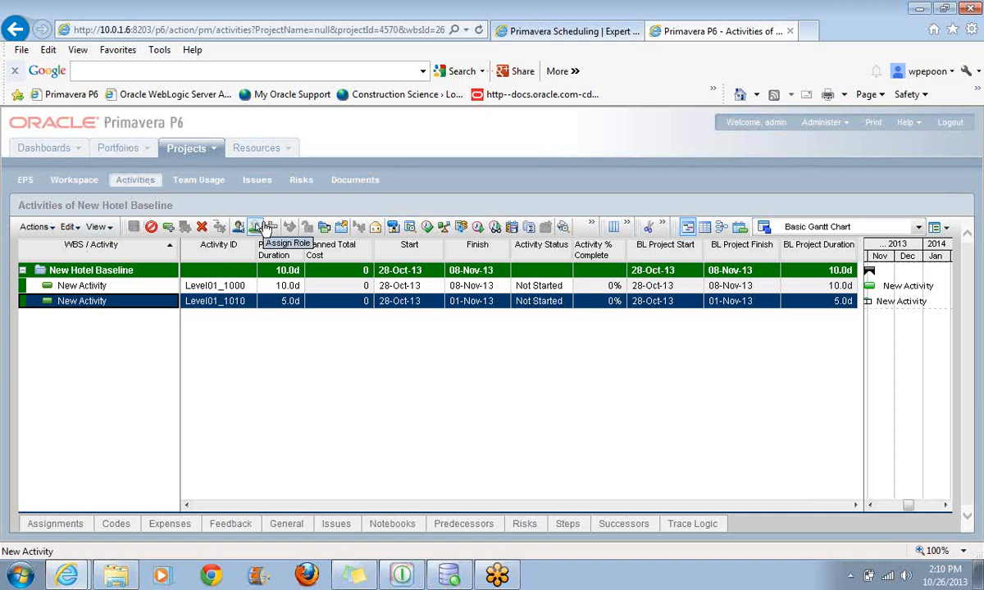
pyautogui.moveTo(898, 200)
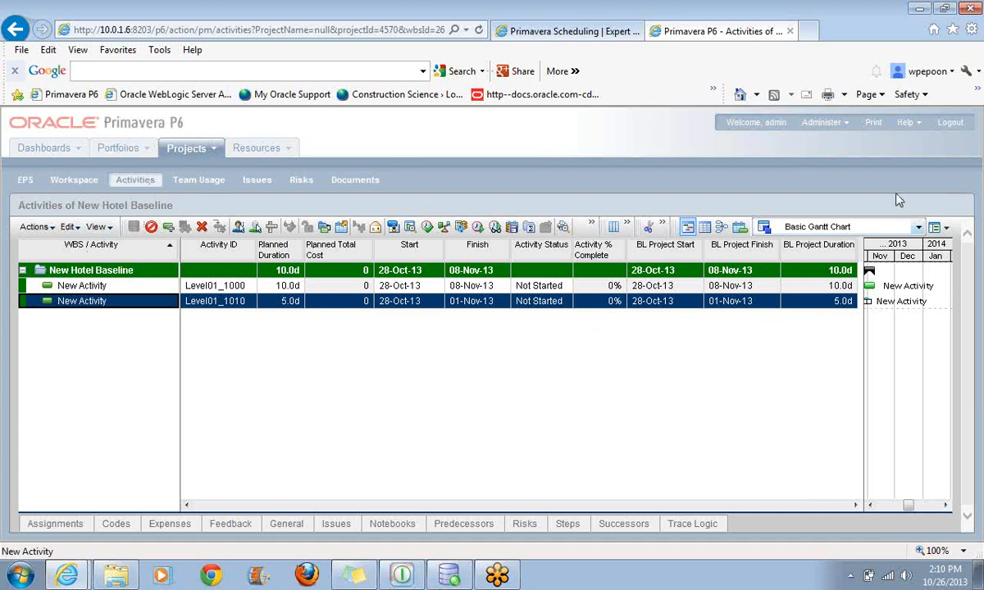
pyautogui.moveTo(525, 331)
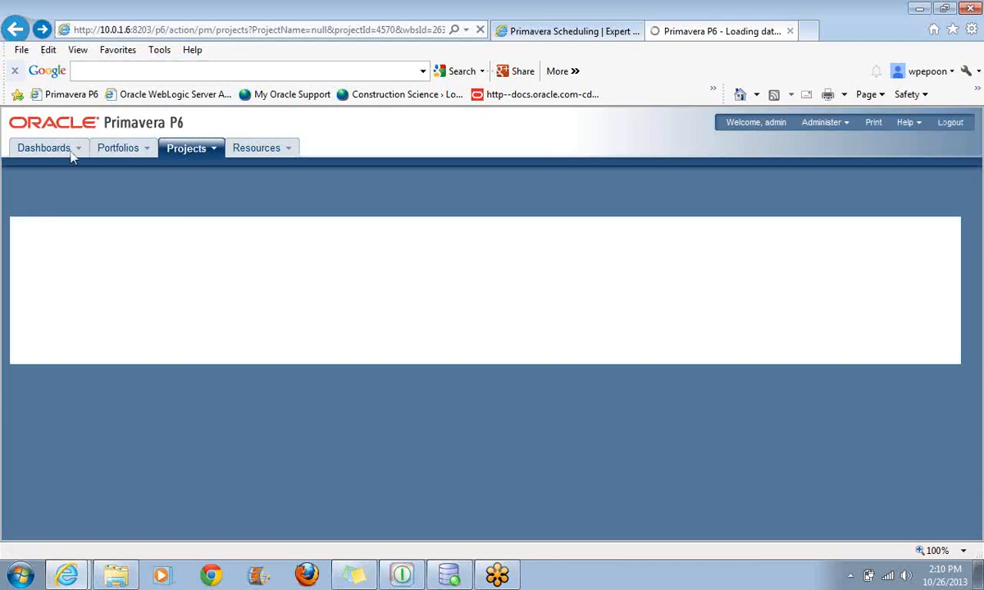
# Return to the EPS page and choose Enterprise Data from the Administer menu
pyautogui.click(186, 147)
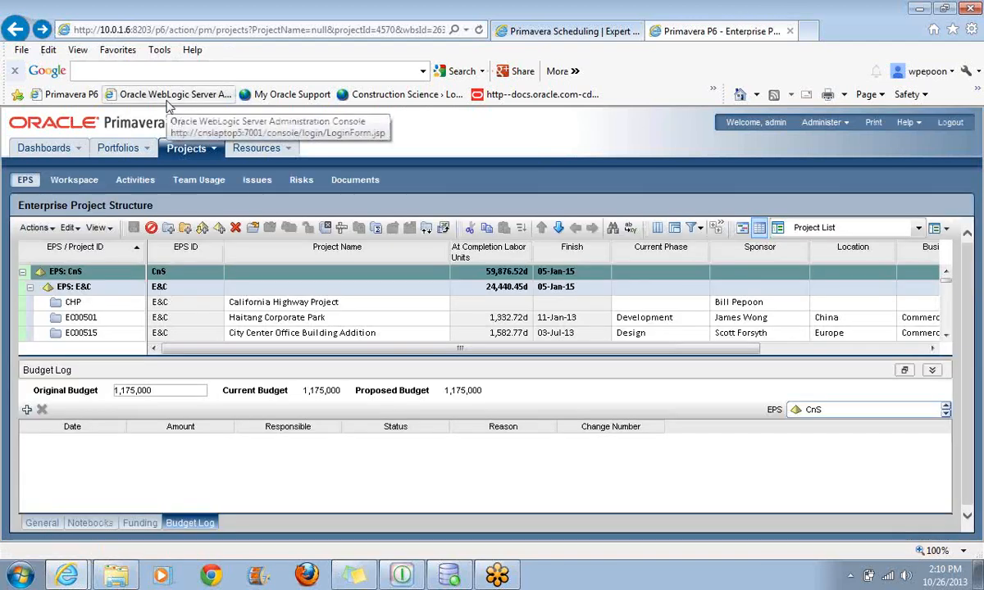
pyautogui.moveTo(282, 168)
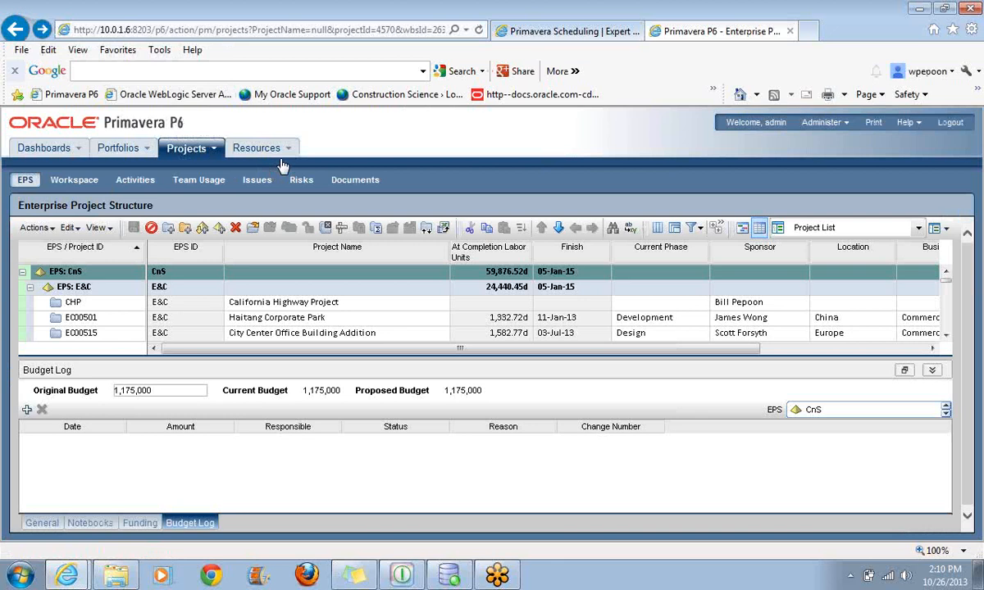
pyautogui.moveTo(17, 29)
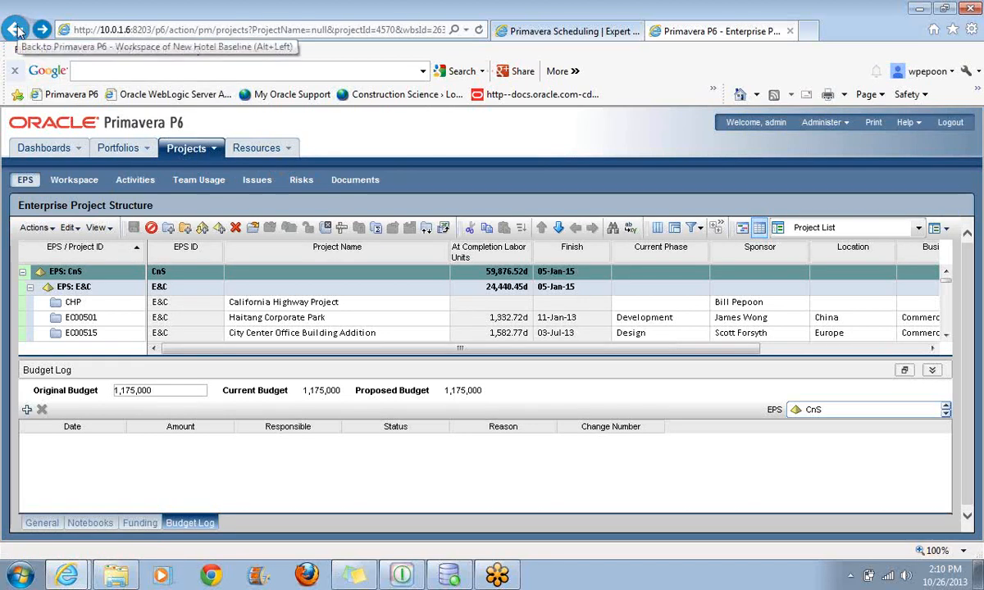
pyautogui.moveTo(523, 275)
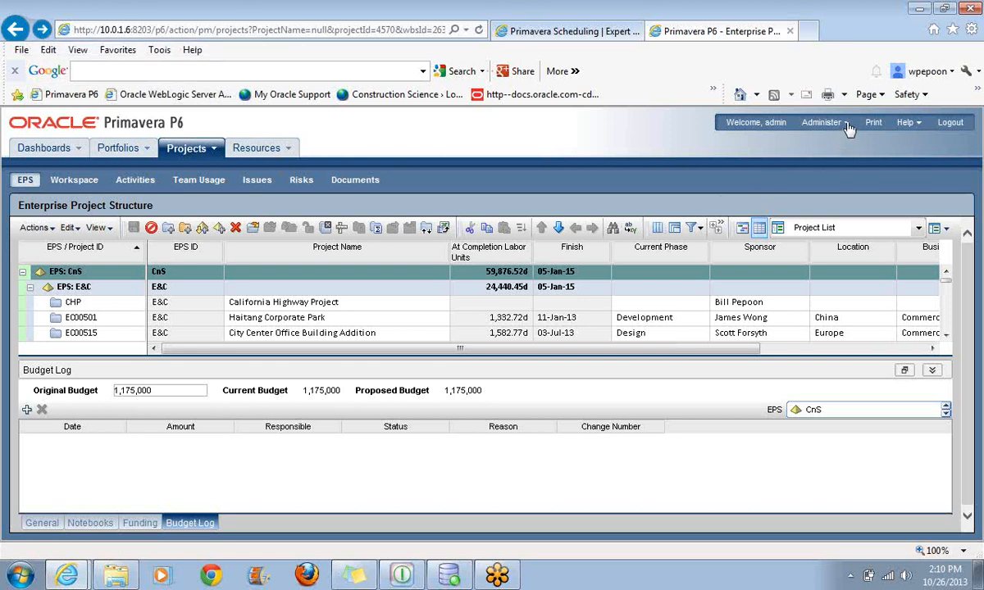
pyautogui.click(819, 121)
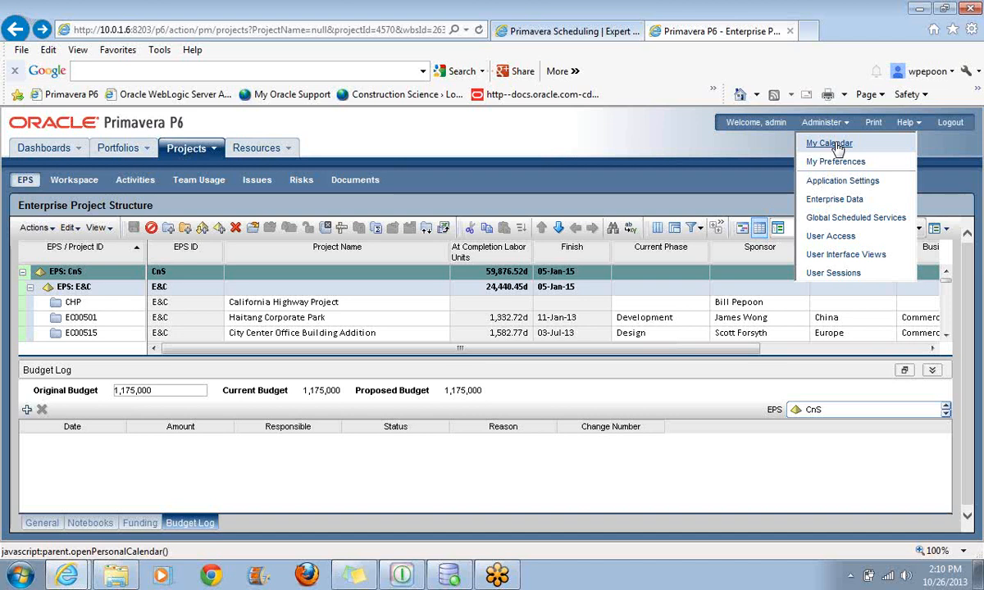
pyautogui.moveTo(842, 180)
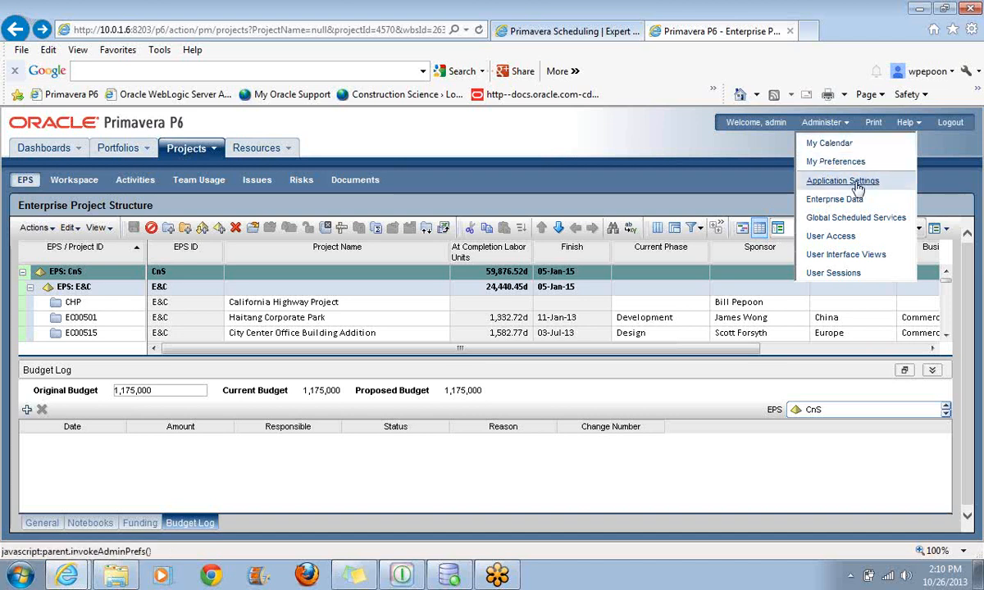
pyautogui.moveTo(835, 200)
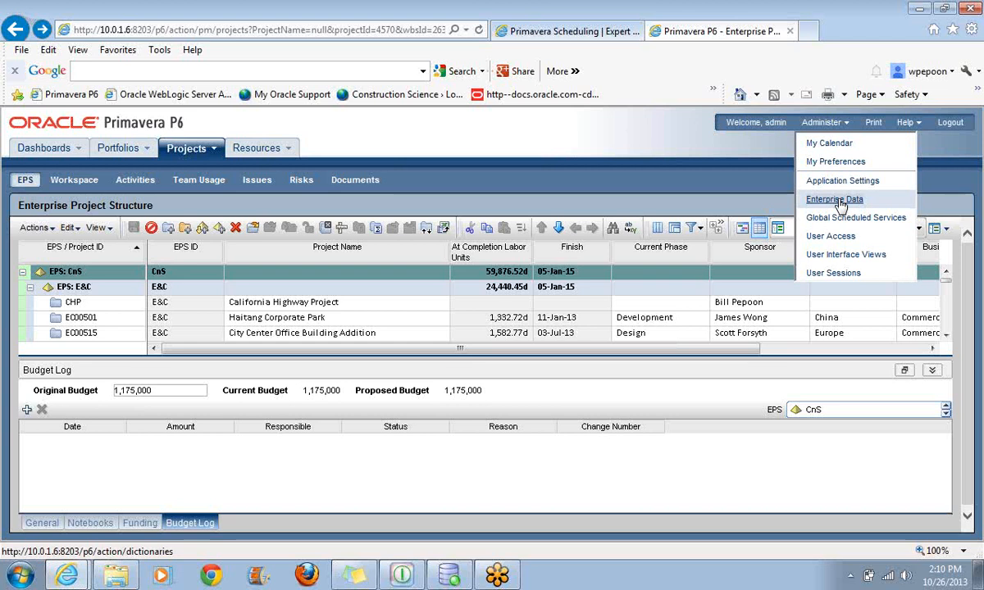
pyautogui.click(833, 200)
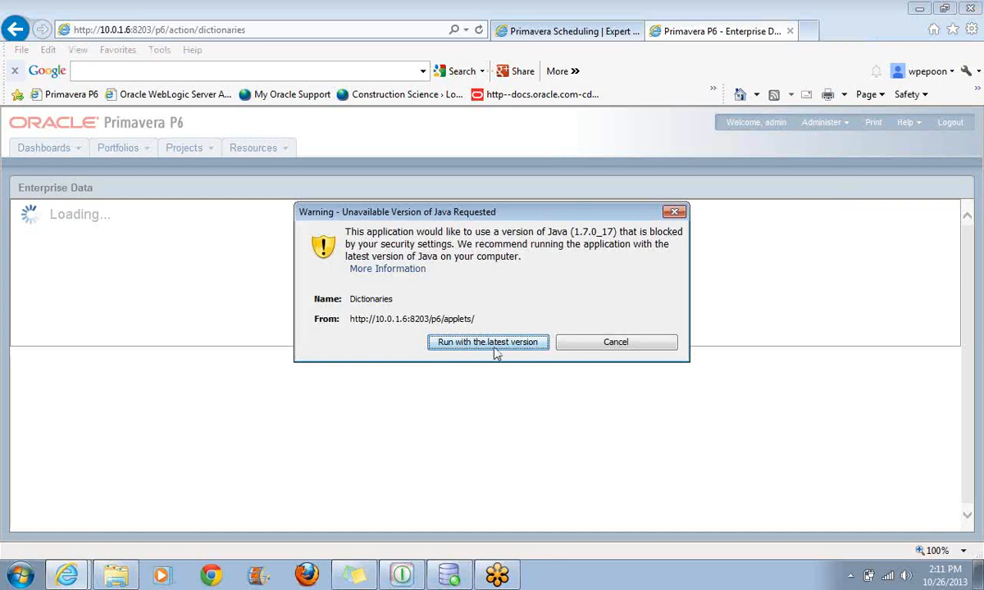
# Accept running with the latest Java and head to Project Calendars in Enterprise Data
pyautogui.click(487, 343)
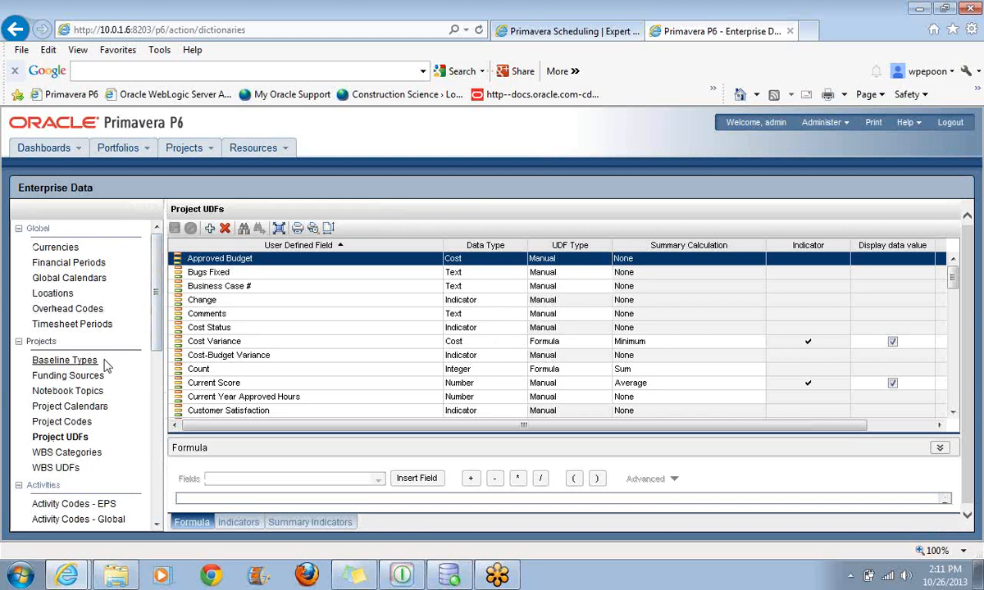
pyautogui.moveTo(90, 331)
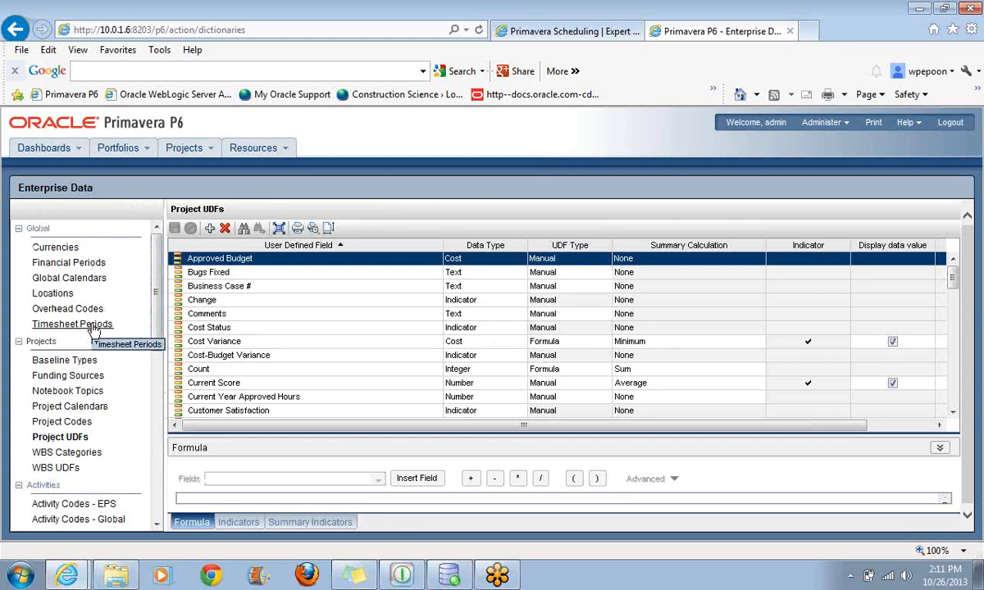
pyautogui.moveTo(69, 277)
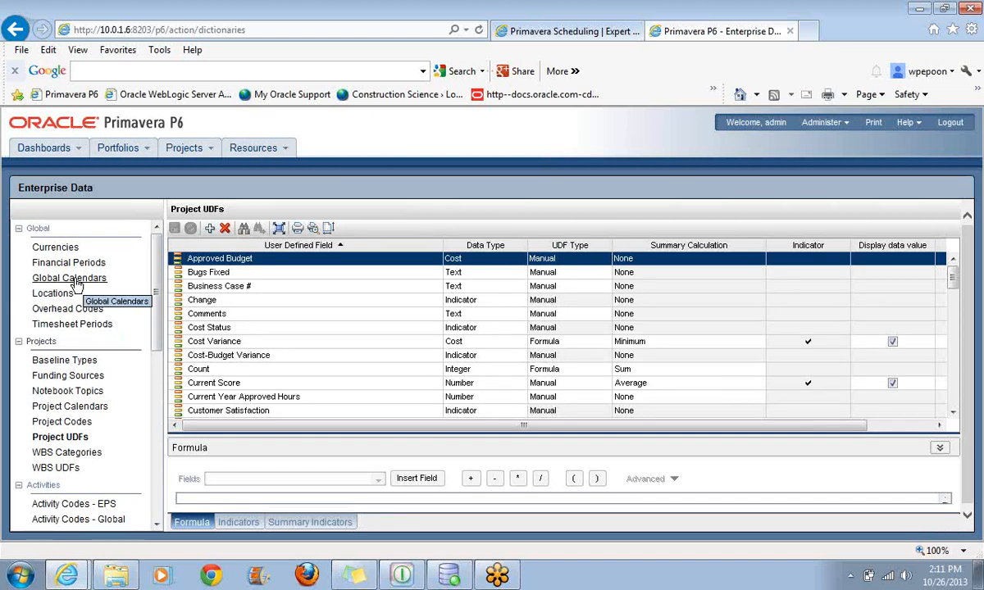
pyautogui.moveTo(89, 380)
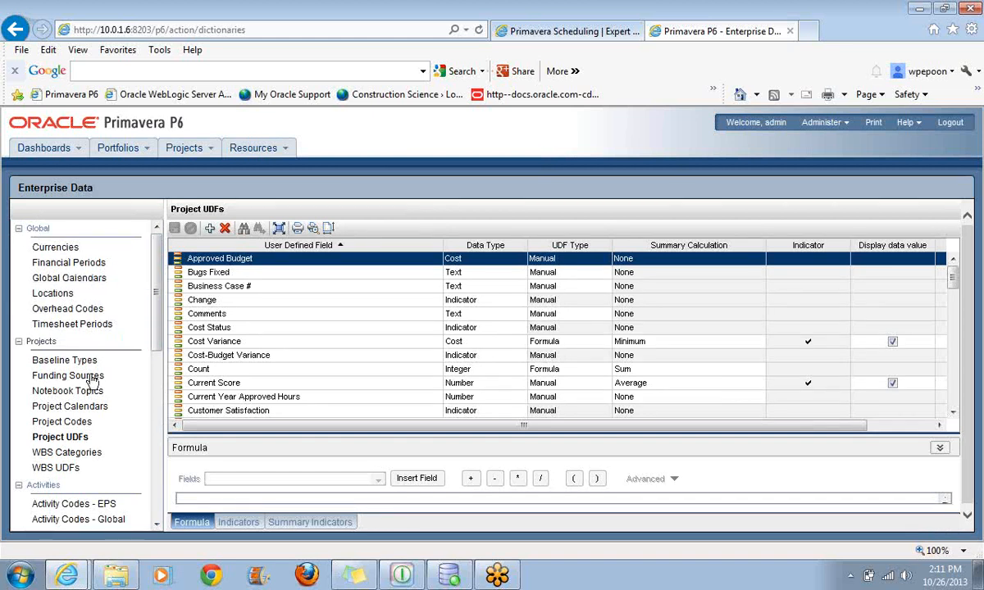
pyautogui.moveTo(69, 407)
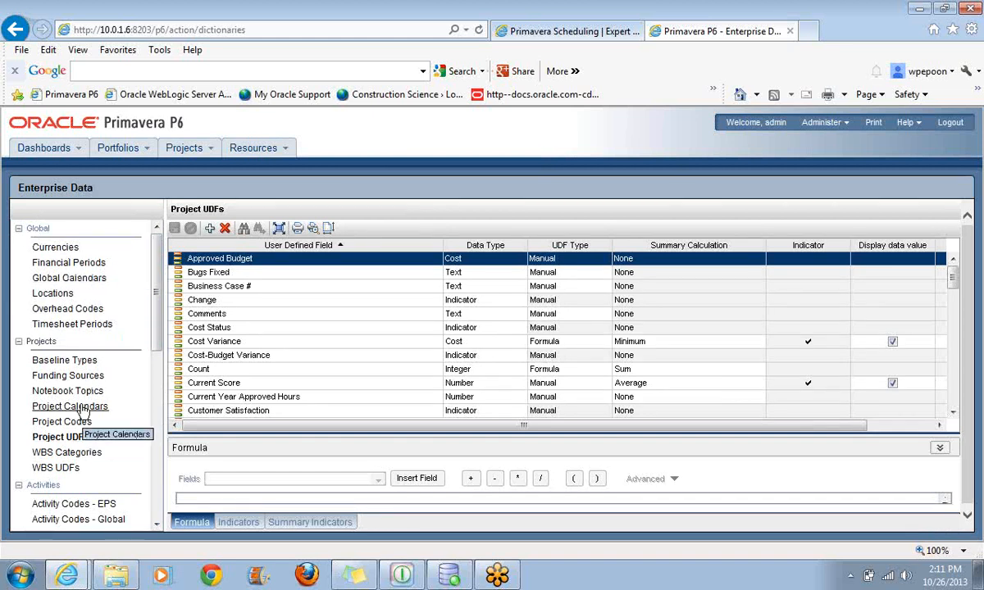
pyautogui.click(70, 407)
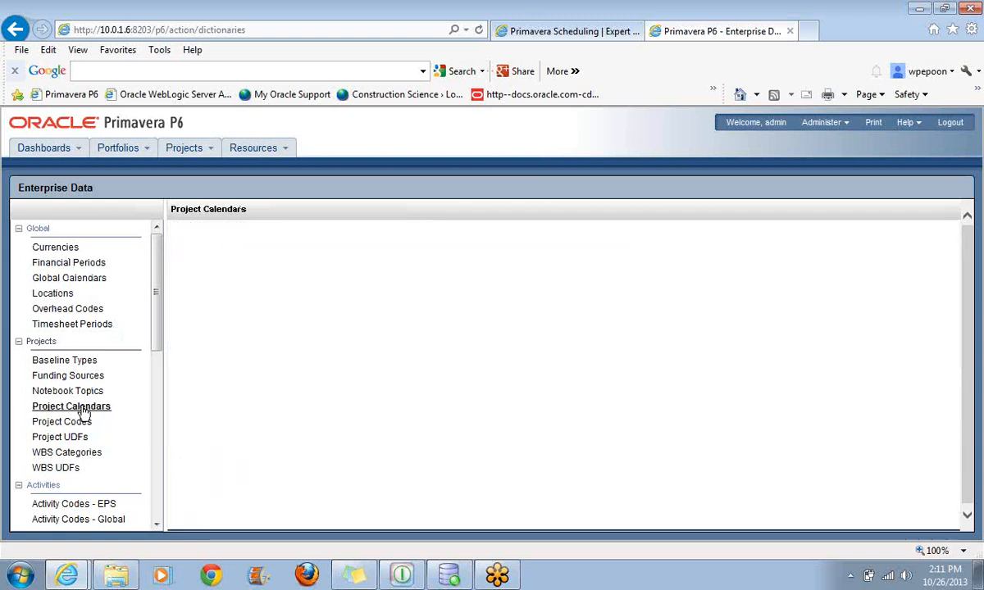
# Load the Project Calendars list showing New Hotel Baseline beside October 2013
pyautogui.click(70, 407)
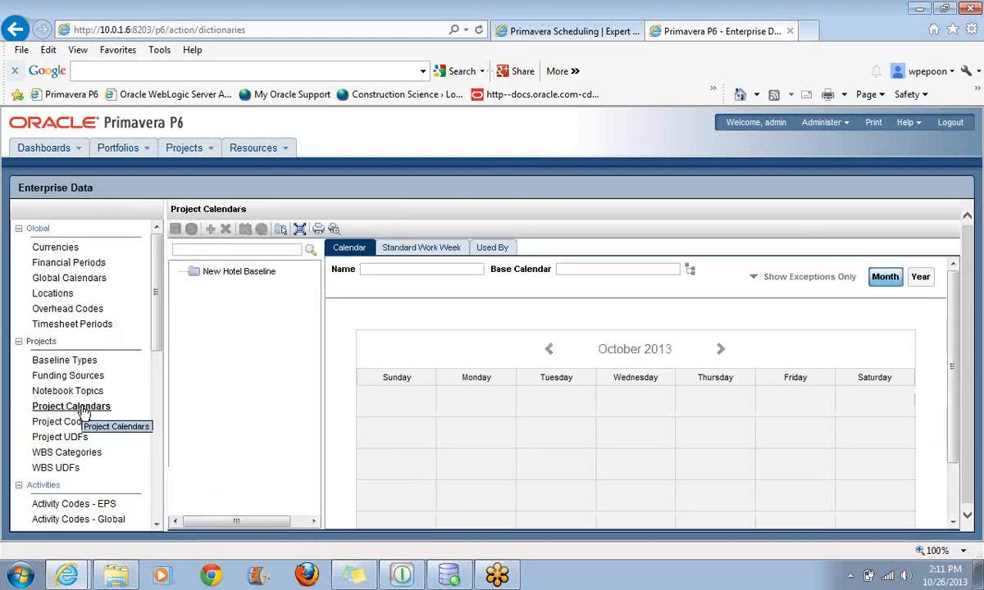
pyautogui.moveTo(82, 422)
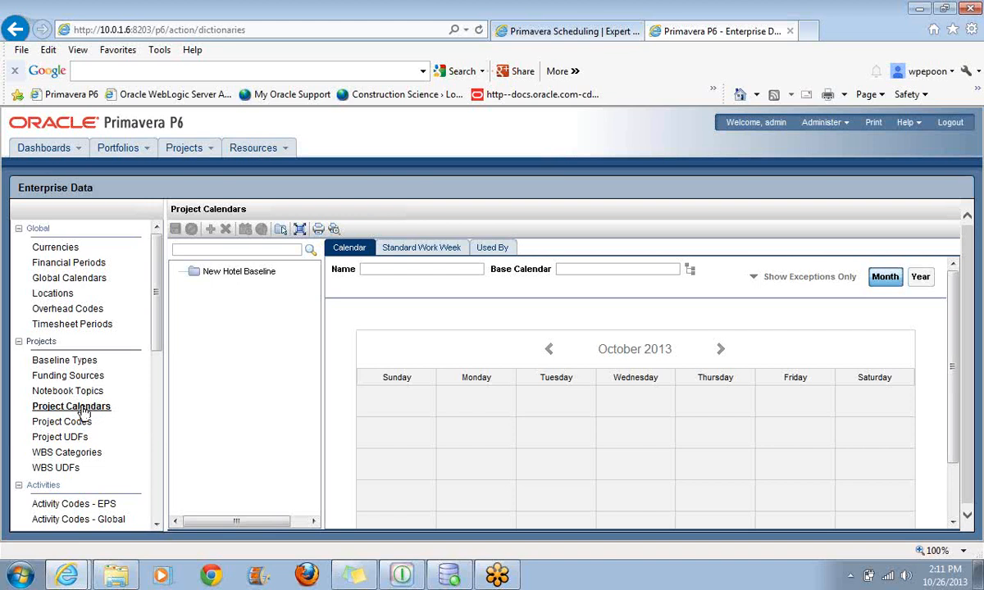
pyautogui.moveTo(48, 358)
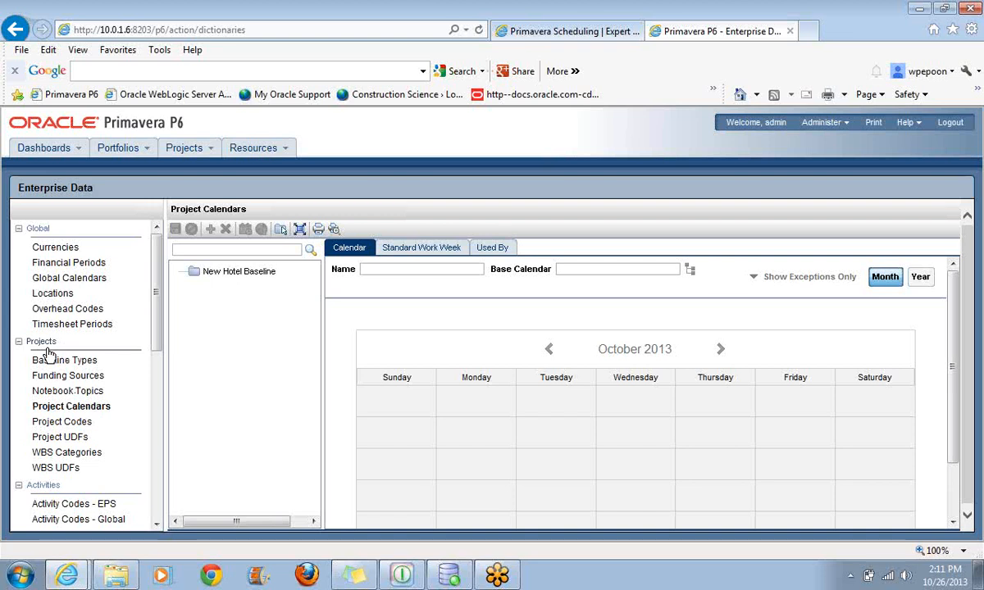
pyautogui.moveTo(295, 288)
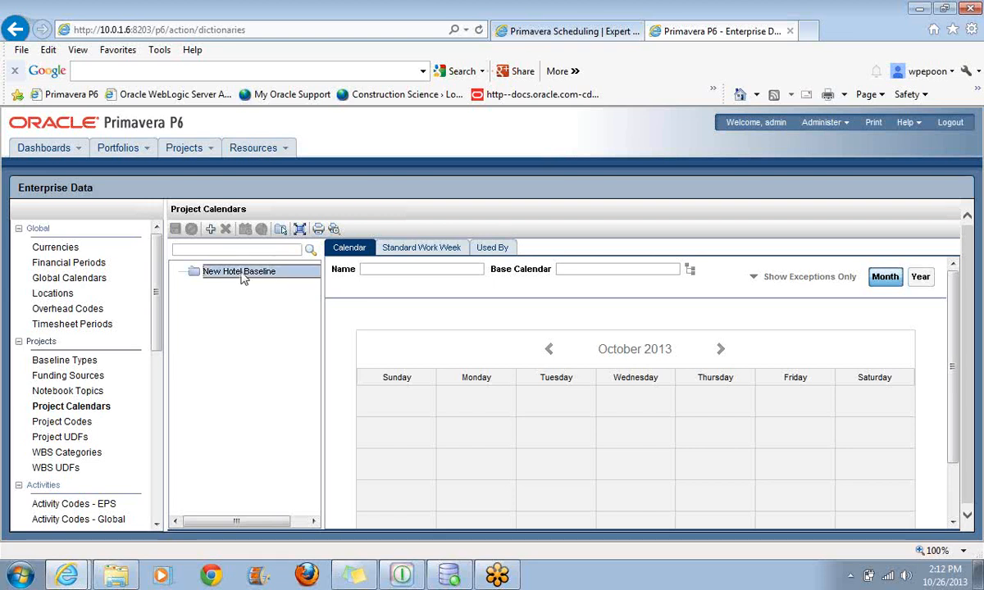
pyautogui.moveTo(246, 300)
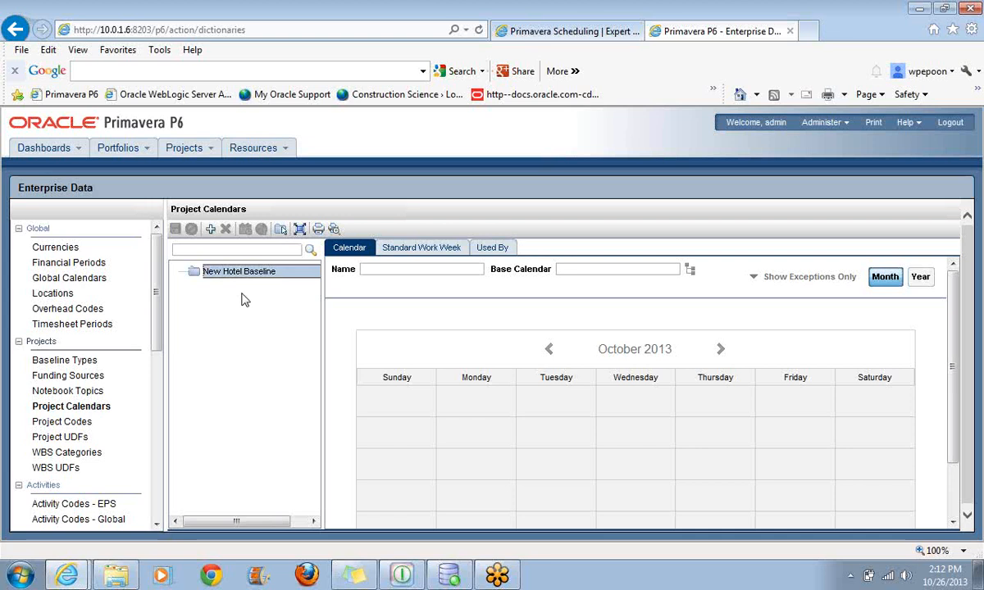
pyautogui.moveTo(249, 331)
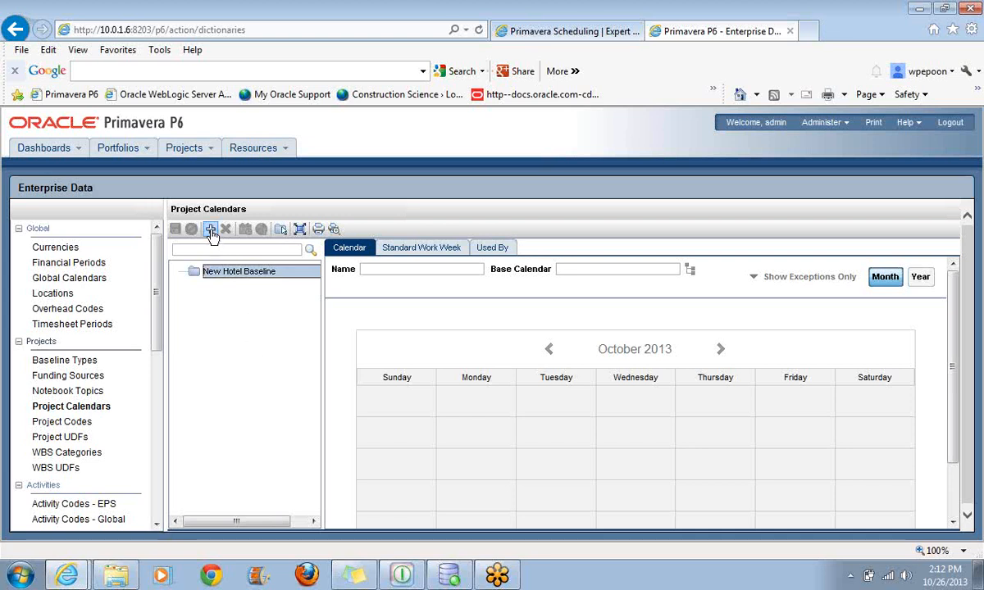
# Create a New Calendar under New Hotel Baseline copied from the global 5x8 calendar
pyautogui.click(210, 229)
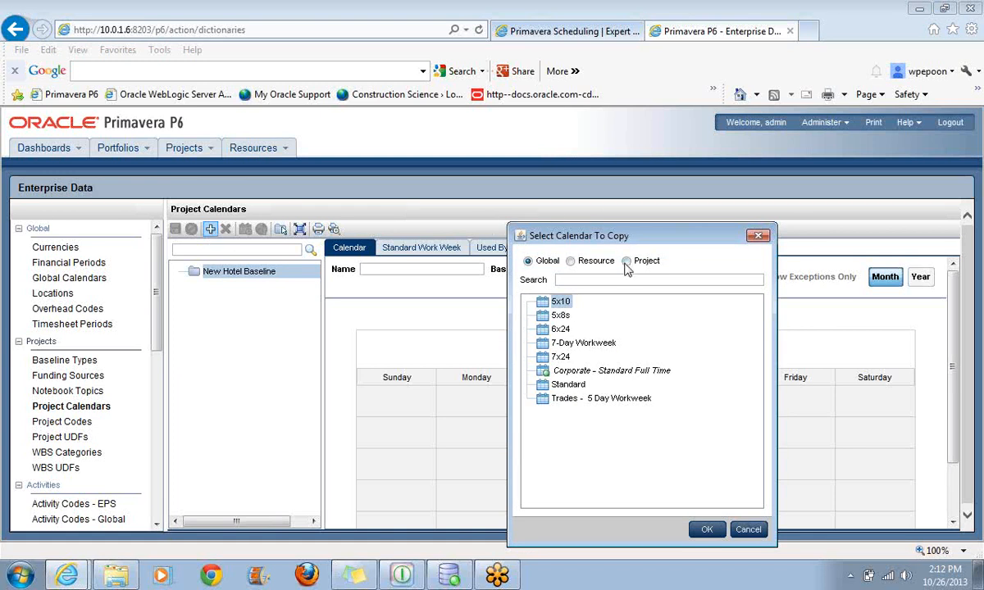
pyautogui.moveTo(573, 271)
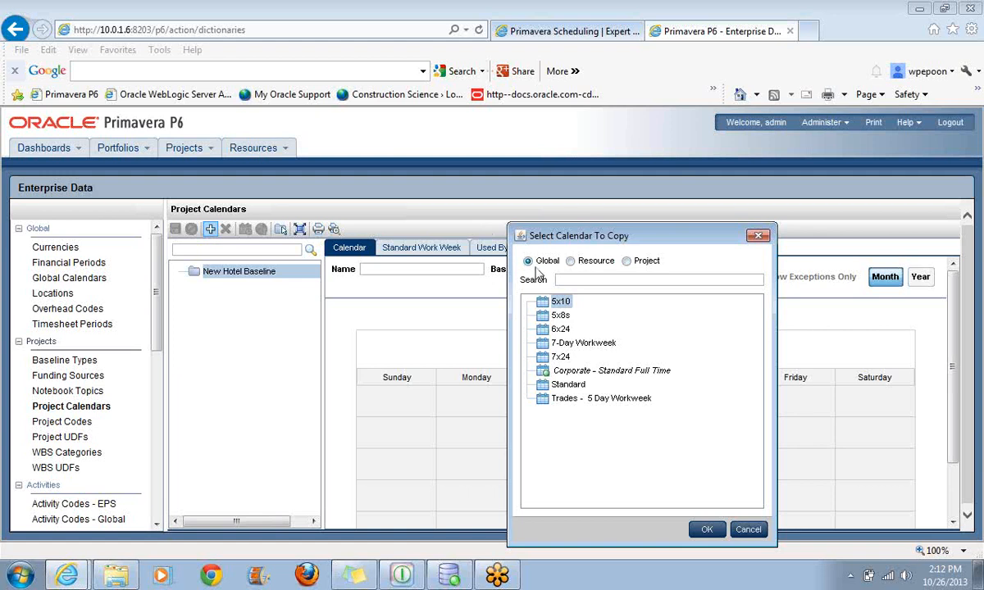
pyautogui.moveTo(593, 321)
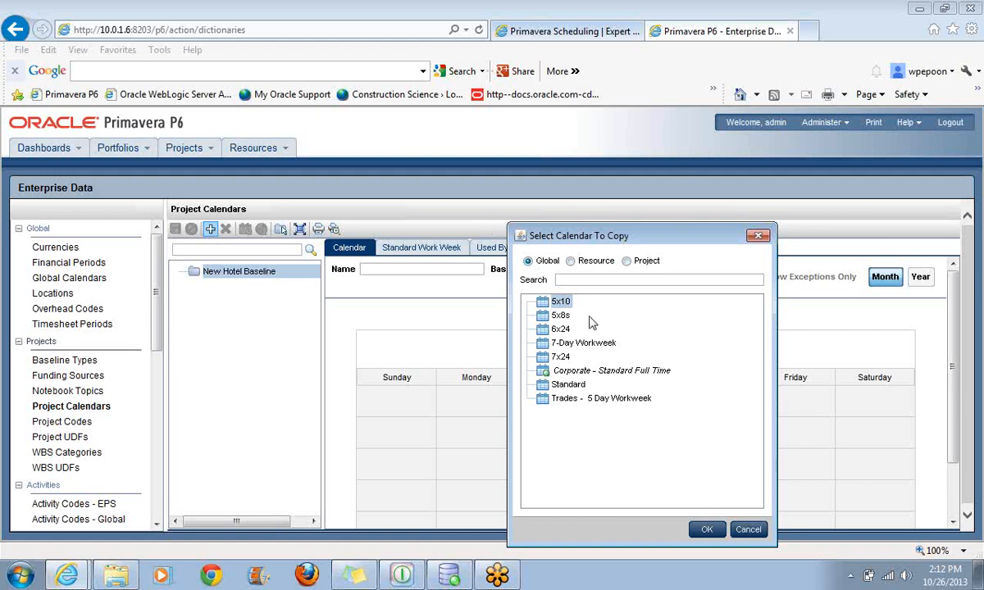
pyautogui.click(560, 315)
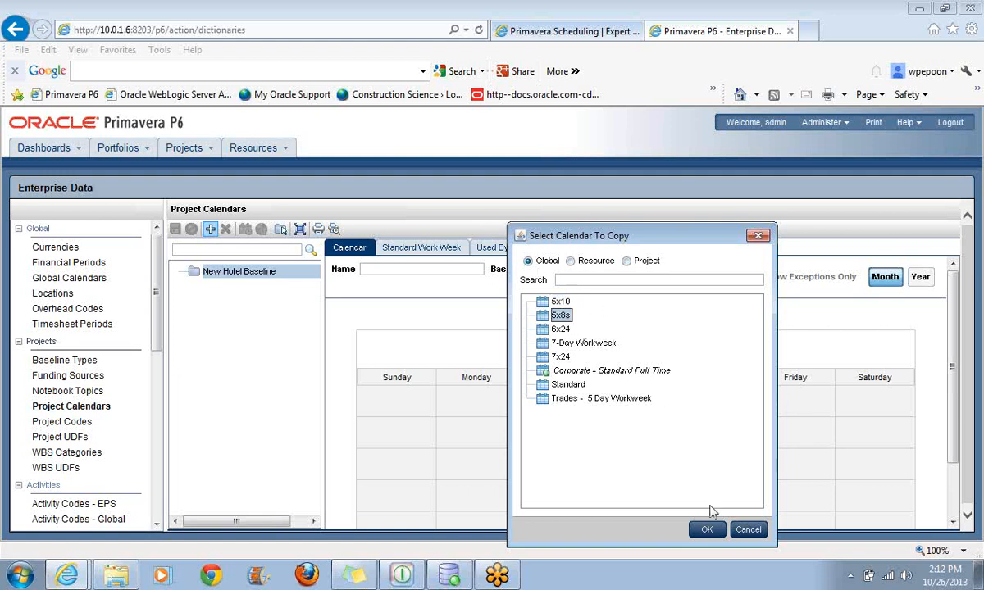
pyautogui.click(707, 528)
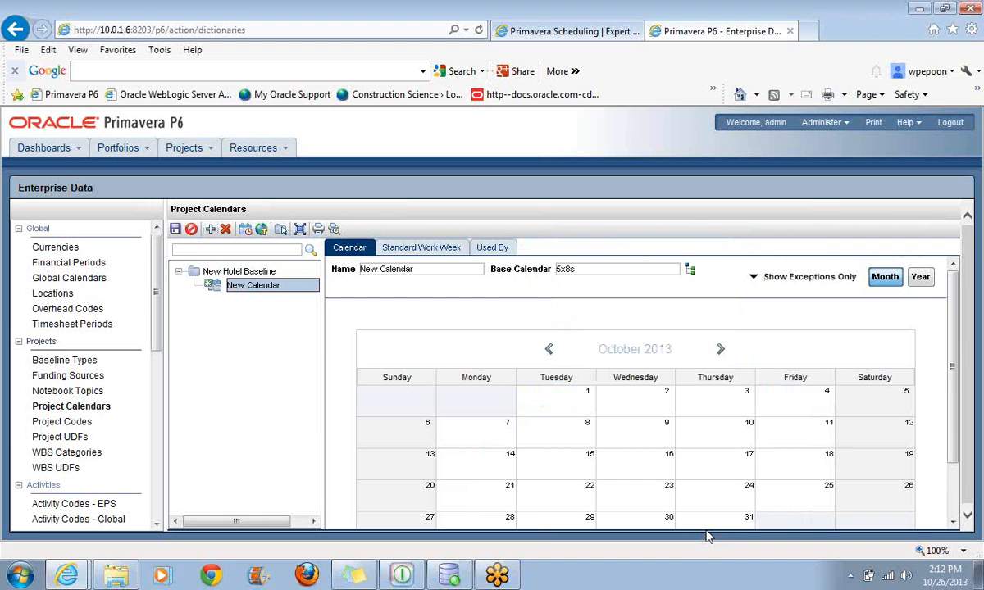
pyautogui.moveTo(293, 292)
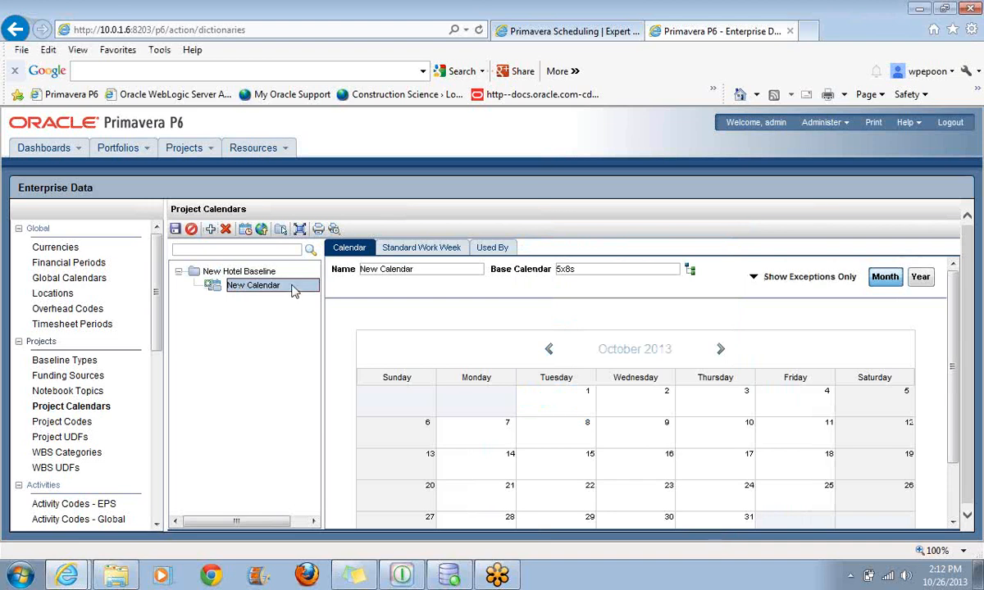
pyautogui.moveTo(272, 287)
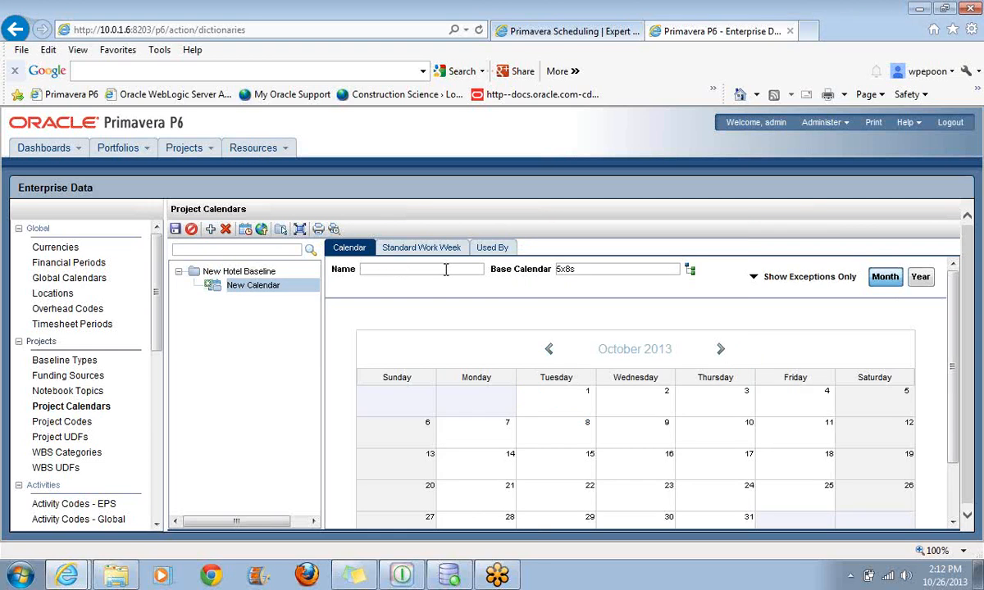
# Name the new calendar '5 x 8 w/Holidays' and save it
pyautogui.write('5 x')
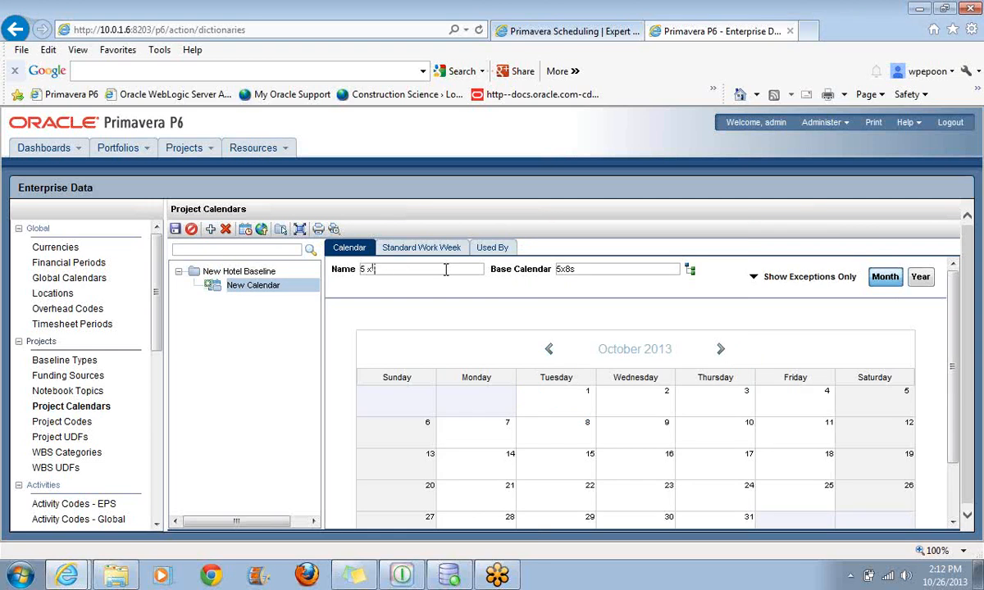
pyautogui.write('8')
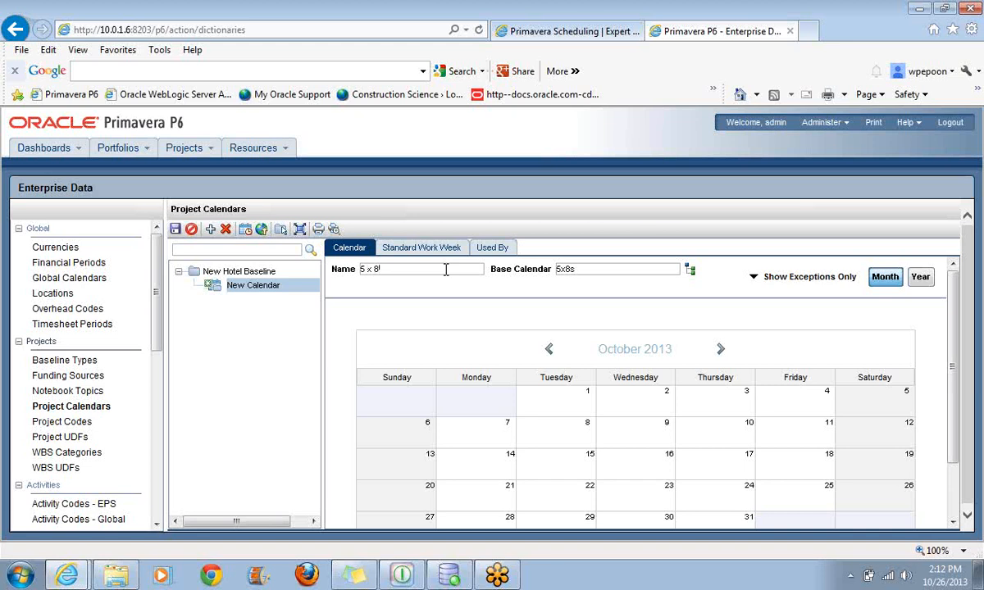
pyautogui.write('w/Holidays')
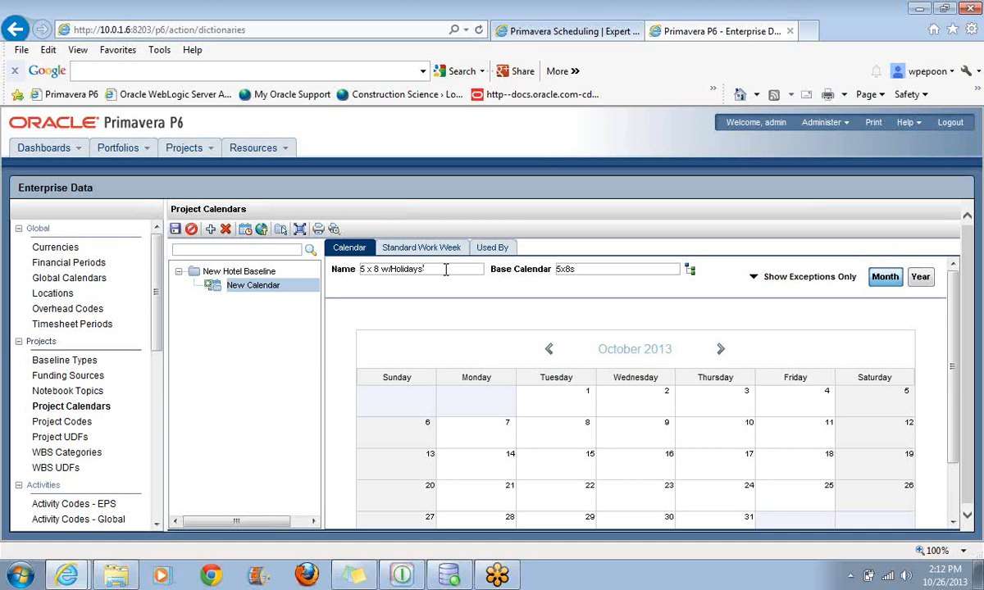
pyautogui.moveTo(970, 320)
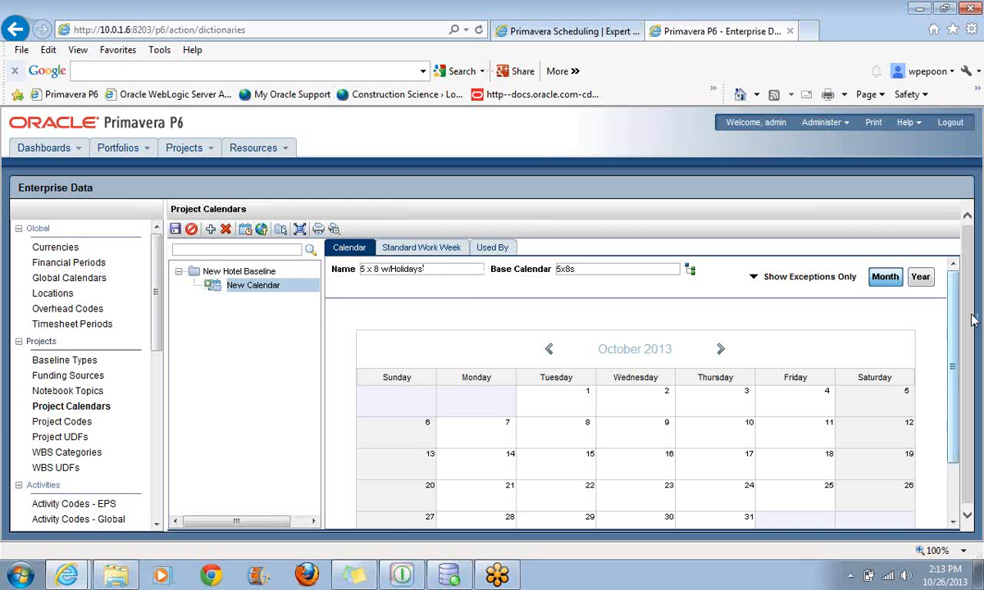
pyautogui.scroll(-3)
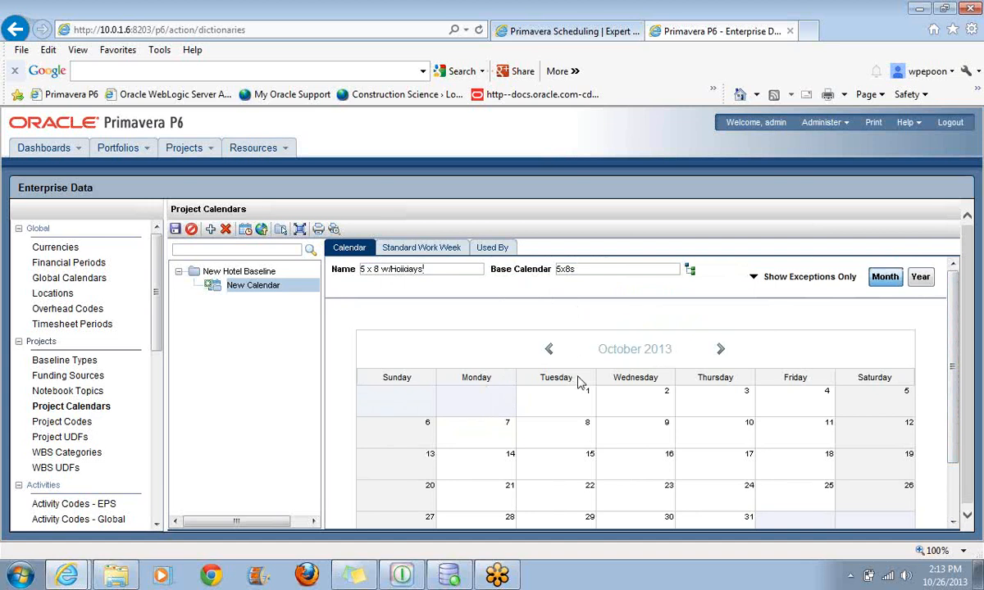
pyautogui.moveTo(561, 378)
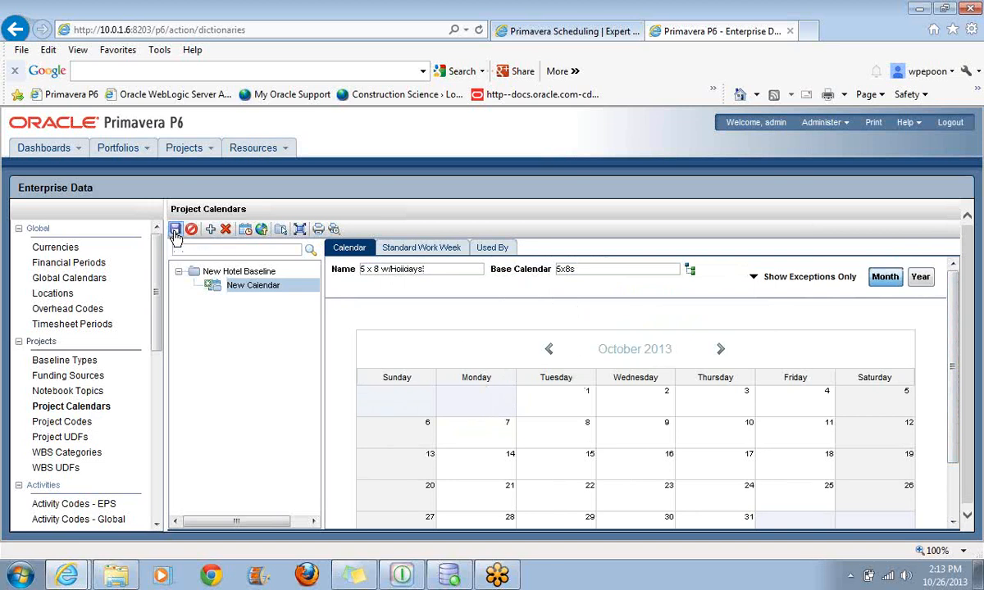
pyautogui.click(176, 229)
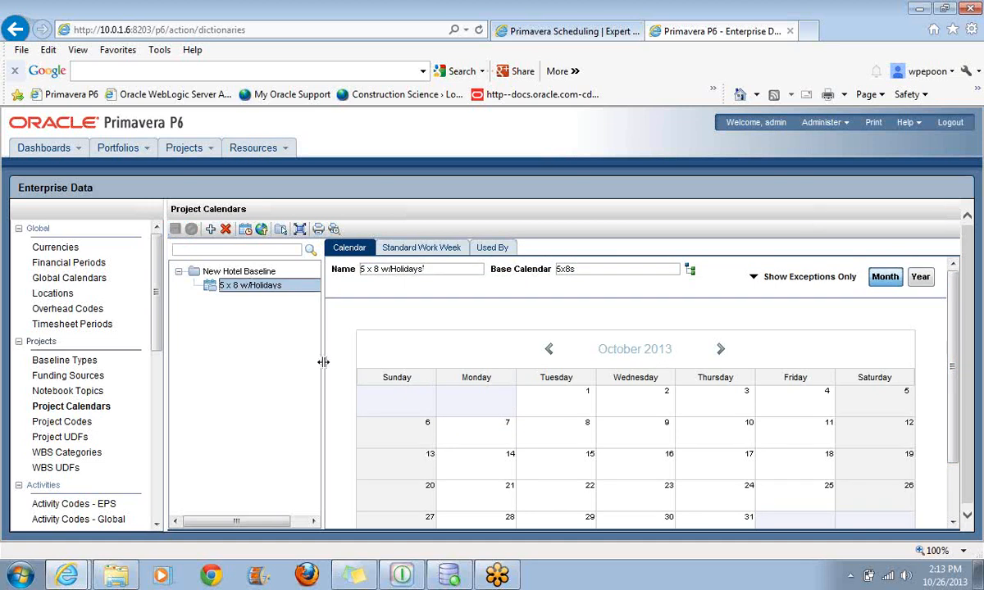
pyautogui.moveTo(953, 352)
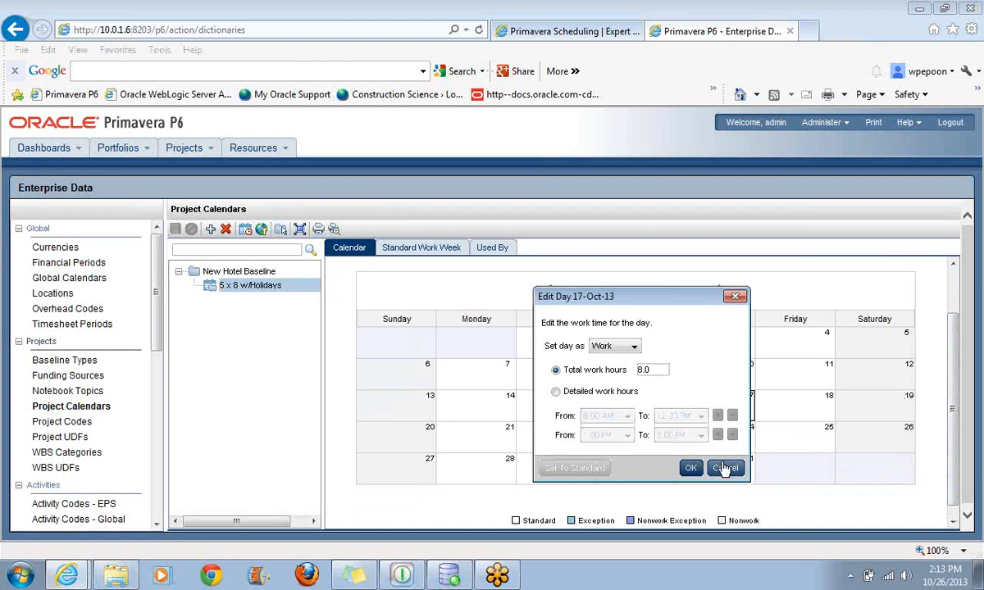
# In November 2013, set 29-Nov as a Nonwork exception day in 5 x 8 w/Holidays
pyautogui.click(724, 468)
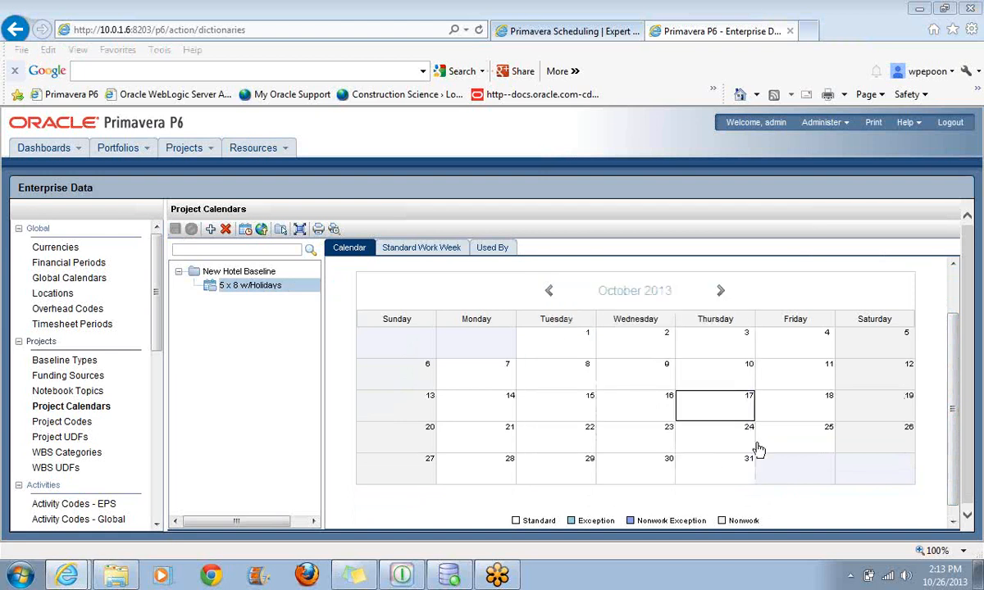
pyautogui.click(721, 290)
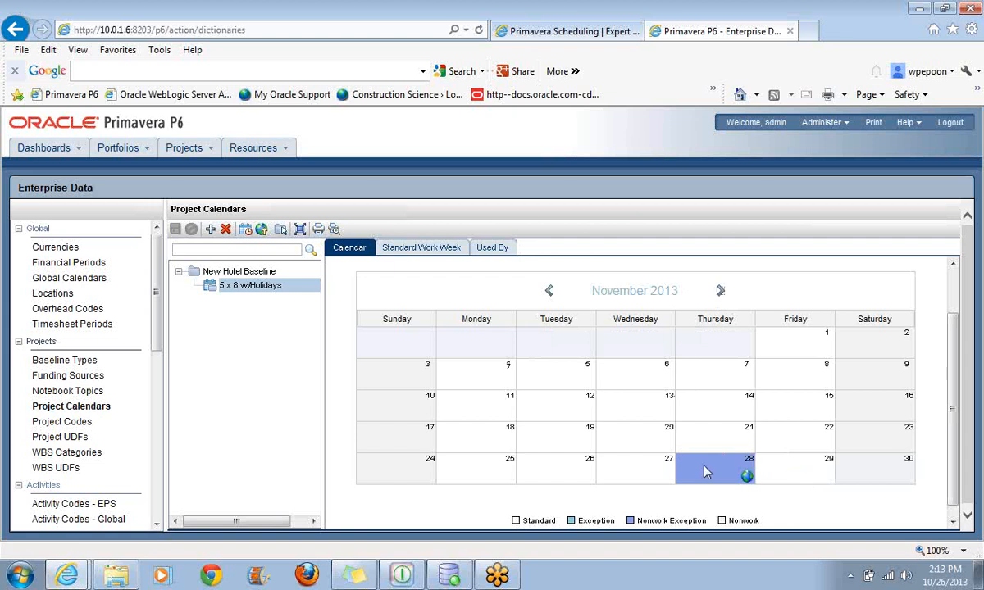
pyautogui.moveTo(816, 473)
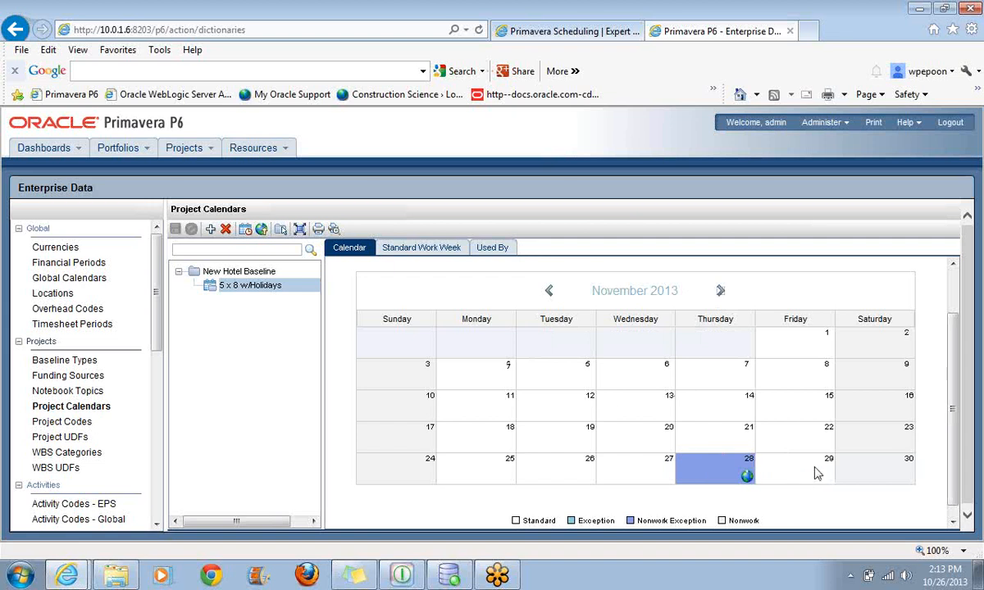
pyautogui.moveTo(728, 477)
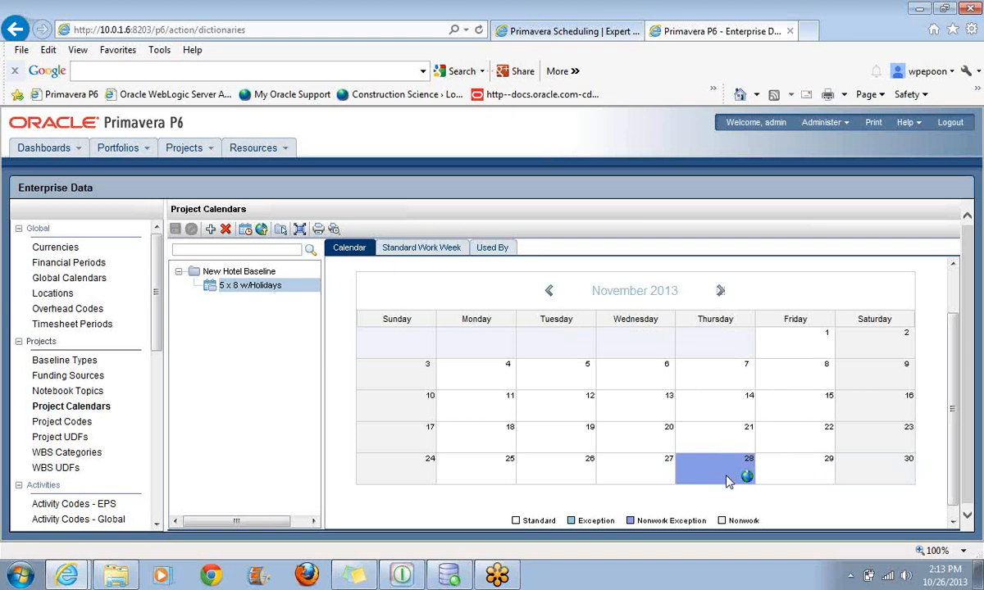
pyautogui.moveTo(748, 477)
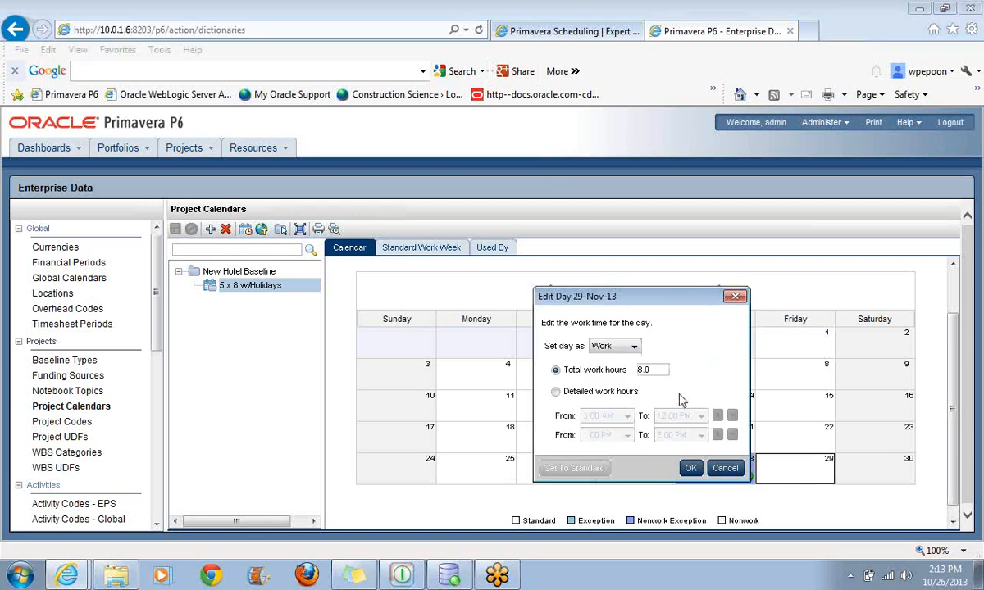
pyautogui.click(633, 345)
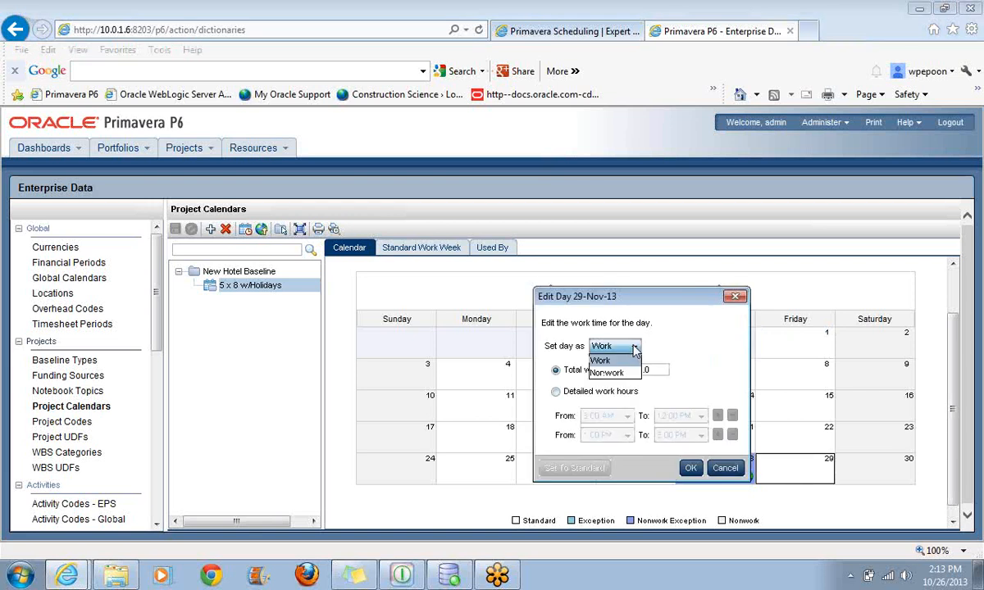
pyautogui.click(605, 372)
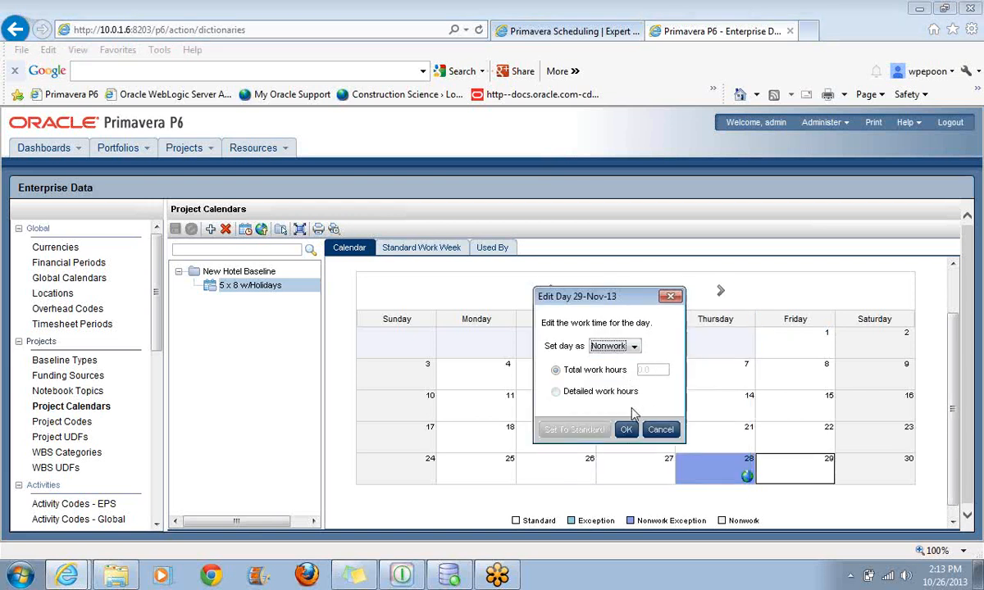
pyautogui.click(626, 430)
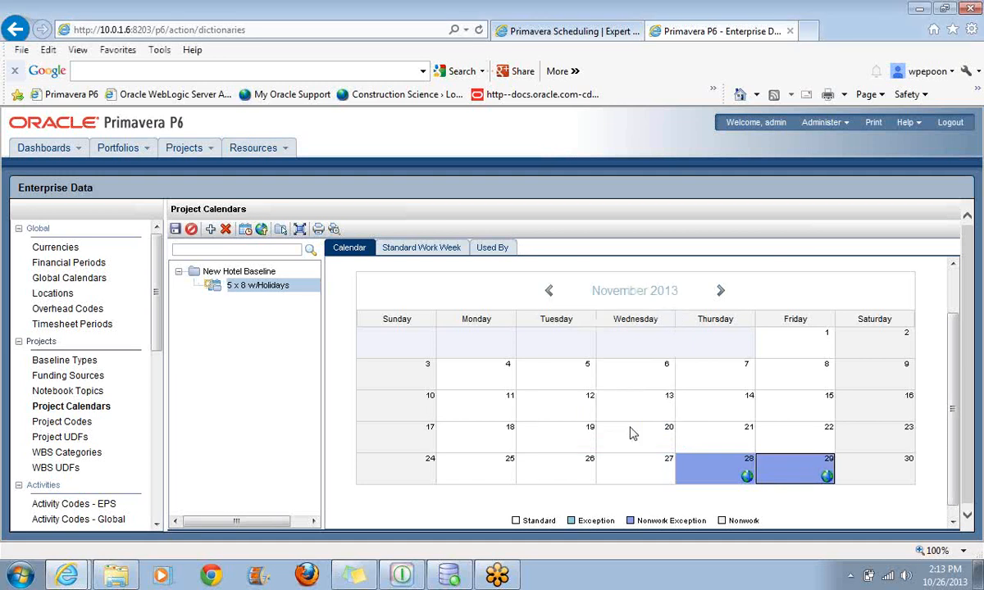
pyautogui.moveTo(833, 492)
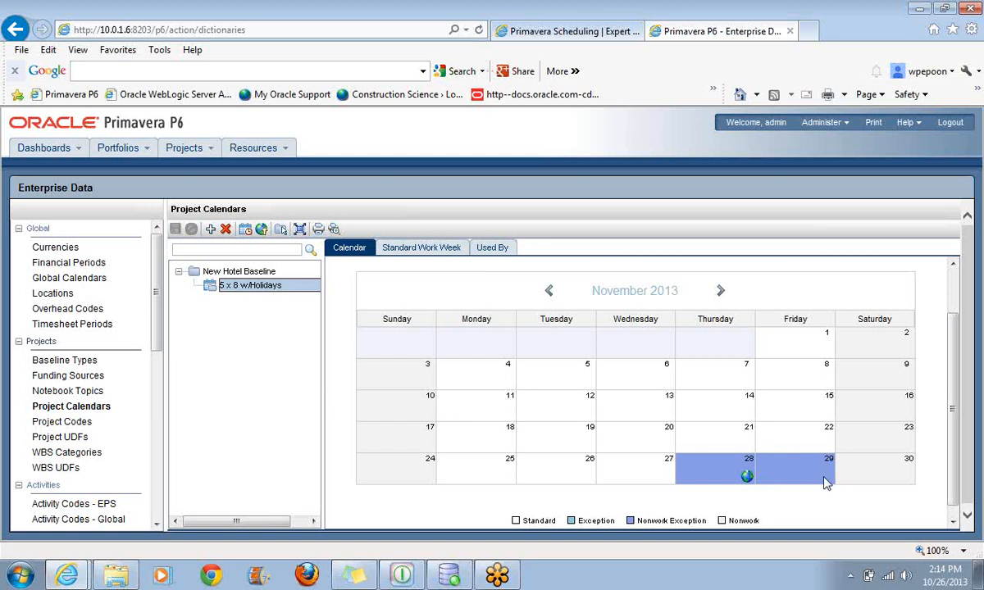
pyautogui.moveTo(806, 482)
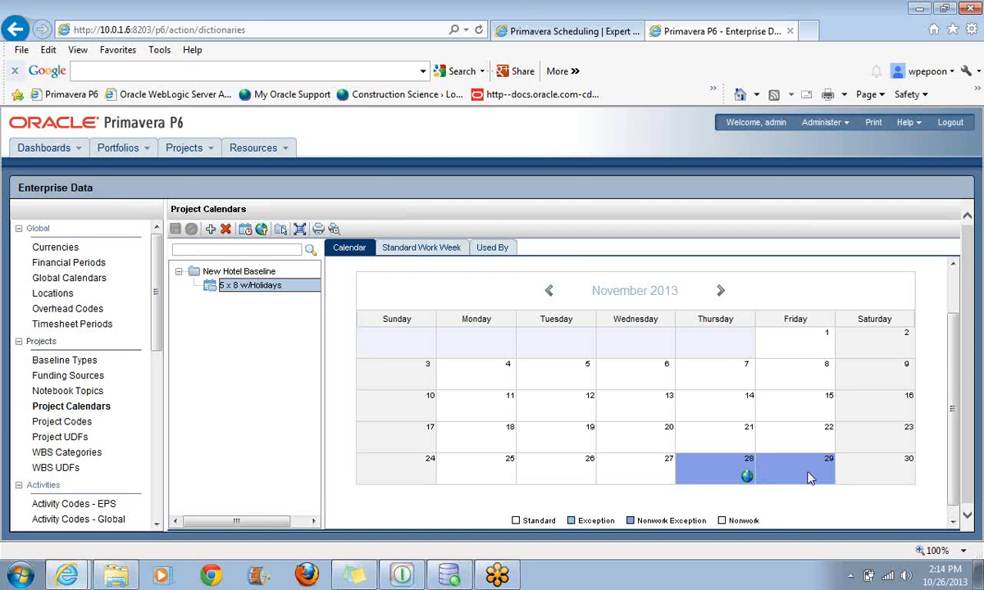
pyautogui.moveTo(757, 495)
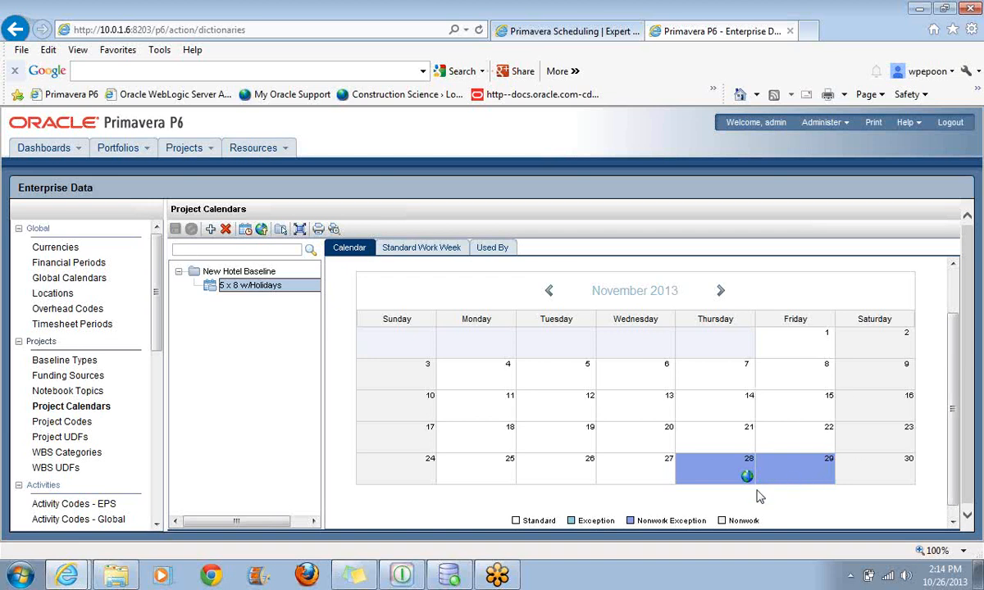
pyautogui.moveTo(282, 308)
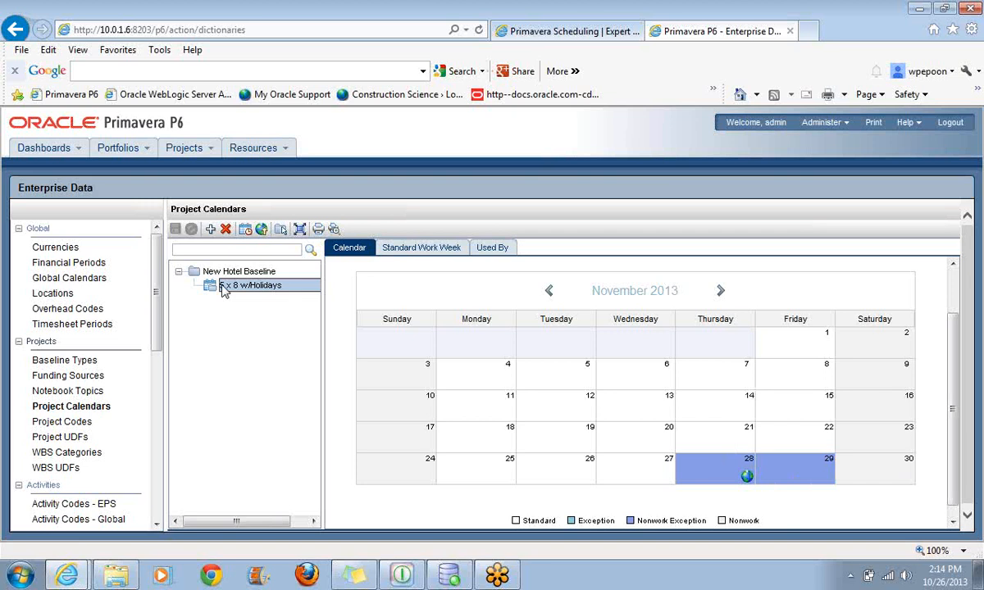
pyautogui.moveTo(184, 147)
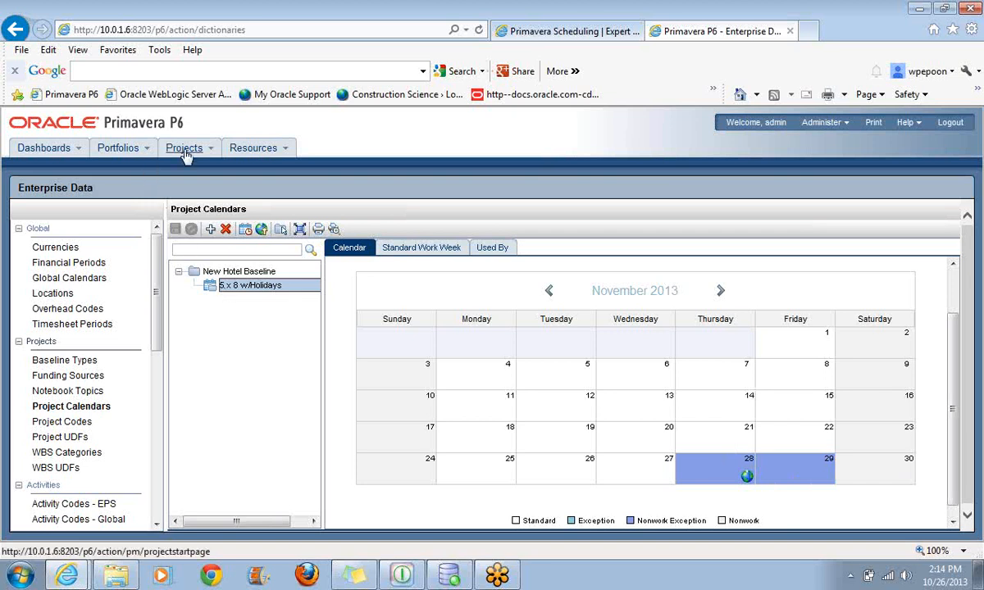
pyautogui.click(187, 148)
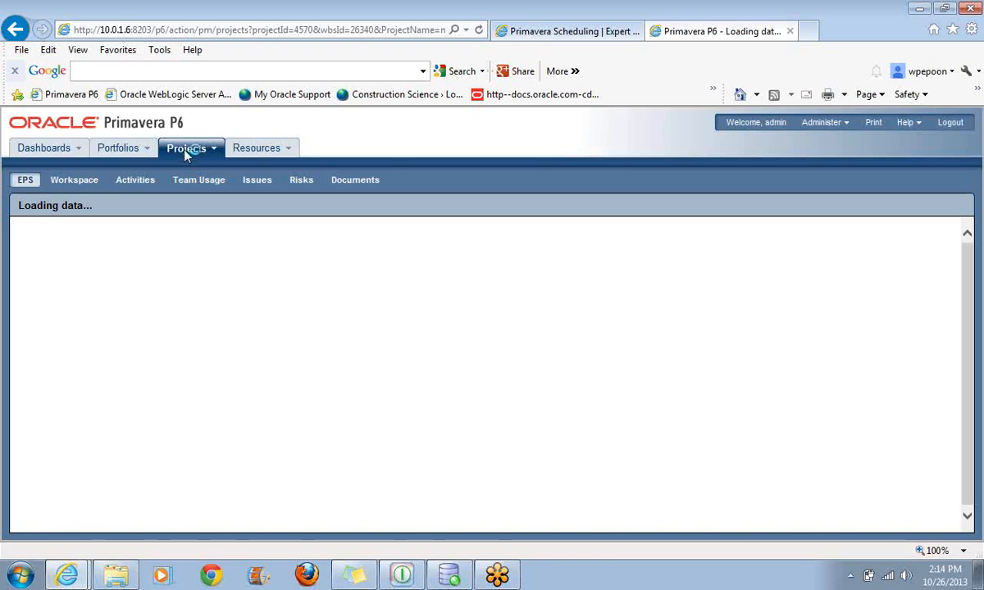
pyautogui.moveTo(467, 255)
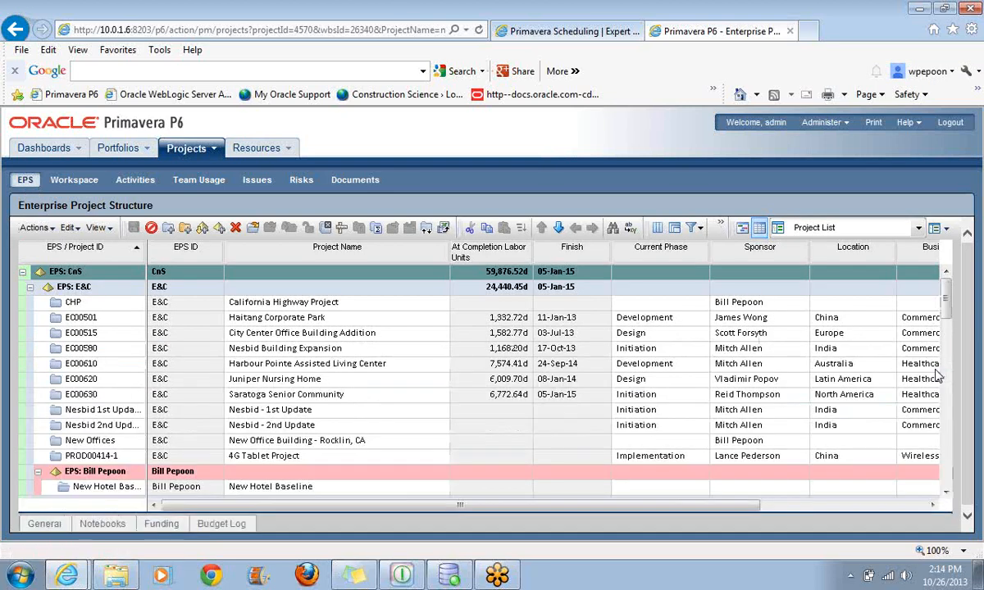
pyautogui.scroll(-3)
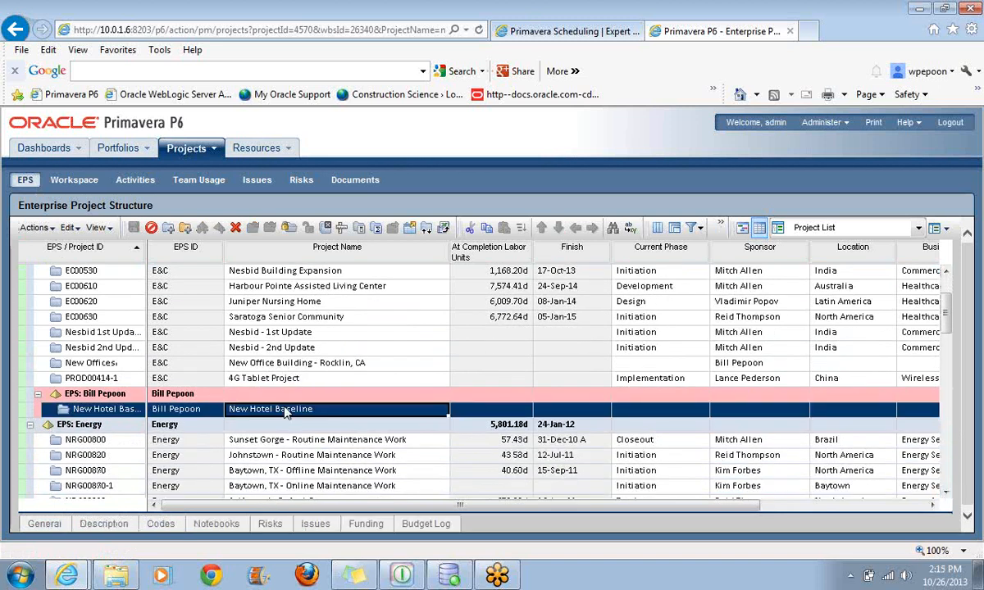
# Bring up New Hotel Baseline's project preferences at the Defaults section
pyautogui.rightClick(270, 409)
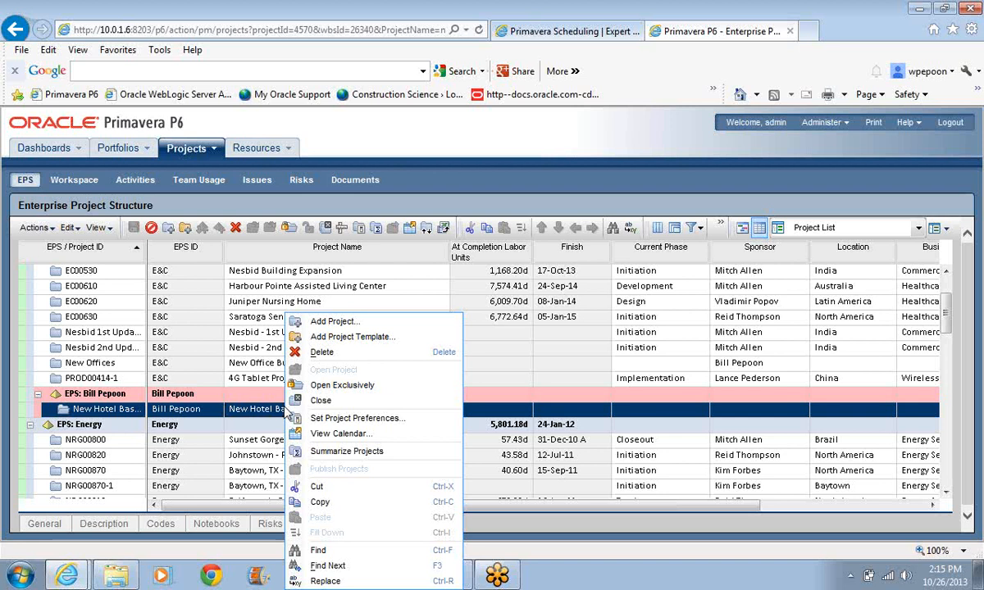
pyautogui.moveTo(357, 418)
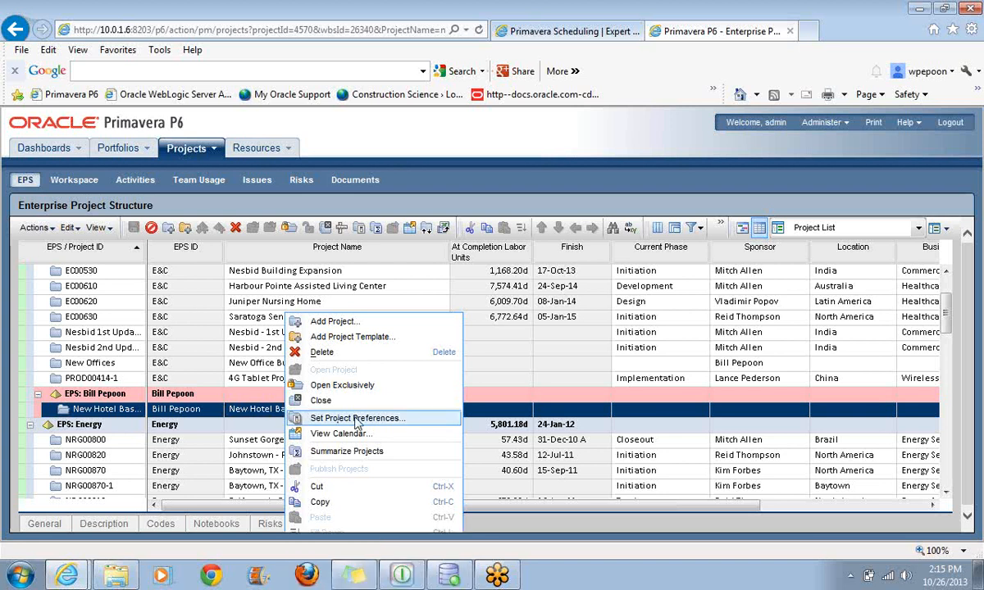
pyautogui.click(357, 419)
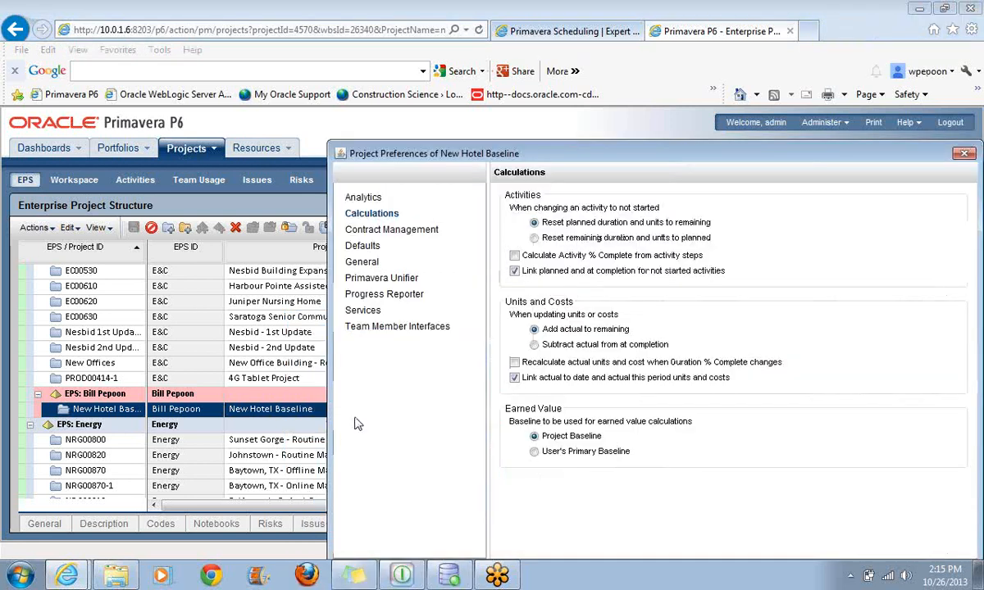
pyautogui.moveTo(377, 250)
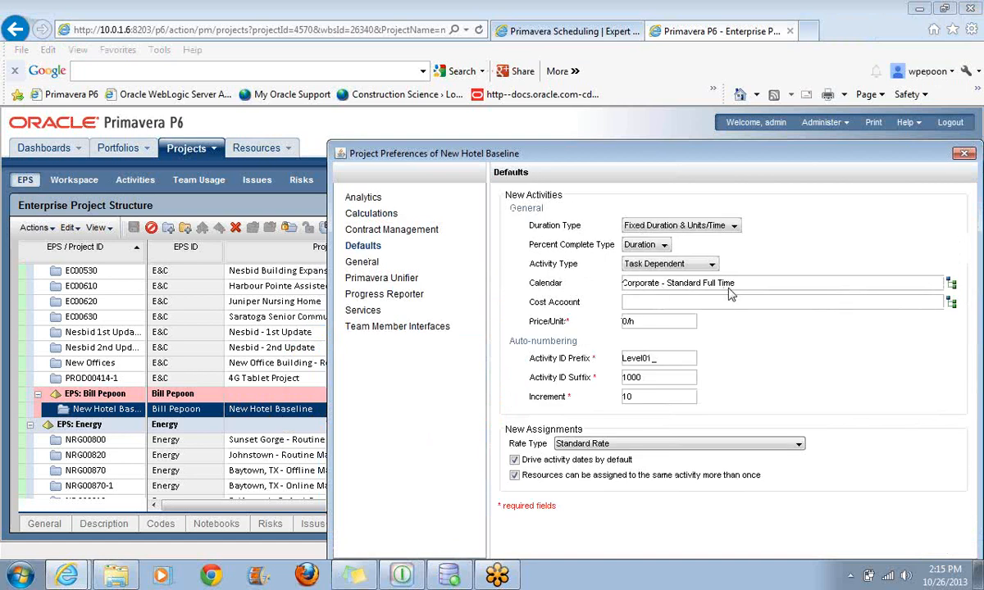
pyautogui.moveTo(951, 292)
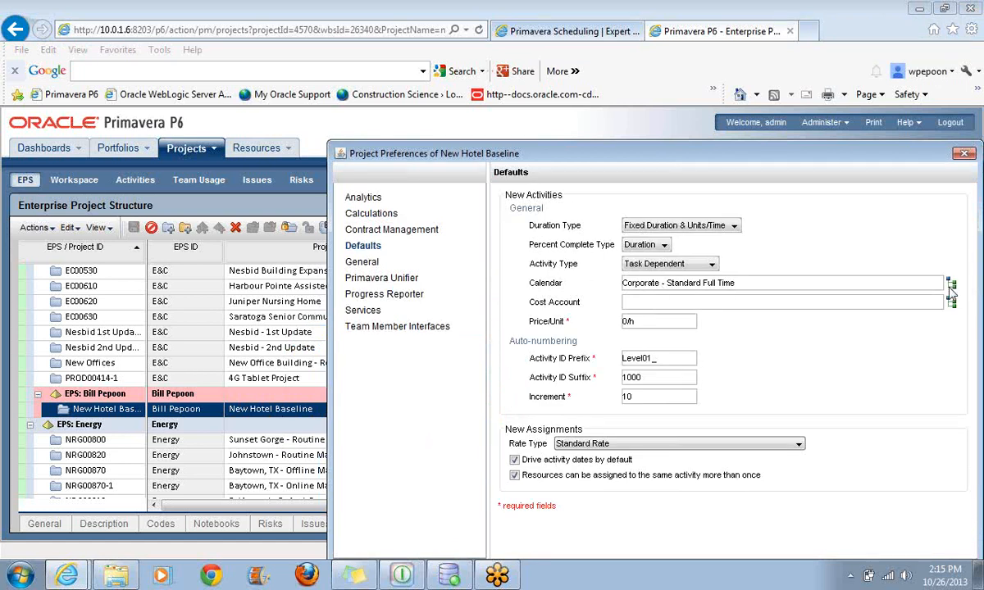
pyautogui.click(951, 282)
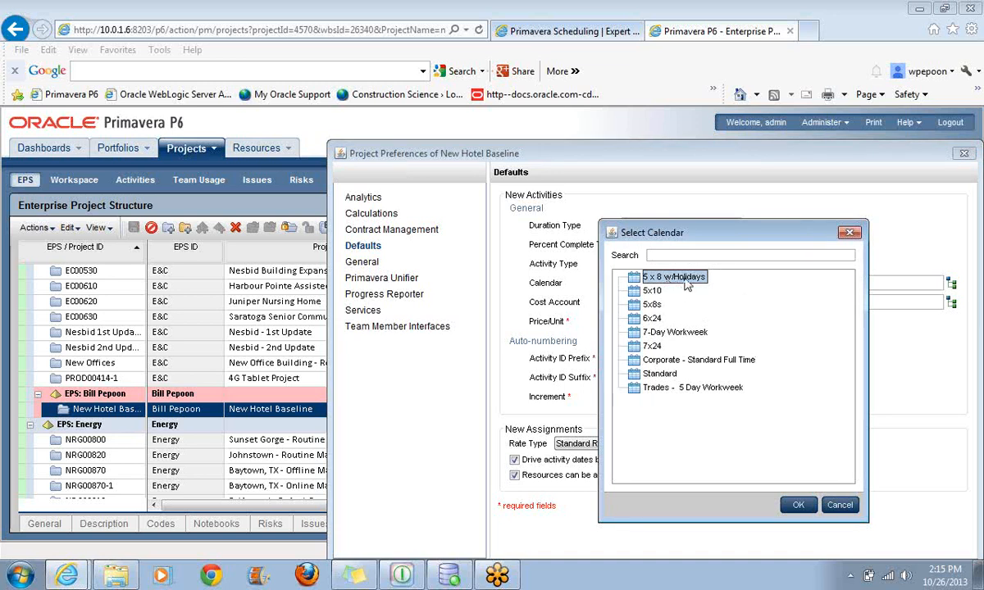
pyautogui.moveTo(741, 276)
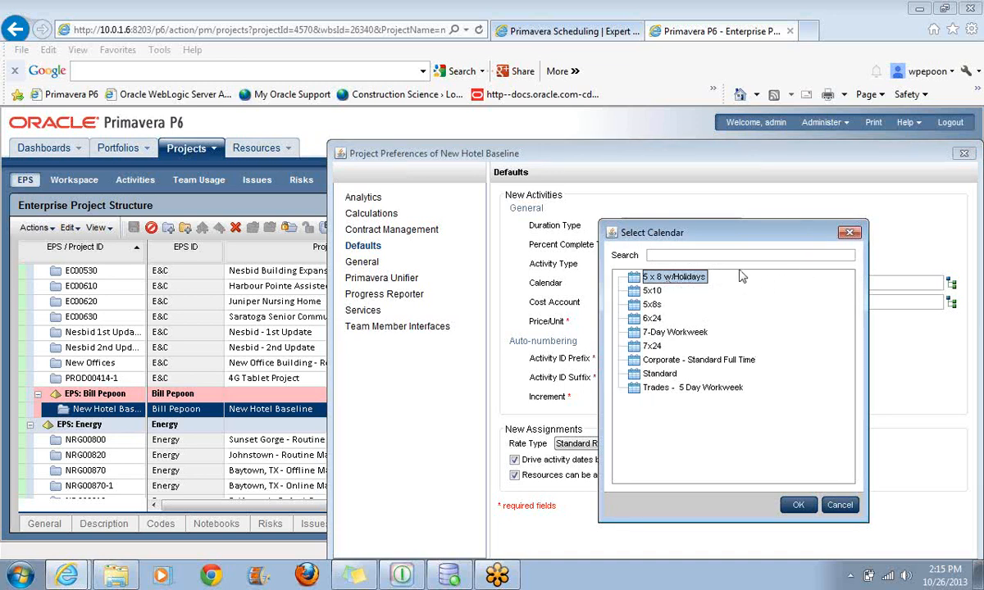
pyautogui.moveTo(730, 276)
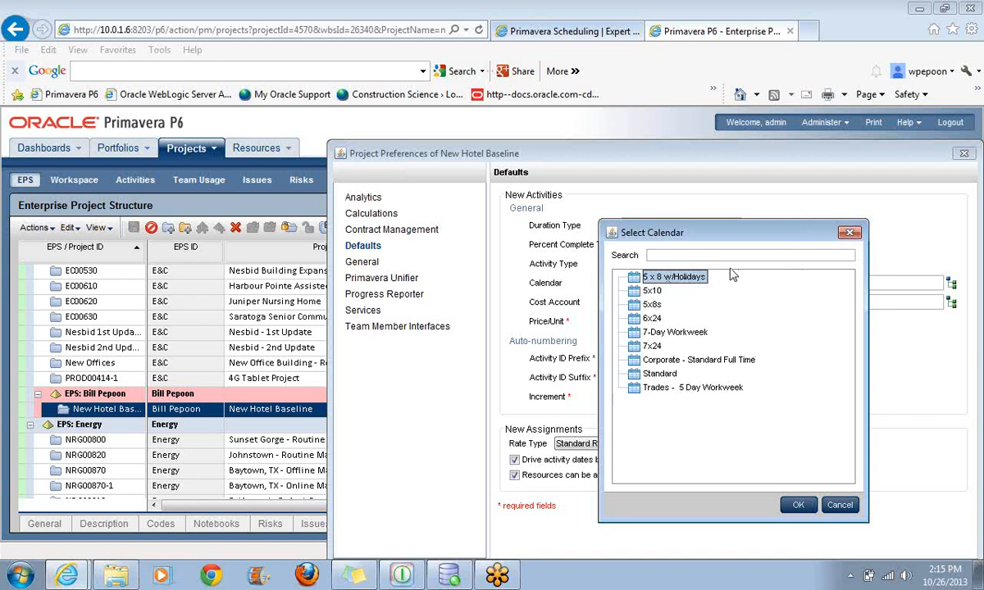
pyautogui.moveTo(682, 385)
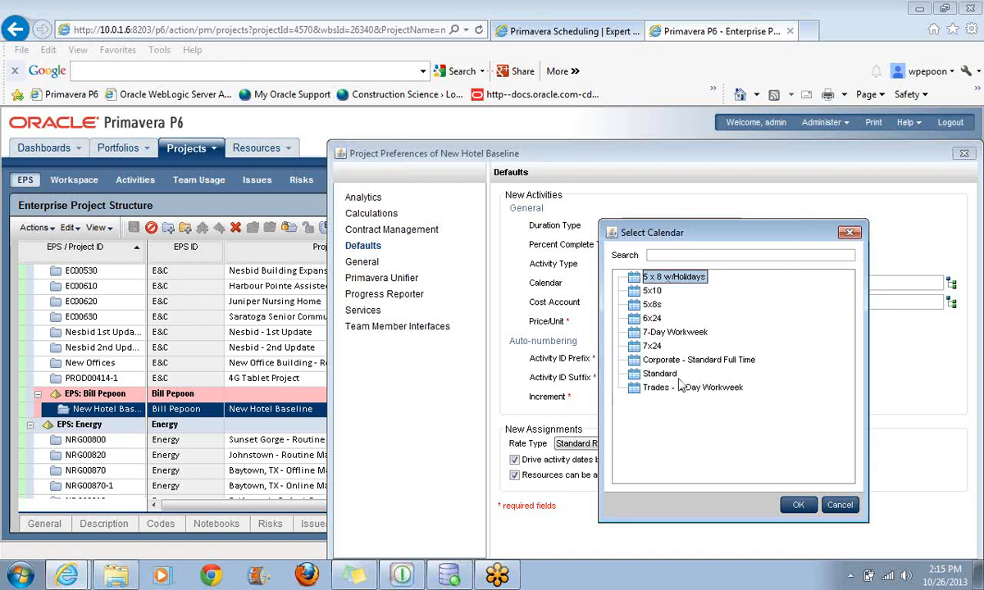
pyautogui.moveTo(673, 385)
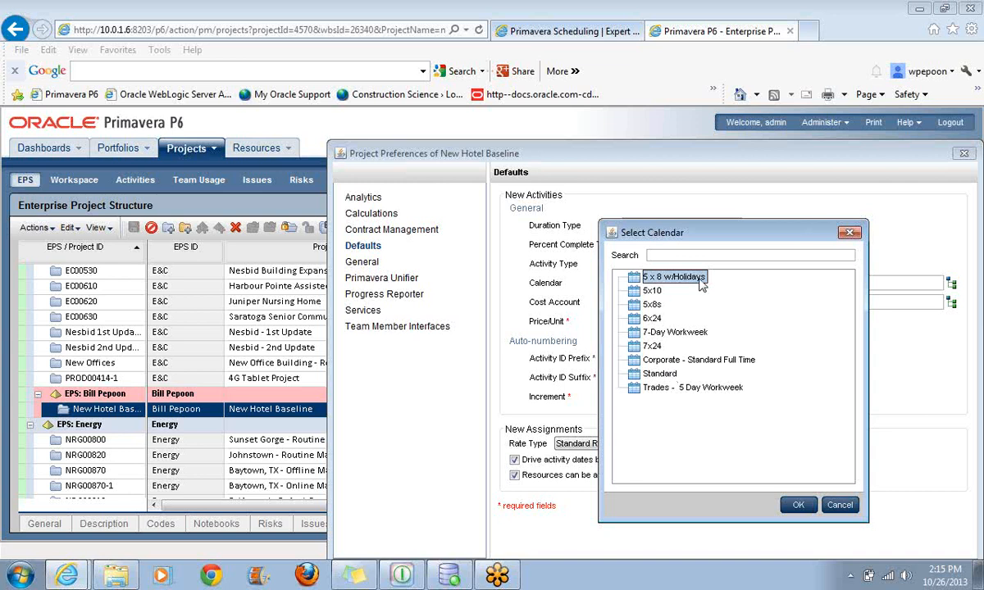
pyautogui.moveTo(692, 285)
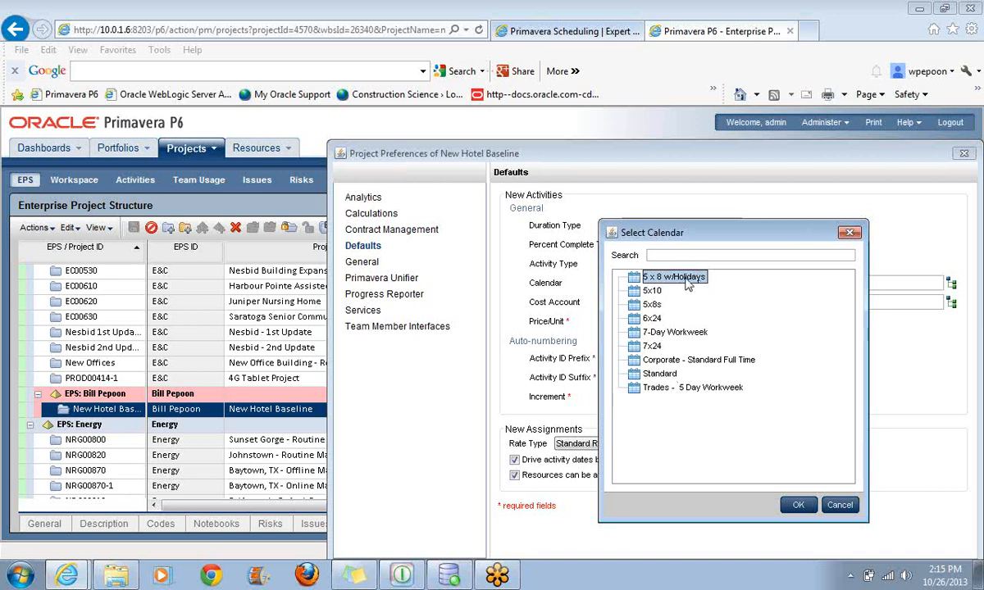
pyautogui.moveTo(669, 368)
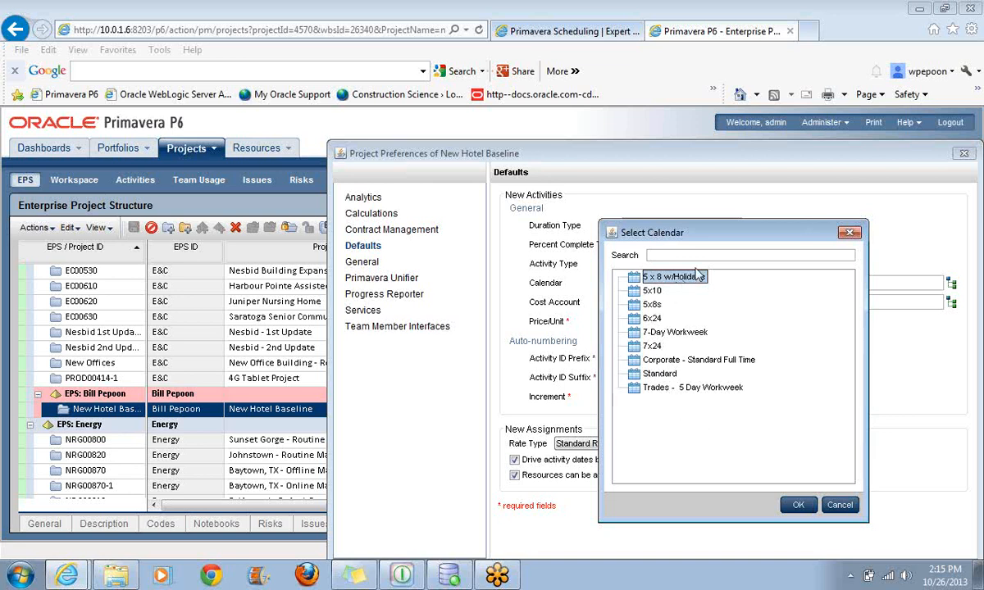
pyautogui.moveTo(673, 288)
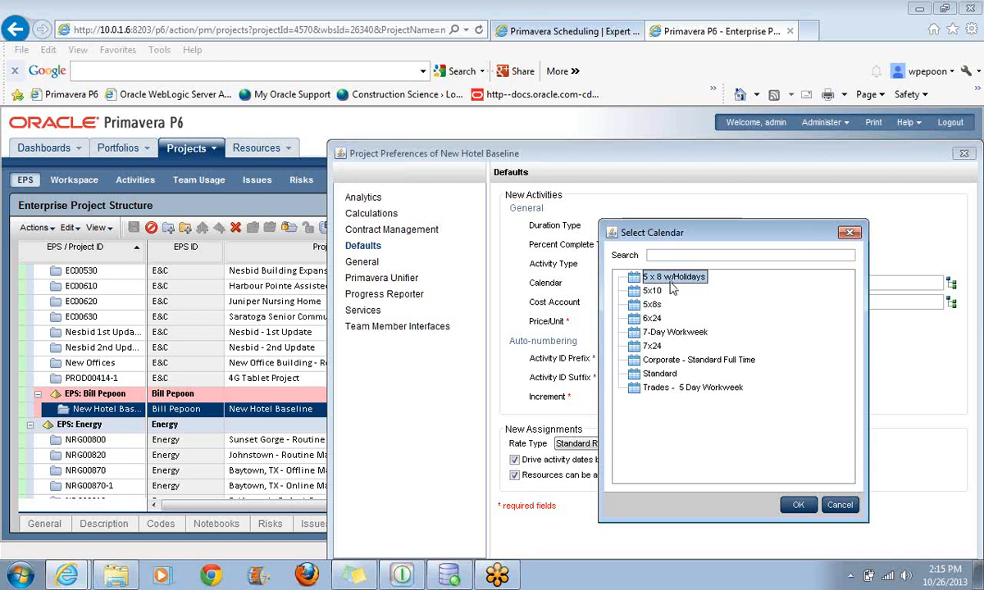
pyautogui.moveTo(692, 285)
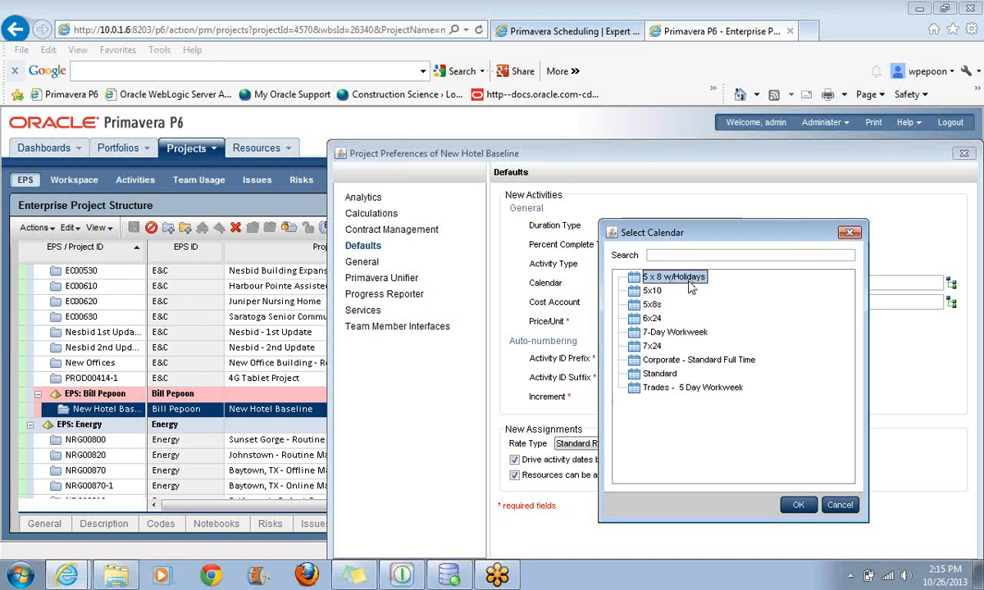
pyautogui.moveTo(693, 289)
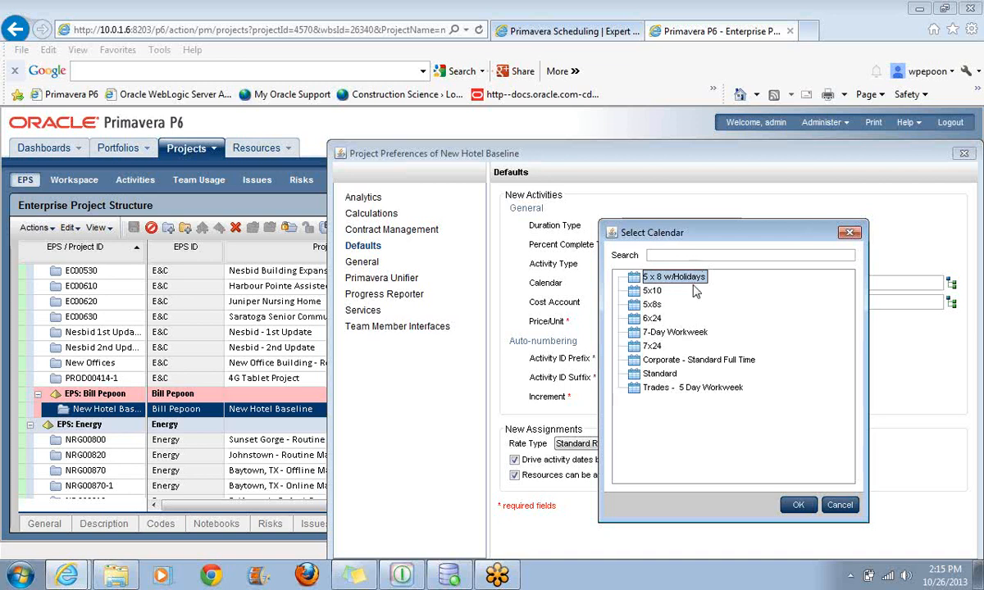
pyautogui.moveTo(696, 369)
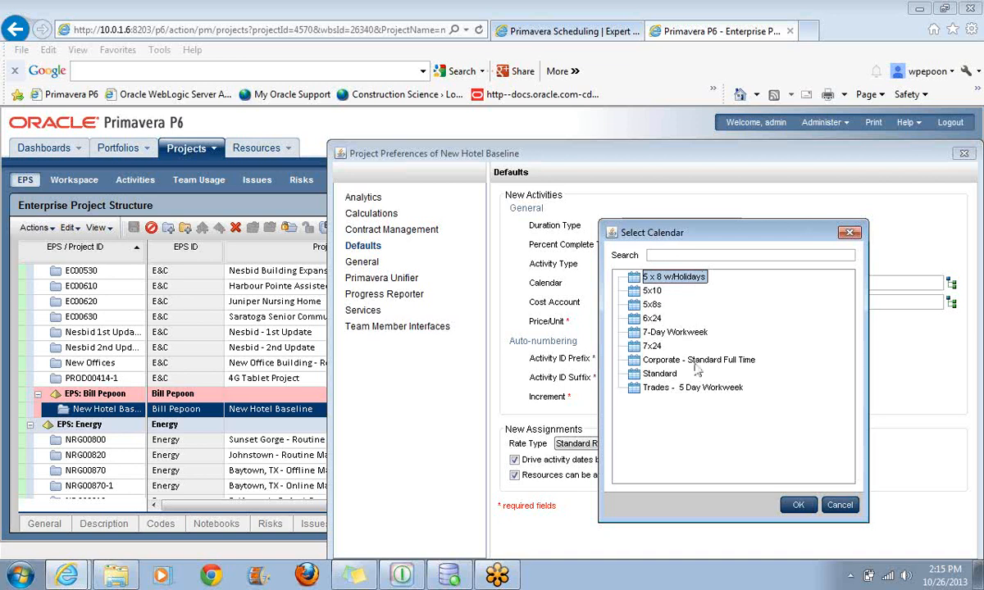
pyautogui.moveTo(699, 290)
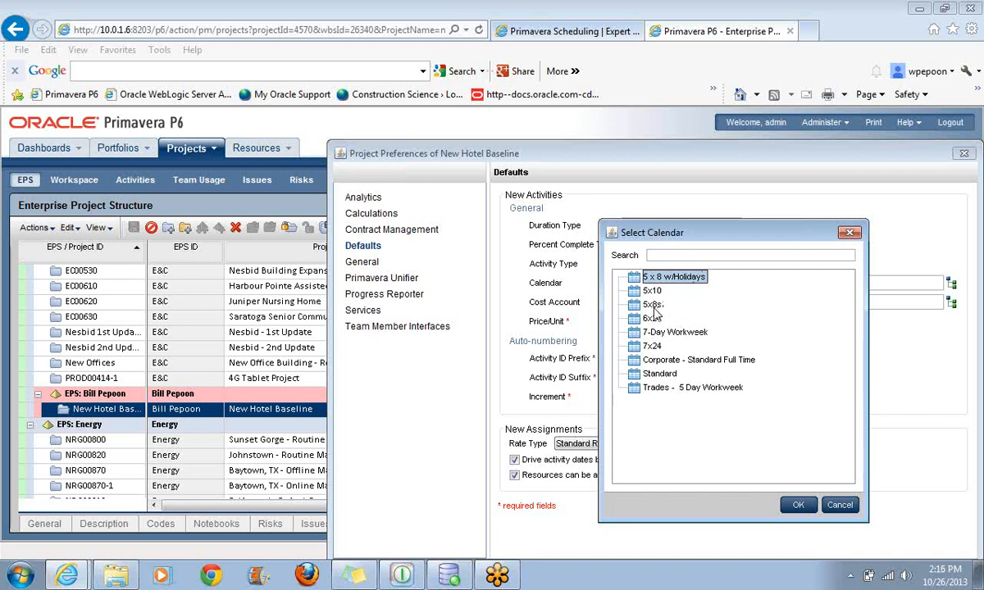
# Choose 5 x 8 w/Holidays as the default activity calendar, then save and close preferences
pyautogui.click(653, 303)
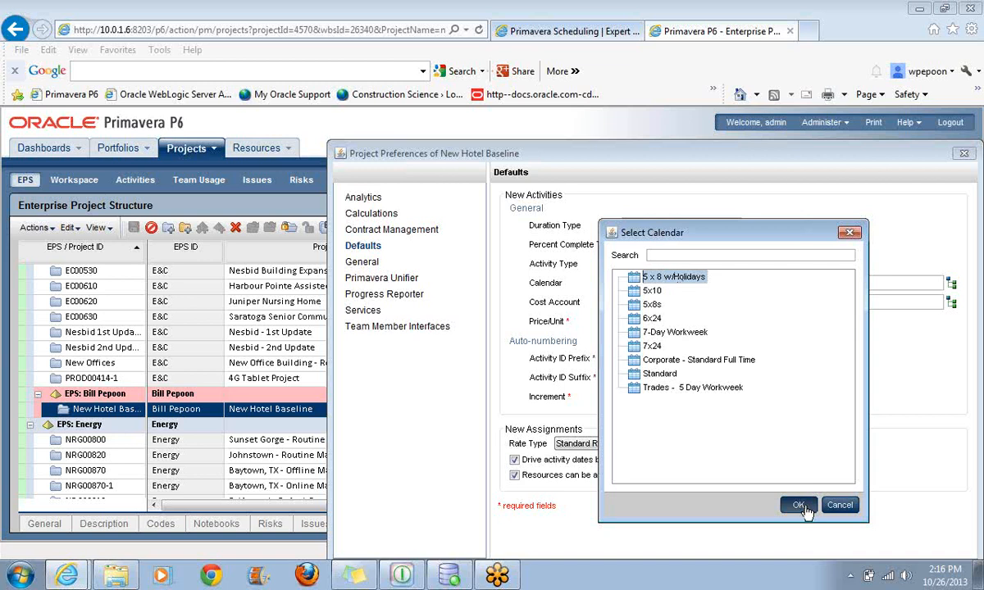
pyautogui.click(799, 505)
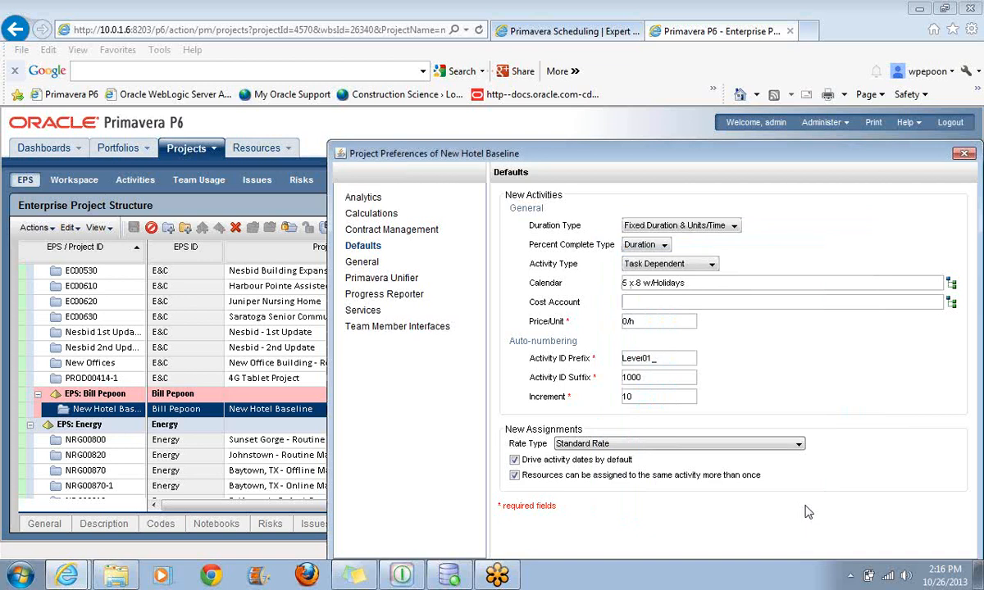
pyautogui.moveTo(746, 156)
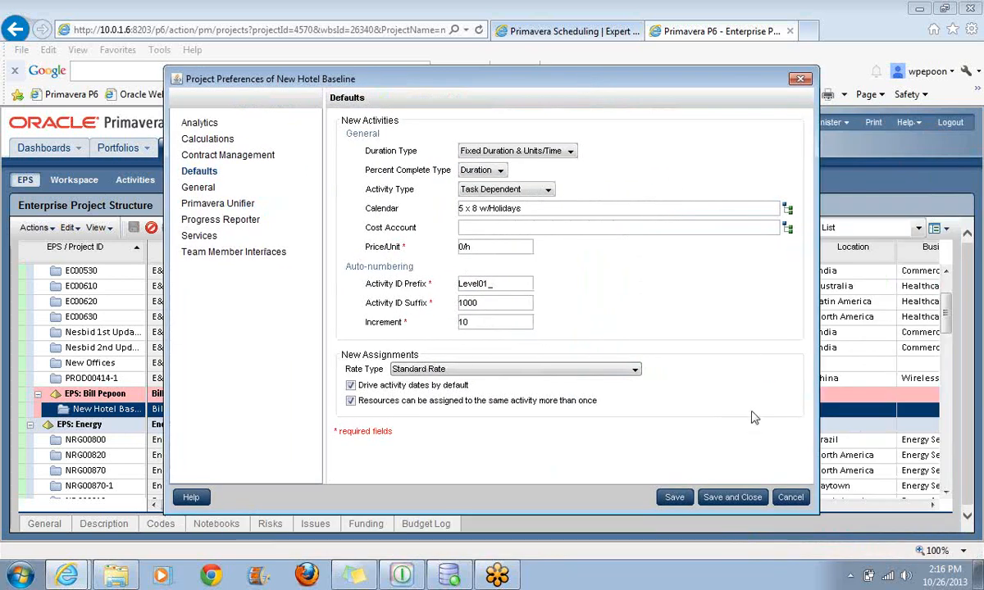
pyautogui.moveTo(731, 498)
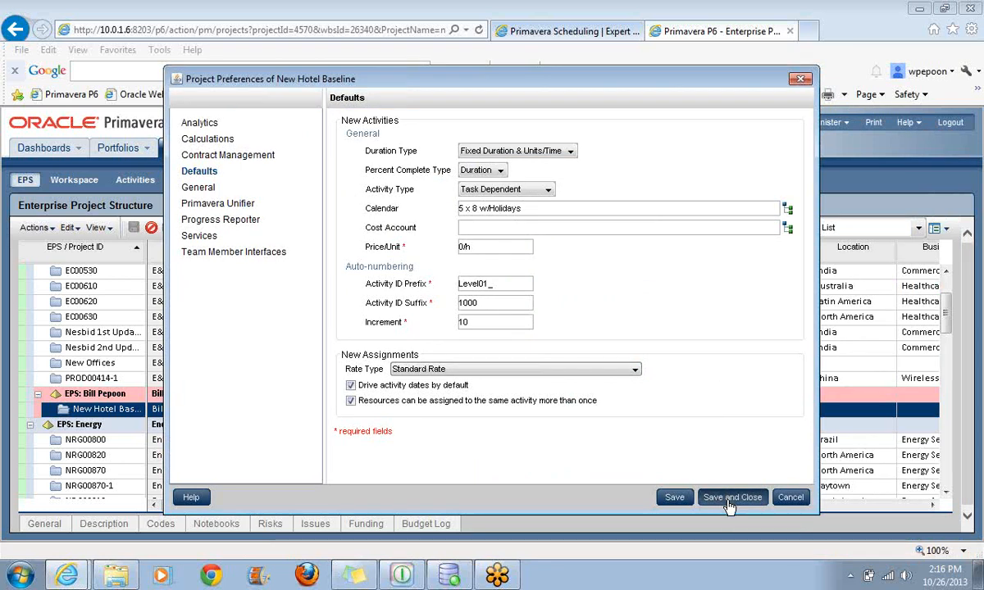
pyautogui.click(732, 498)
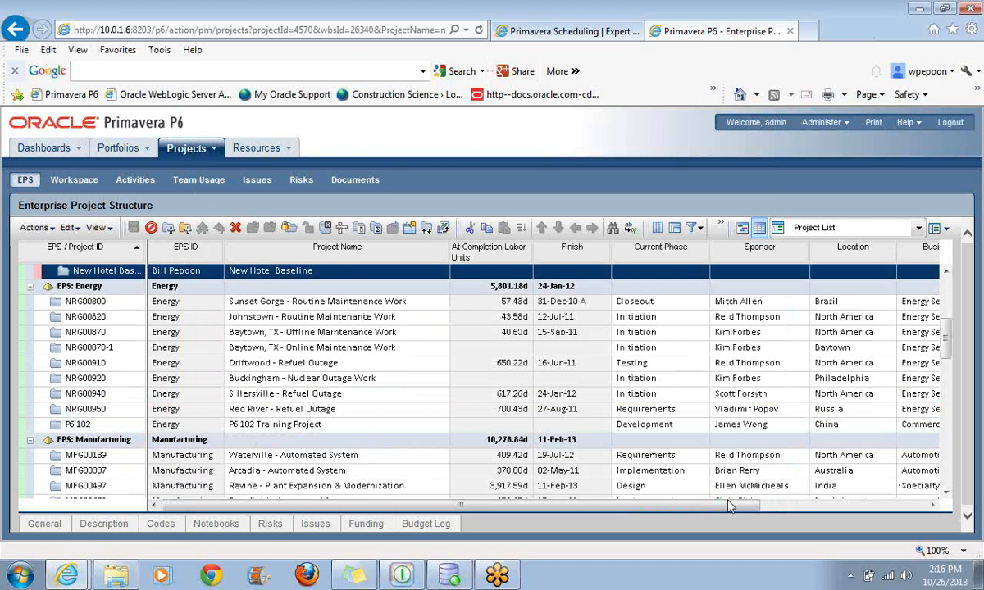
pyautogui.scroll(-3)
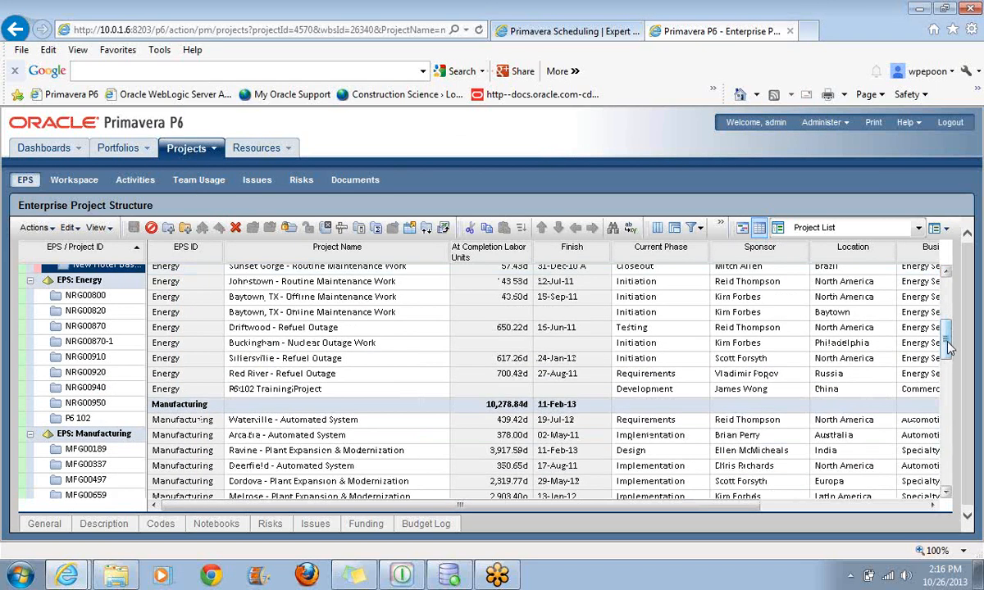
pyautogui.scroll(-3)
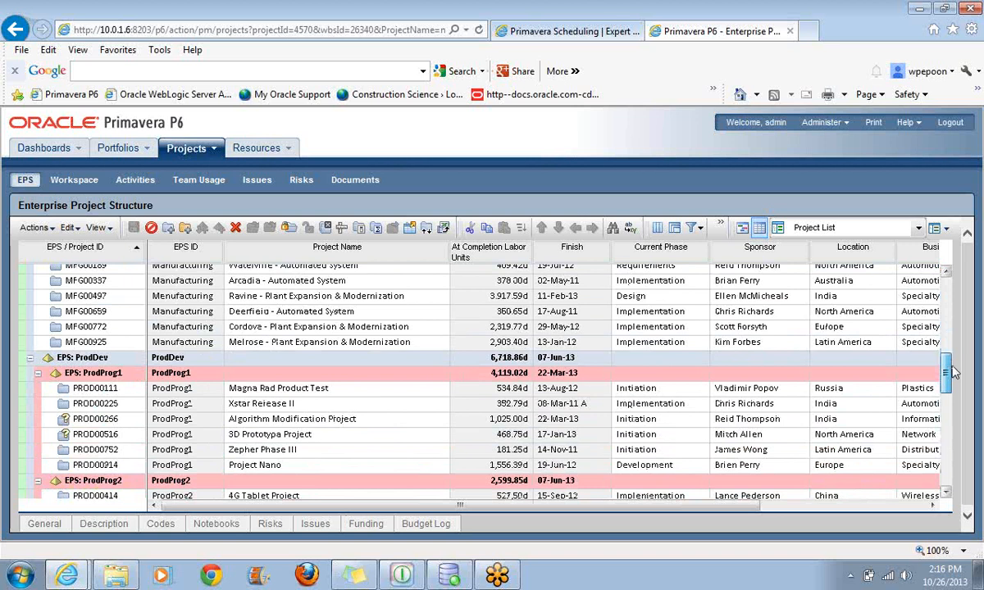
pyautogui.scroll(-3)
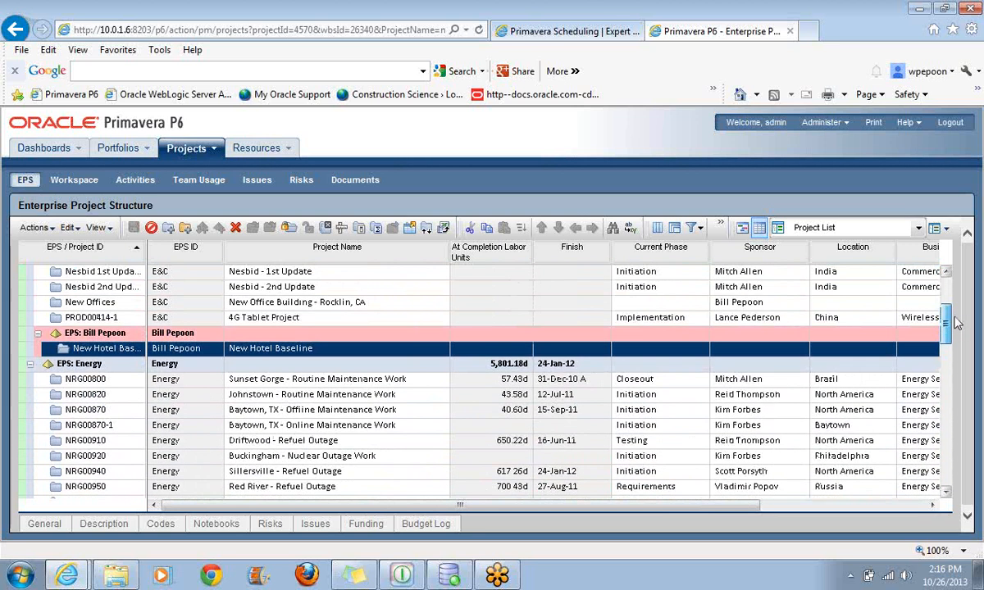
pyautogui.scroll(3)
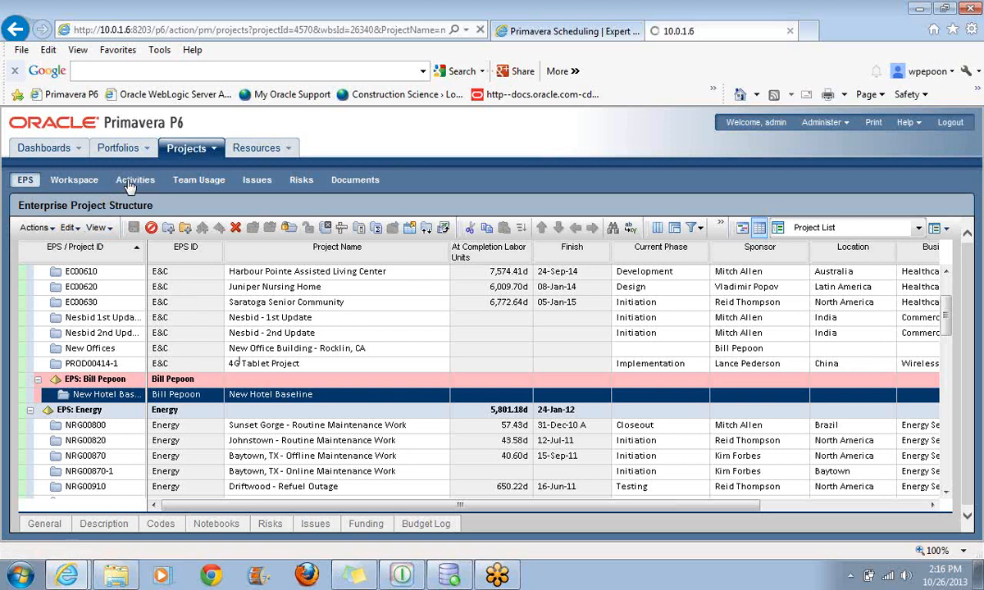
# Show New Hotel Baseline's activities and select the second 5-day New Activity
pyautogui.click(135, 178)
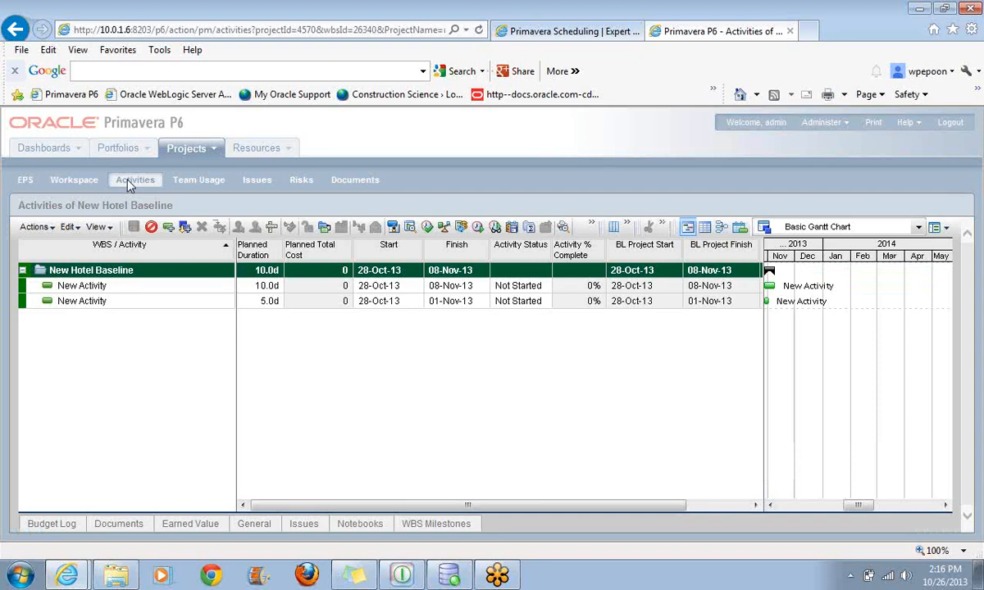
pyautogui.moveTo(125, 307)
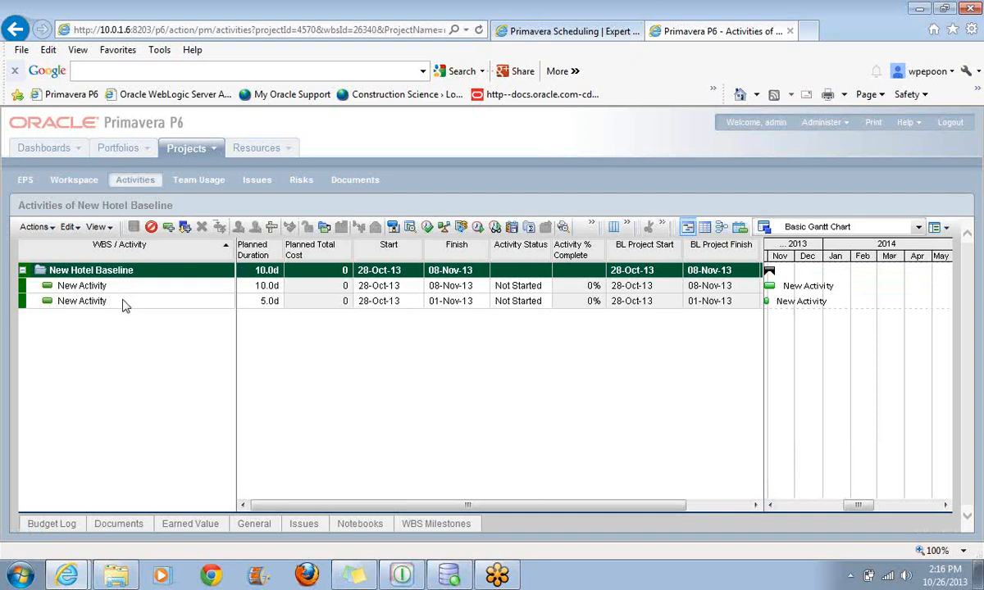
pyautogui.click(82, 301)
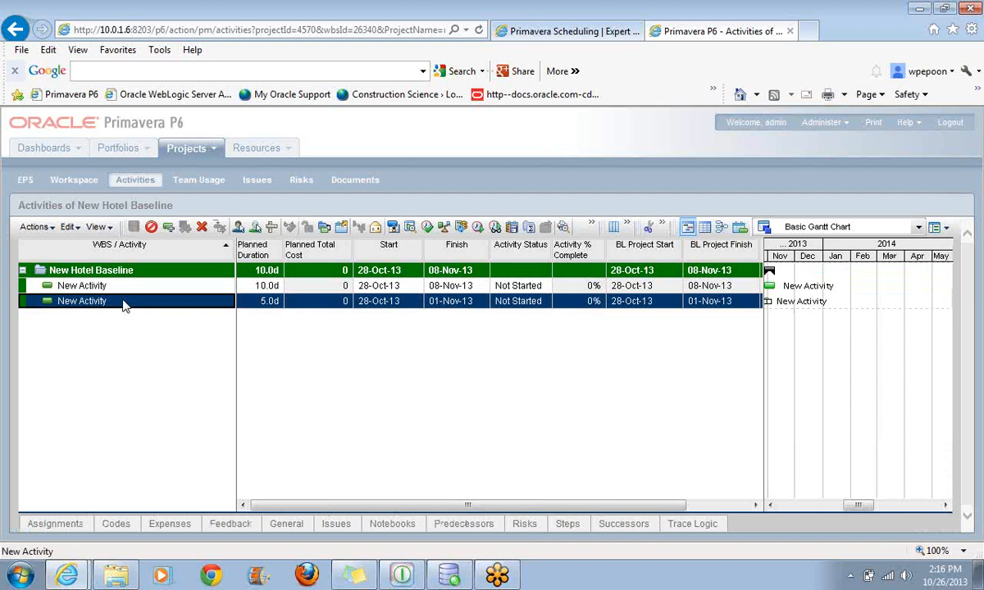
pyautogui.moveTo(711, 276)
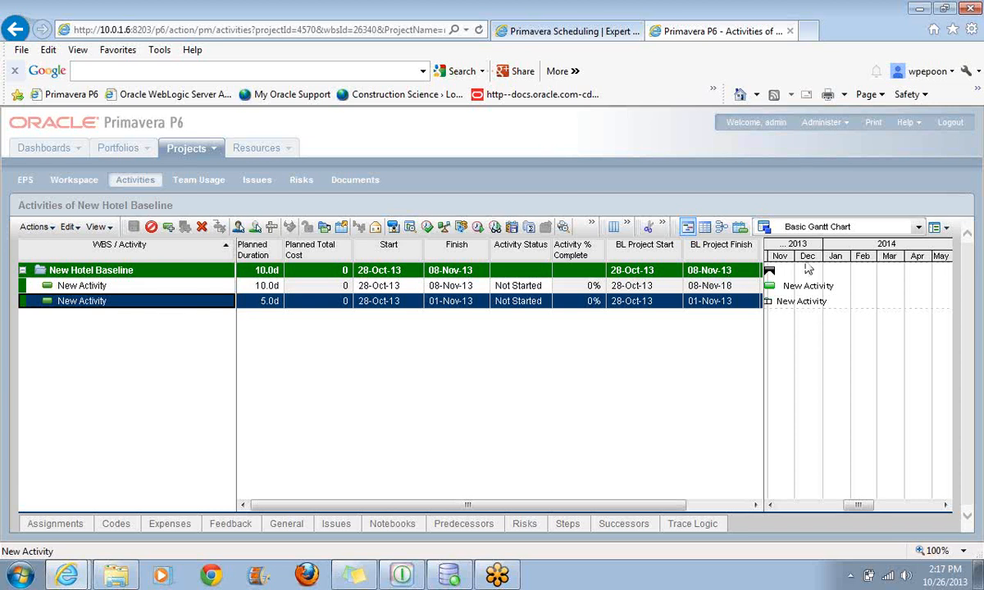
pyautogui.moveTo(633, 308)
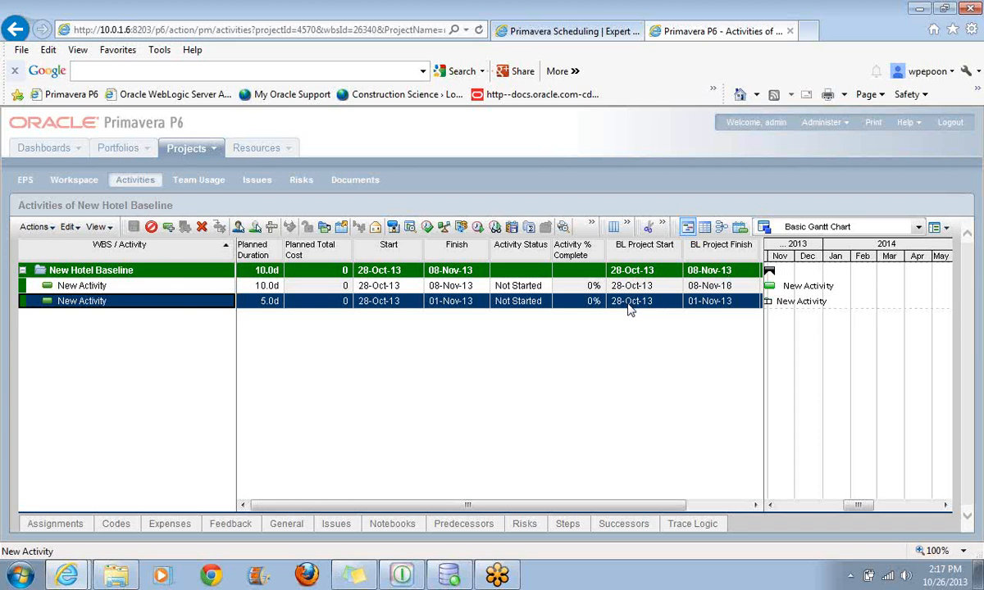
pyautogui.moveTo(851, 135)
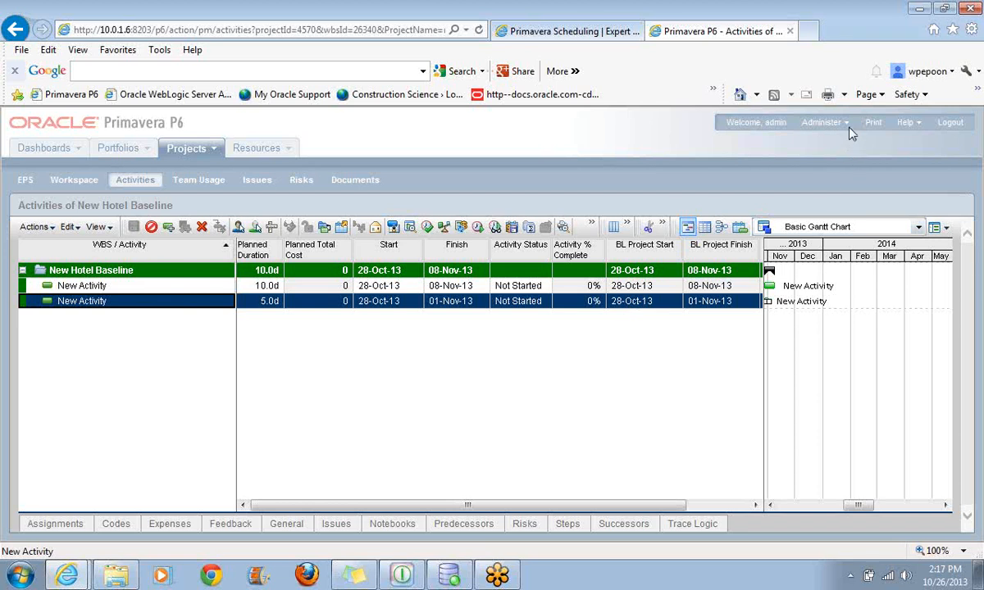
pyautogui.moveTo(400, 356)
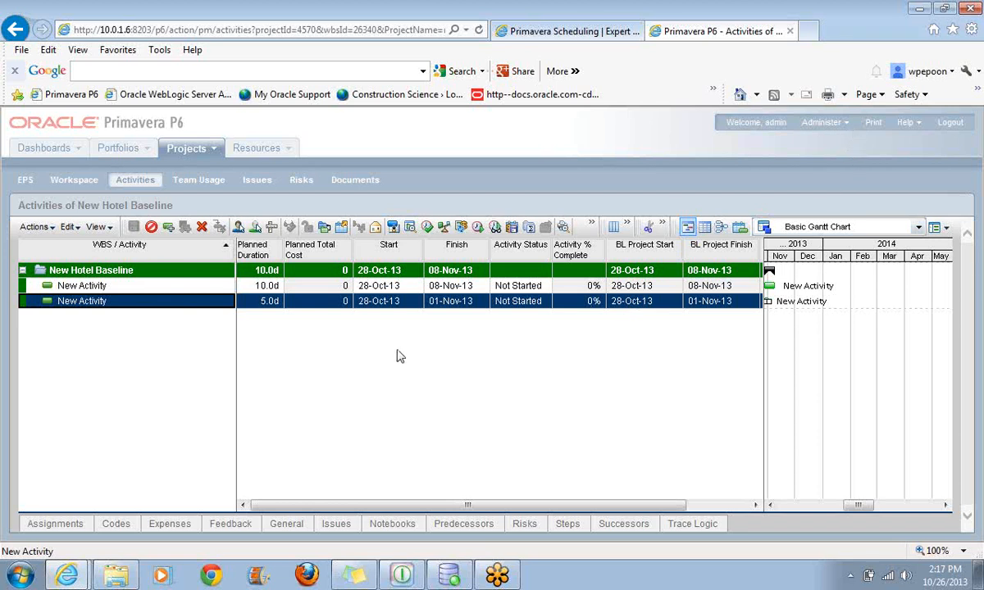
pyautogui.moveTo(387, 310)
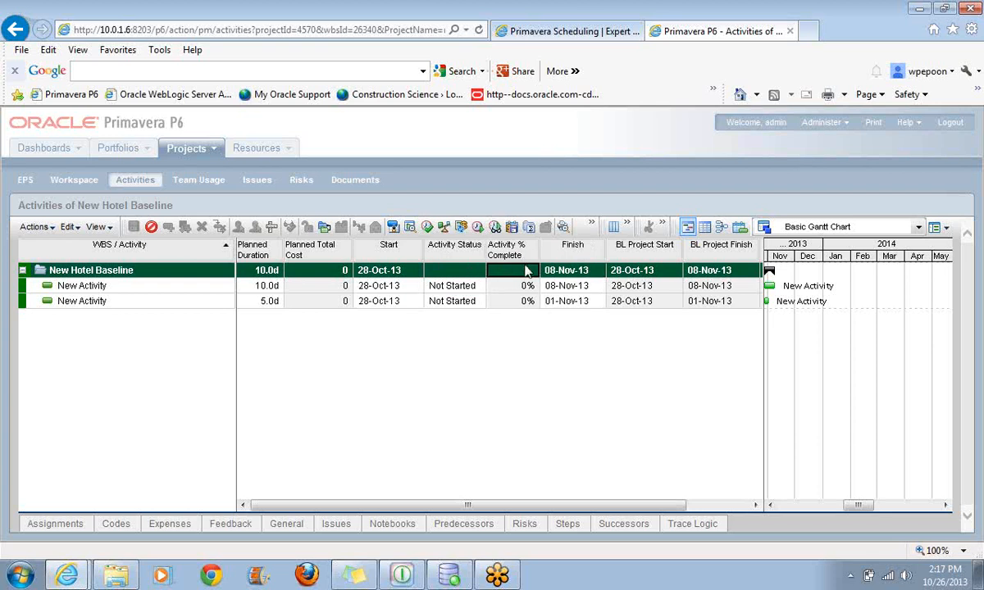
pyautogui.moveTo(554, 262)
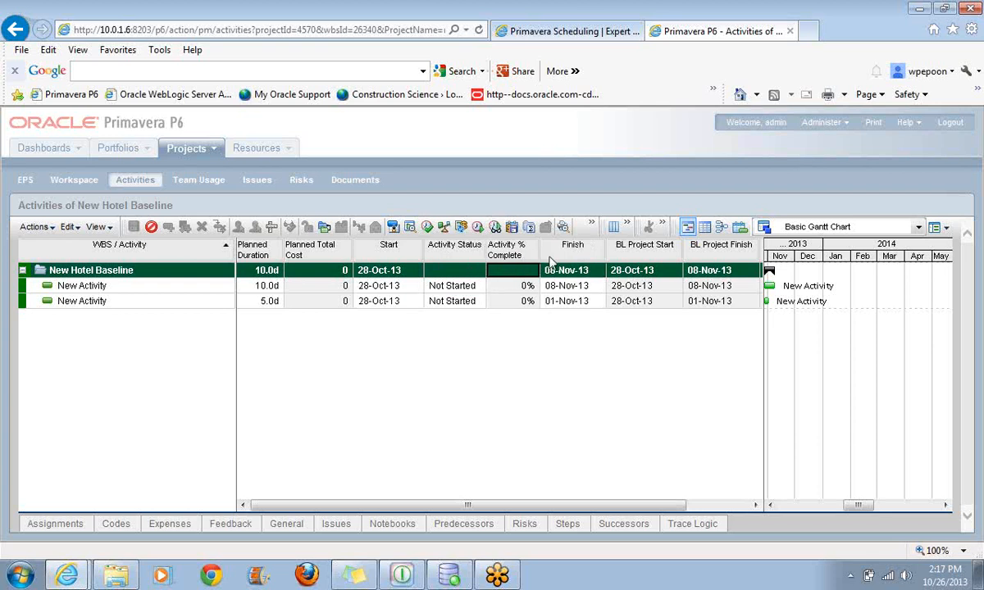
pyautogui.moveTo(135, 226)
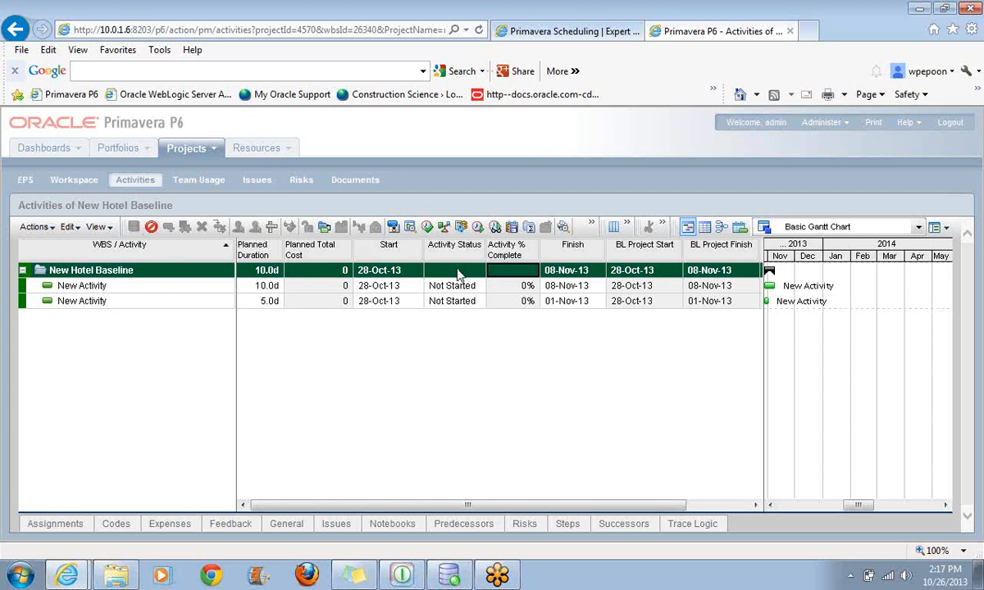
pyautogui.moveTo(374, 252)
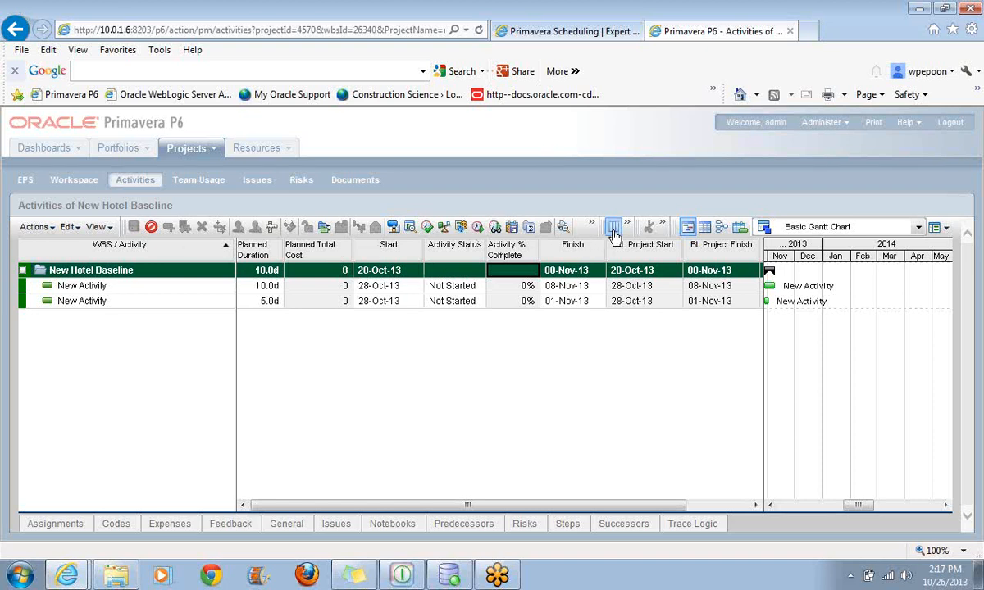
# Add Activity ID from the General group as the first selected column and apply
pyautogui.click(613, 226)
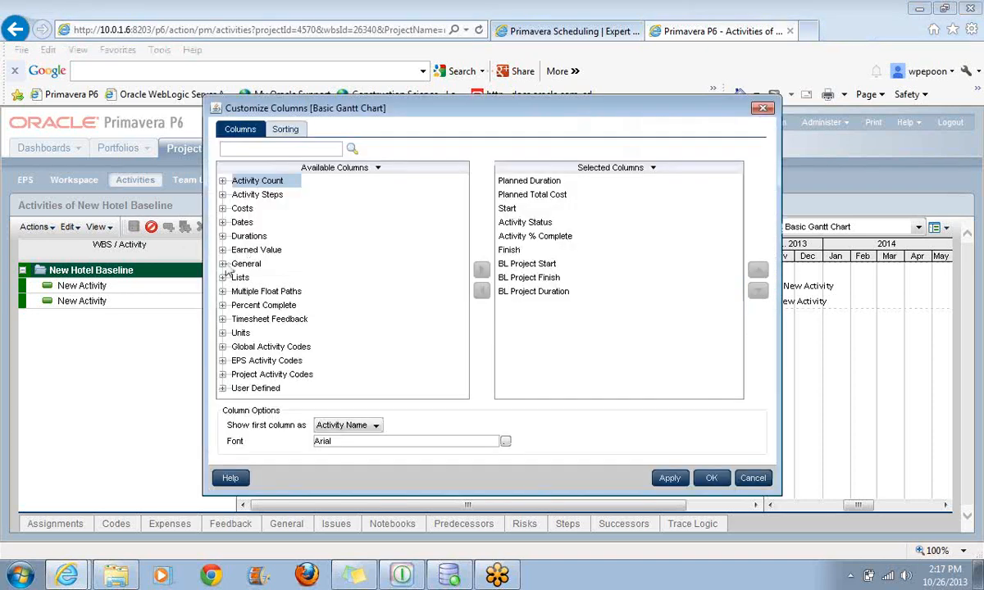
pyautogui.click(223, 263)
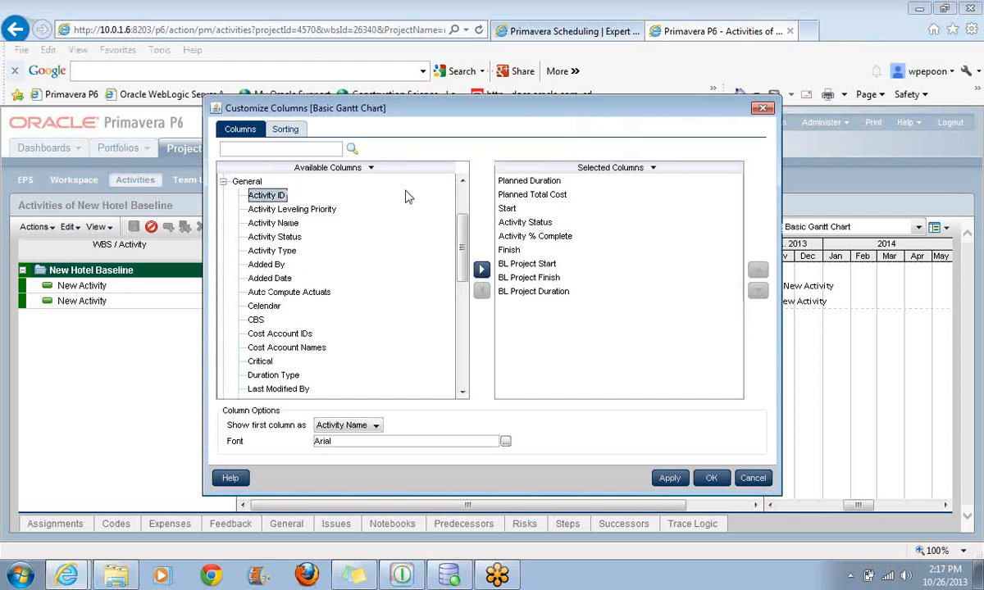
pyautogui.click(482, 269)
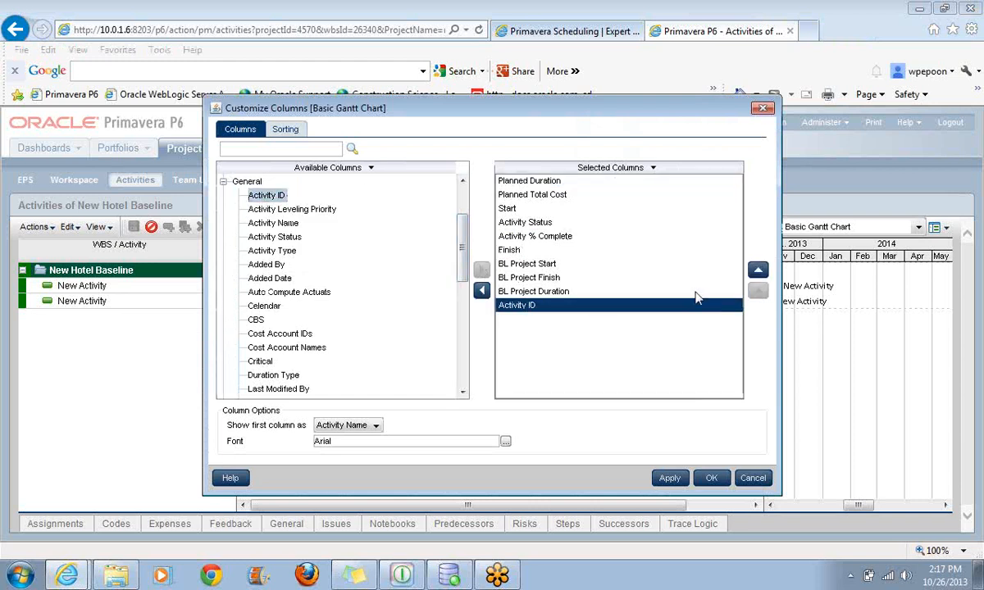
pyautogui.click(757, 270)
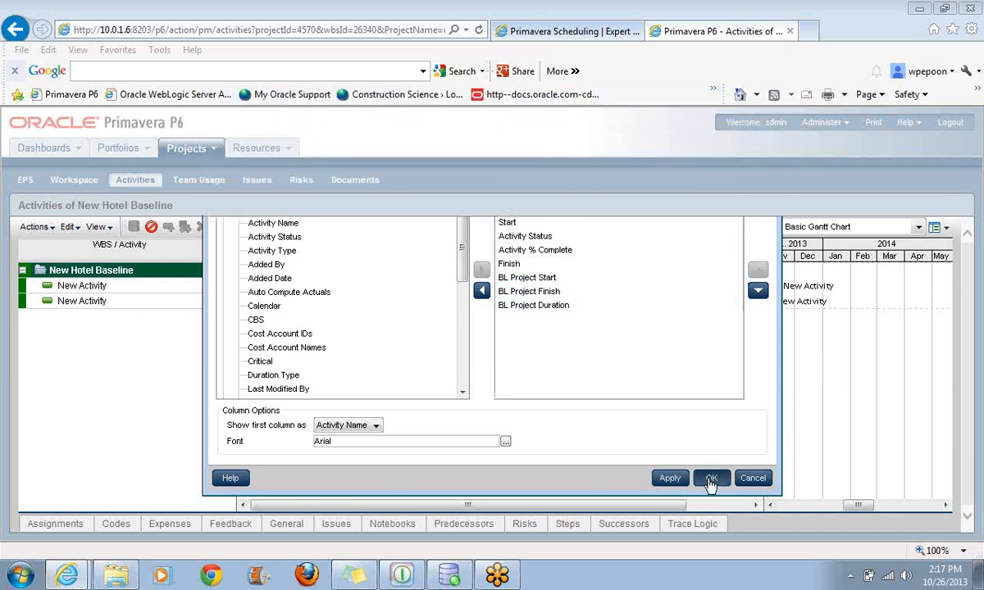
pyautogui.click(712, 479)
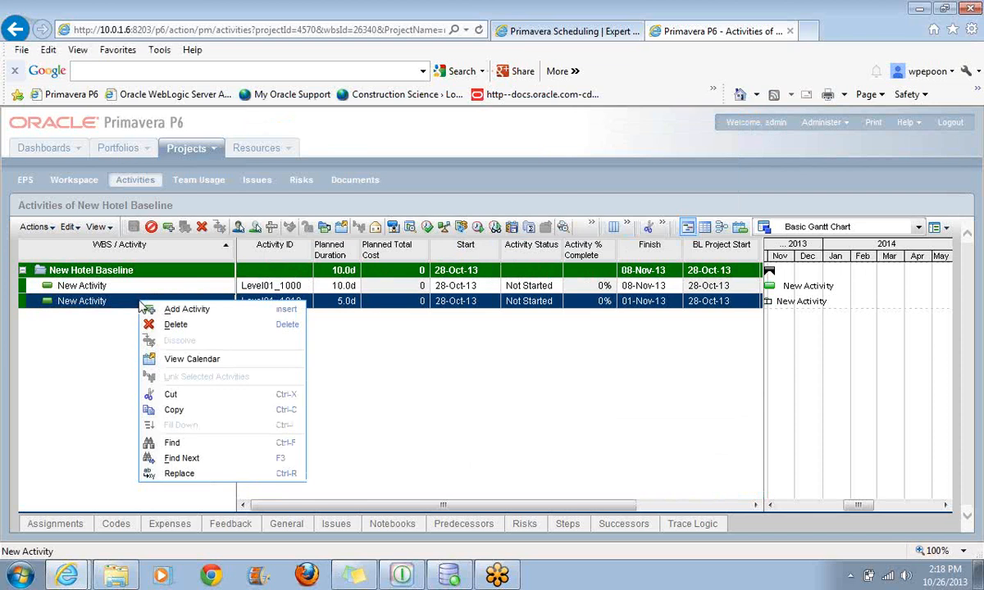
# Add a third activity to New Hotel Baseline and save it as Level01_1020
pyautogui.click(187, 309)
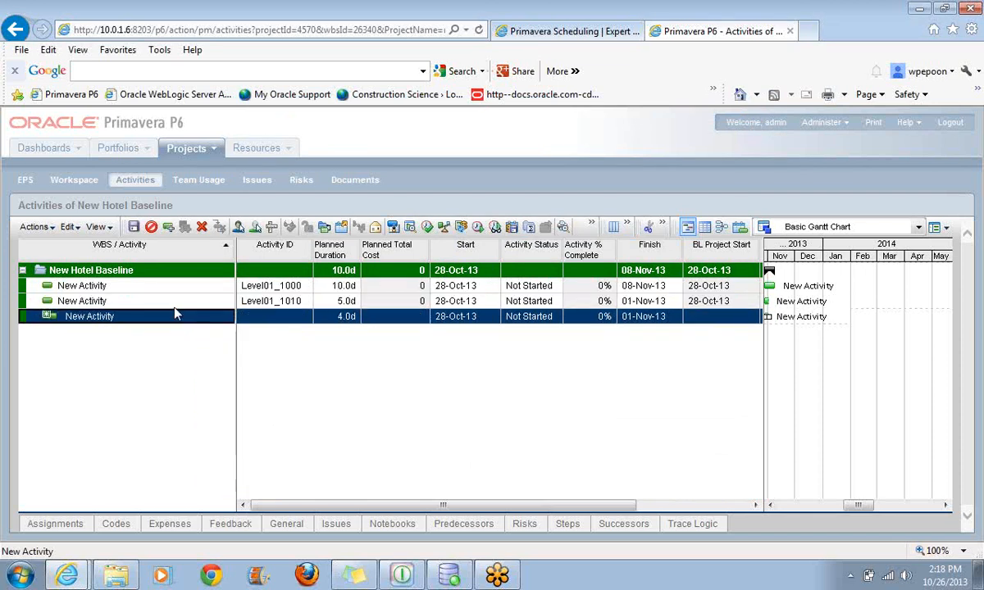
pyautogui.moveTo(157, 347)
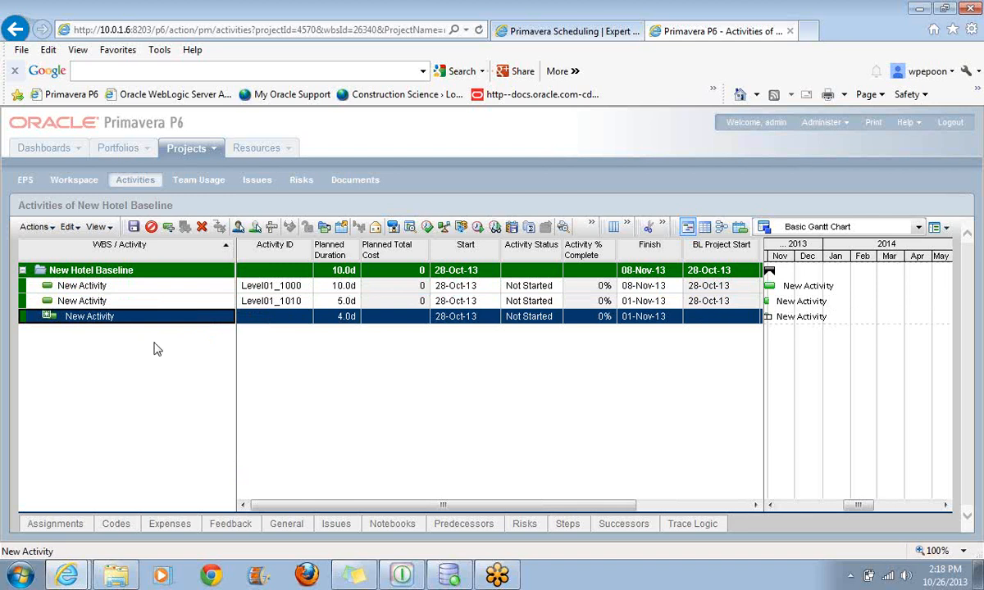
pyautogui.moveTo(249, 320)
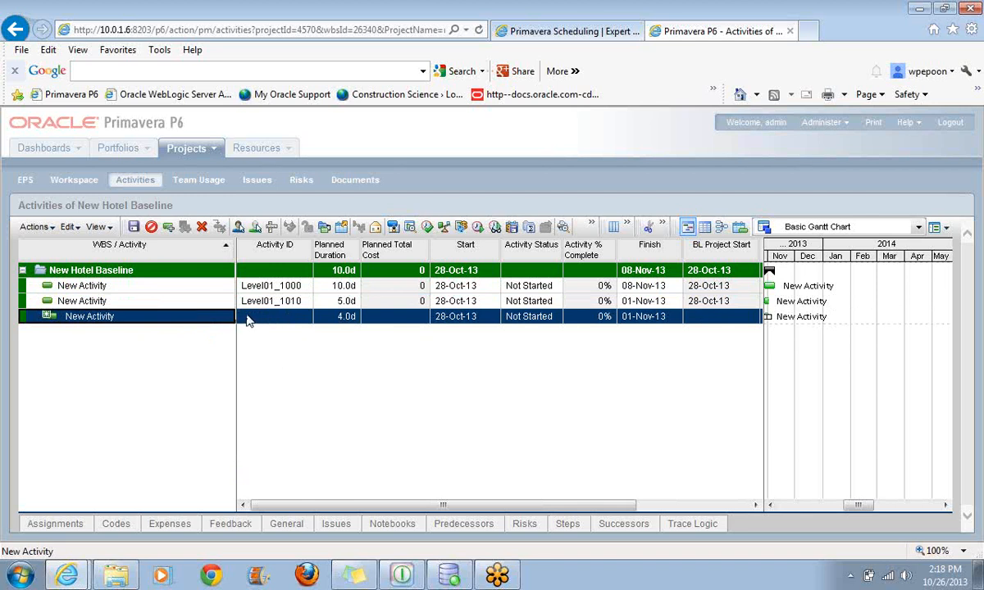
pyautogui.moveTo(294, 318)
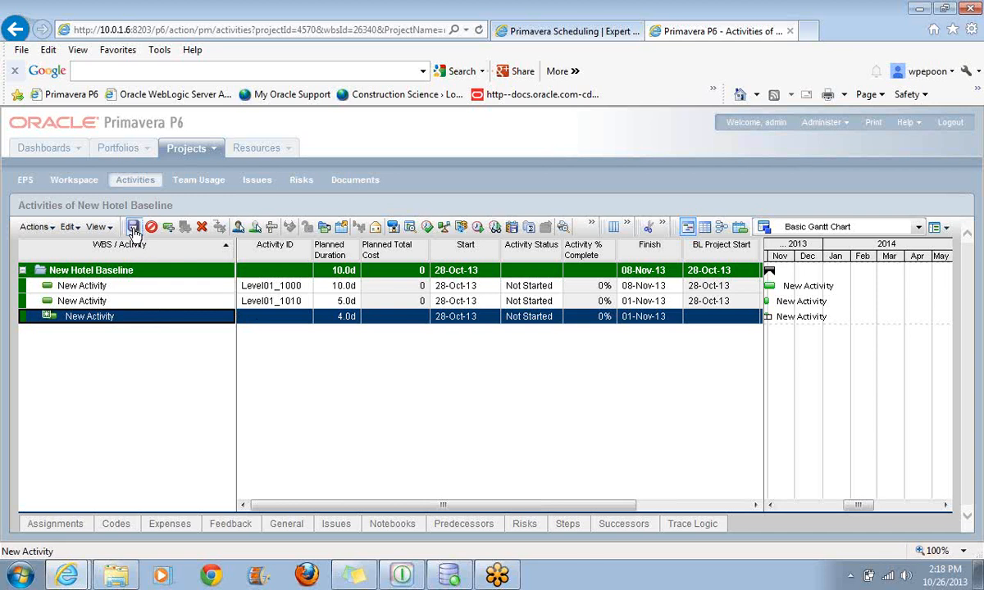
pyautogui.click(133, 226)
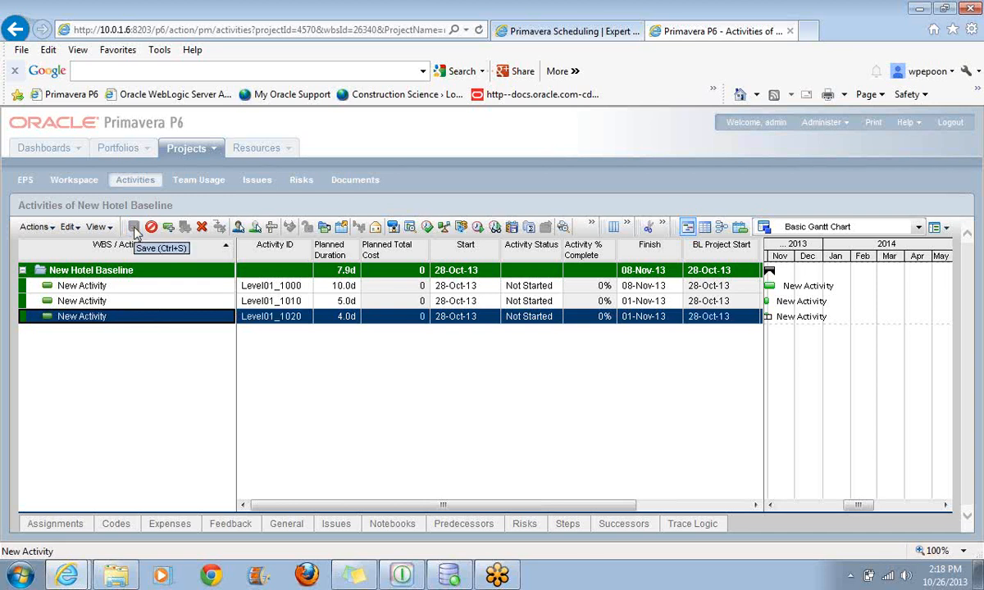
pyautogui.moveTo(663, 321)
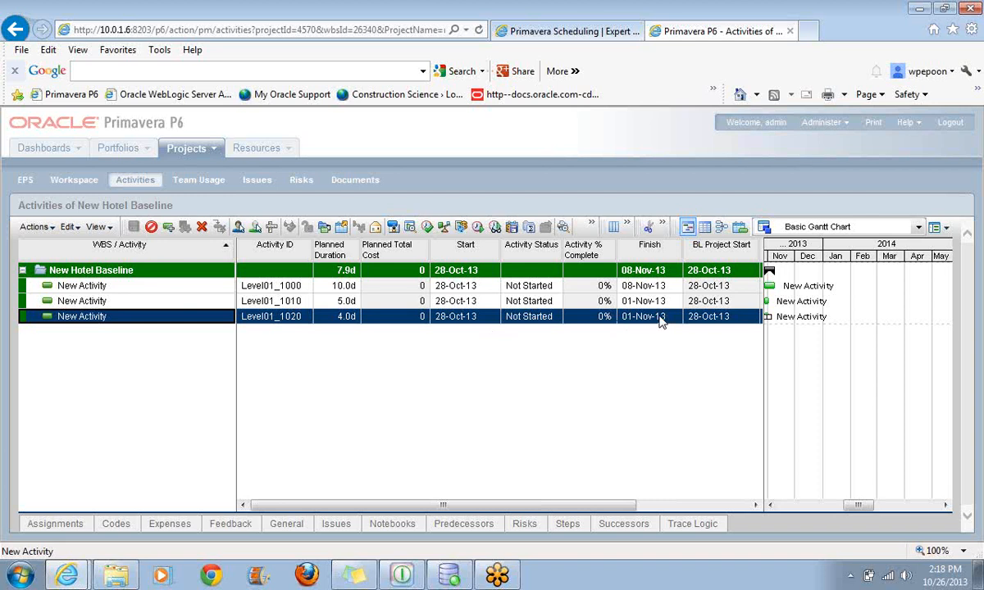
pyautogui.moveTo(440, 297)
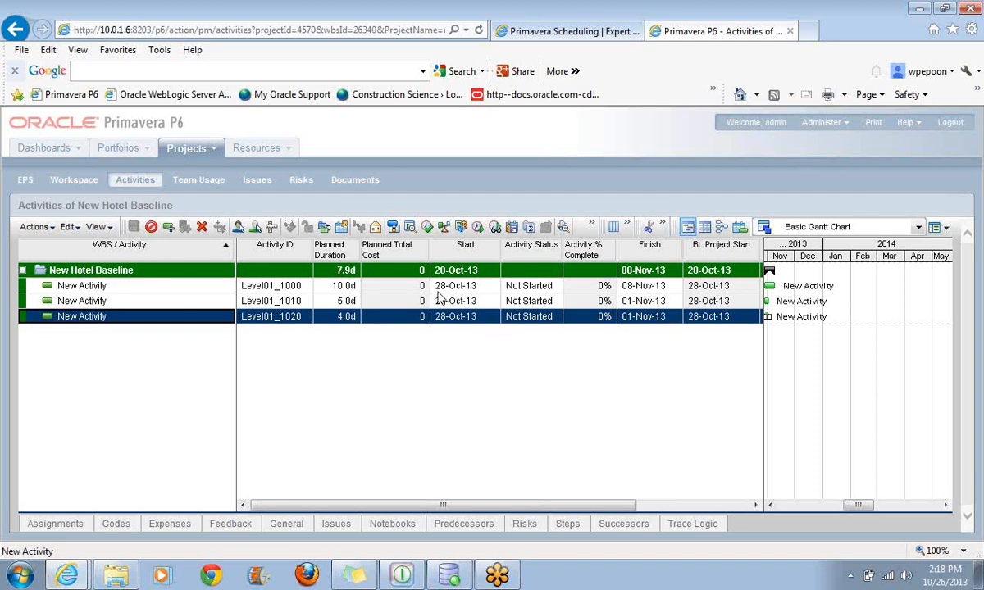
pyautogui.moveTo(99, 226)
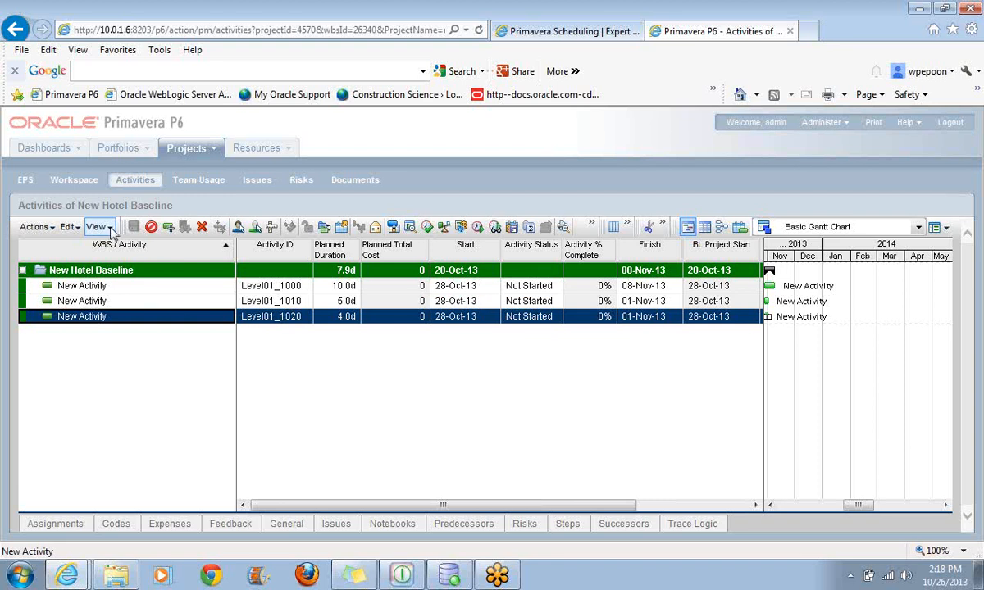
# Save the current activities view with the restored Activity ID column via Save View
pyautogui.click(96, 227)
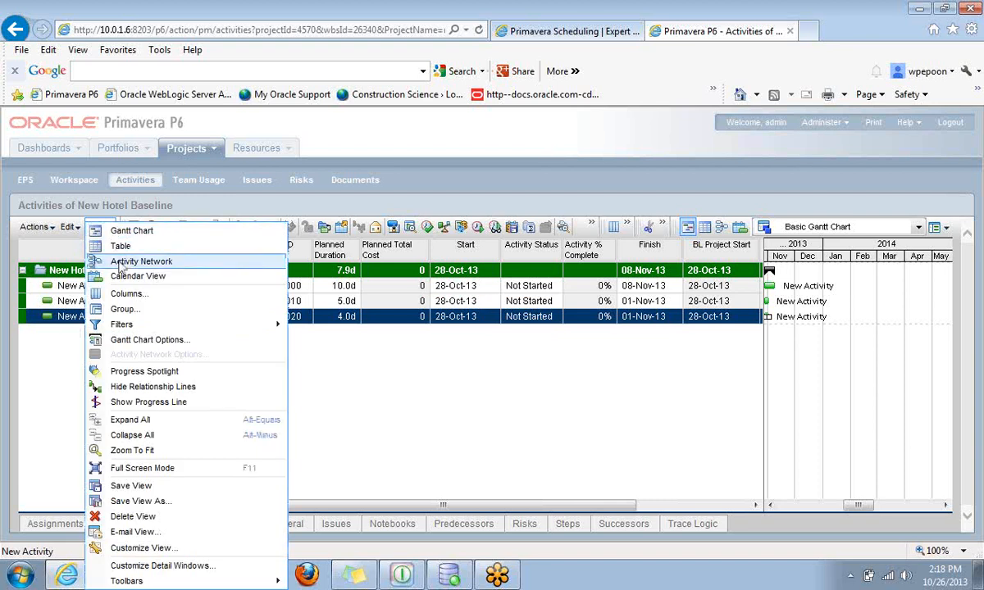
pyautogui.moveTo(131, 485)
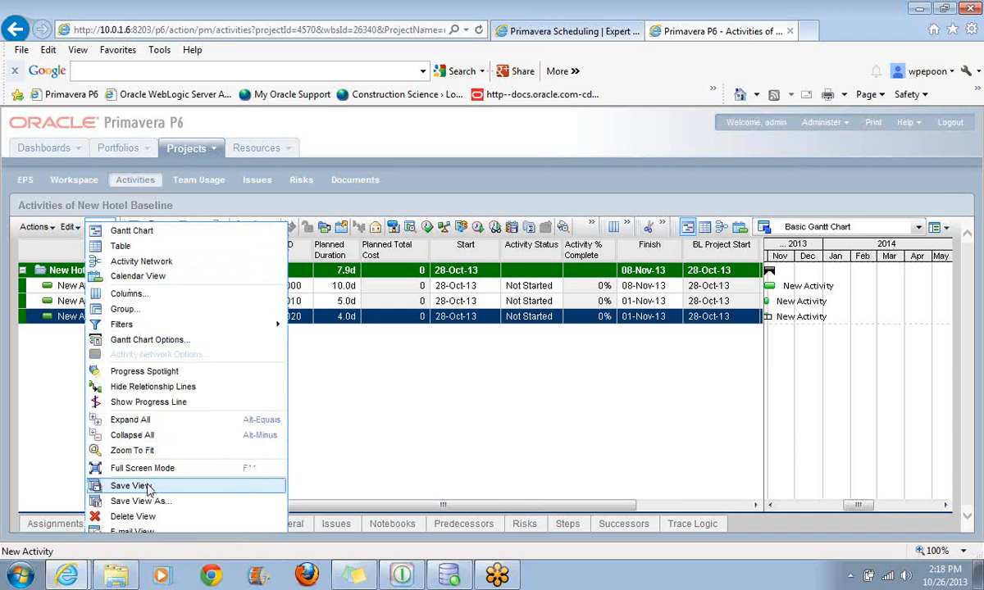
pyautogui.click(128, 485)
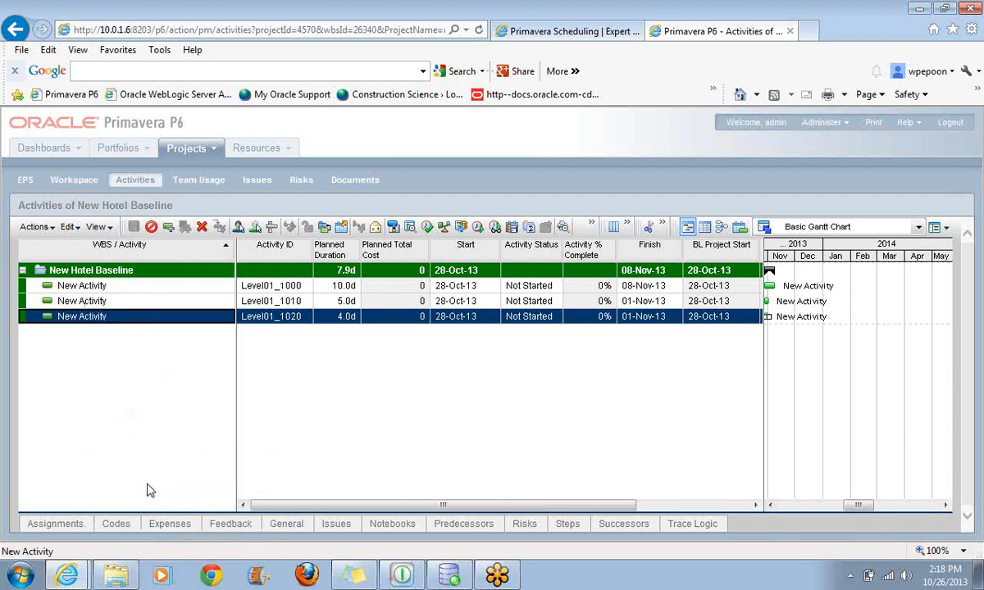
pyautogui.moveTo(85, 205)
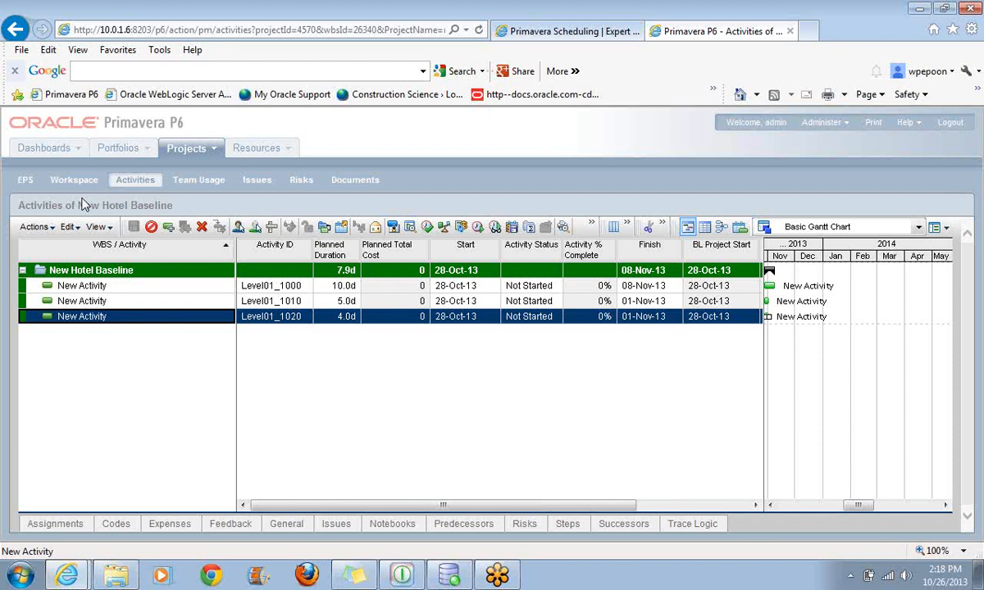
pyautogui.moveTo(62, 111)
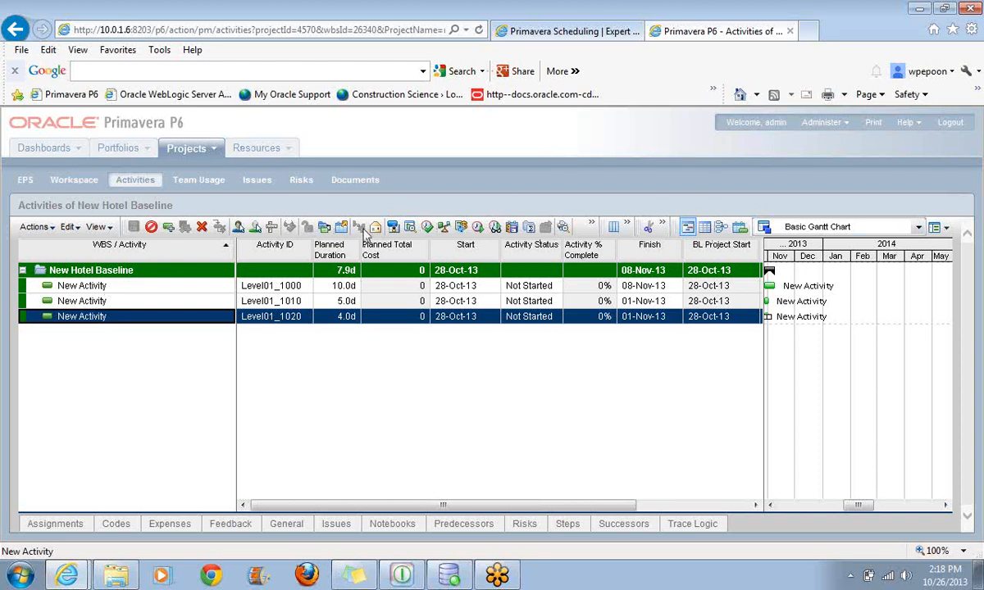
# Return to the Enterprise Project Structure page listing the CaS and E&C projects
pyautogui.click(16, 30)
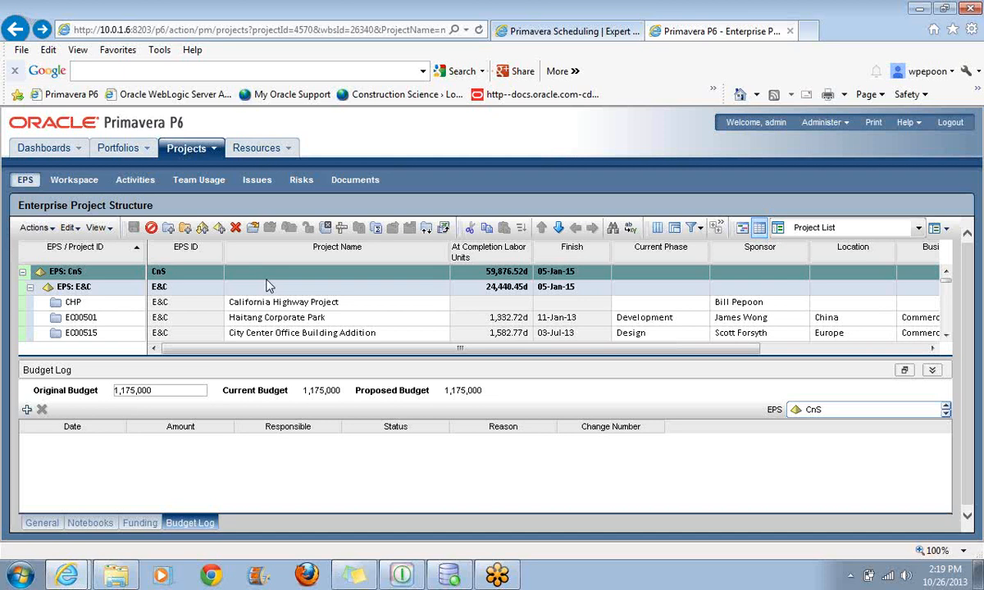
pyautogui.moveTo(4, 411)
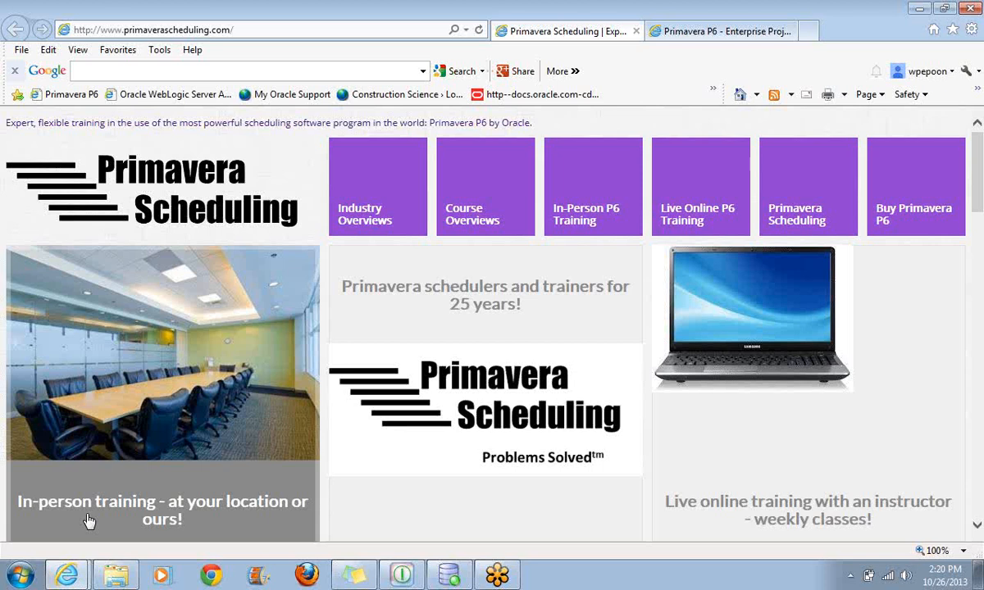
pyautogui.moveTo(958, 41)
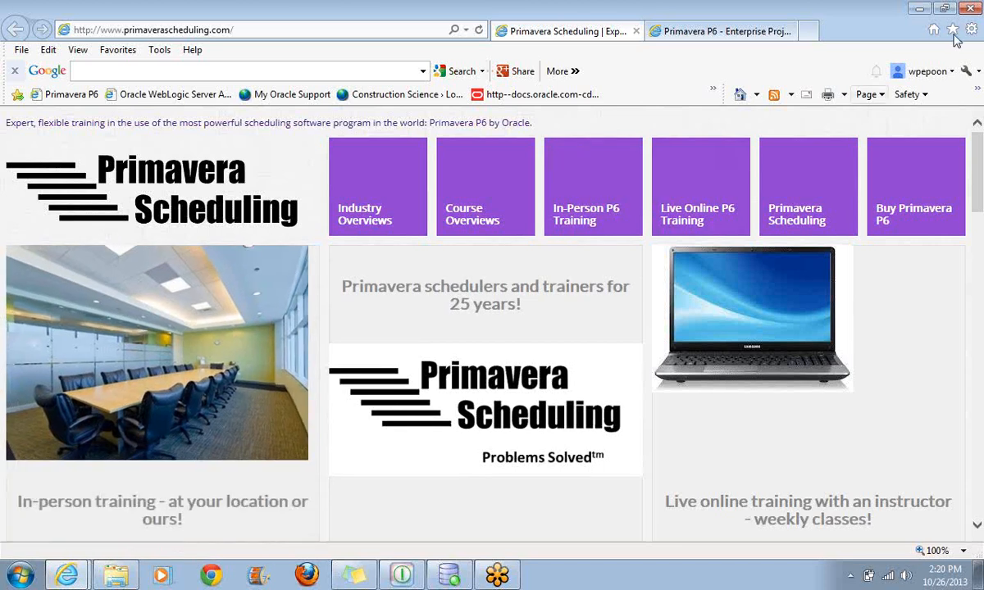